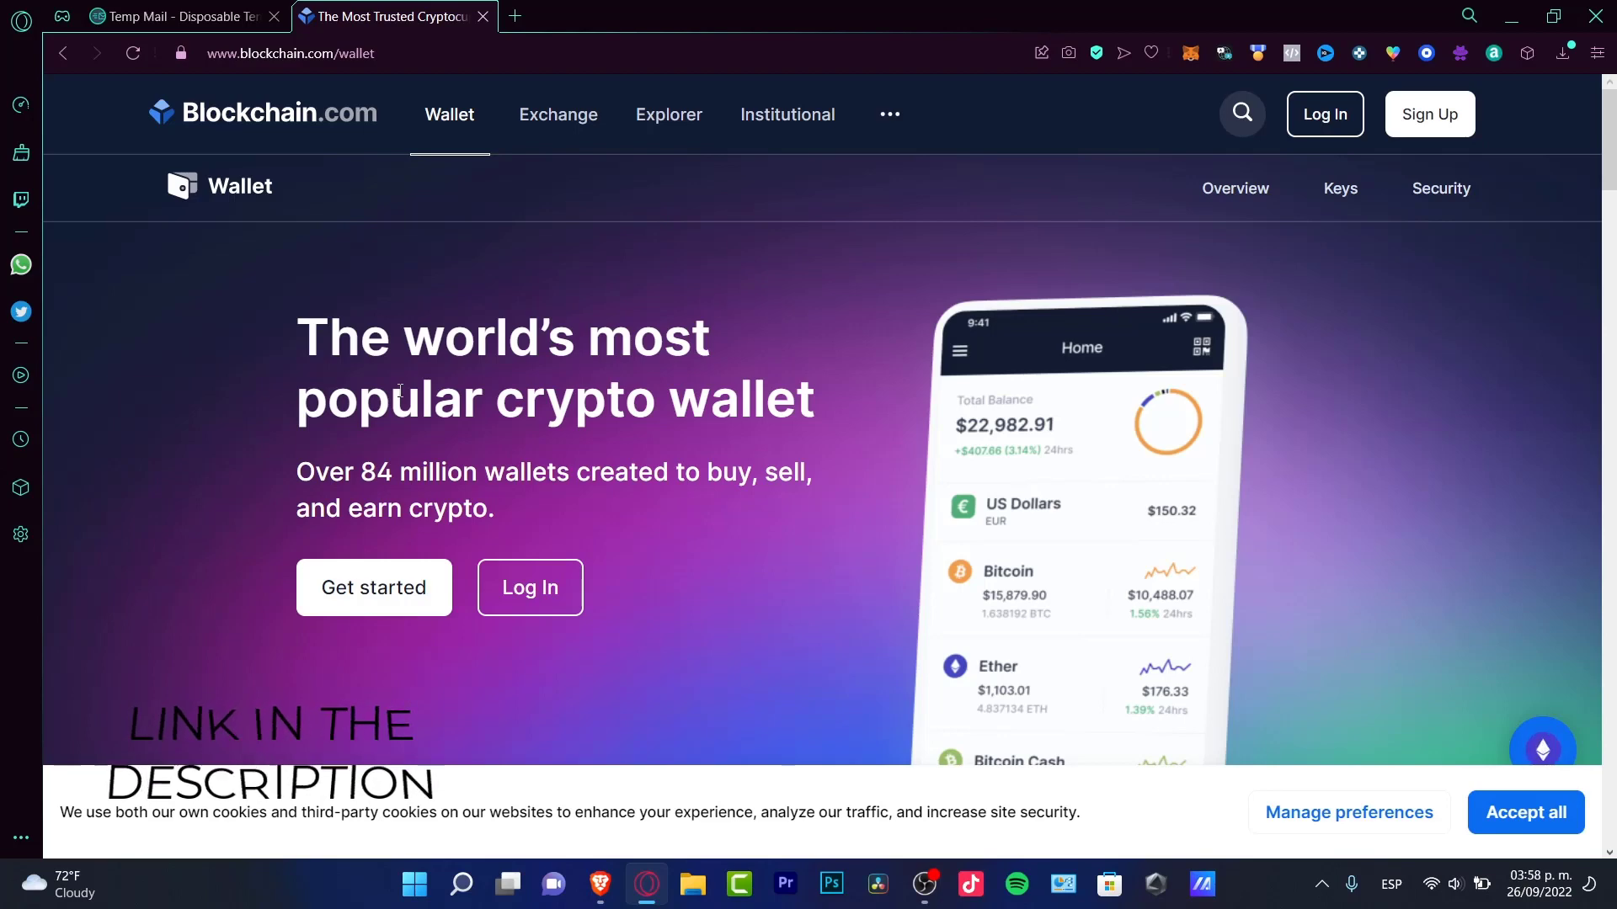
Start creating a new Blockchain.com wallet account from the landing page
left_click(345, 587)
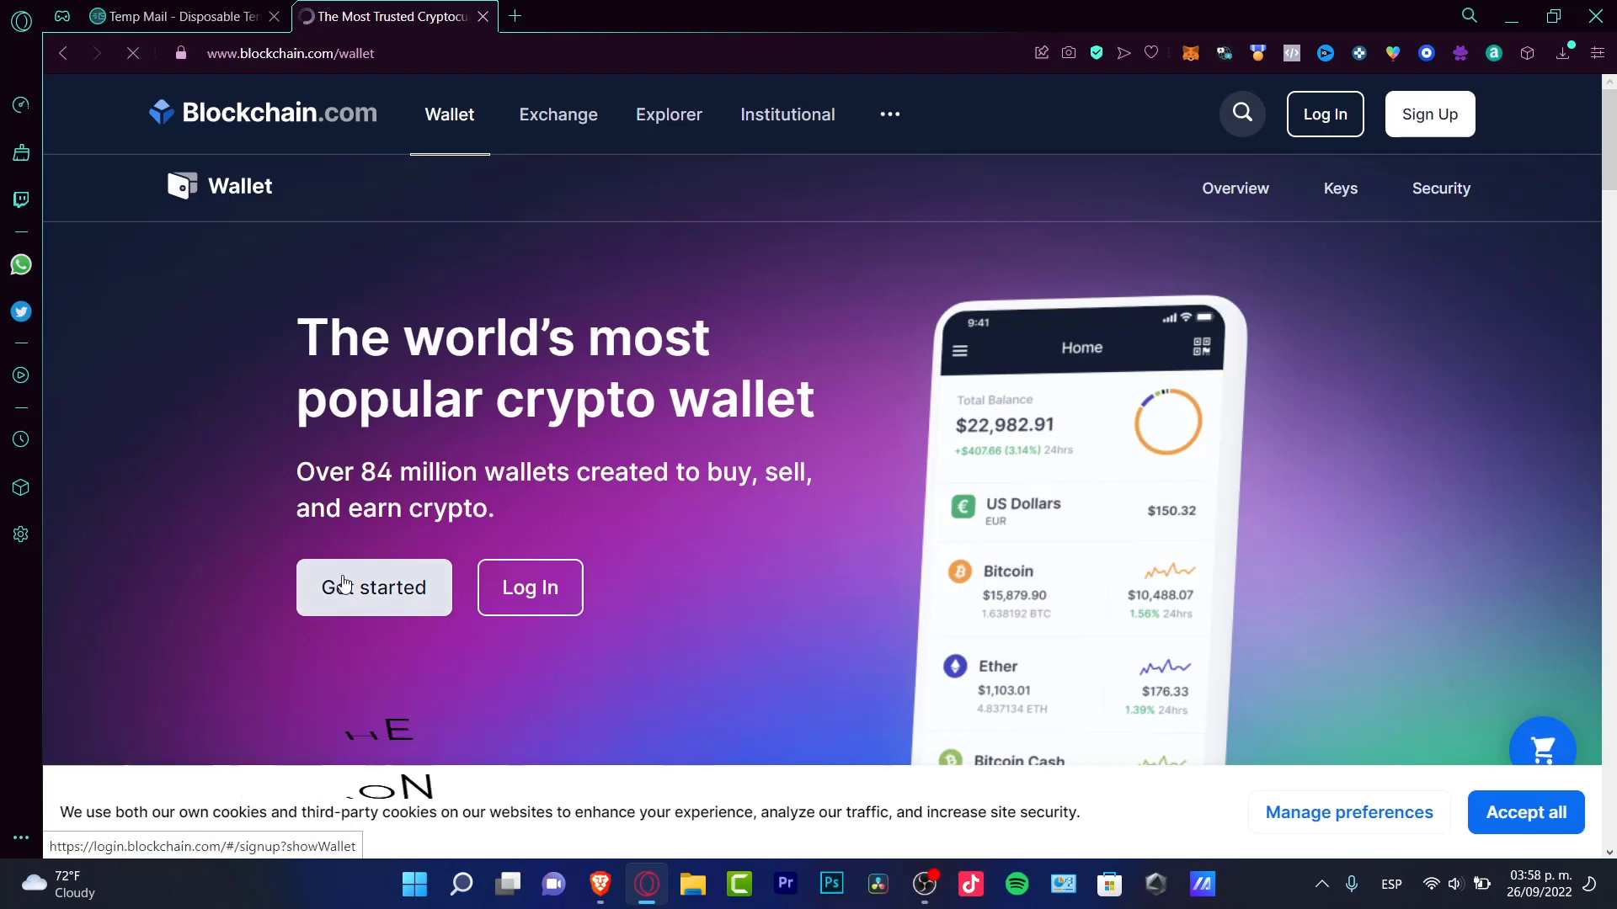
left_click(373, 588)
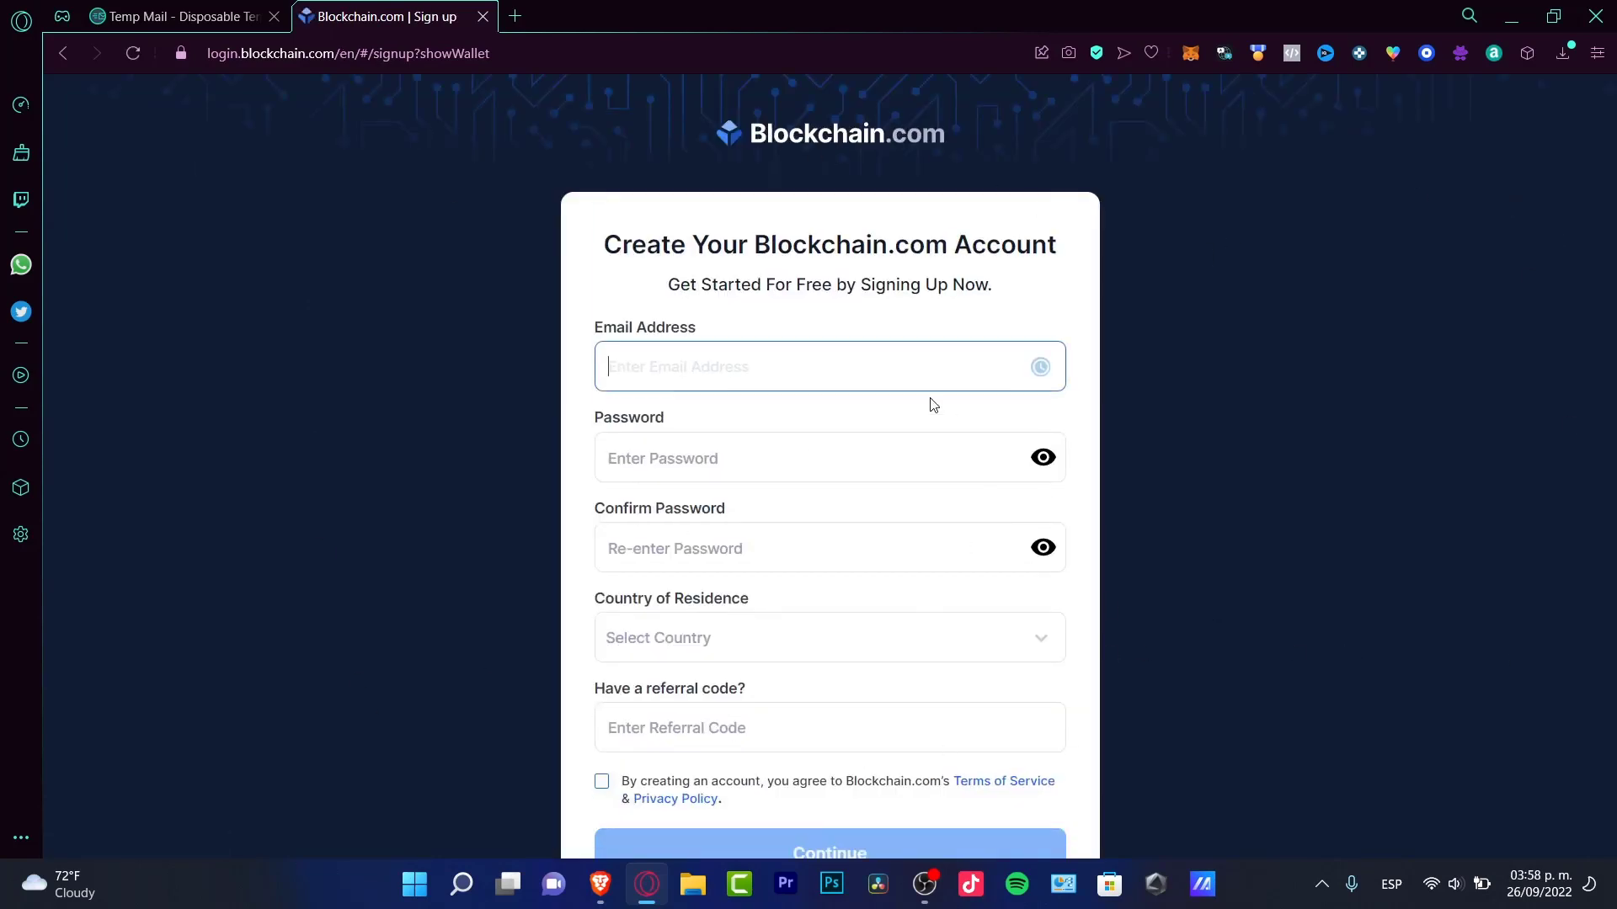
Fill the sign-up email from saved suggestions, agree to the terms, and submit the form
left_click(785, 367)
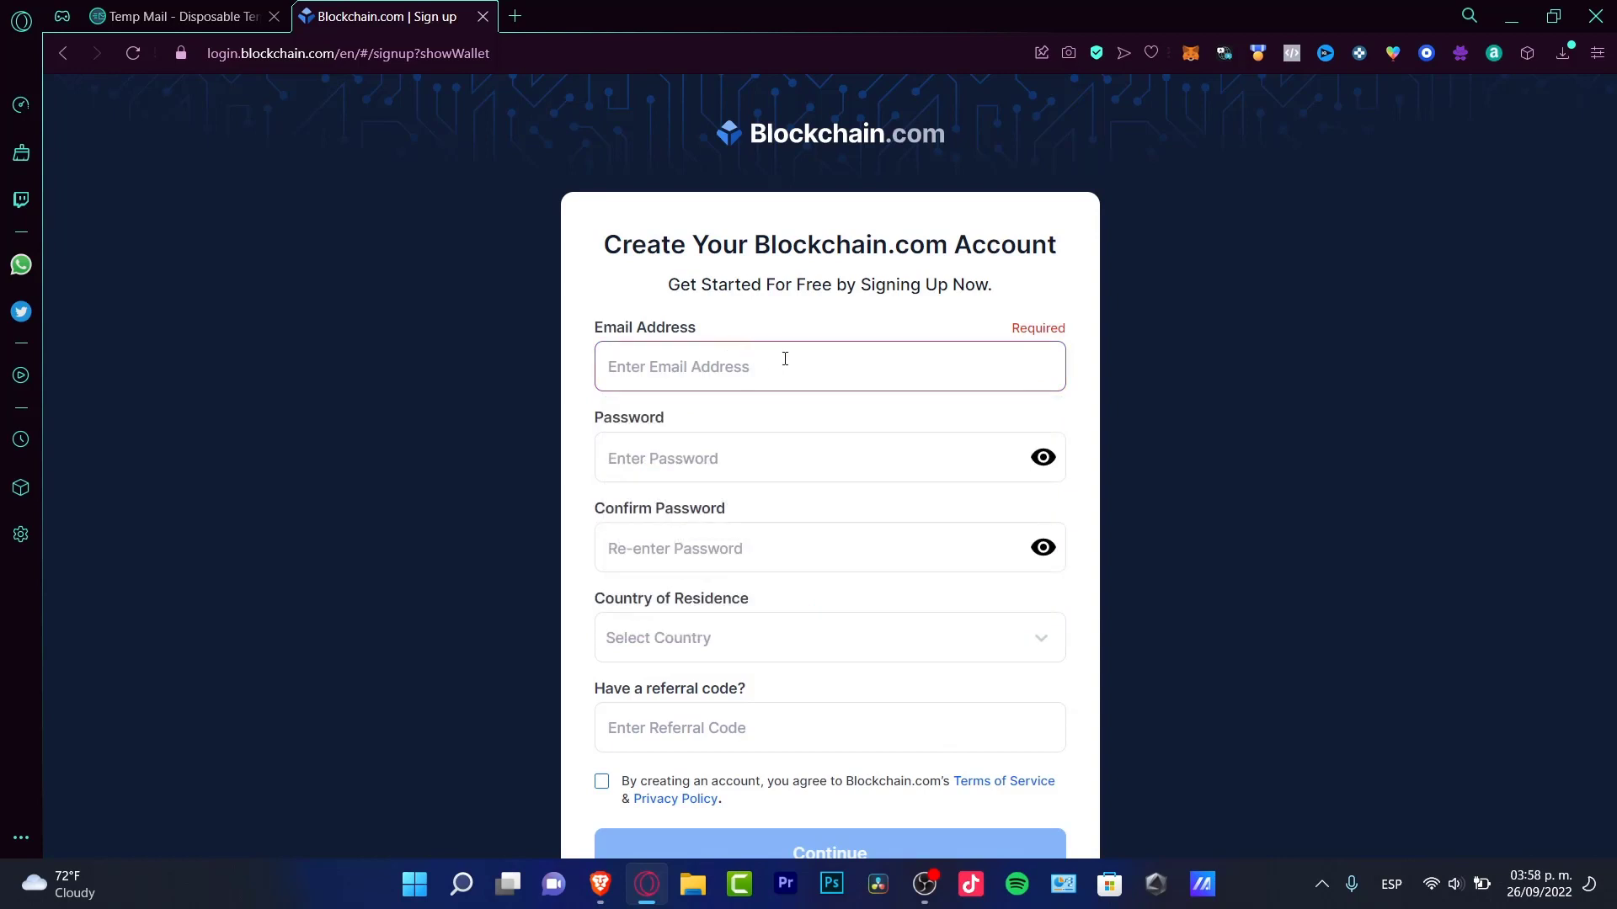
left_click(828, 366)
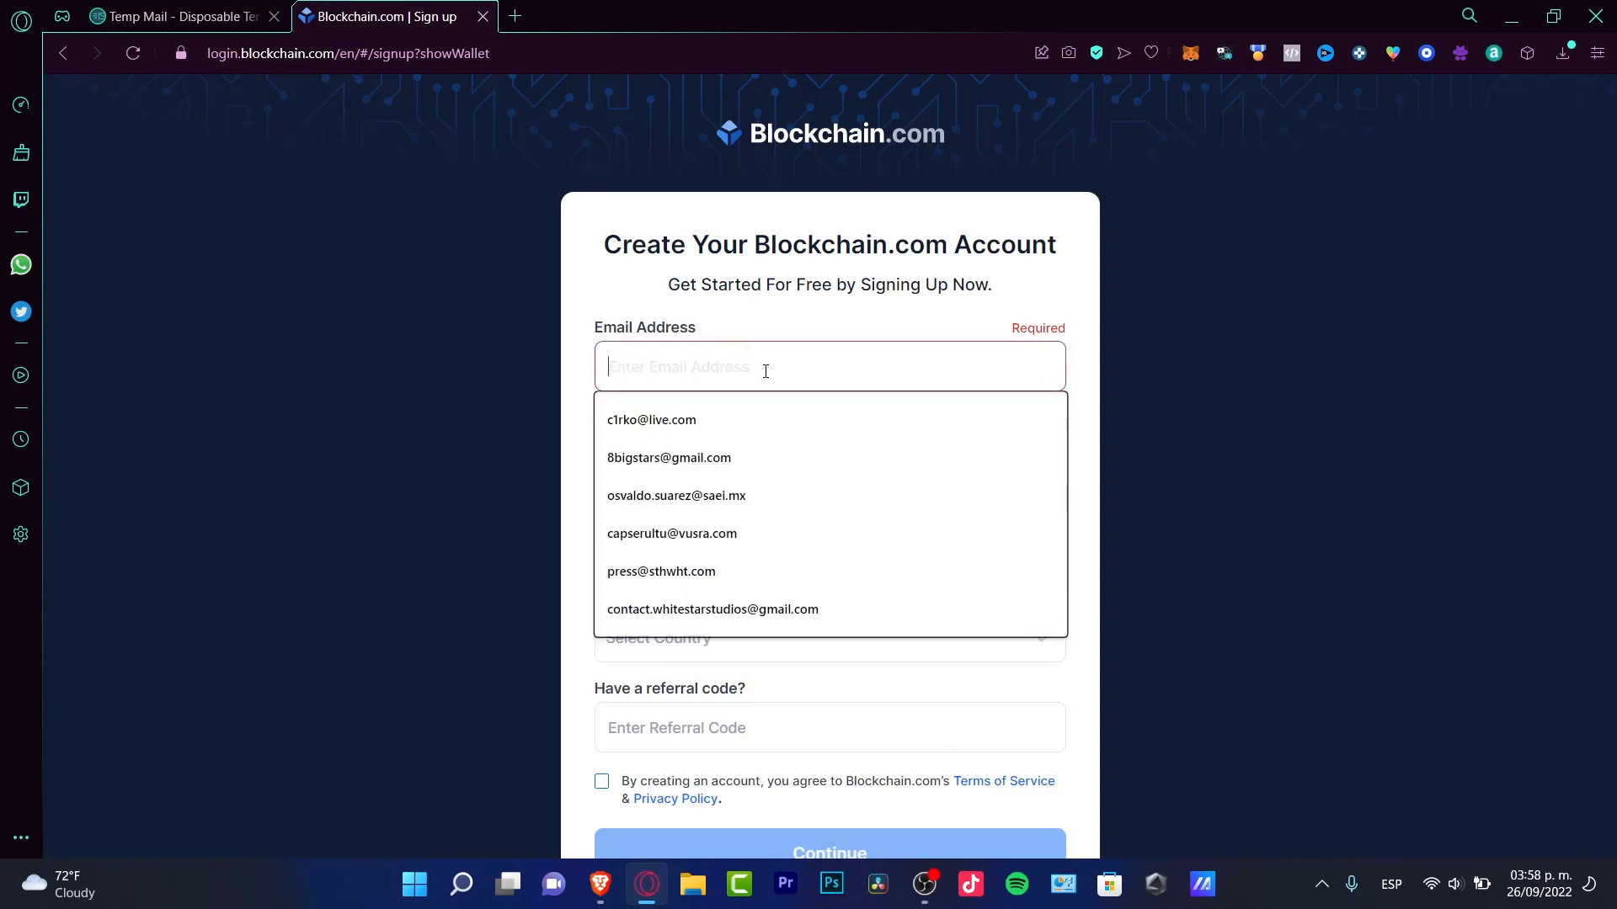
left_click(668, 457)
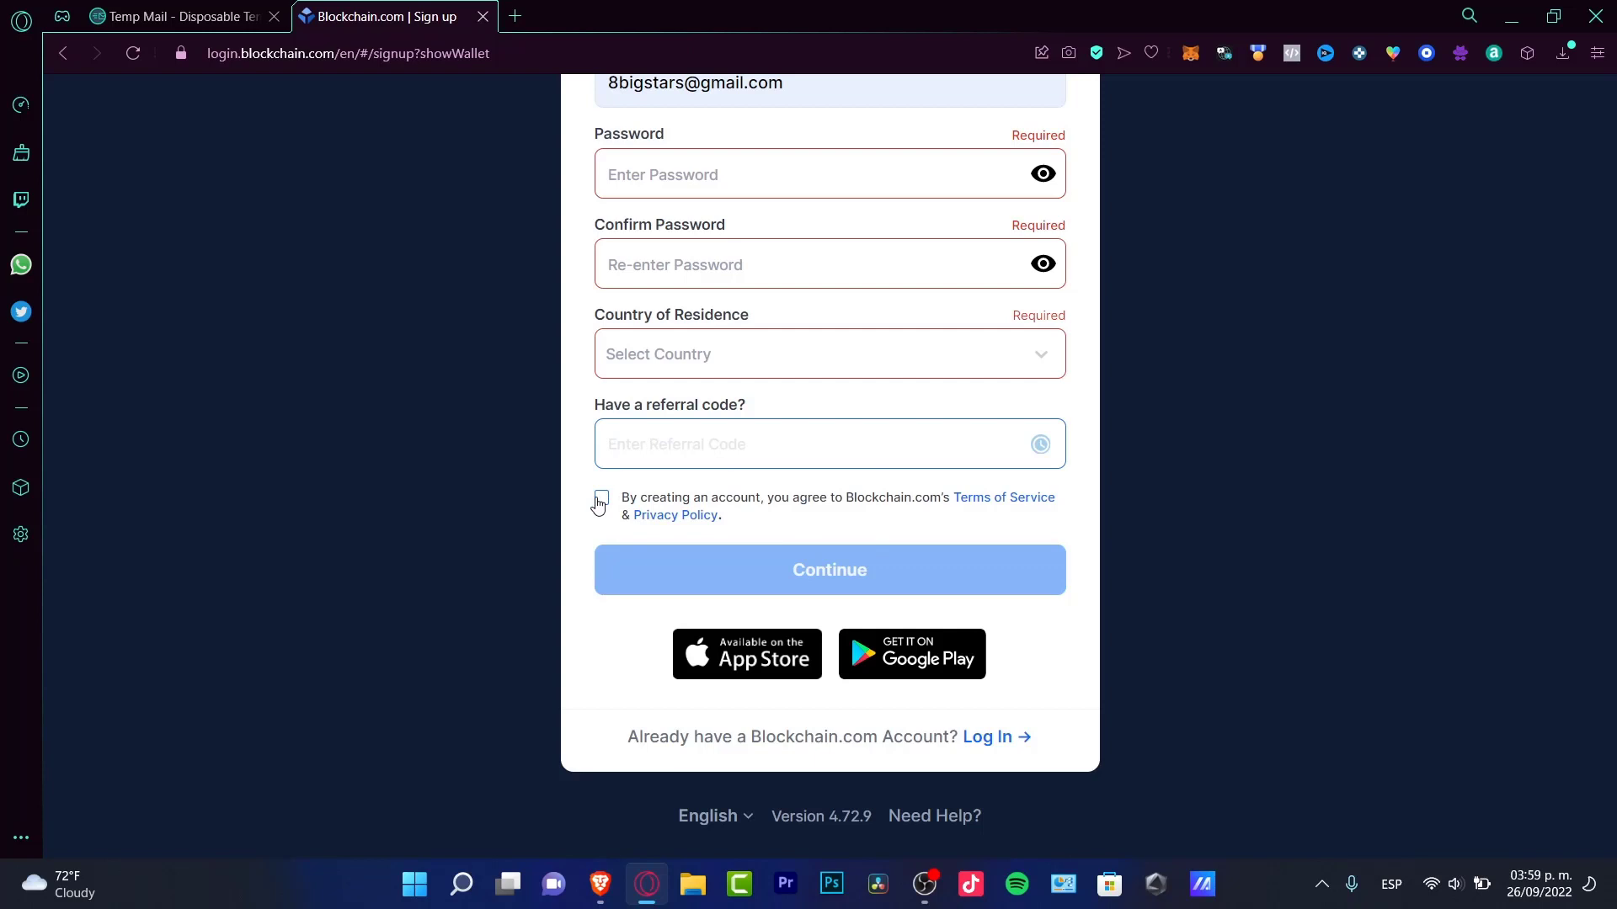
left_click(602, 497)
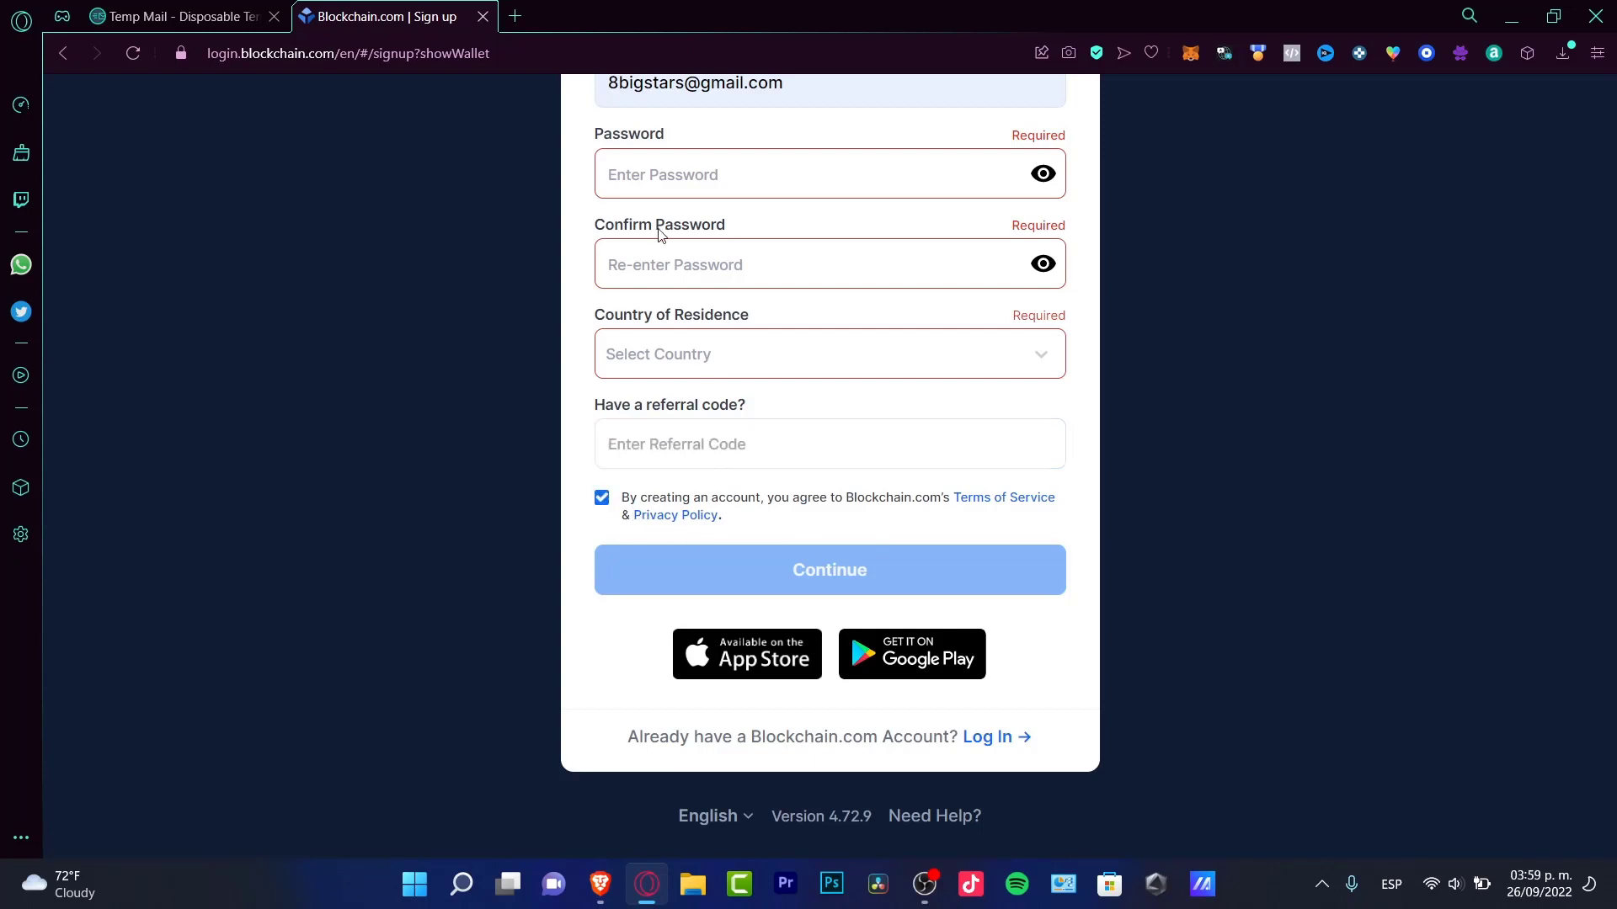
left_click(830, 570)
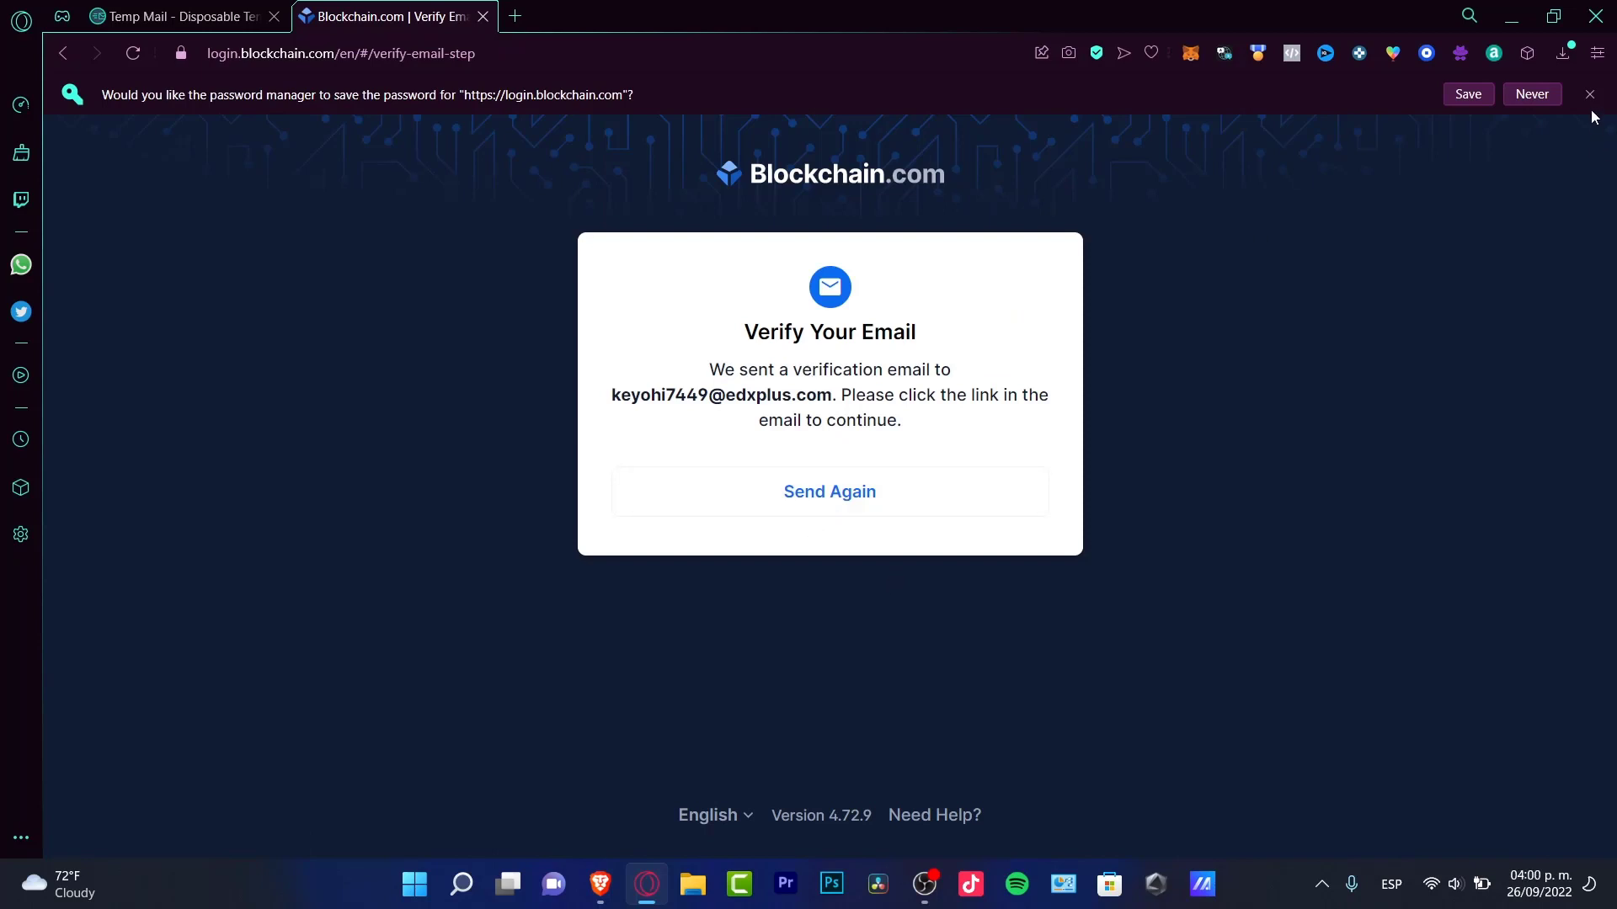
Confirm the Blockchain.com verification email in Temp Mail and return to the account tab
left_click(169, 16)
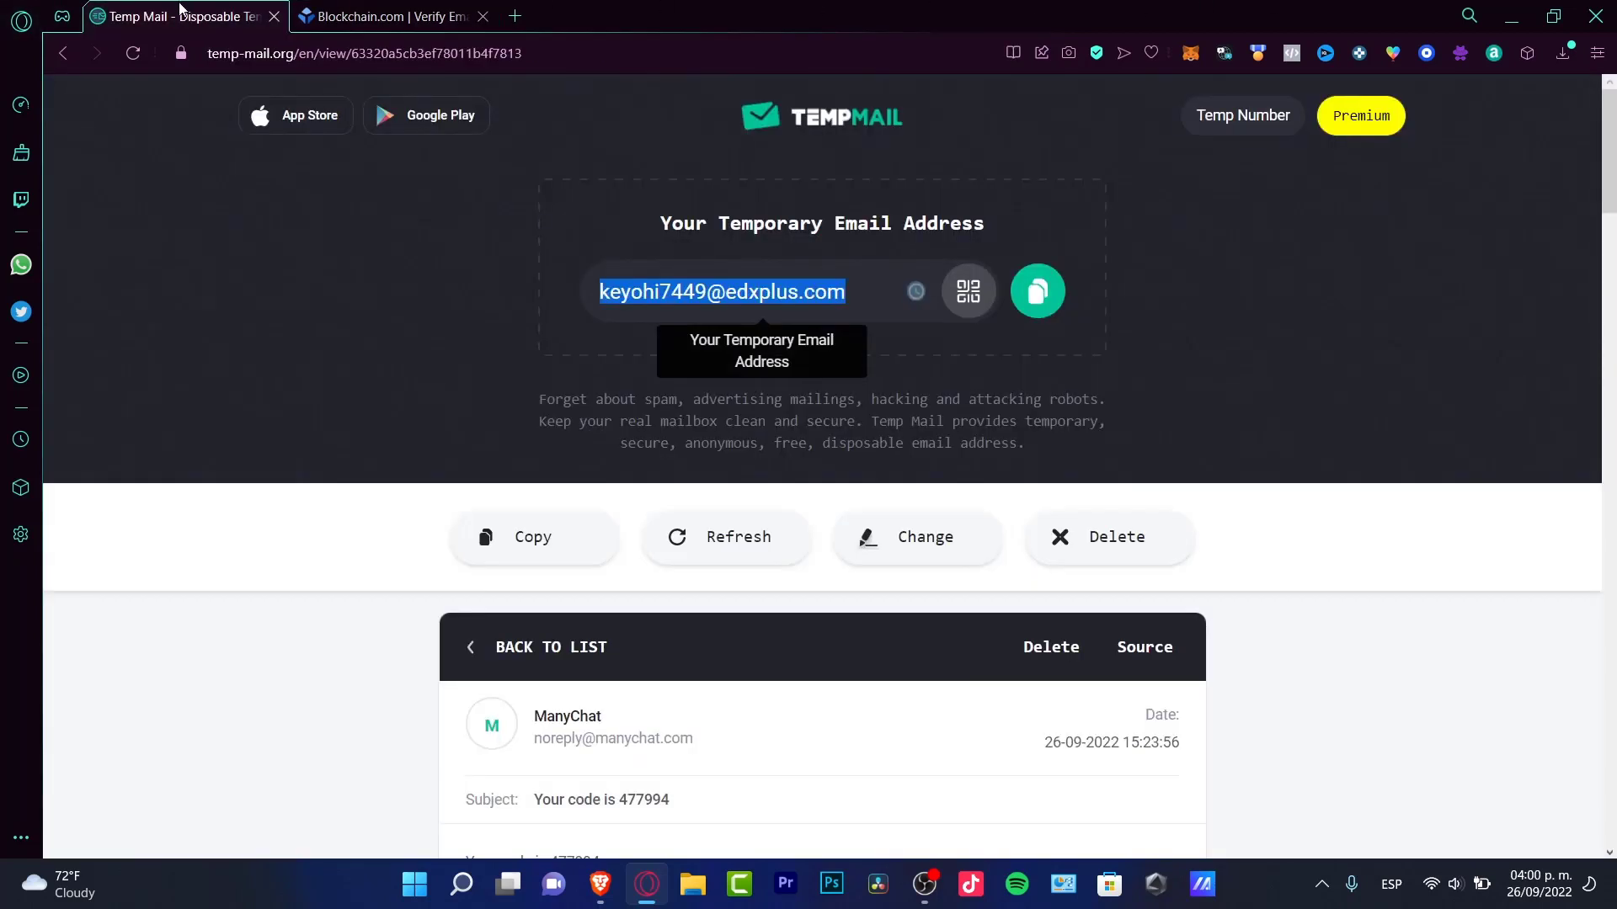
left_click(391, 16)
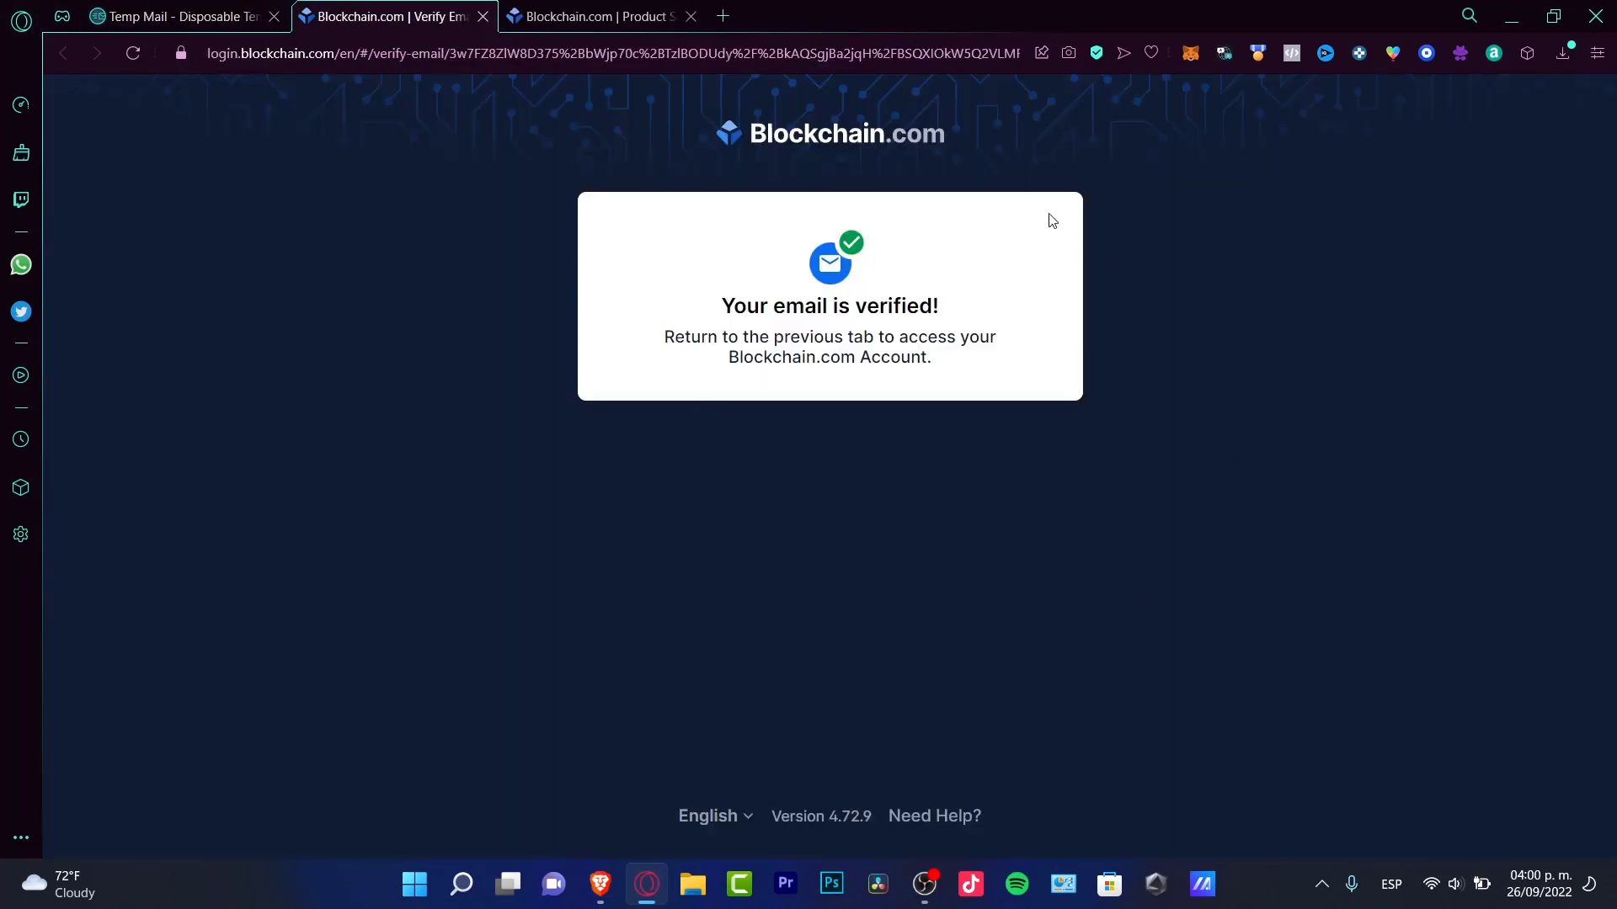
mouse_move(1019, 376)
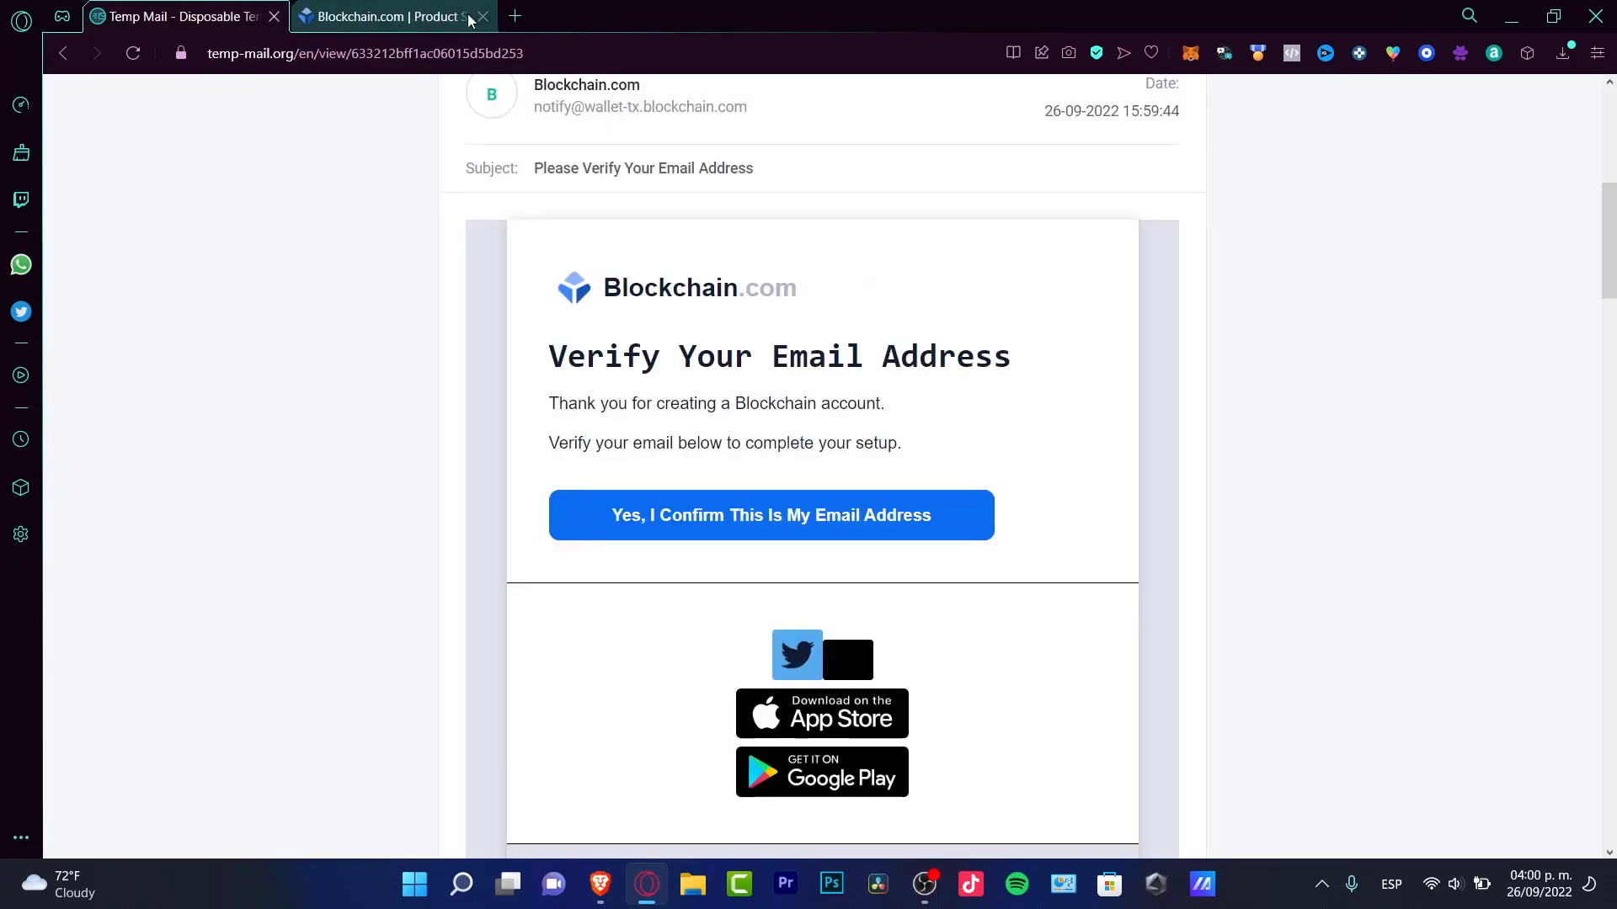
left_click(770, 515)
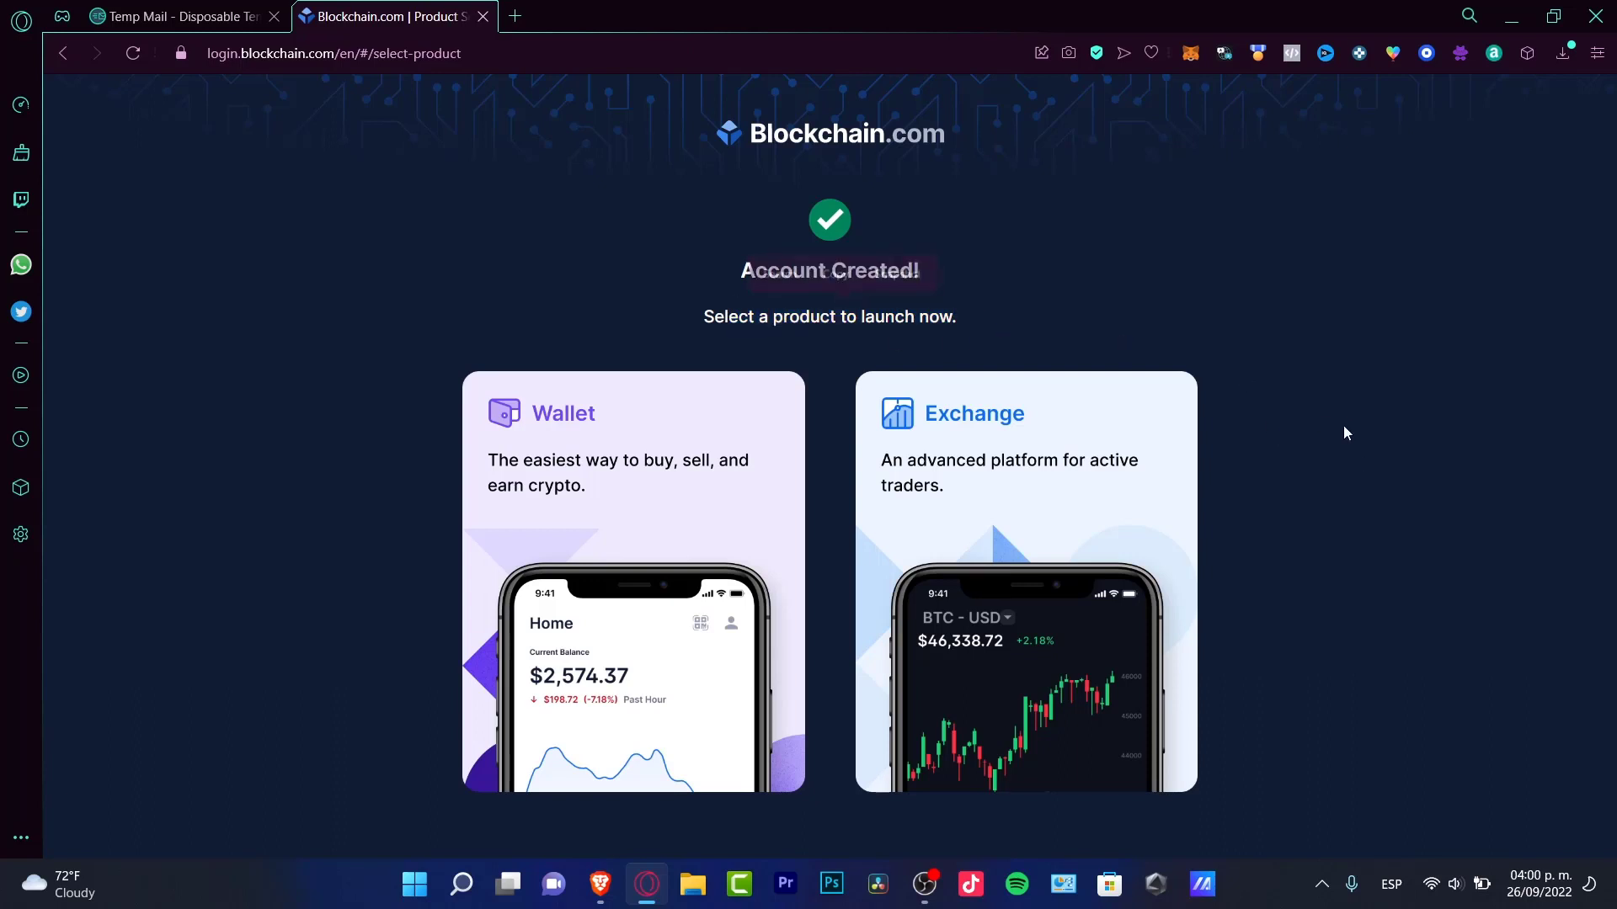
mouse_move(630, 471)
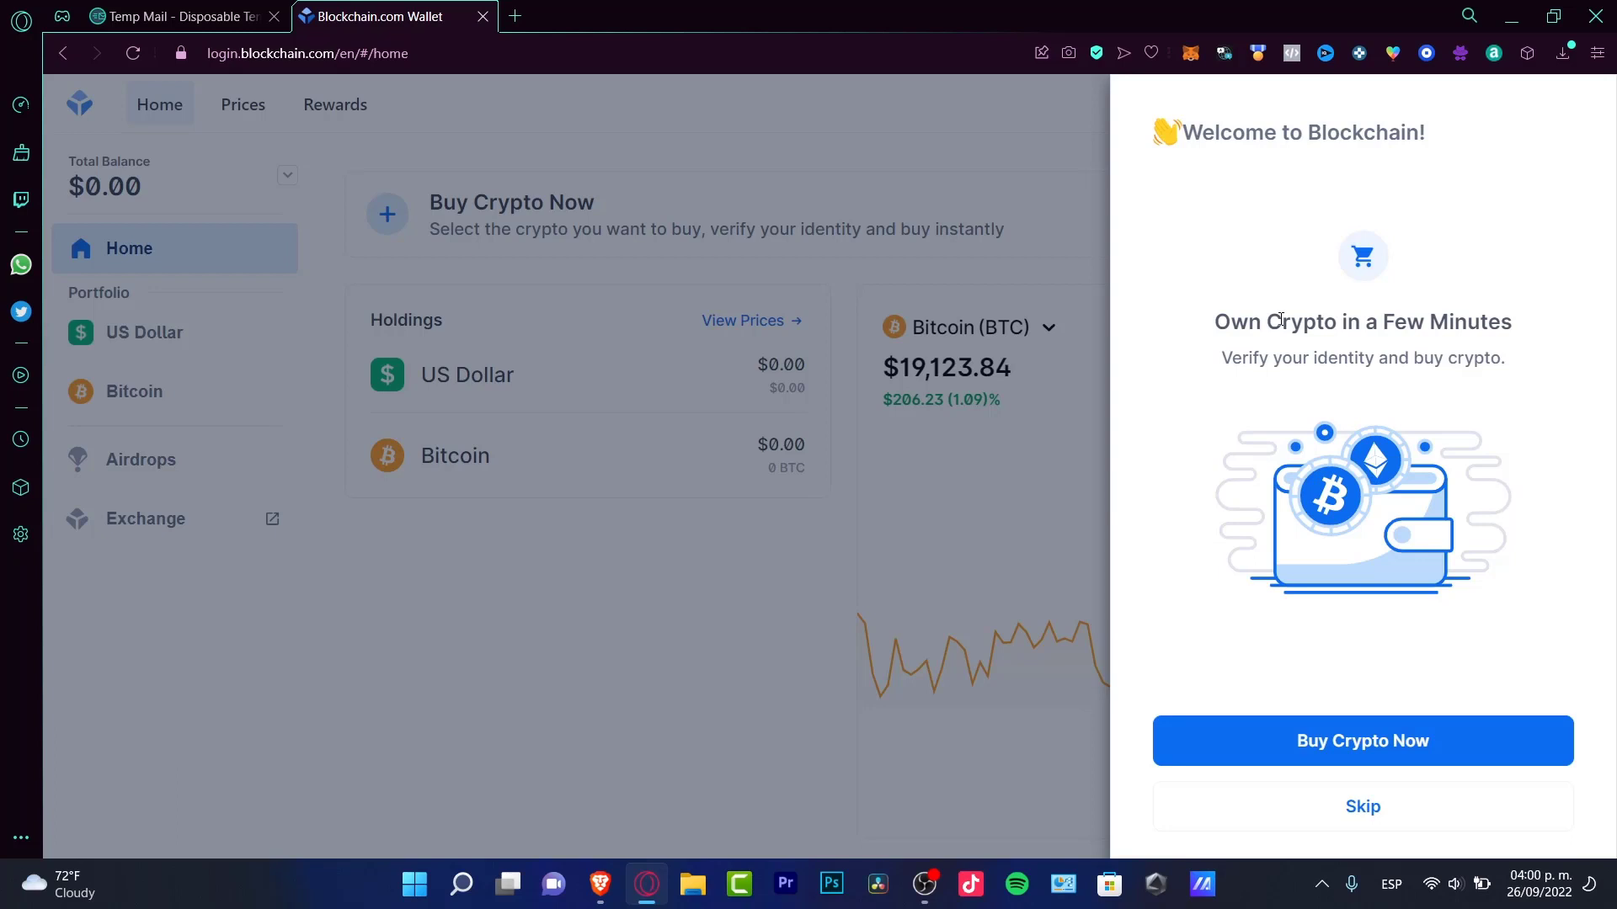
mouse_move(1377, 653)
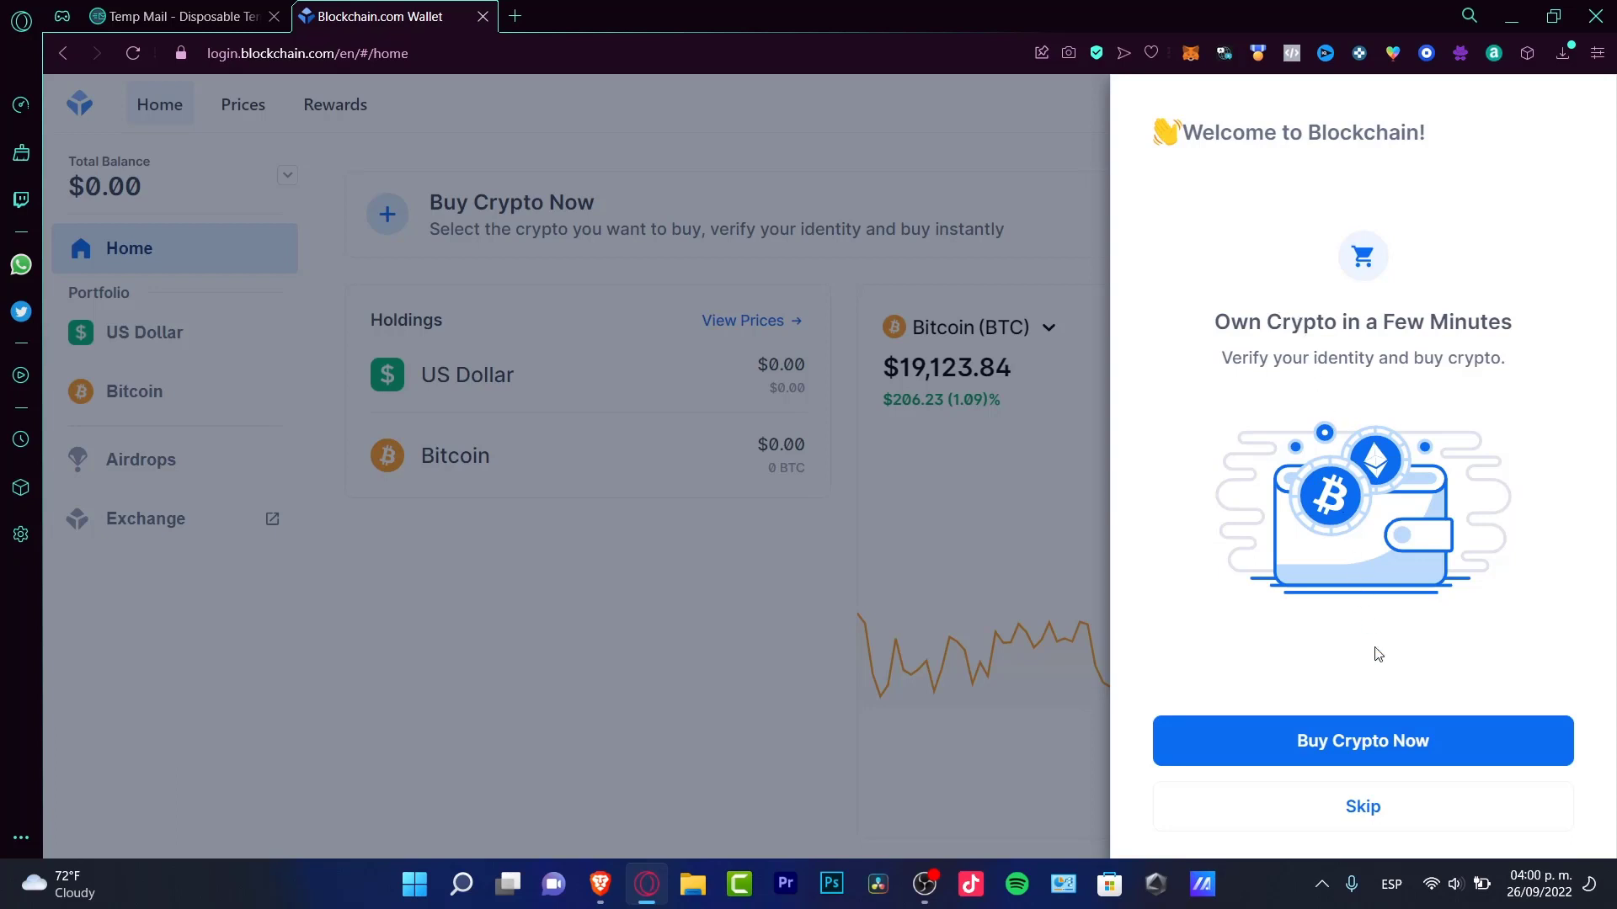
Skip the Welcome to Blockchain buy-crypto panel on the wallet home
left_click(1362, 806)
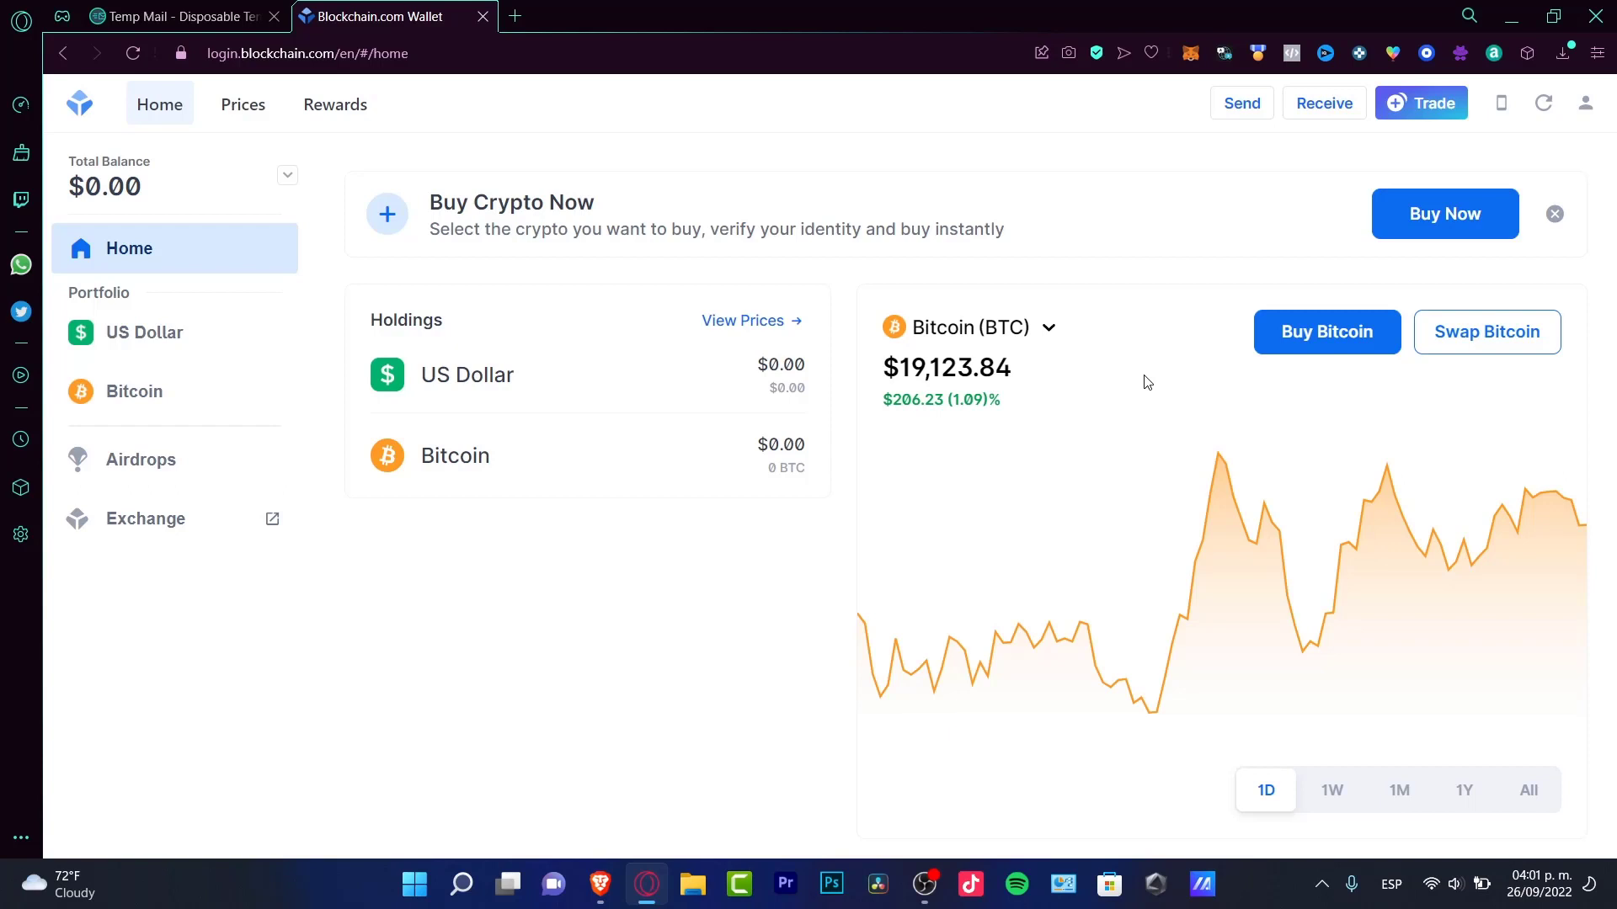
mouse_move(1103, 385)
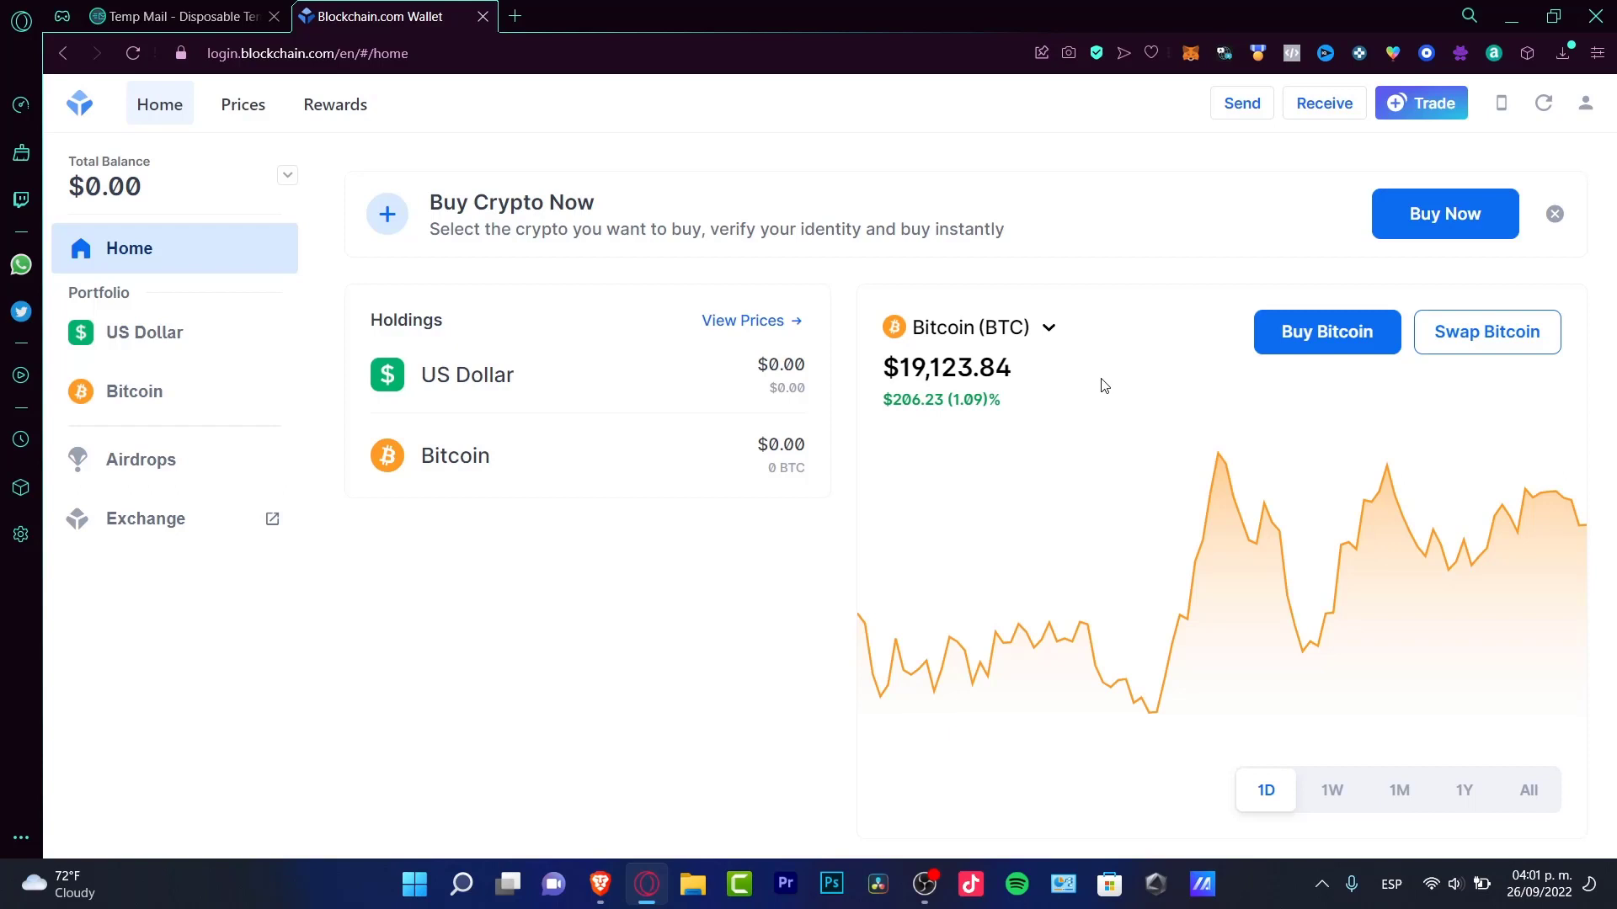
mouse_move(172, 269)
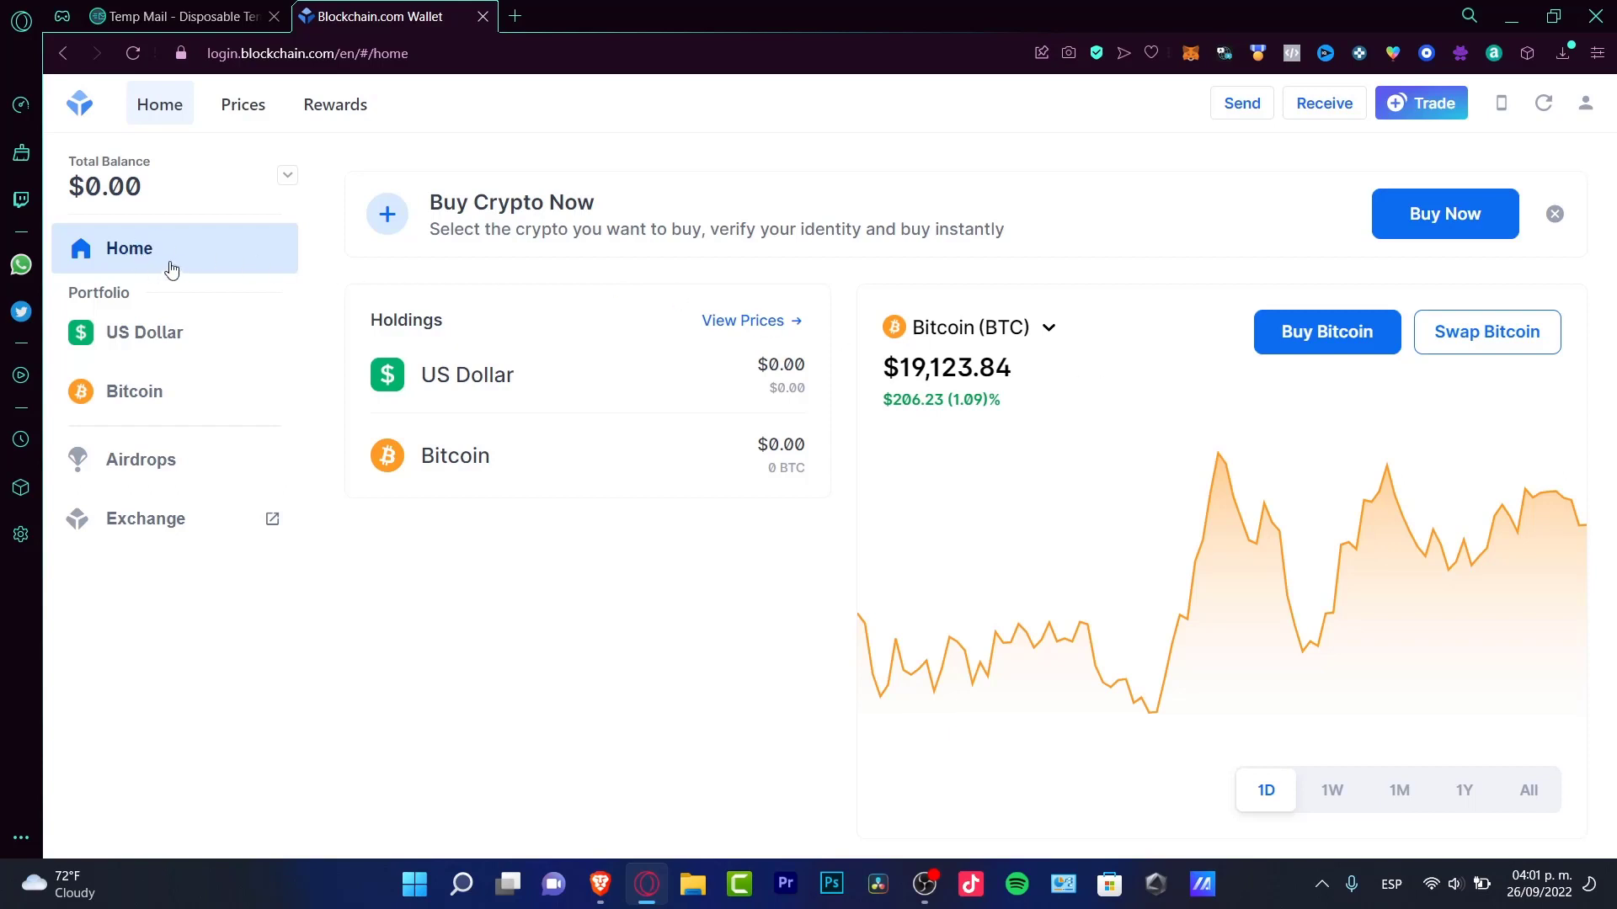
mouse_move(195, 289)
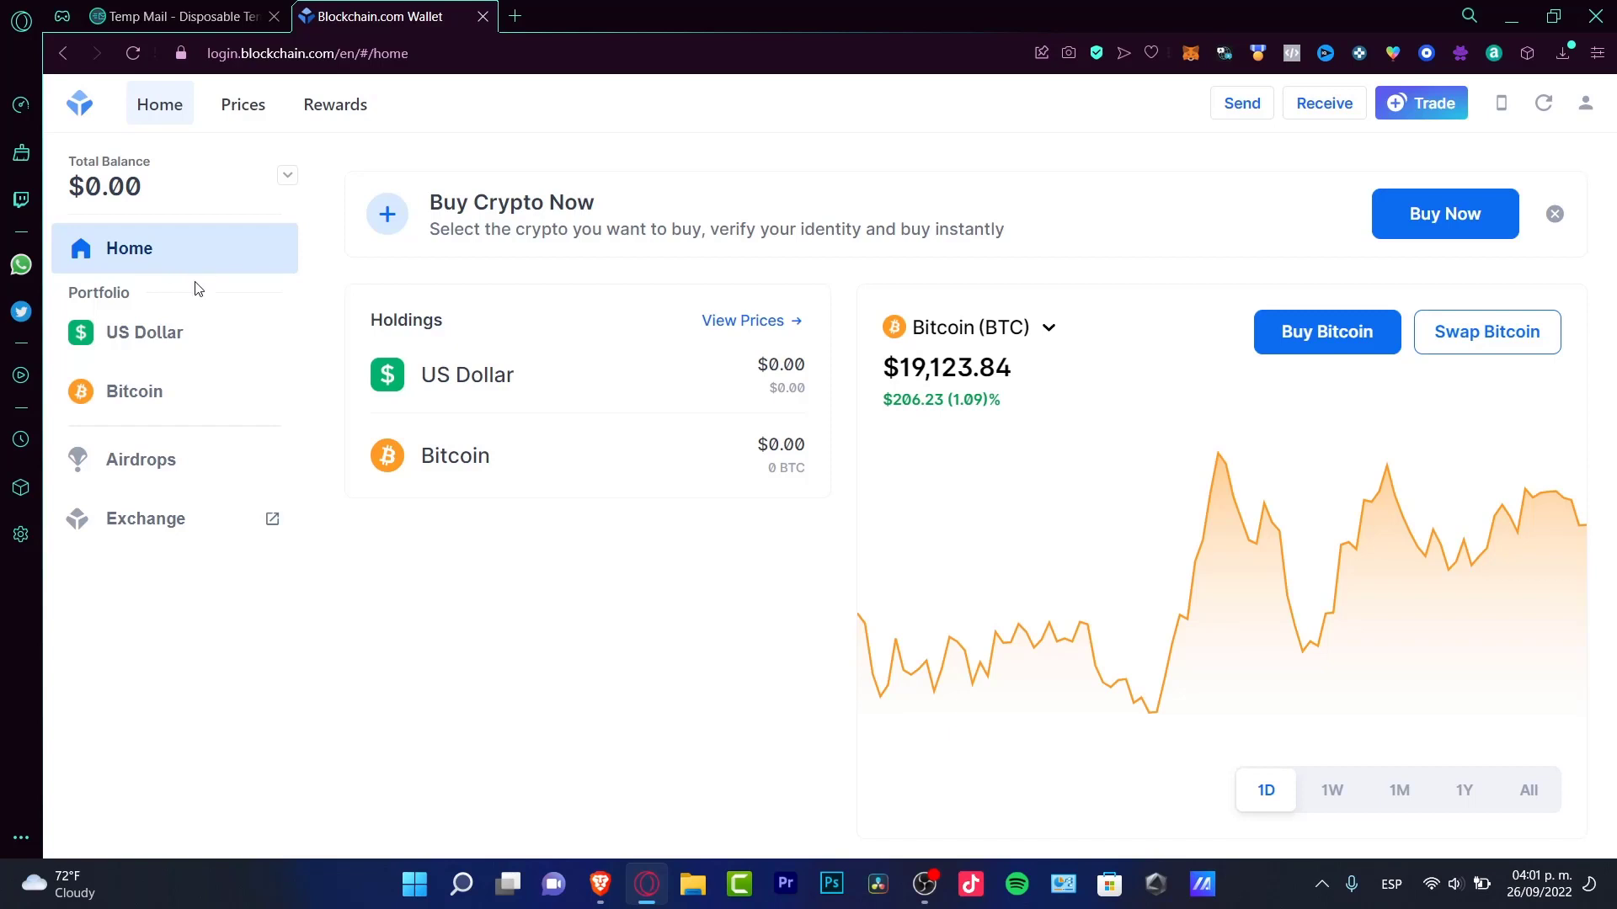
Browse the US Dollar and Bitcoin portfolio pages, then view the Airdrops page
left_click(144, 333)
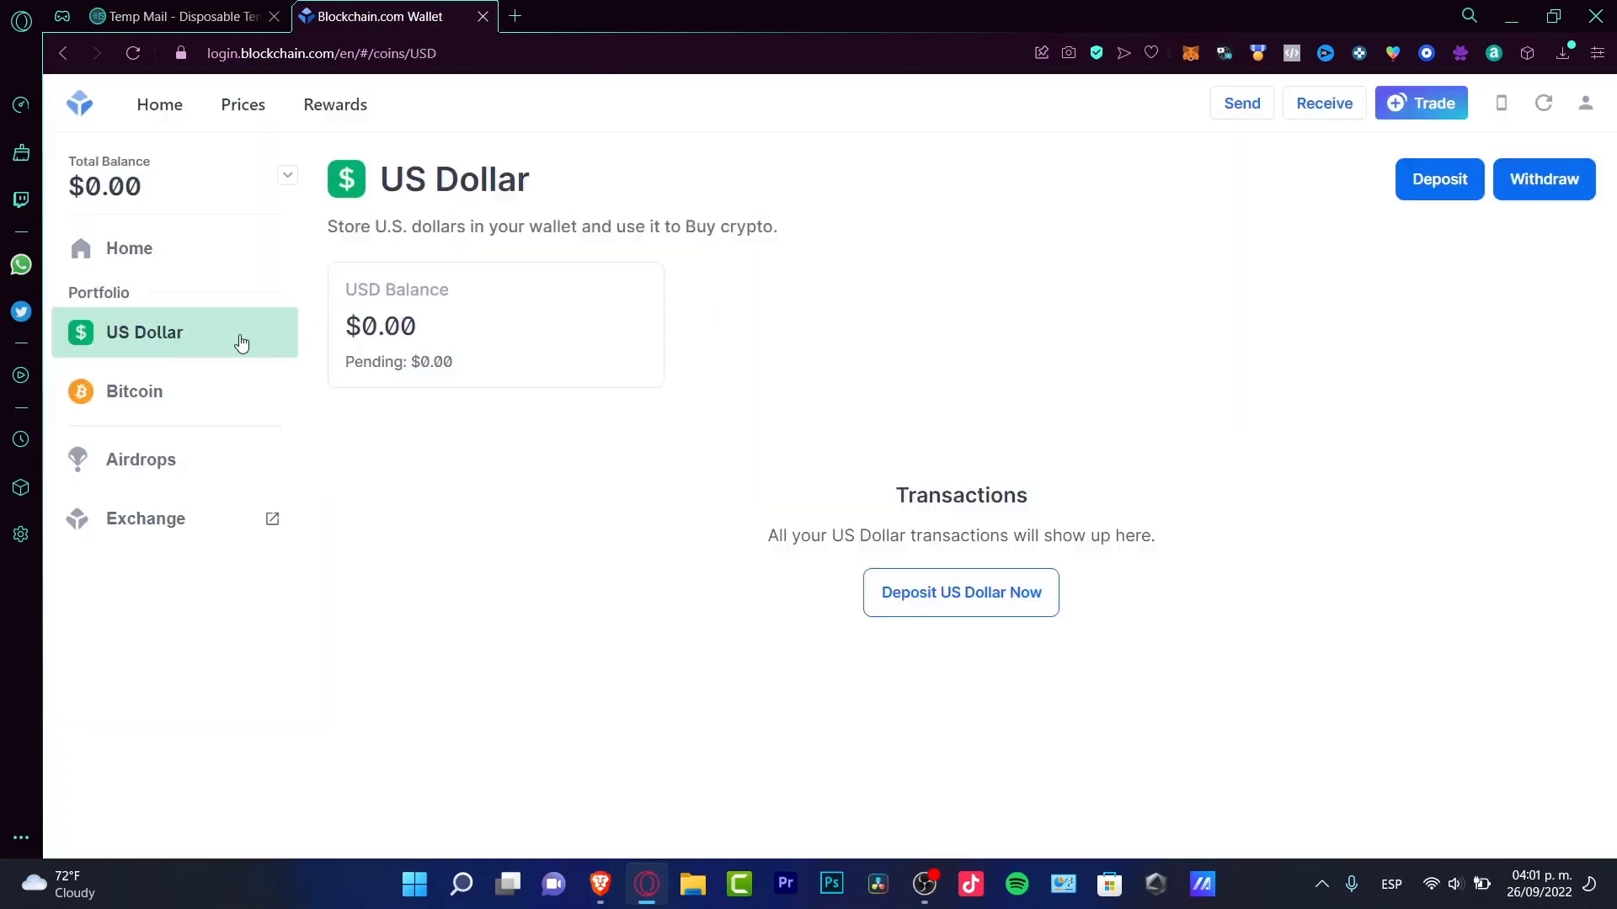
mouse_move(168, 395)
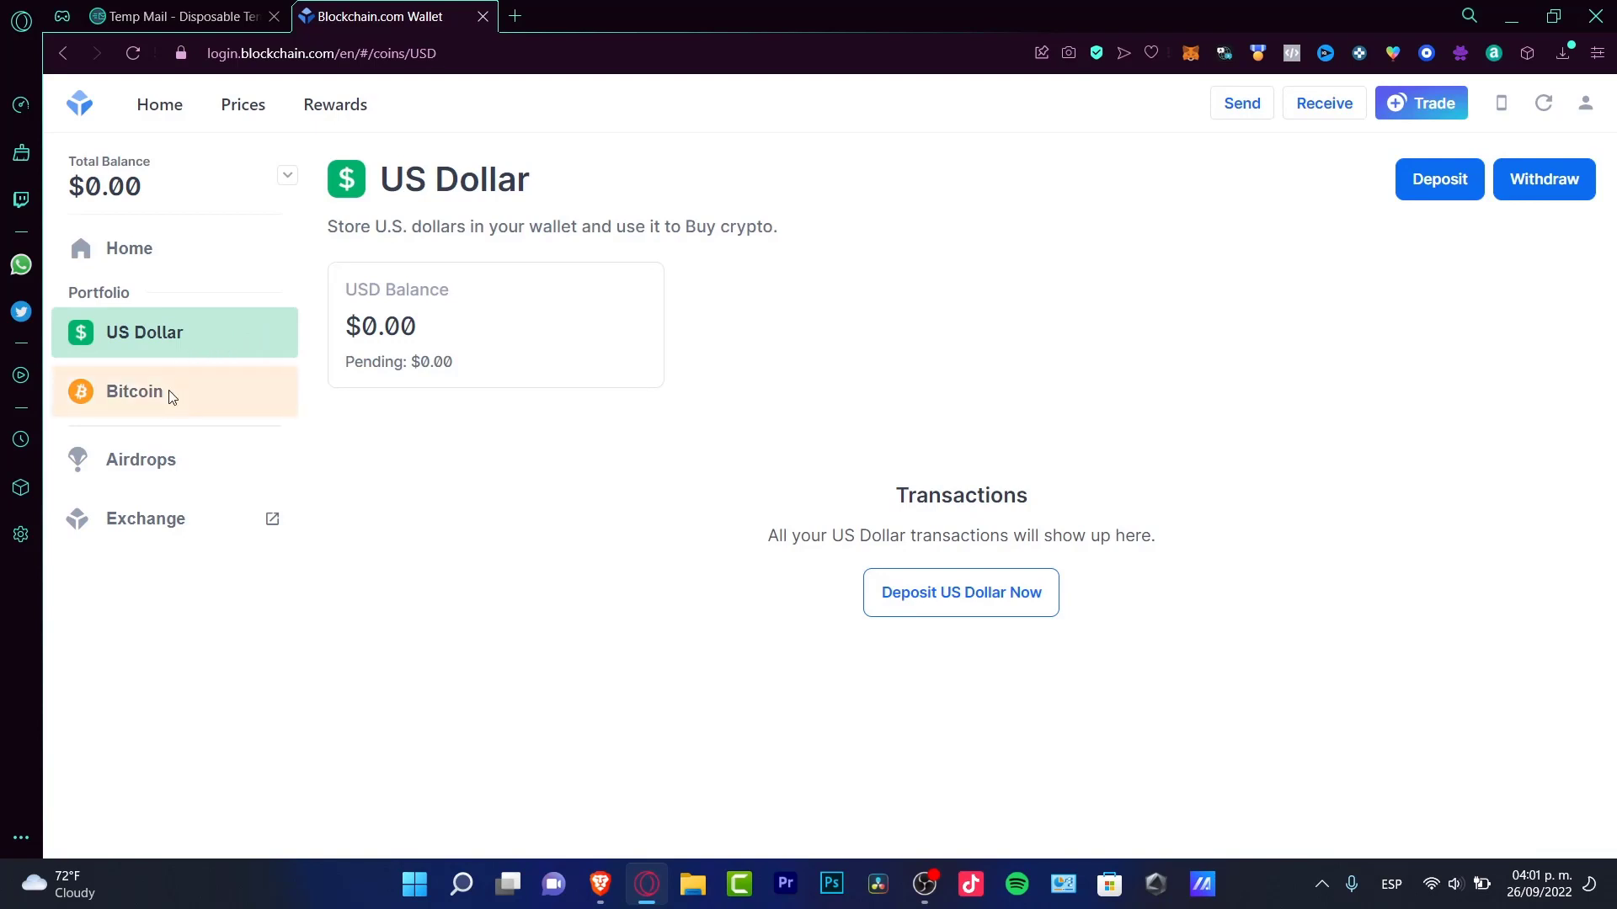
left_click(134, 391)
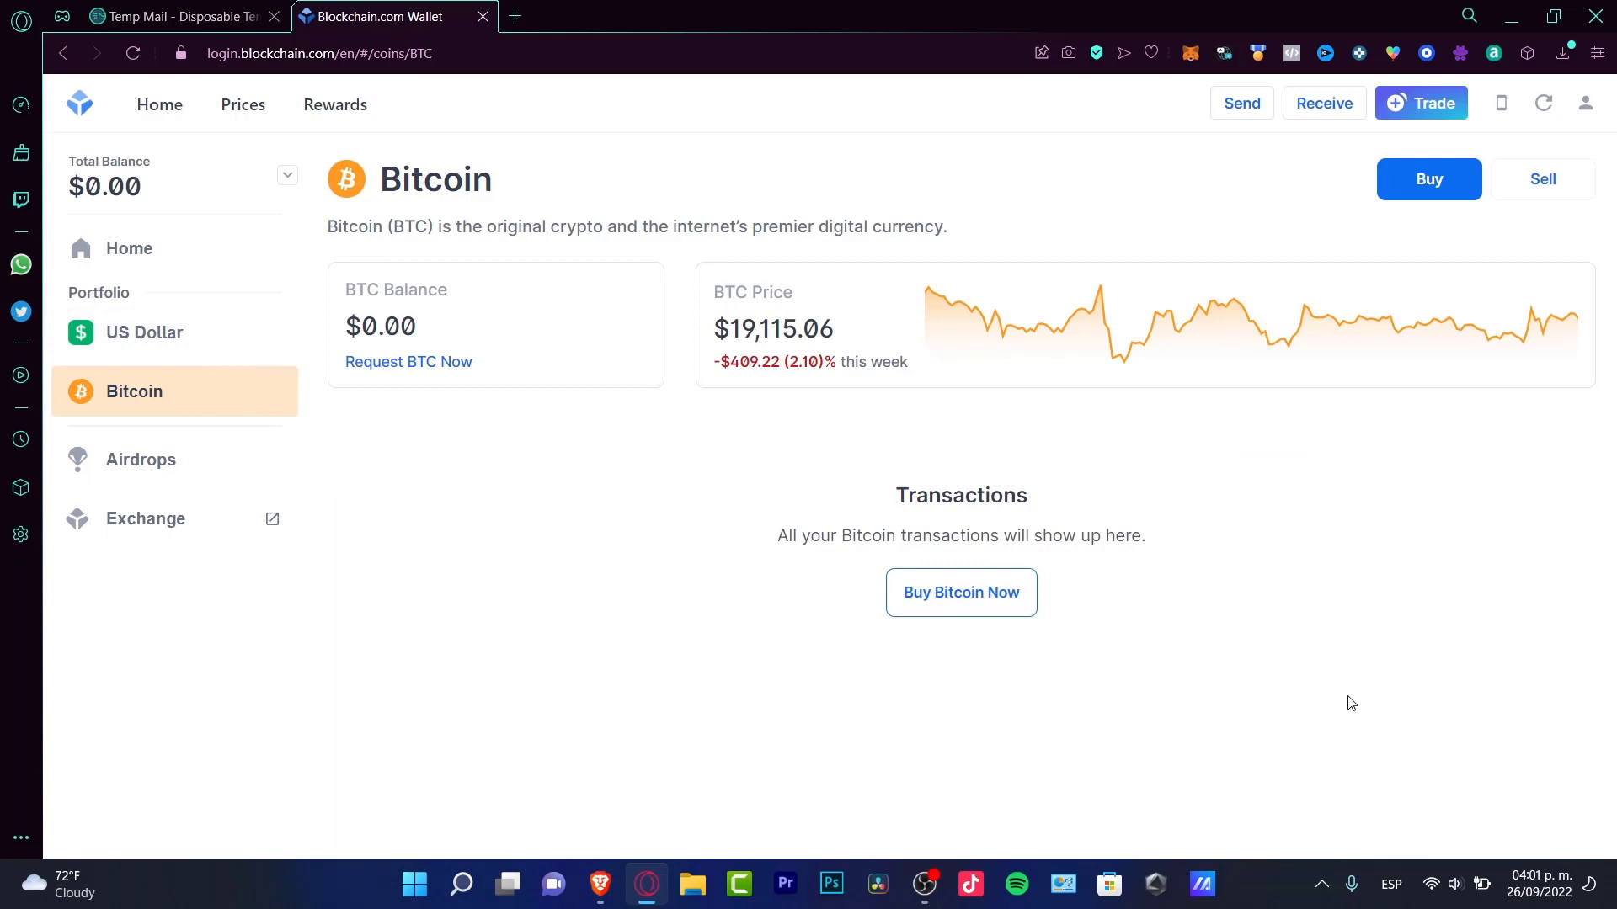
mouse_move(607, 310)
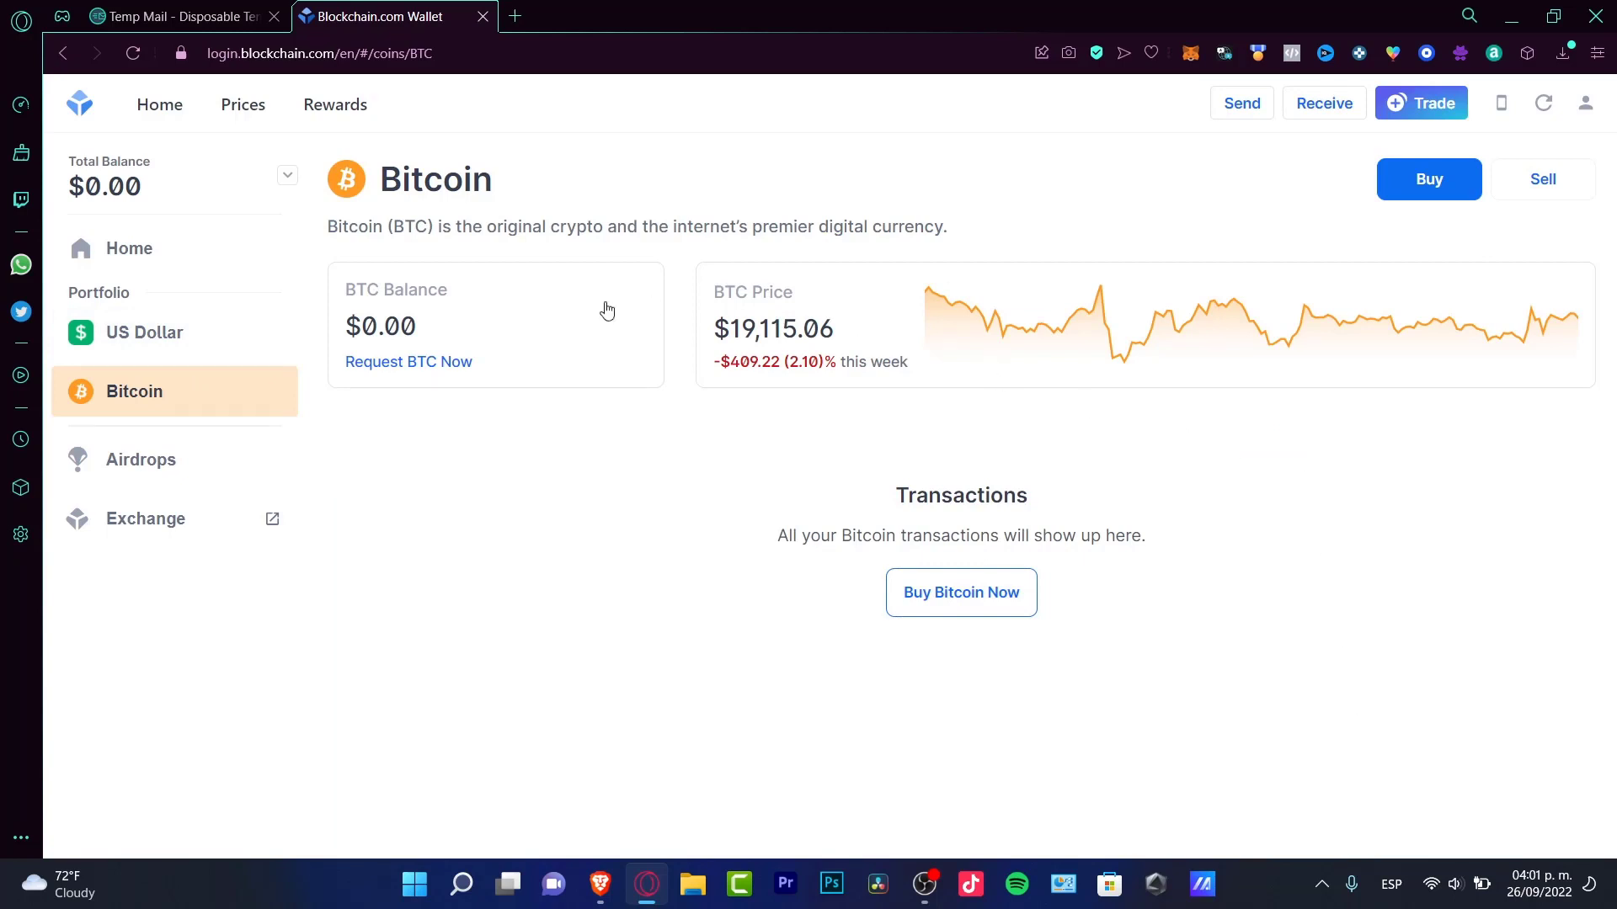
left_click(144, 333)
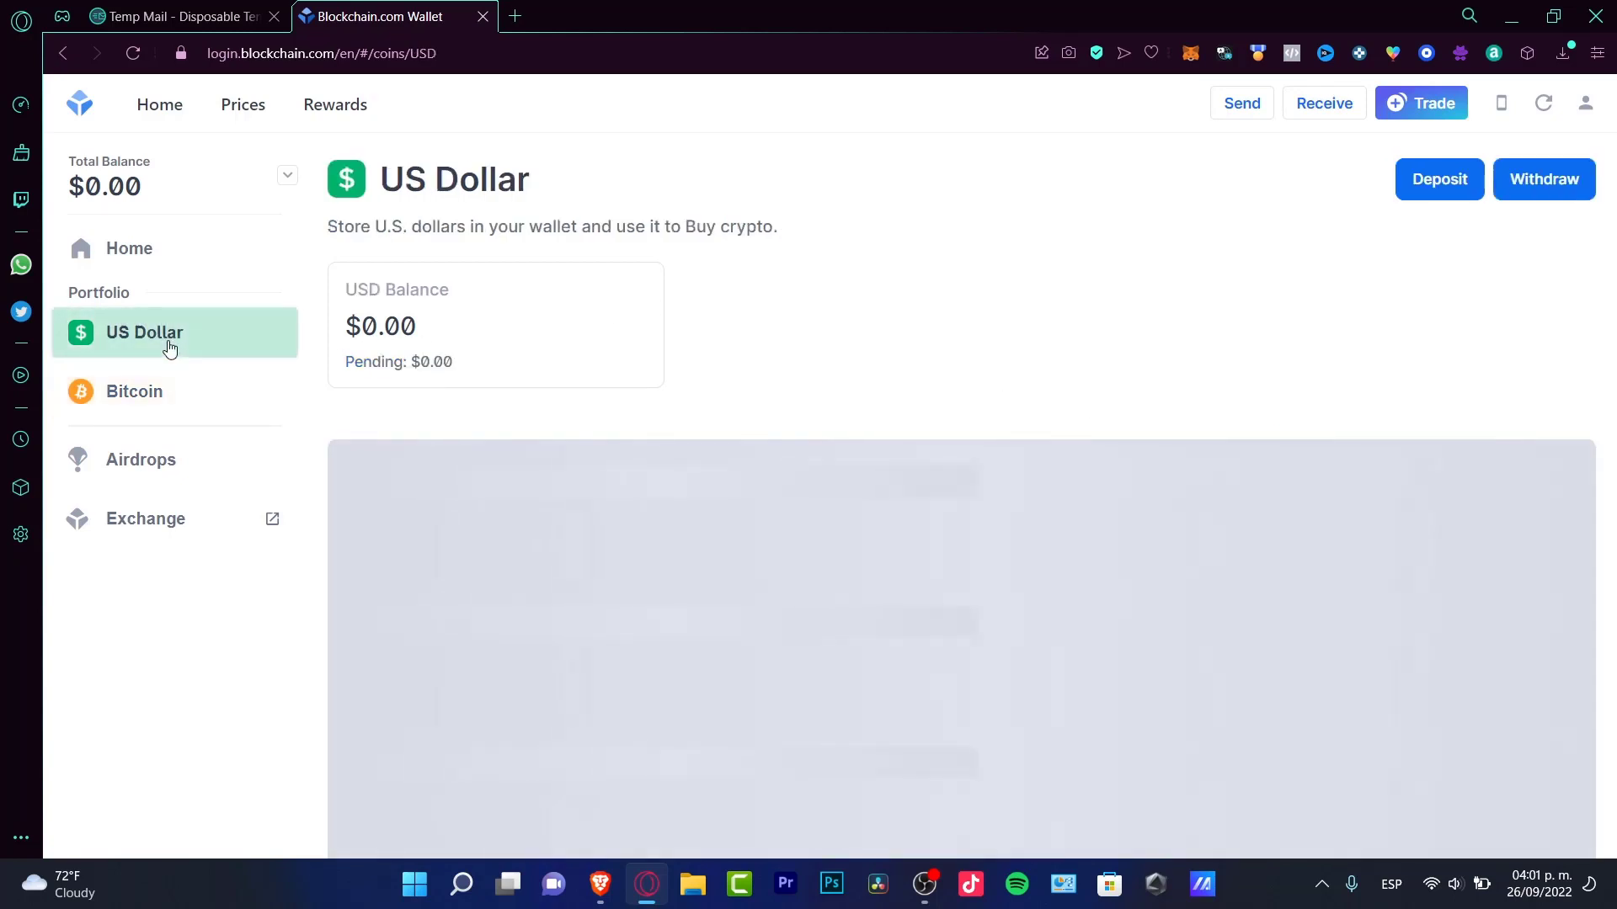
left_click(140, 460)
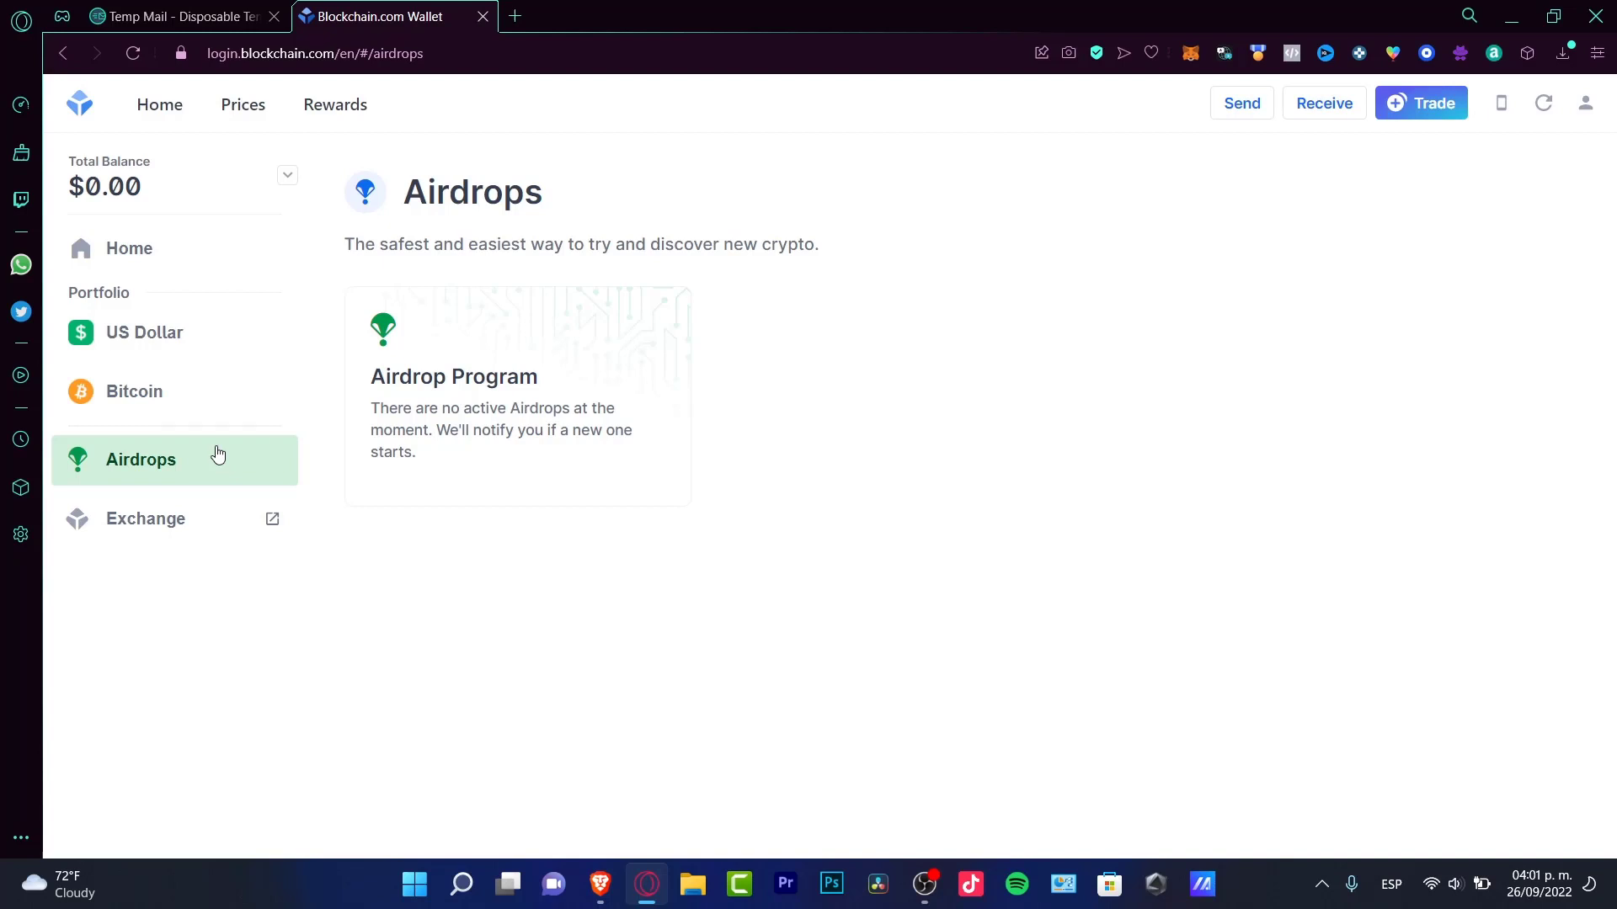
mouse_move(556, 429)
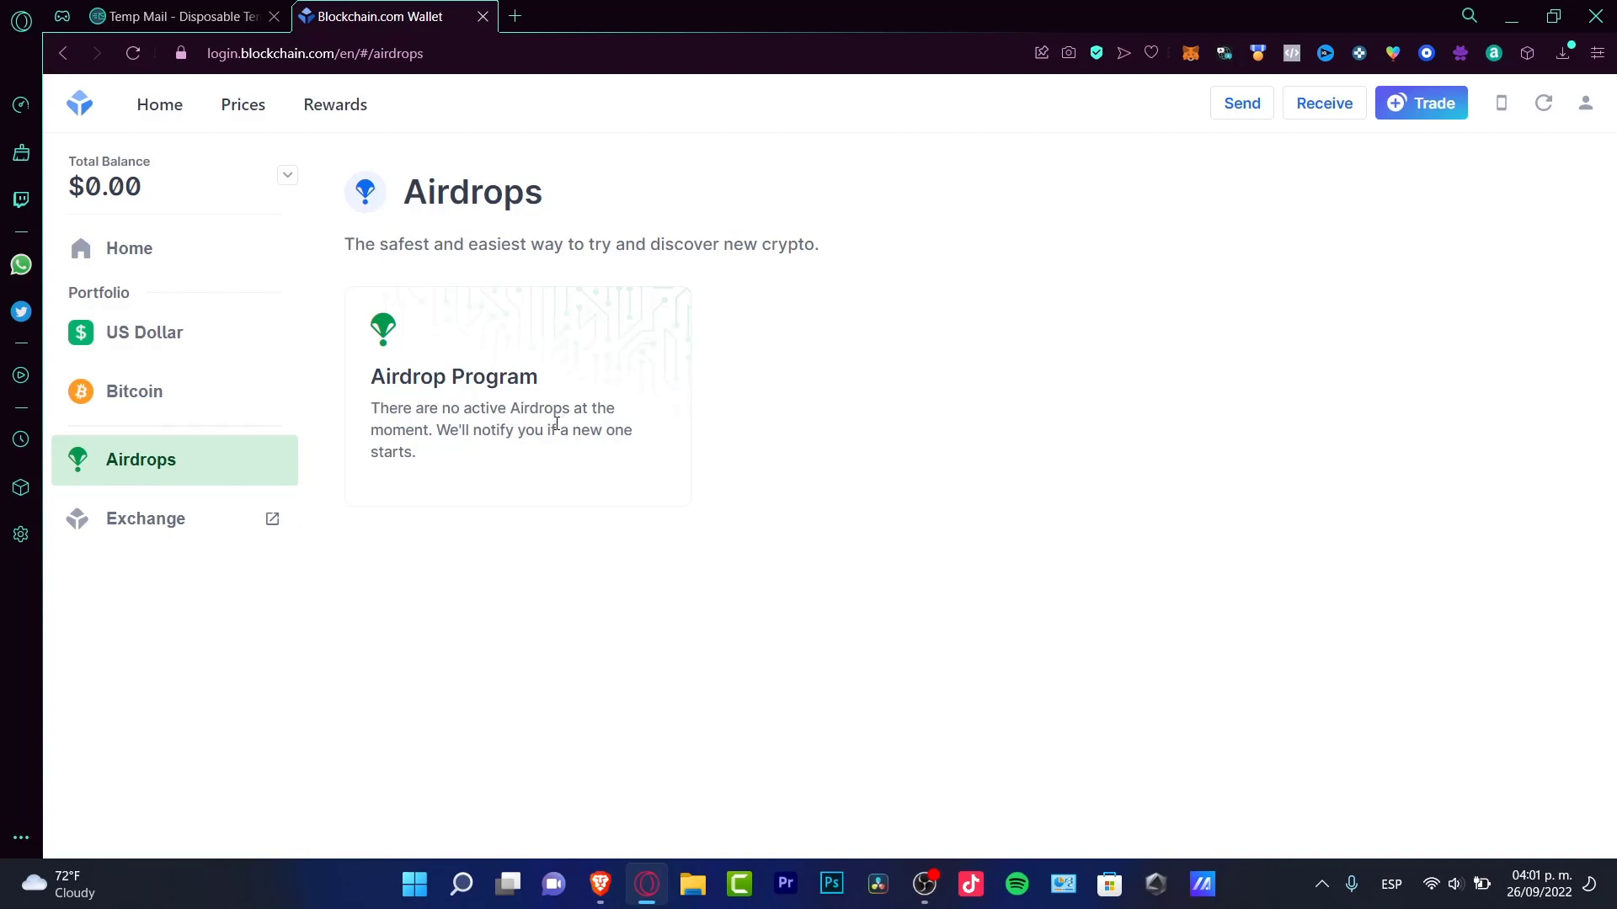
left_click_drag(554, 430, 624, 451)
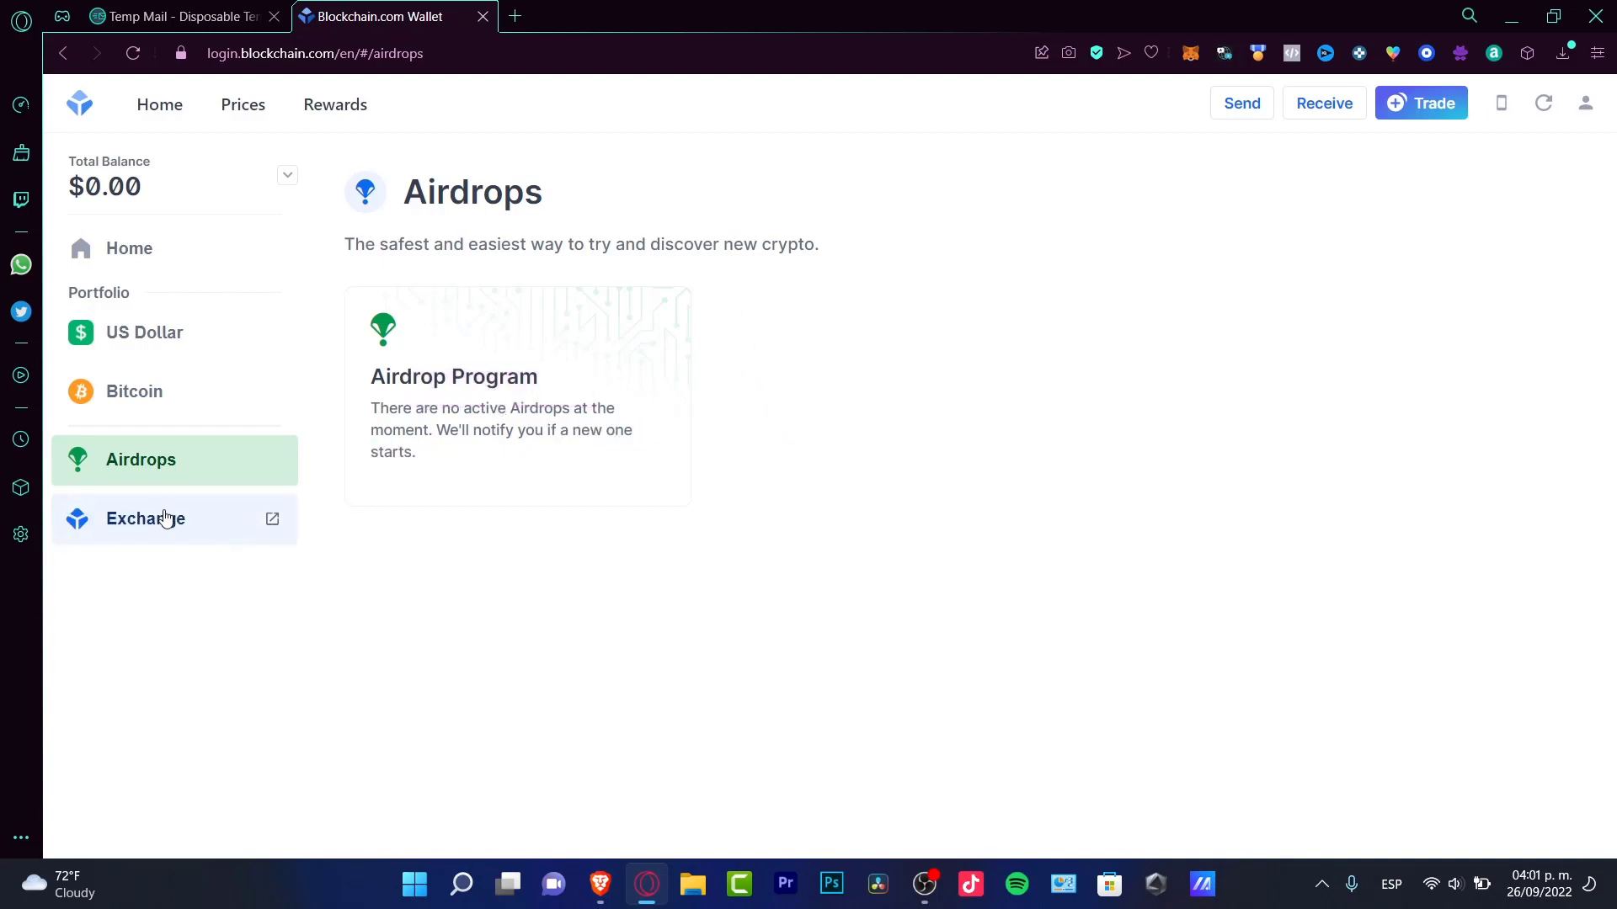
mouse_move(205, 529)
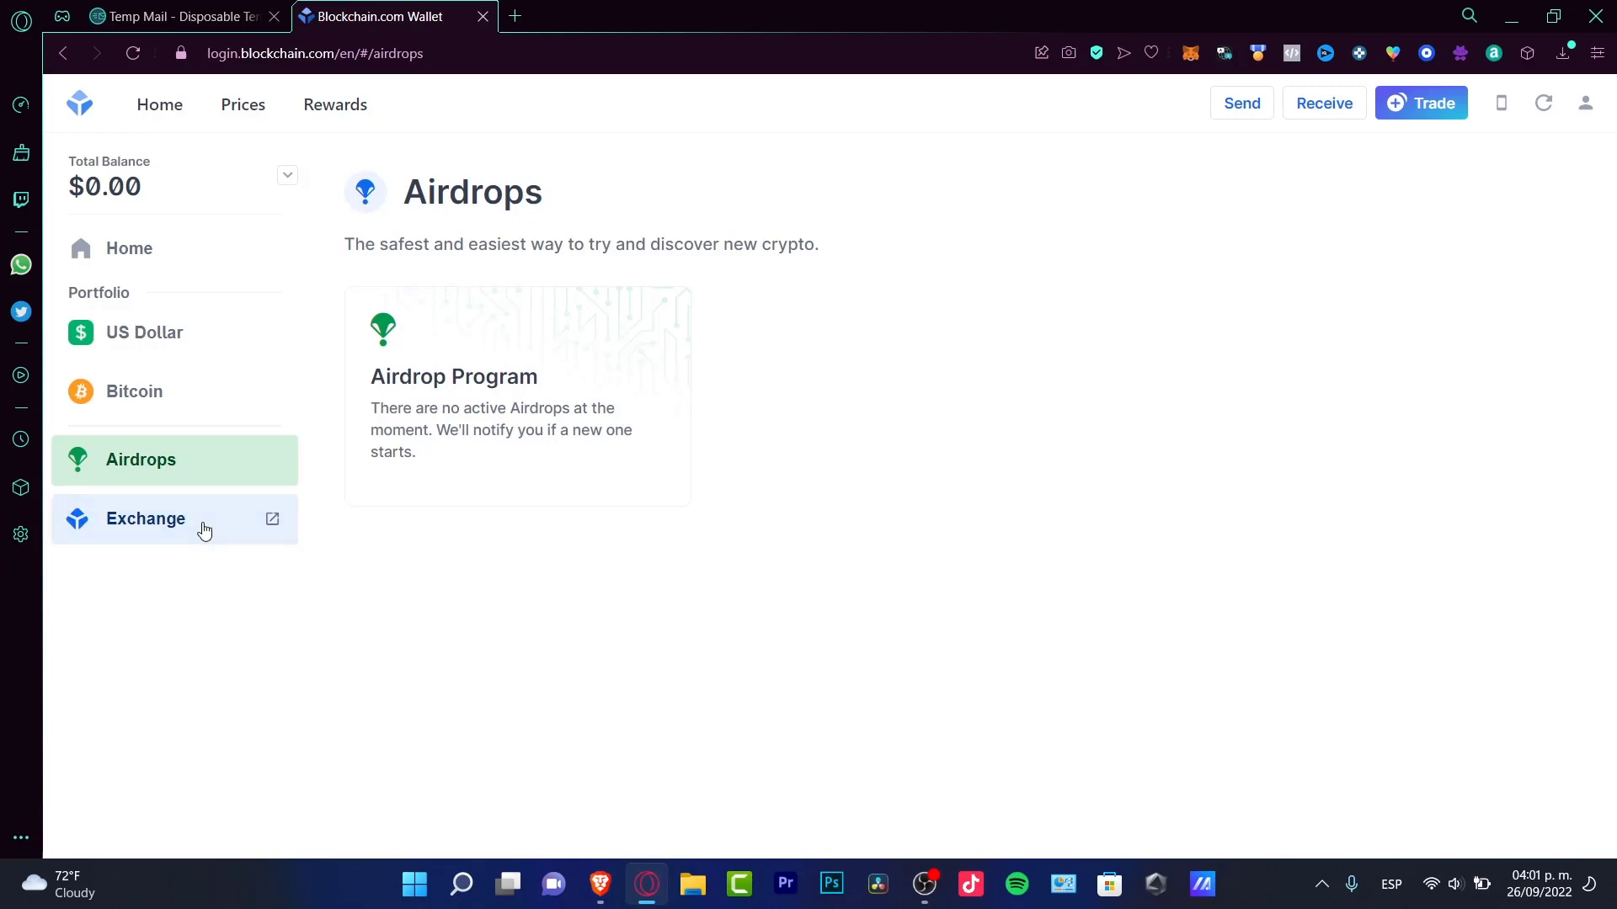
Launch Exchange in a new tab, start the support chat, and review the lower-fees welcome step
left_click(145, 518)
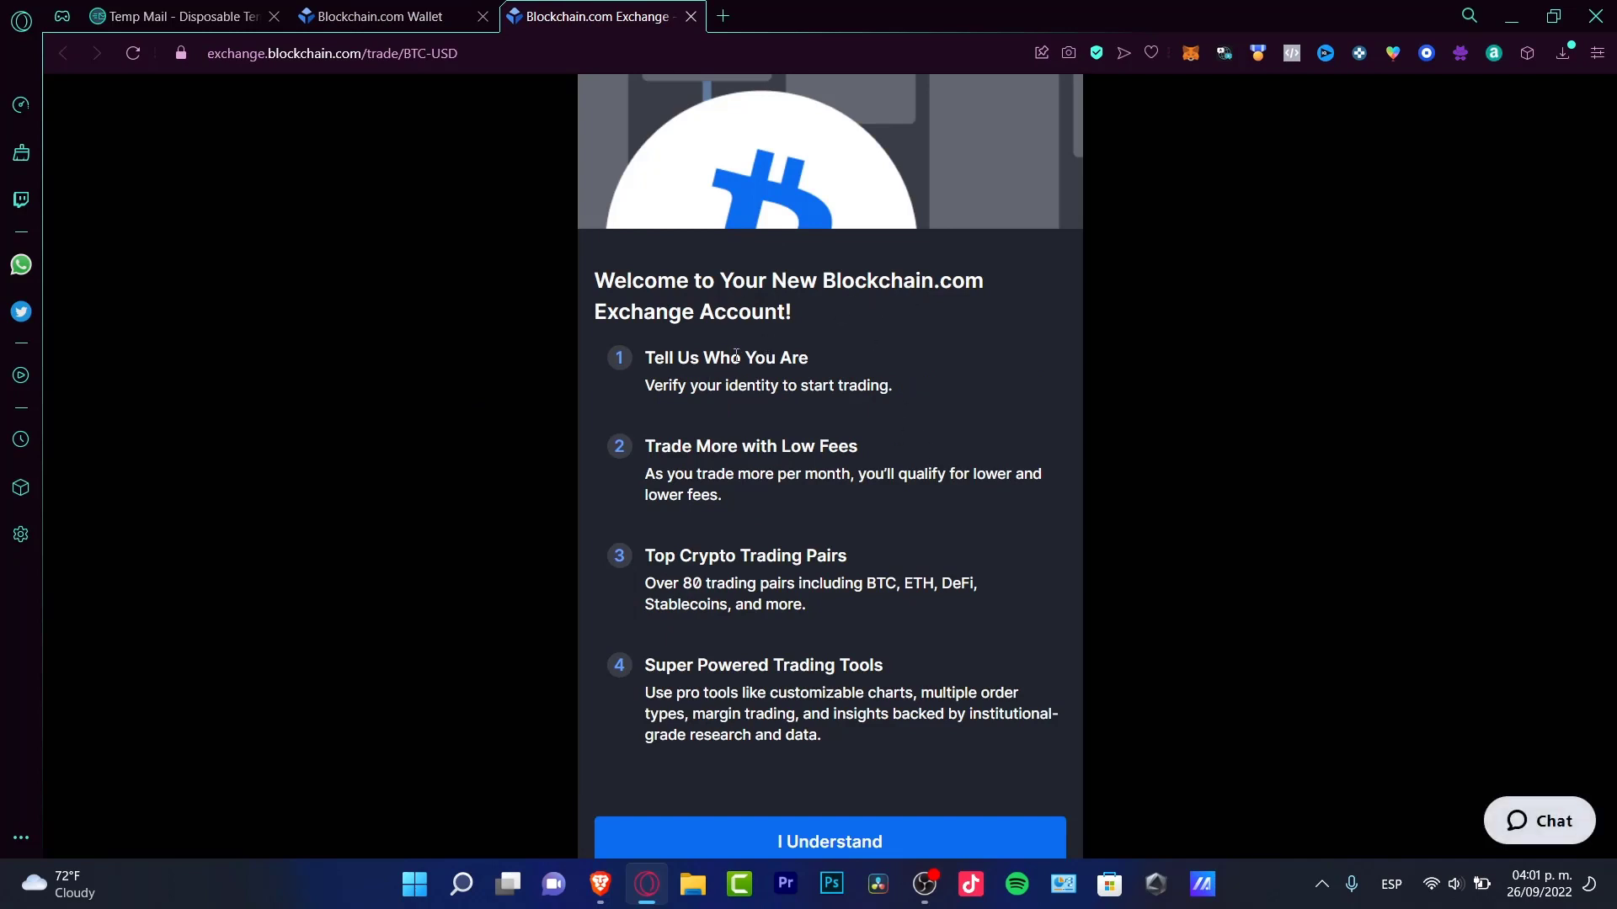
left_click(1539, 821)
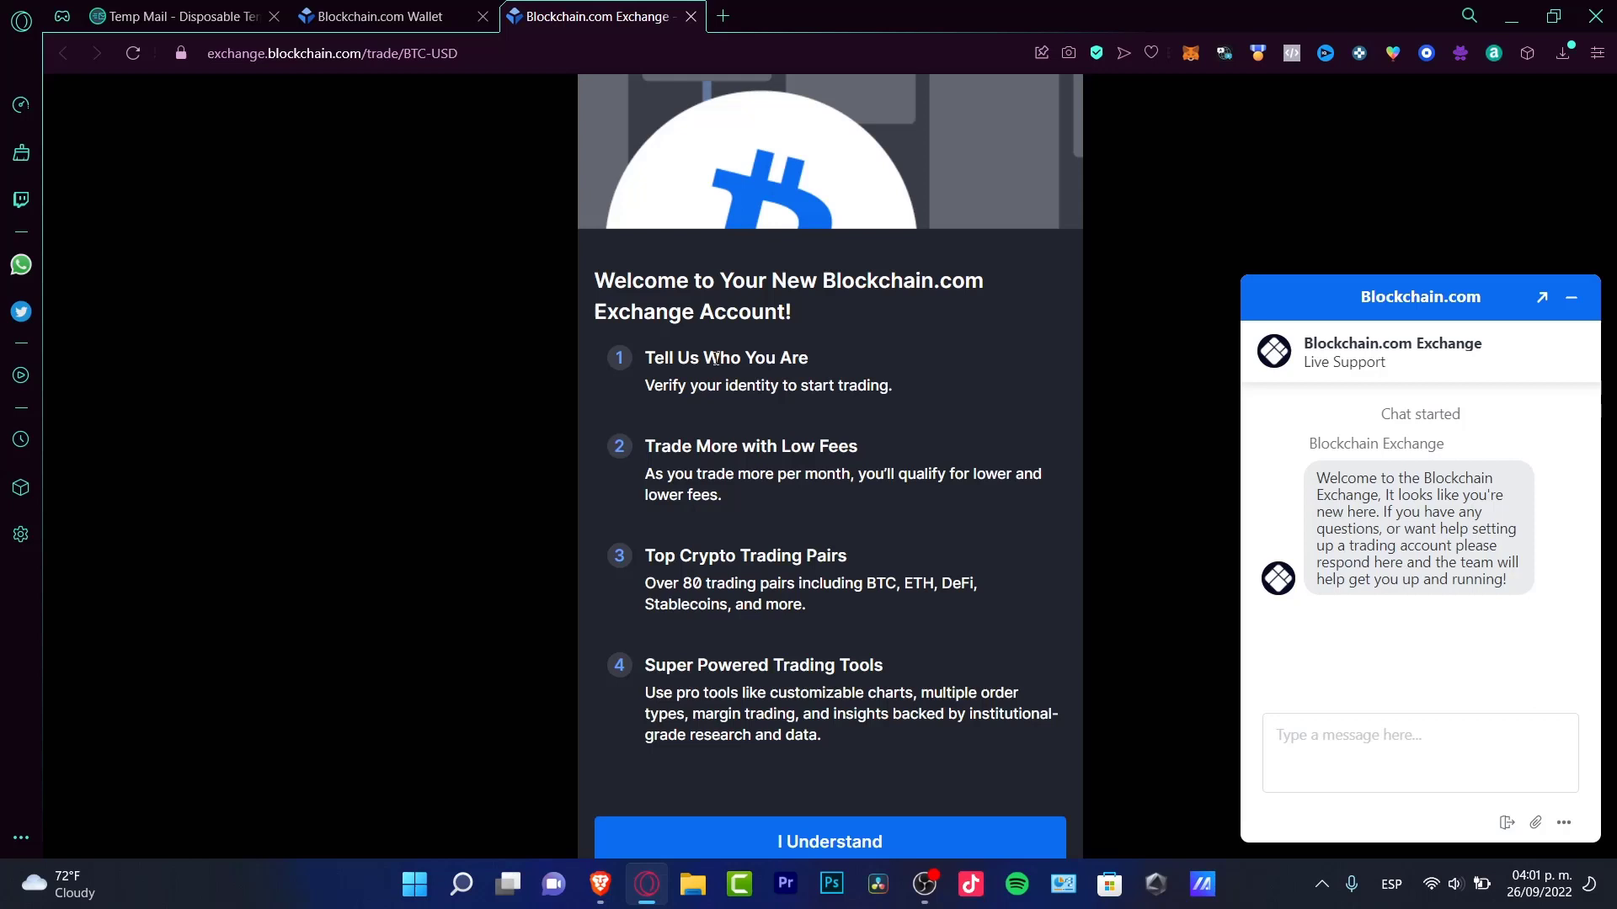
mouse_move(770, 341)
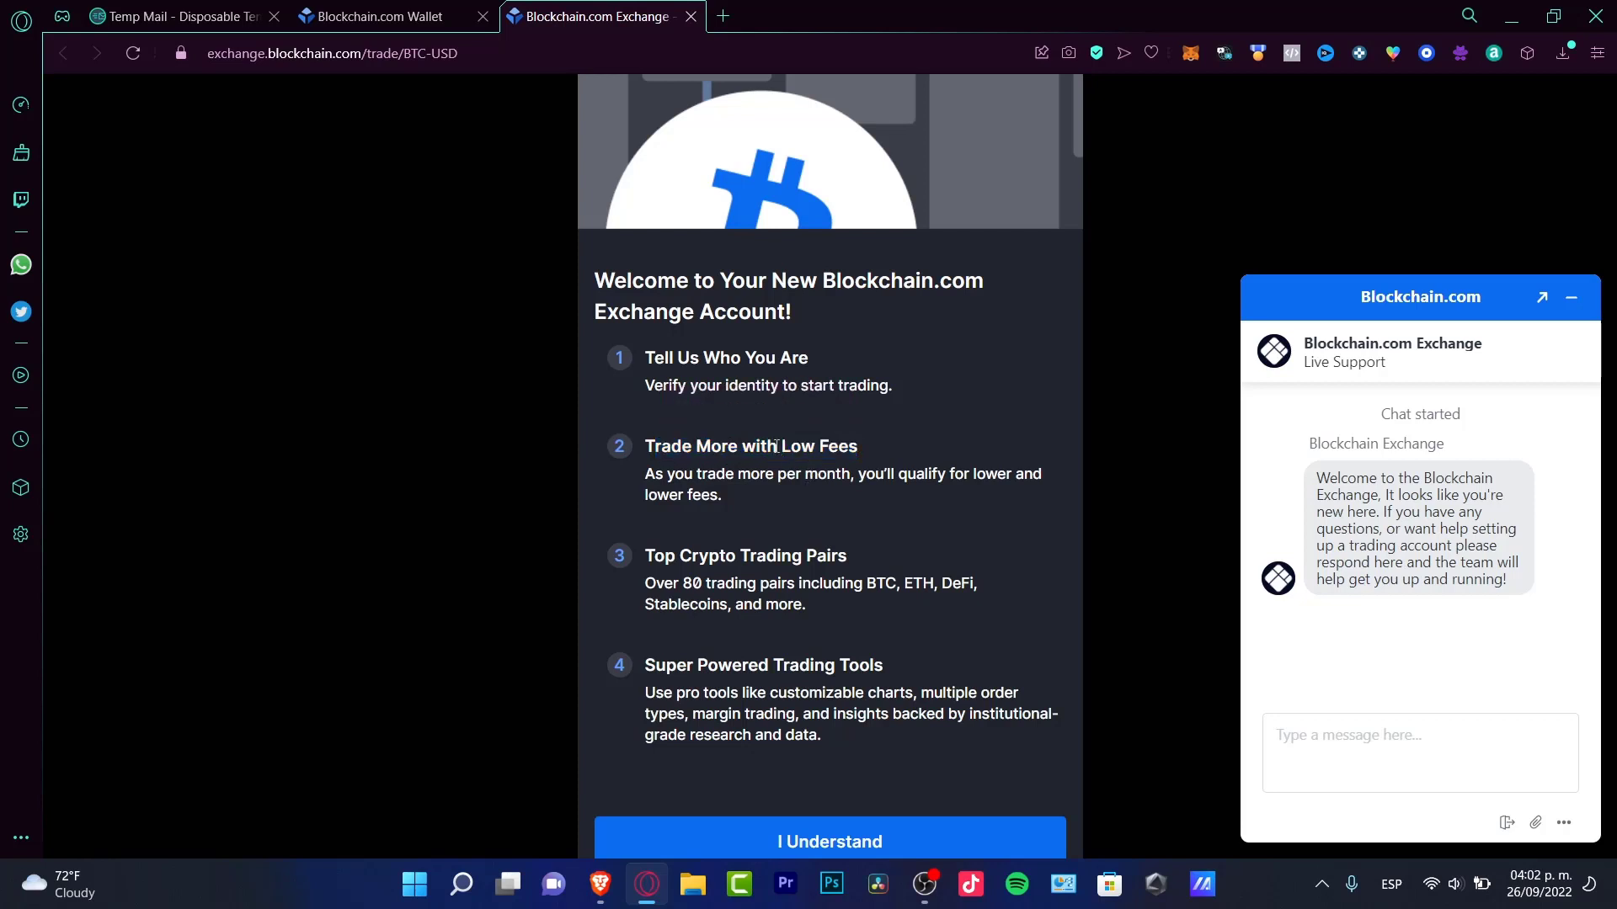
double_click(818, 446)
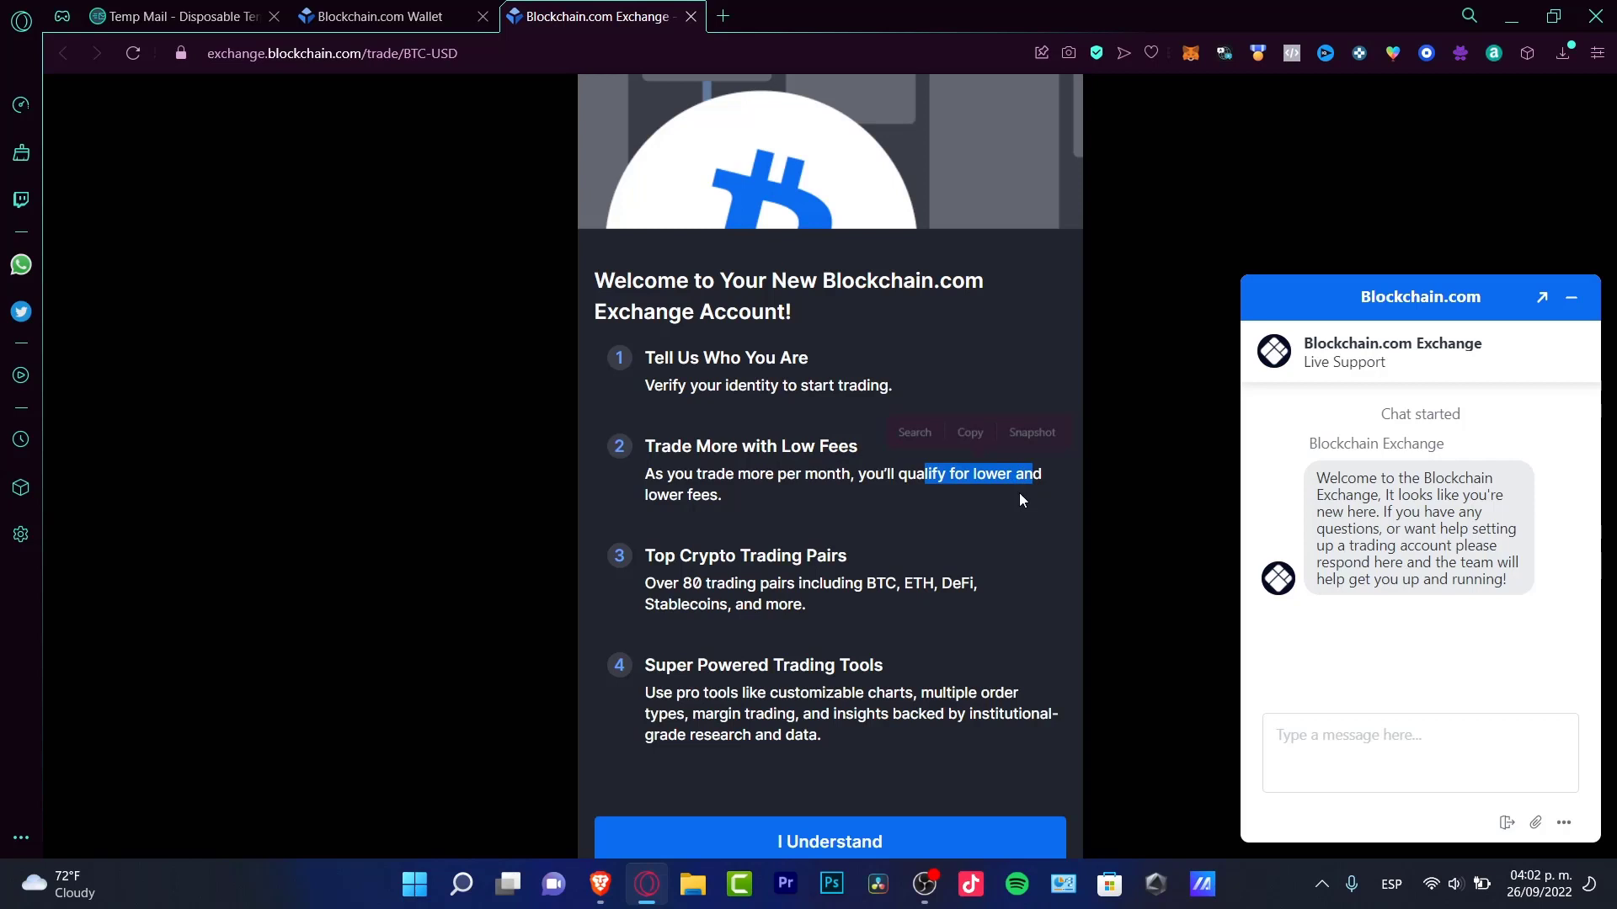
Acknowledge the welcome steps, submit the address details, and review the yearly withdrawal limit
left_click(830, 842)
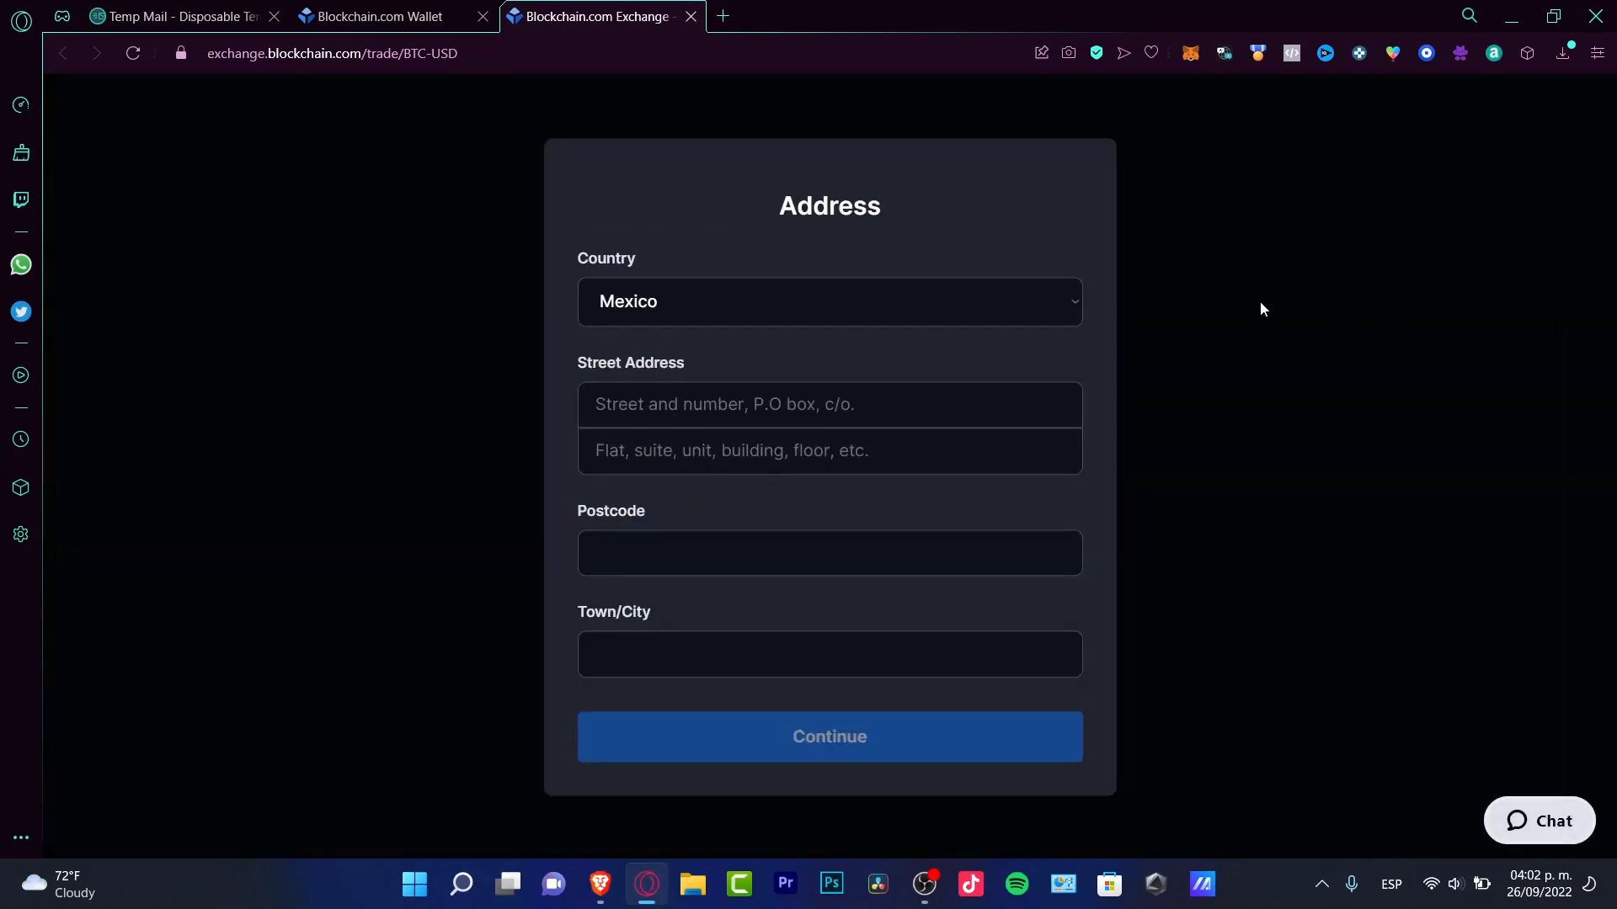
mouse_move(717, 352)
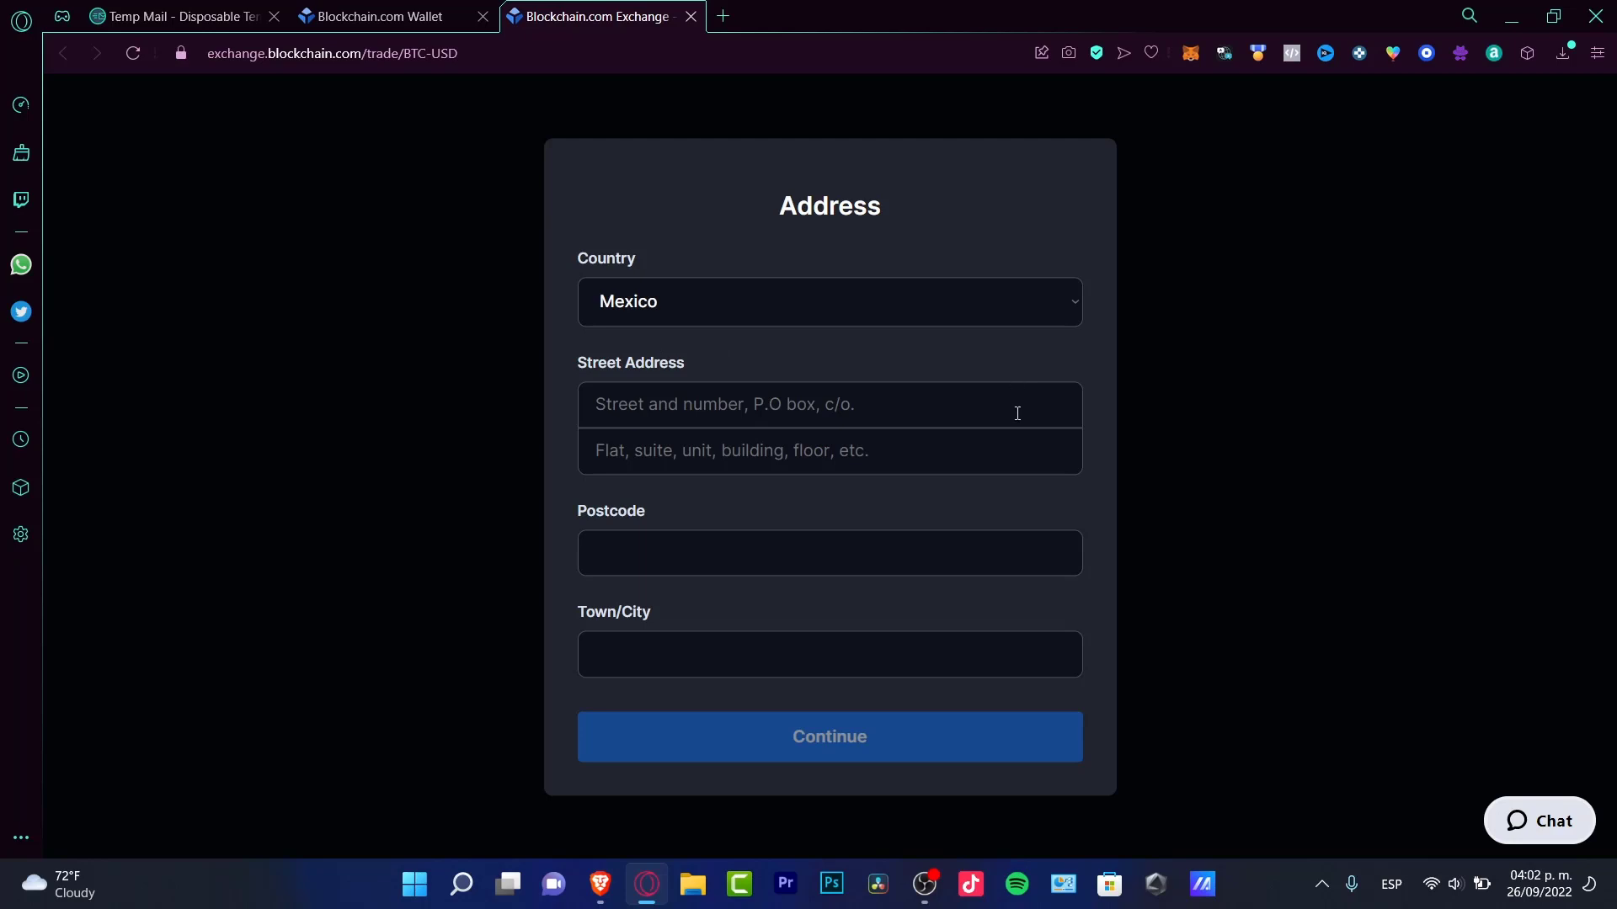
left_click(829, 654)
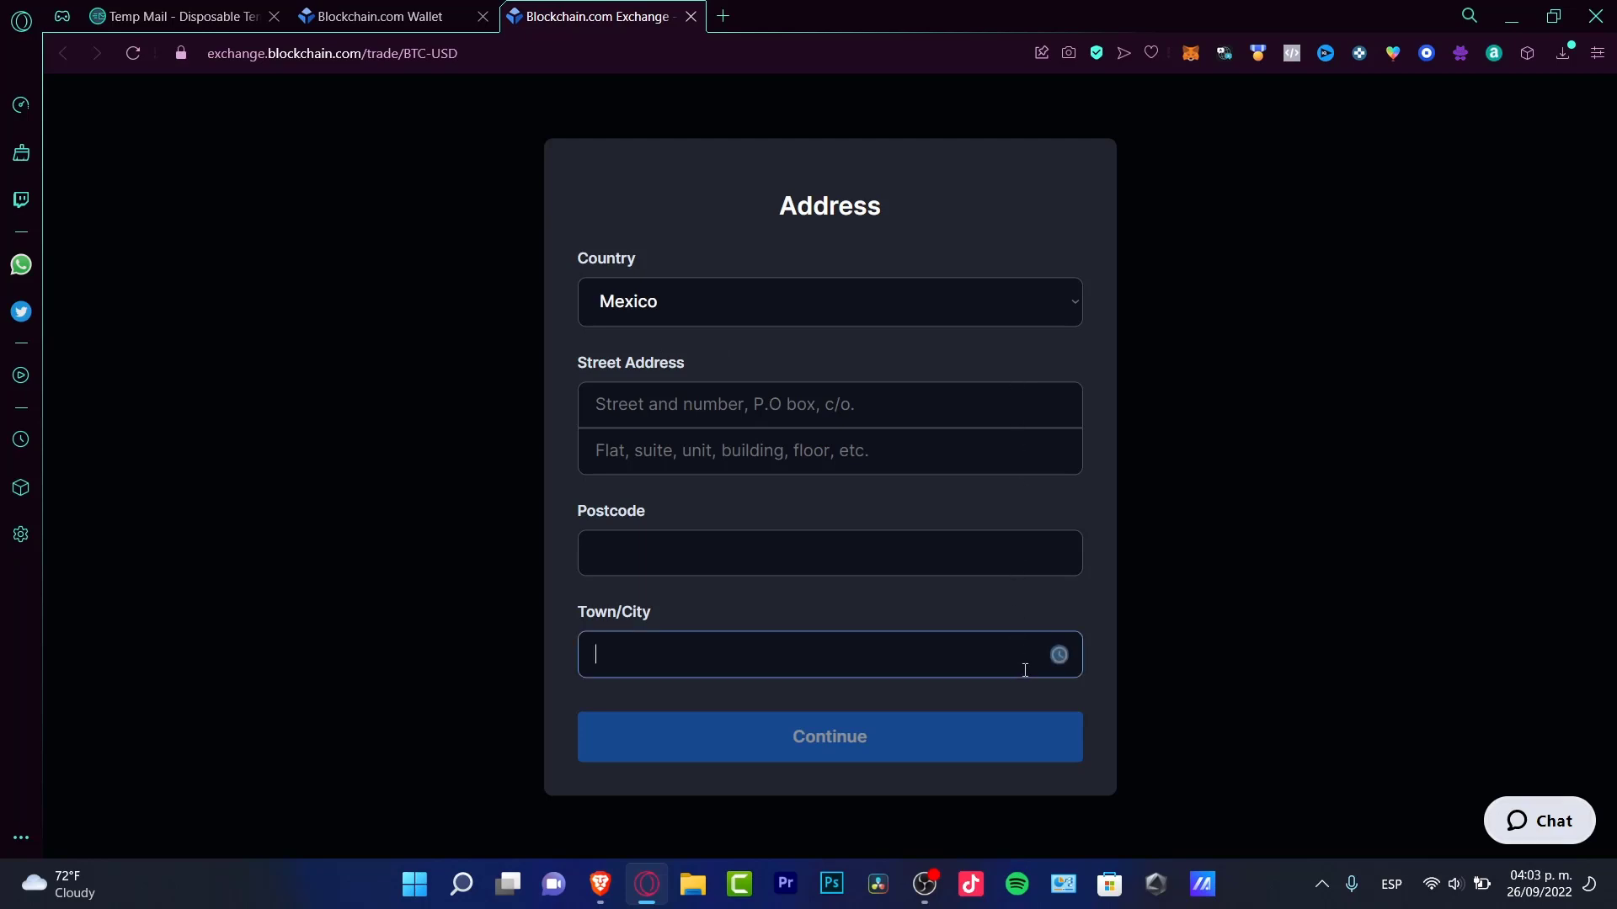
left_click(829, 737)
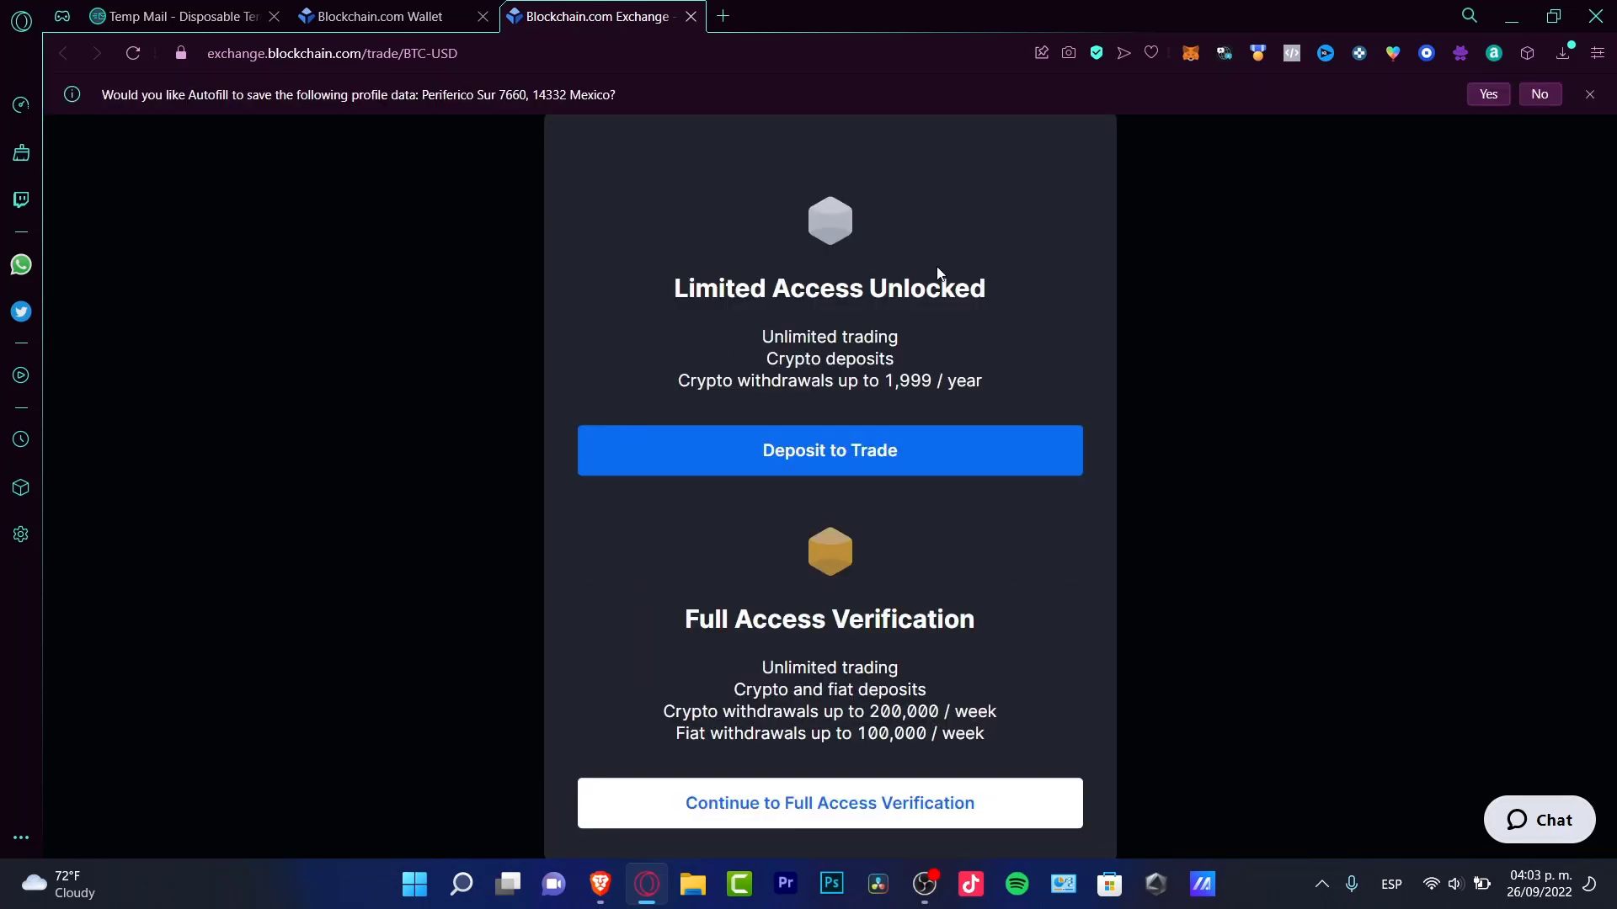
double_click(830, 288)
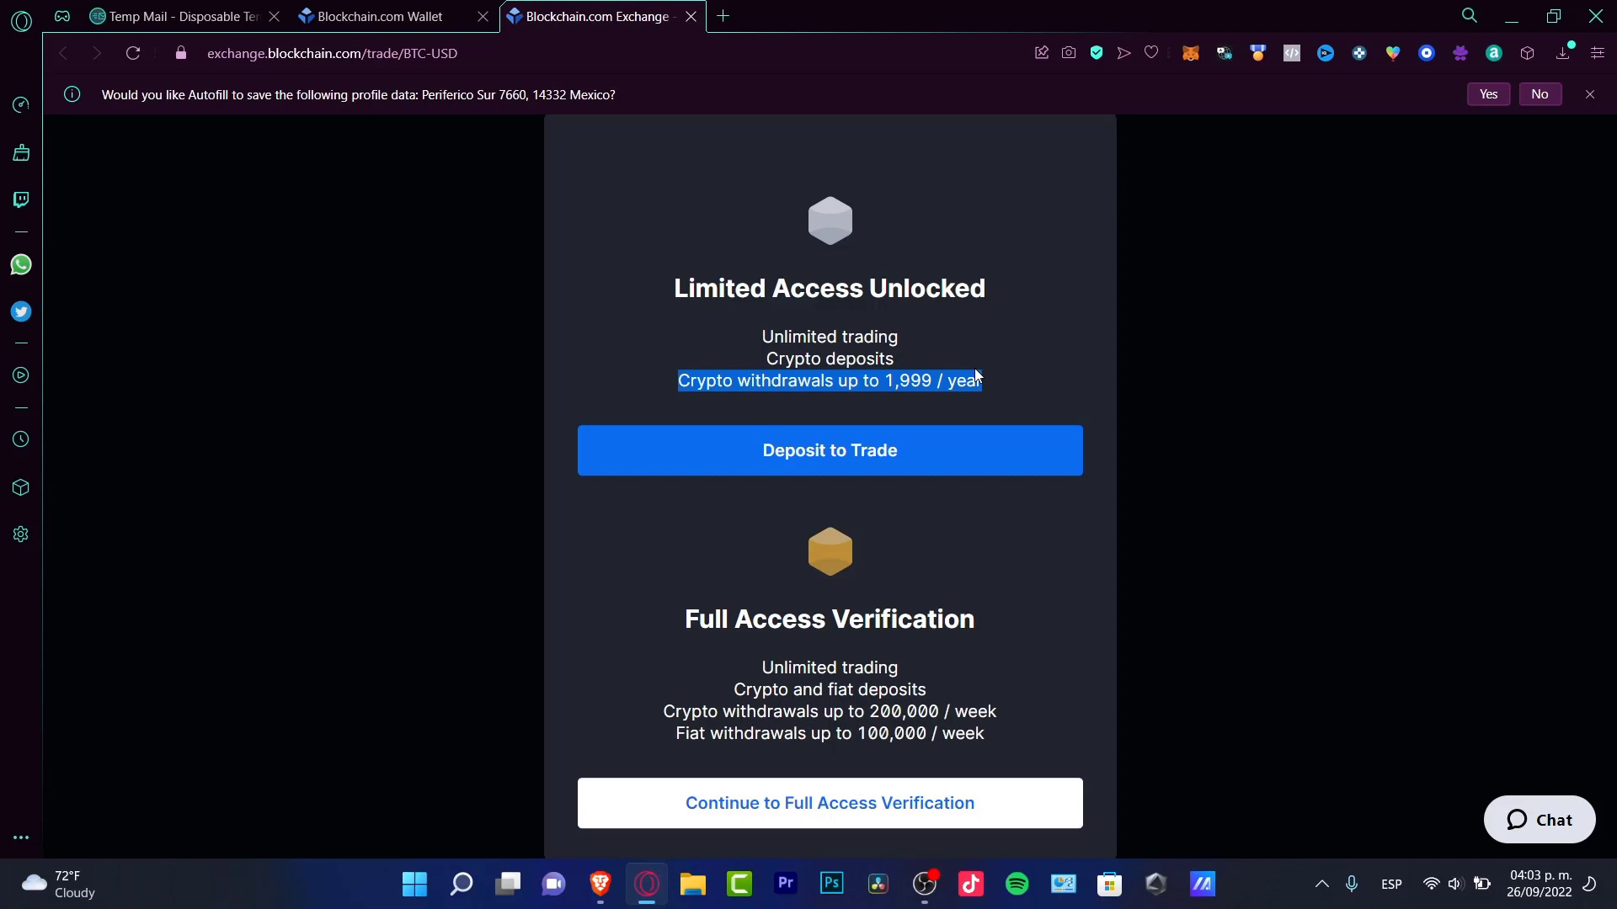
mouse_move(965, 431)
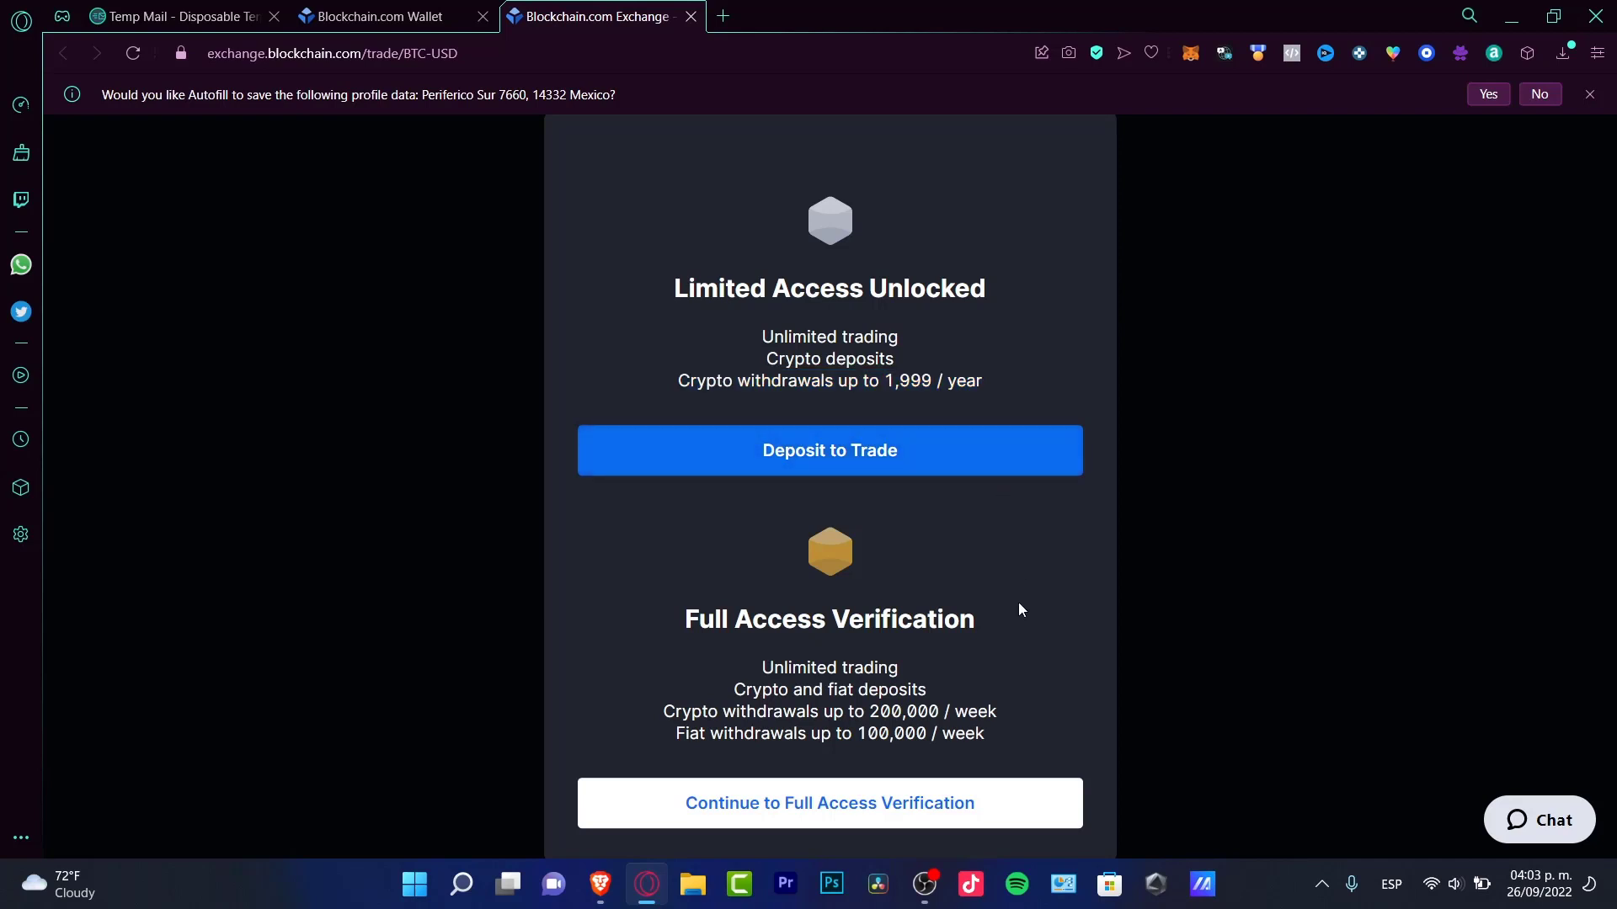
mouse_move(1032, 791)
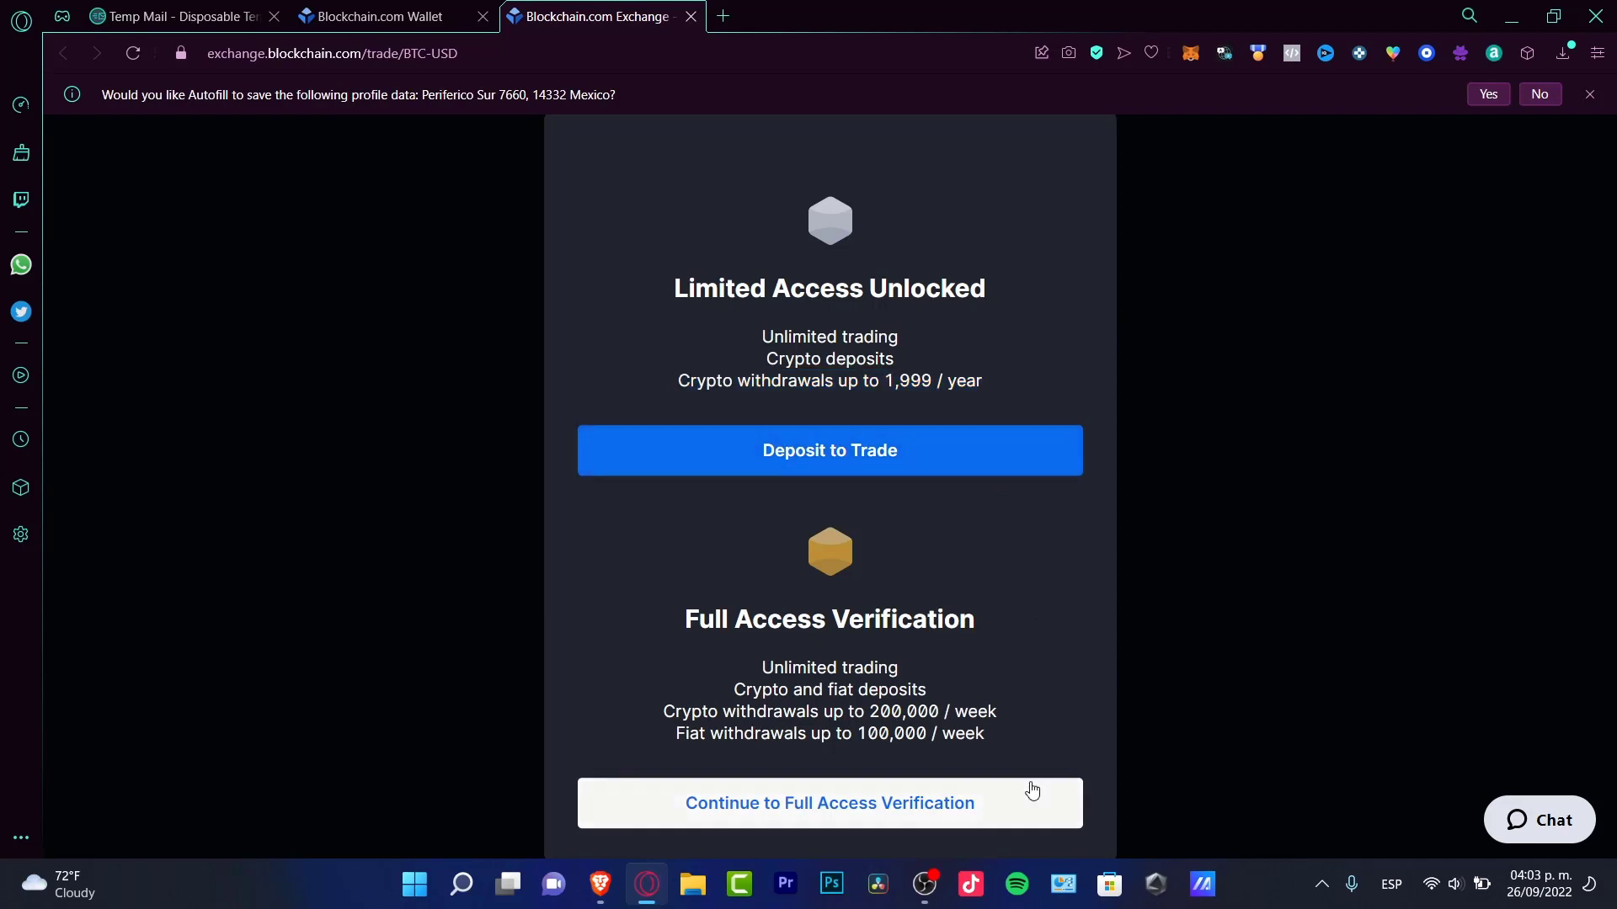
Start Full Access Verification and select Buy cryptocurrency and Trade cryptocurrencies as purposes
left_click(829, 803)
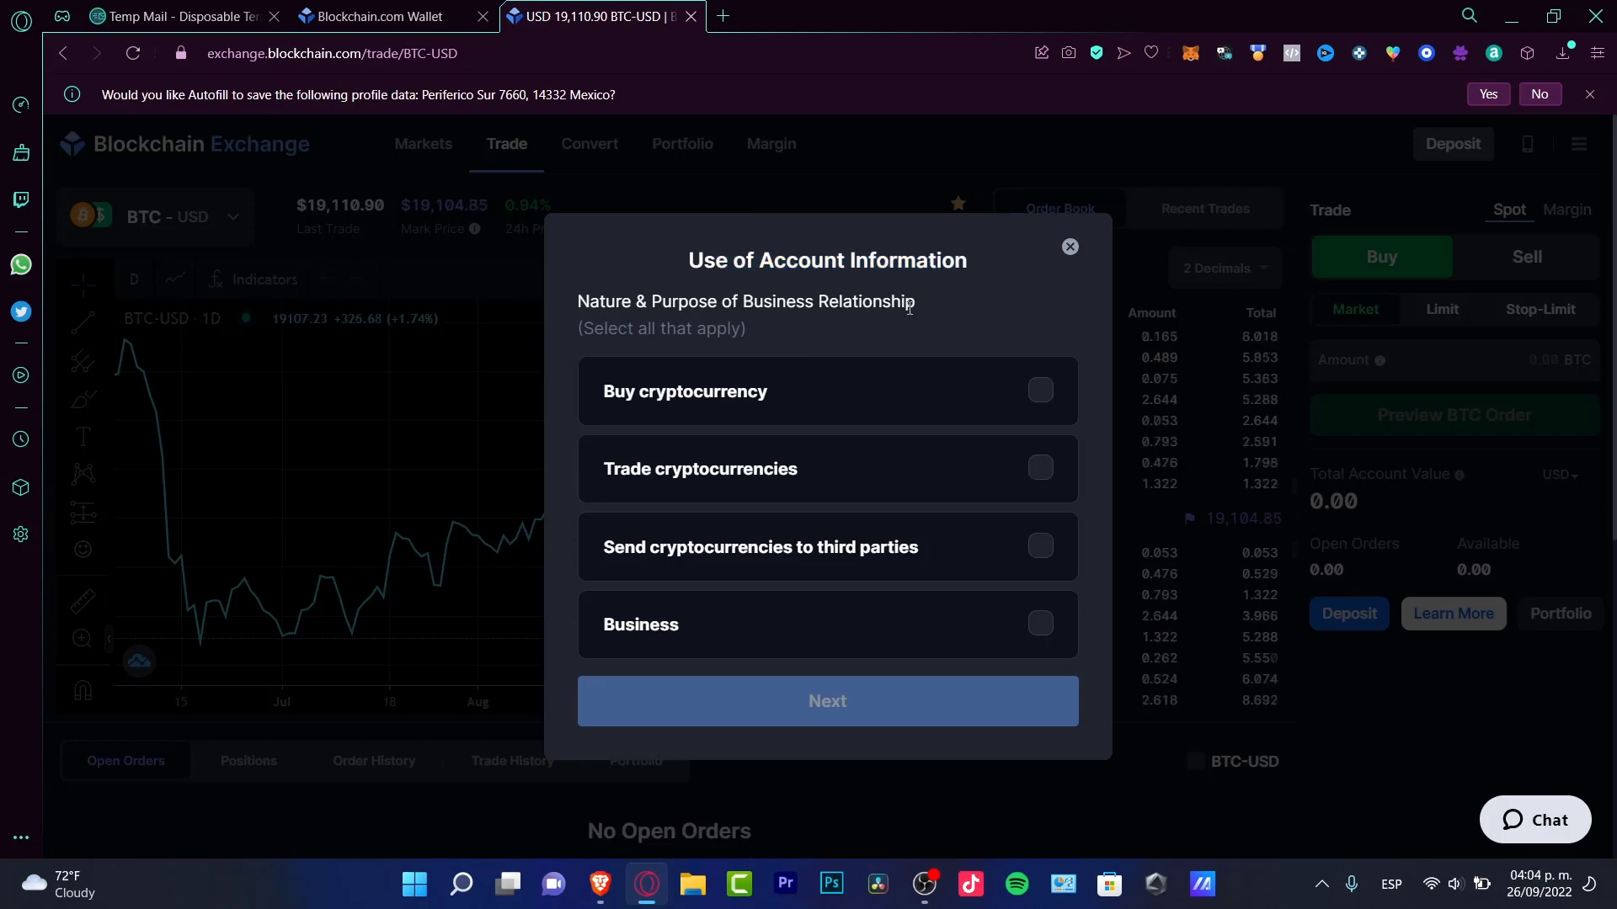
left_click(1040, 390)
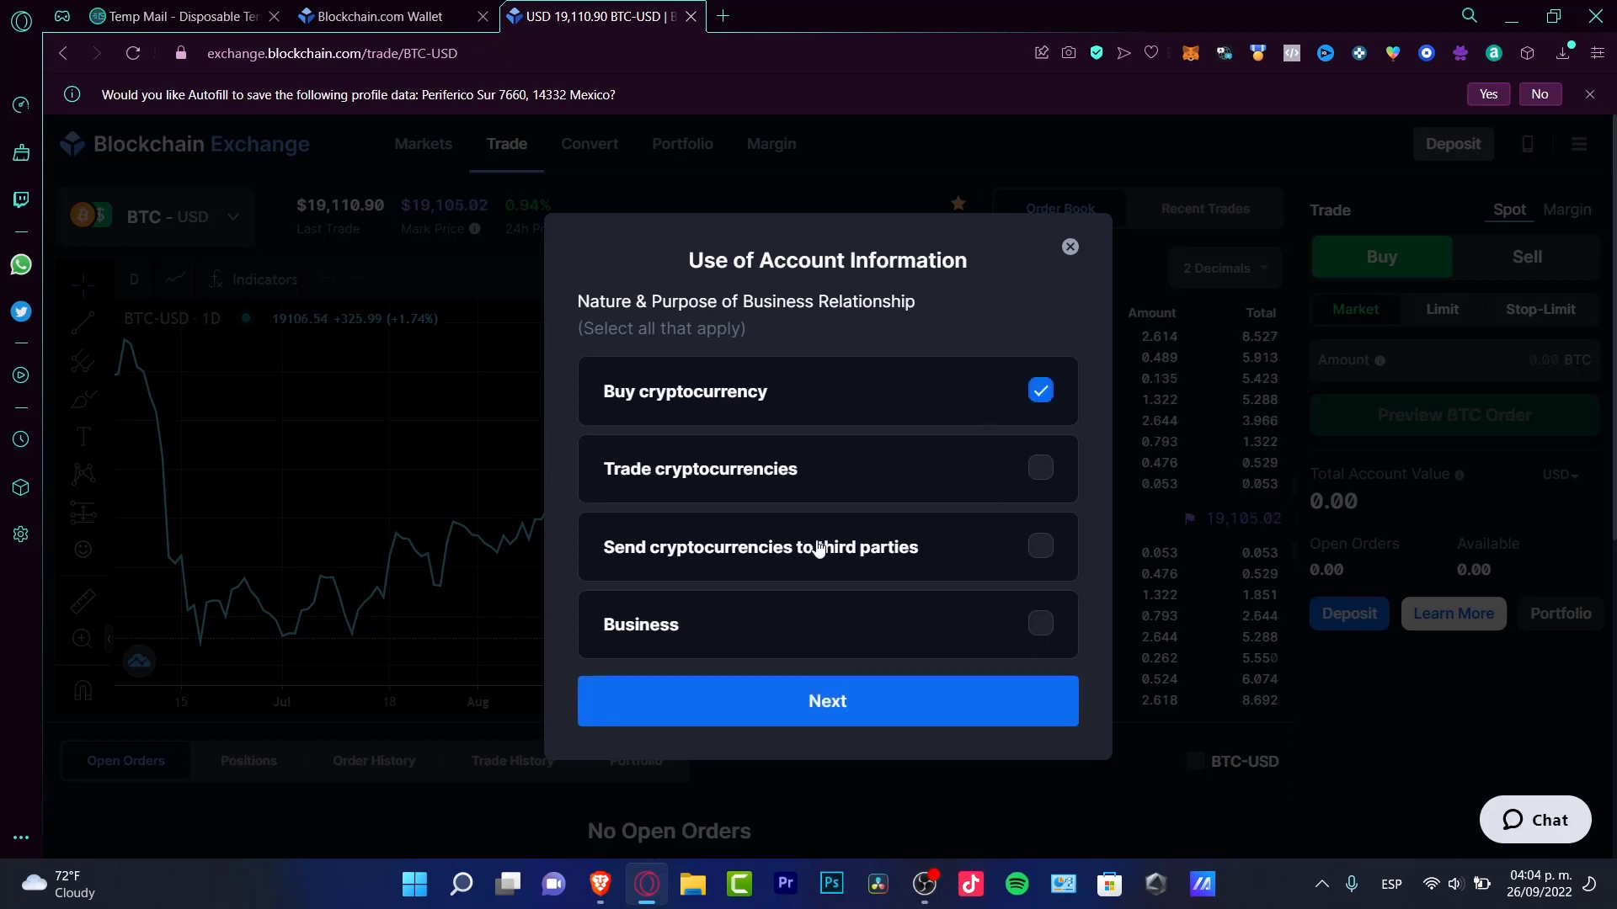
mouse_move(1025, 613)
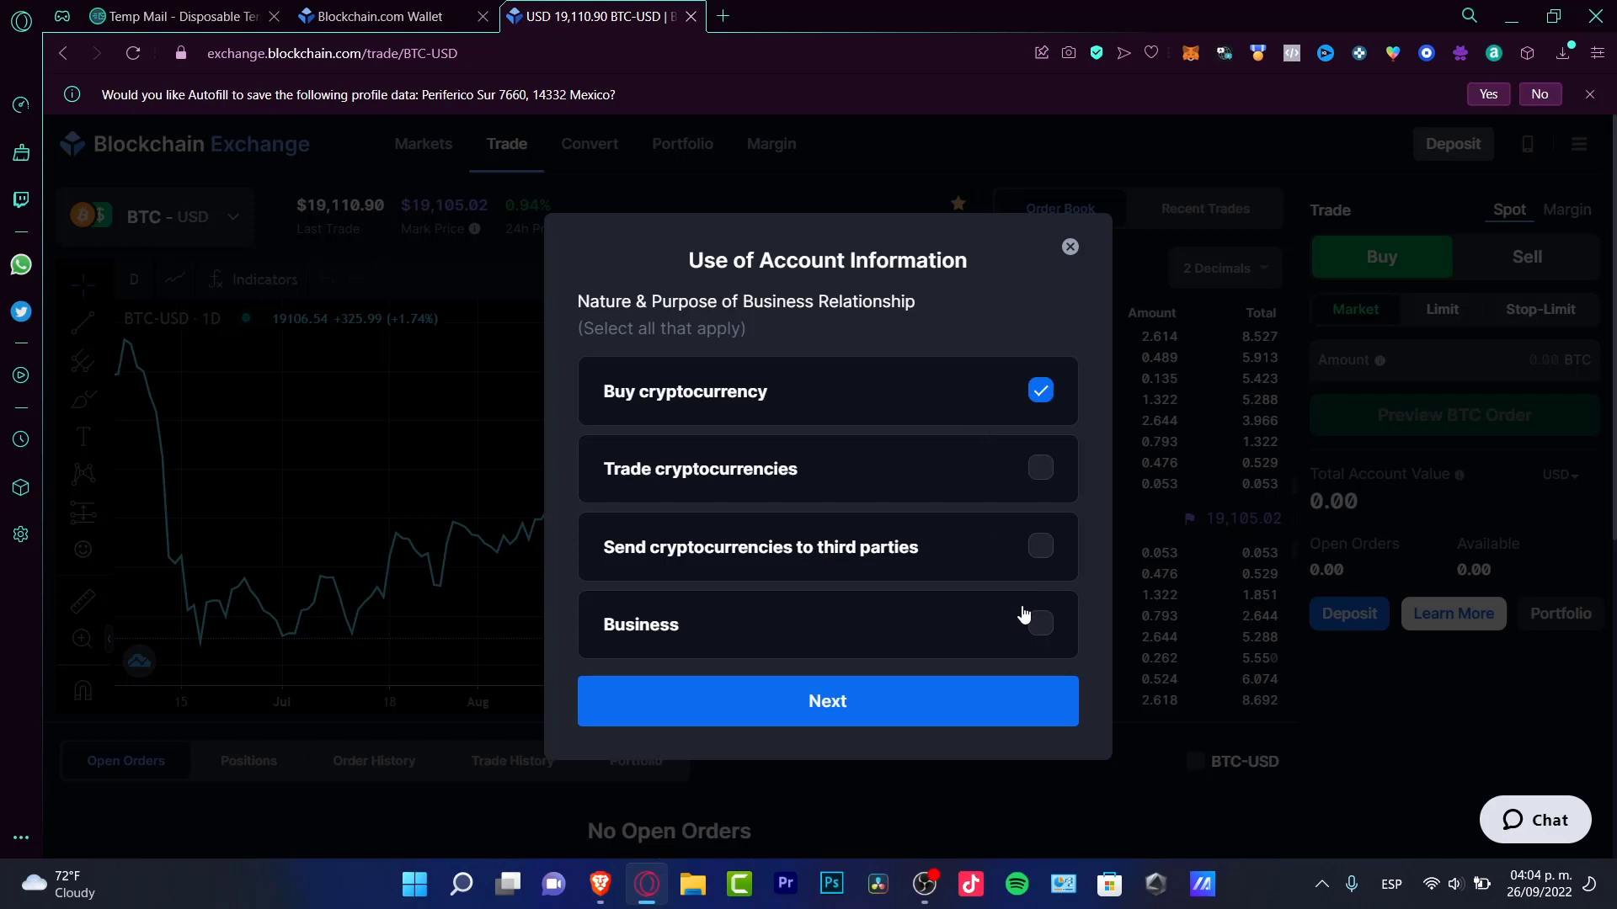
left_click(1040, 468)
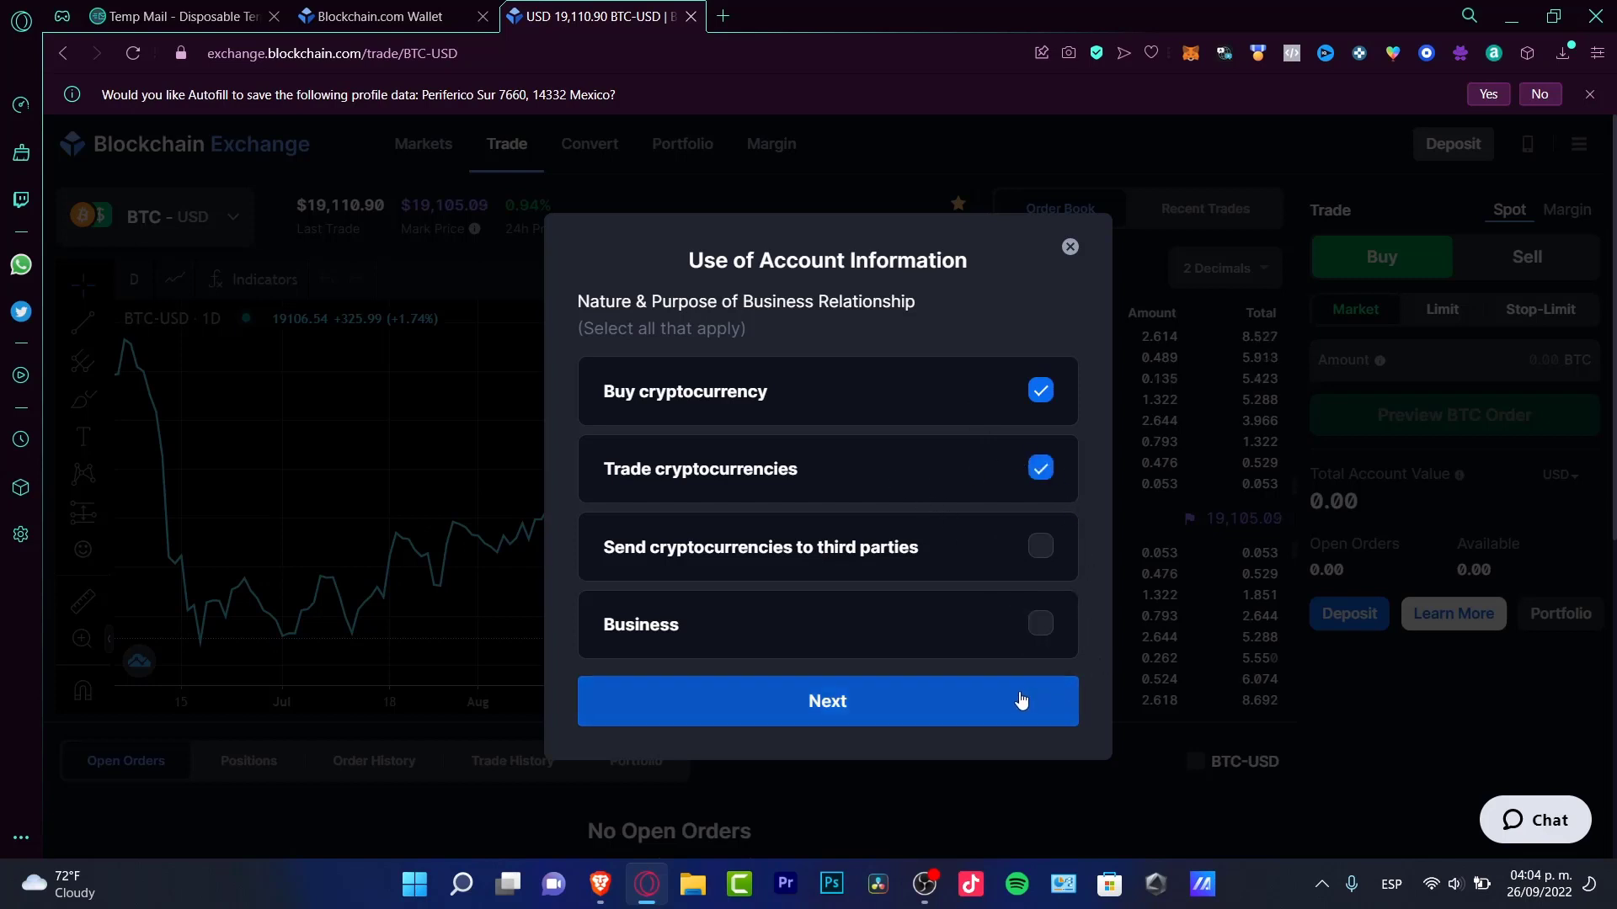
left_click(827, 702)
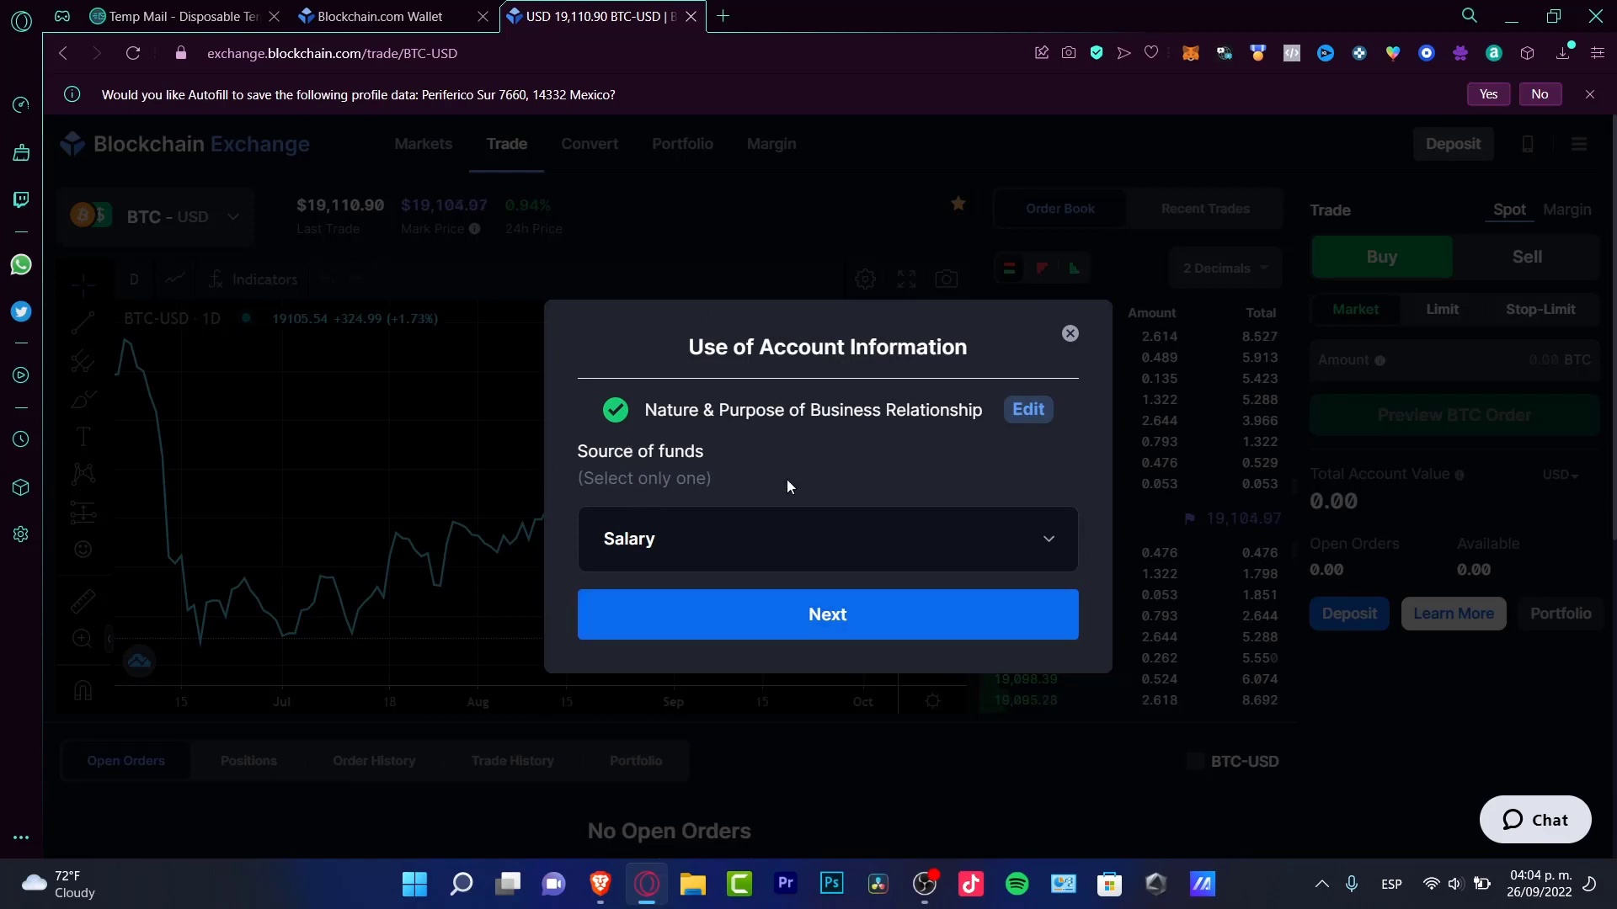
Set the source of funds to Crypto Trading and confirm it
left_click(827, 539)
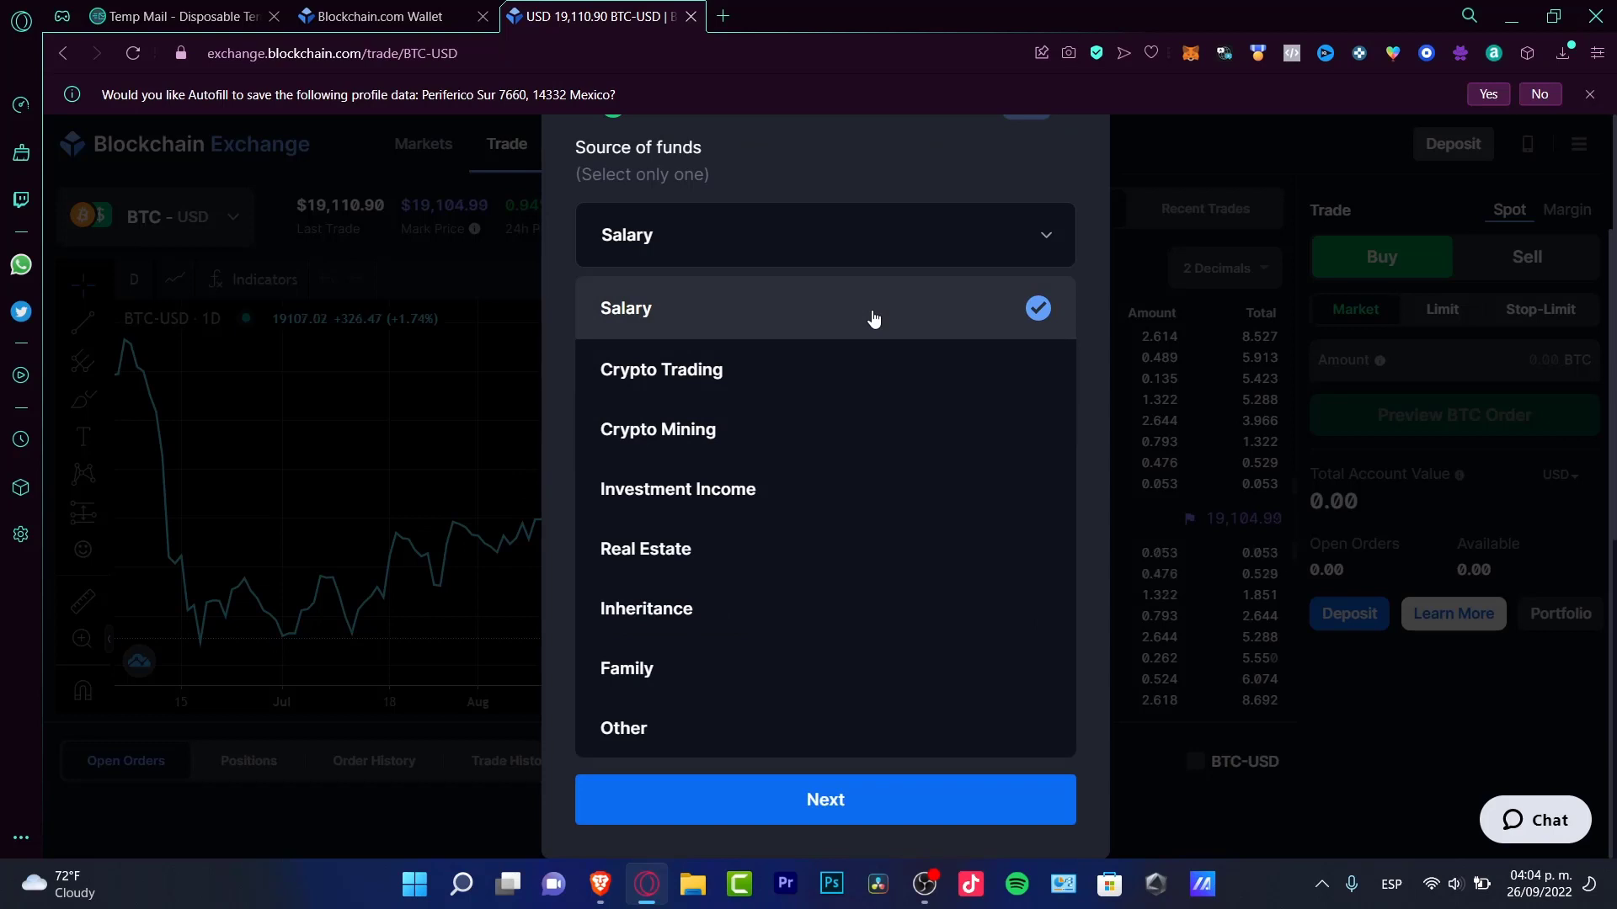
mouse_move(904, 560)
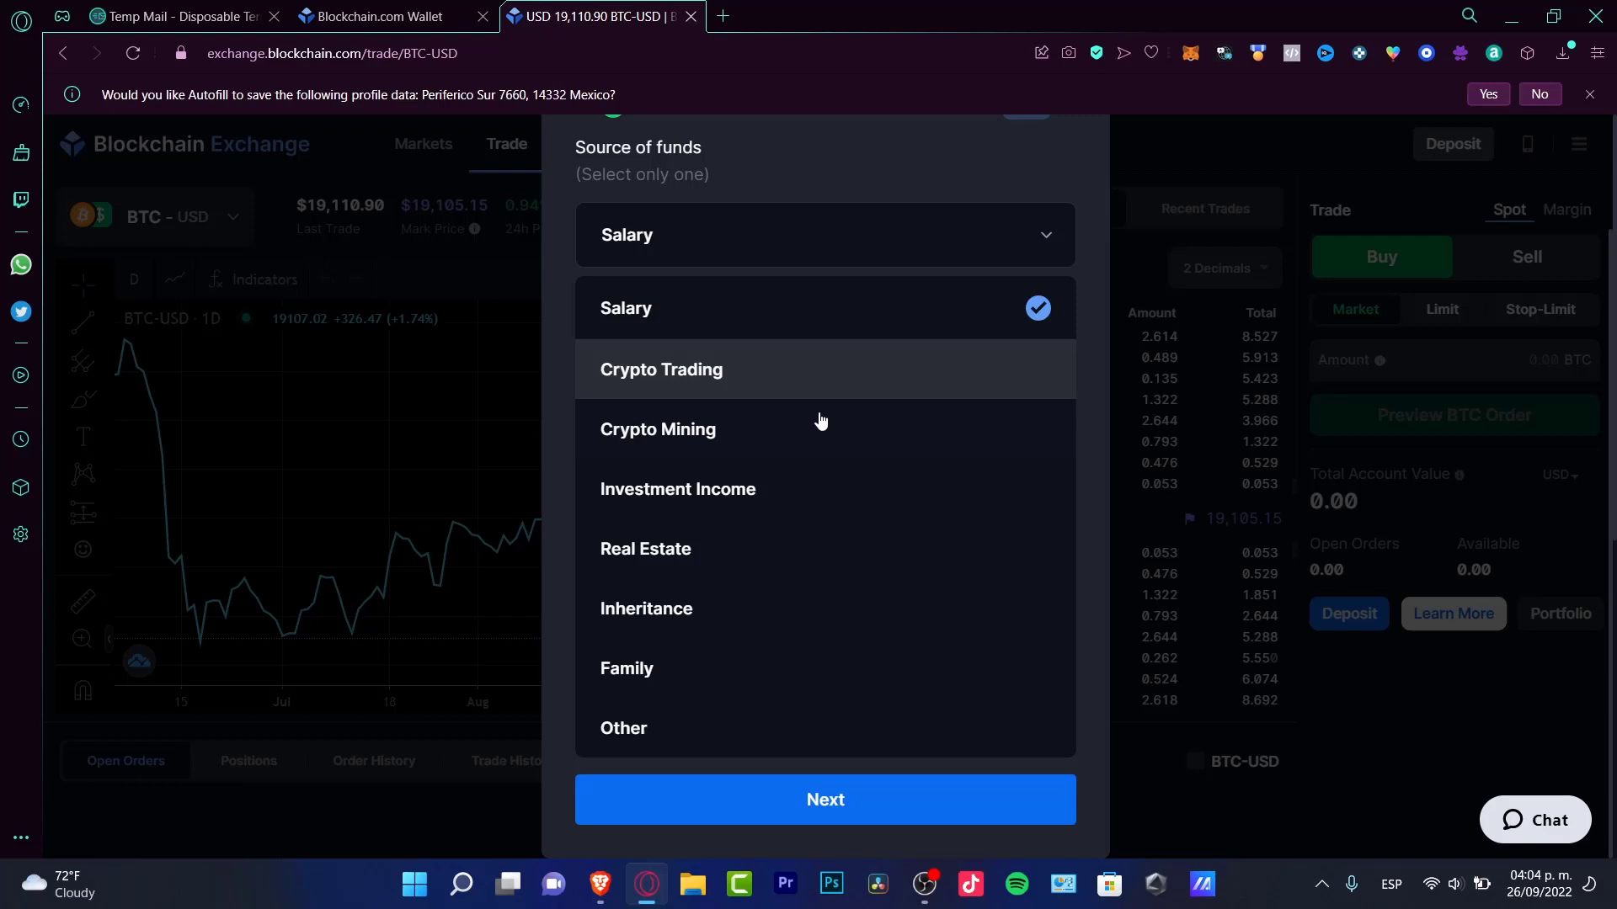
left_click(661, 370)
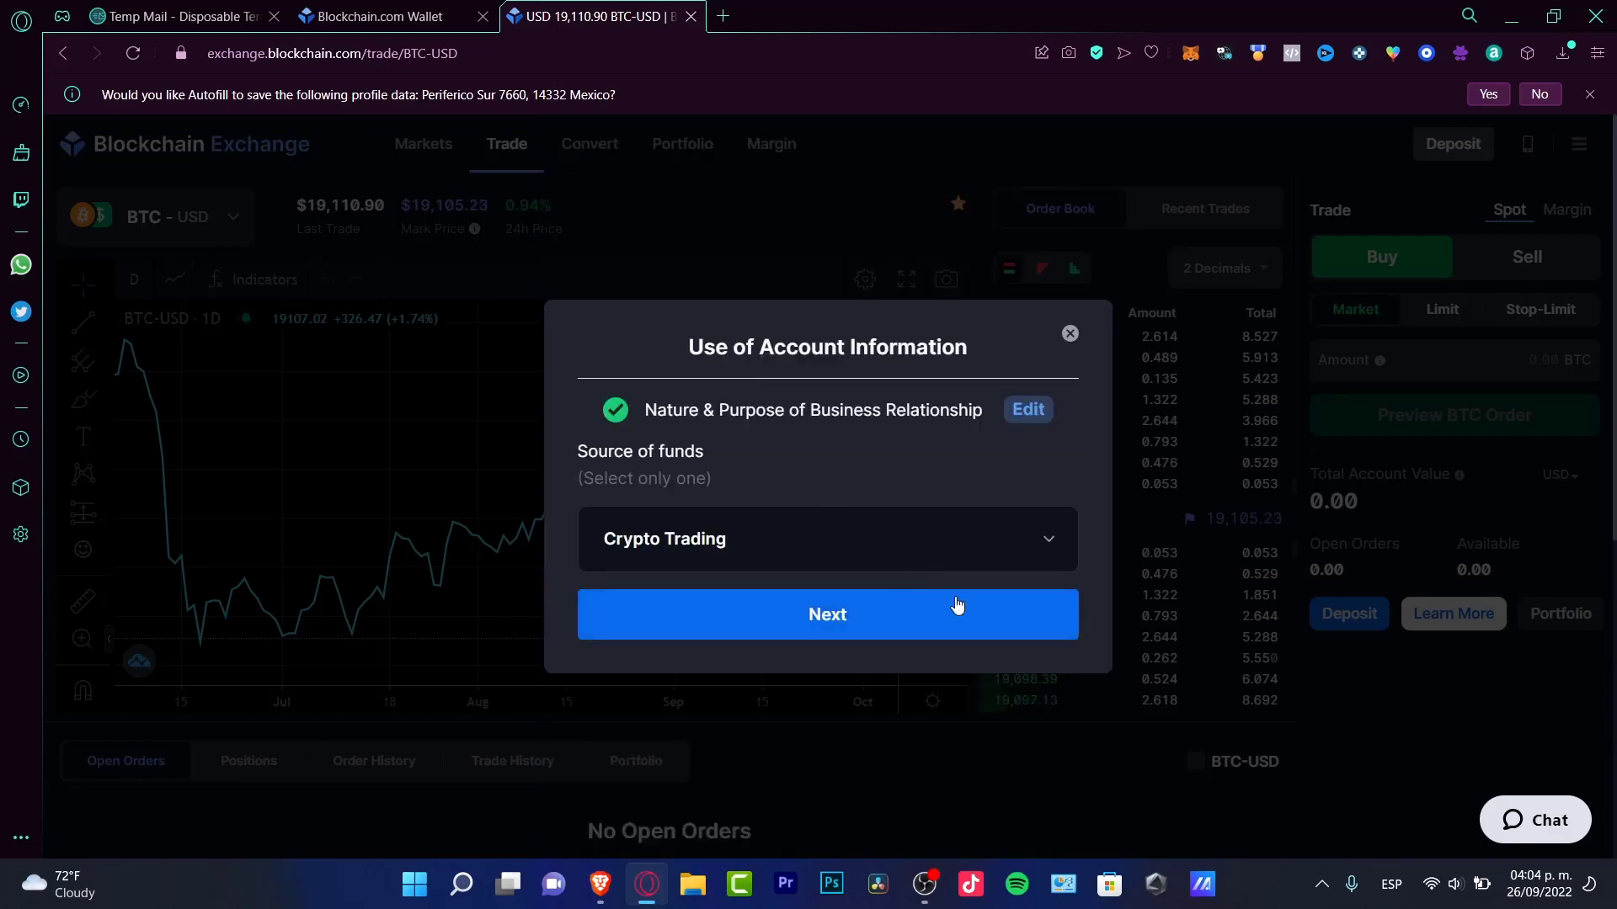
left_click(828, 613)
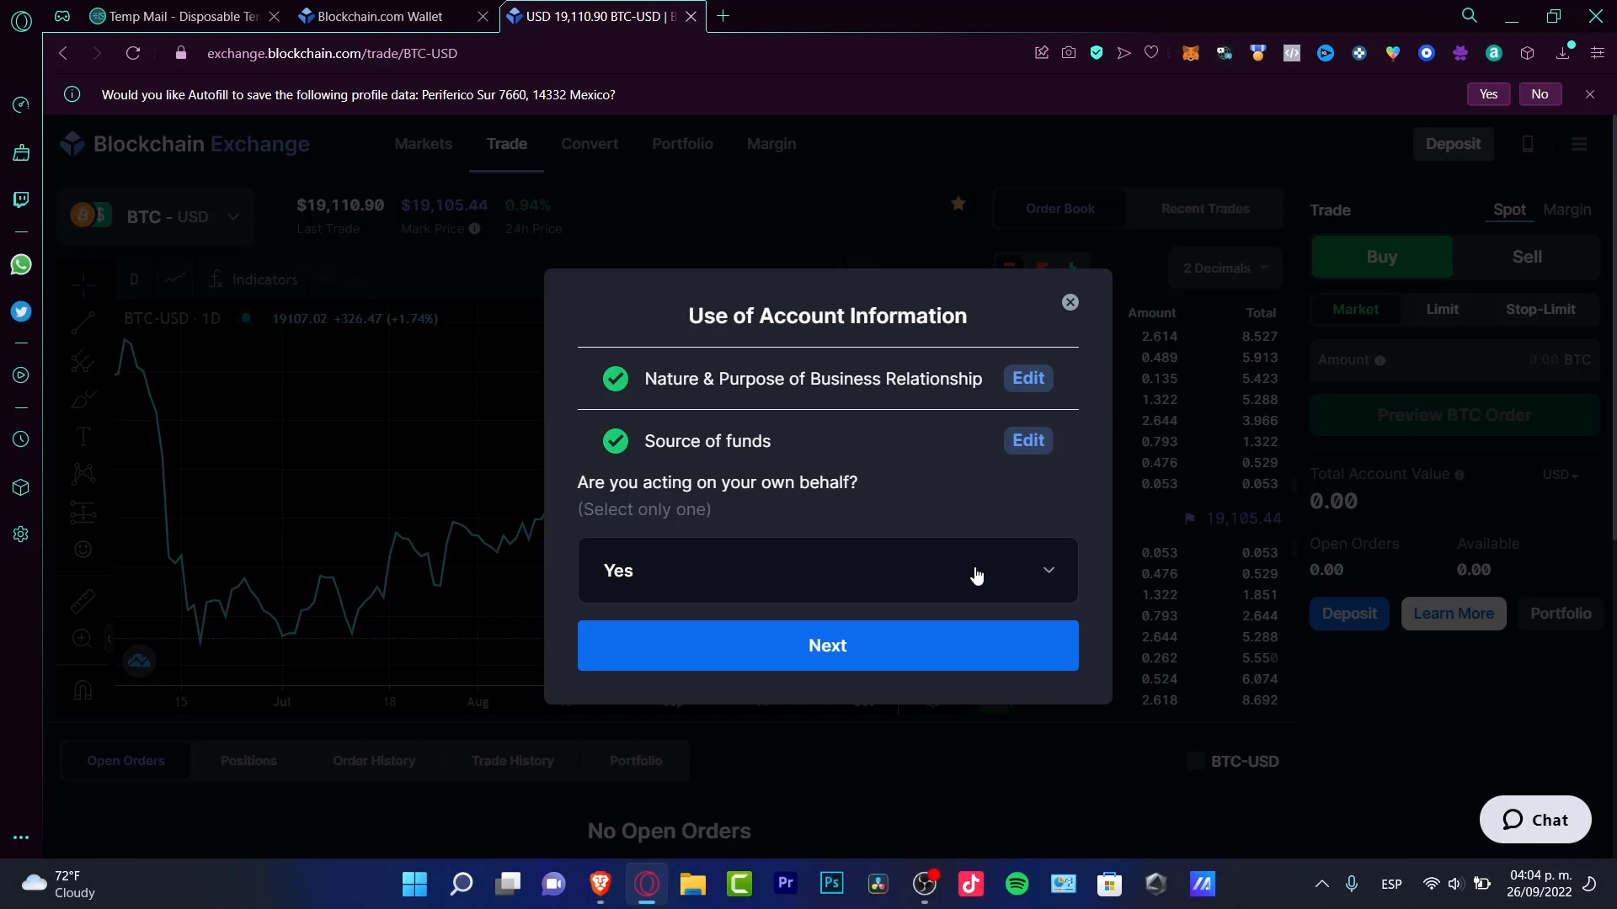
Answer Yes to acting on own behalf and review the Politically Exposed Person question
left_click(827, 570)
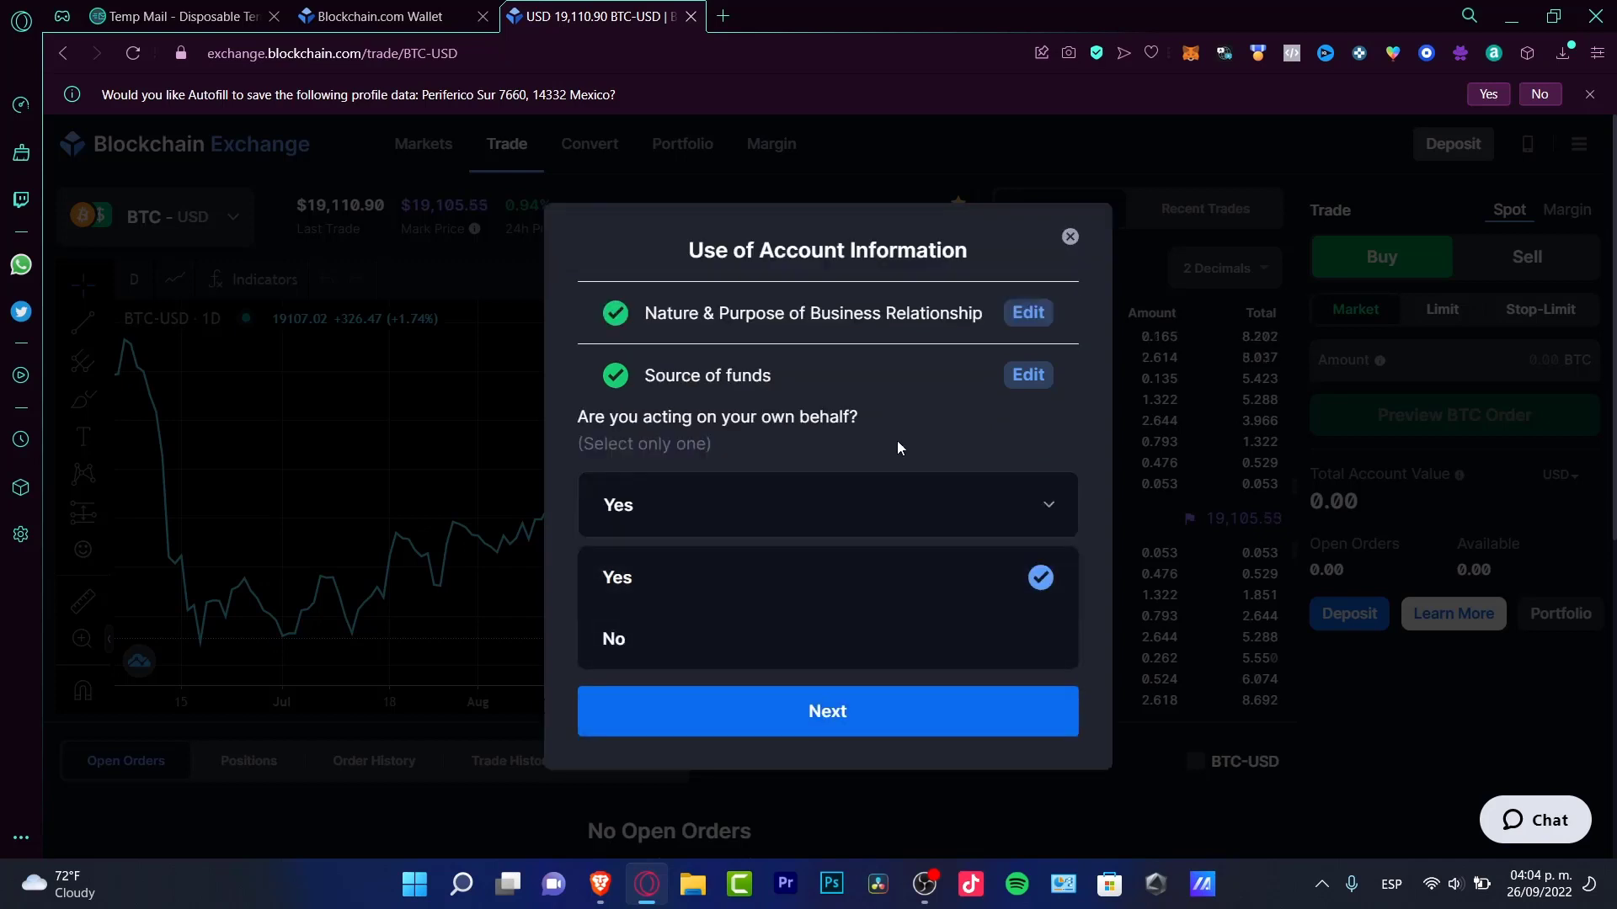
left_click(826, 711)
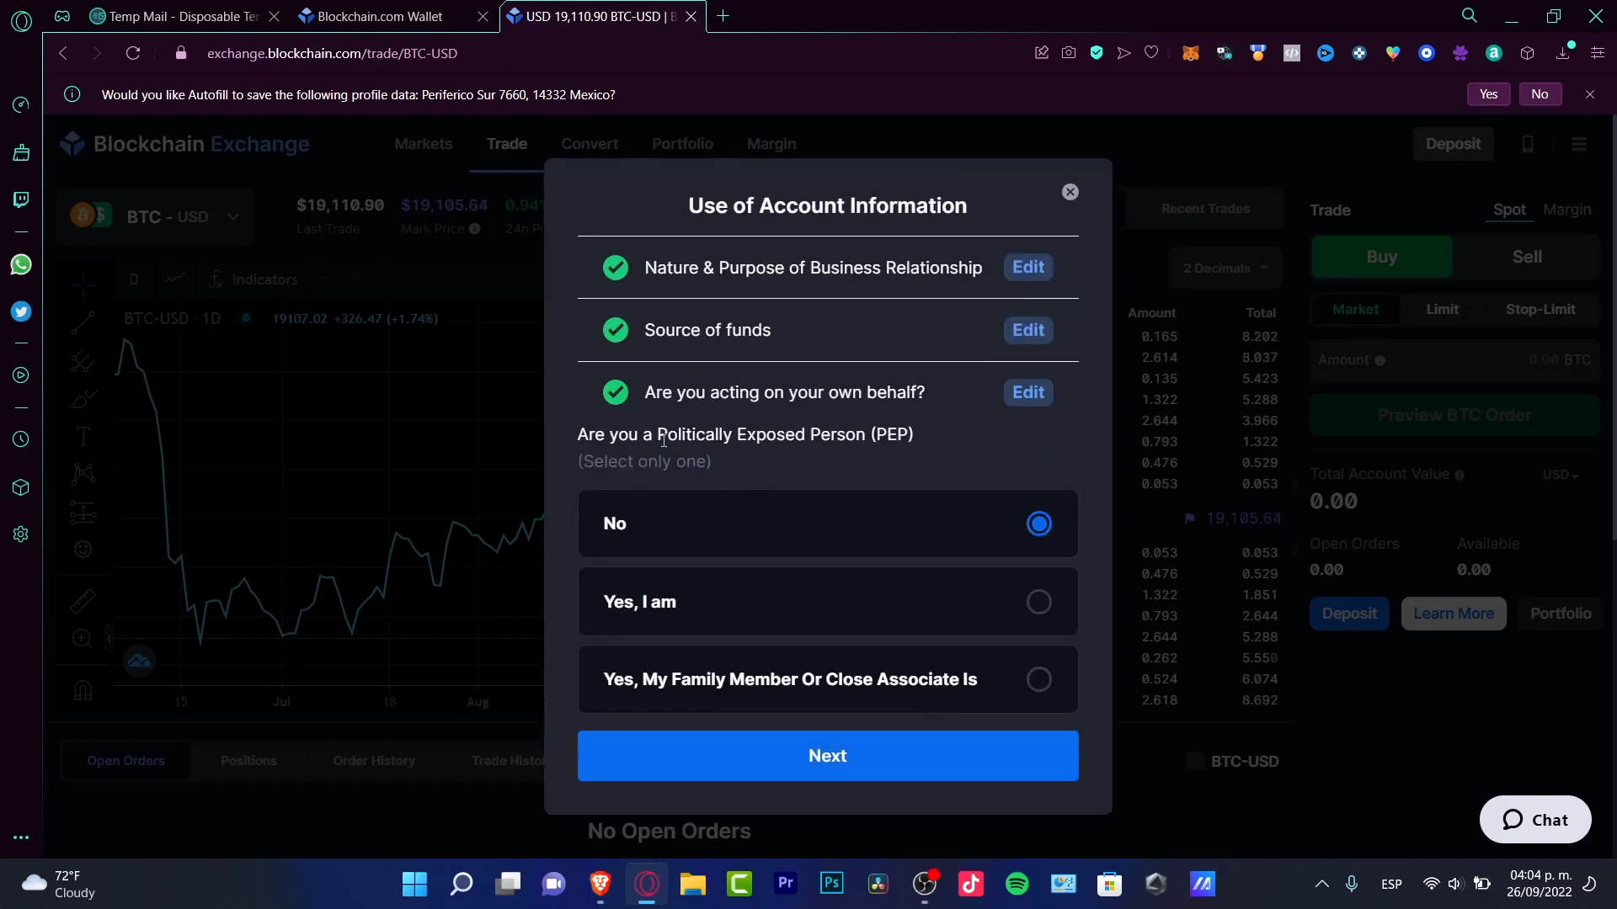
left_click_drag(657, 434, 913, 434)
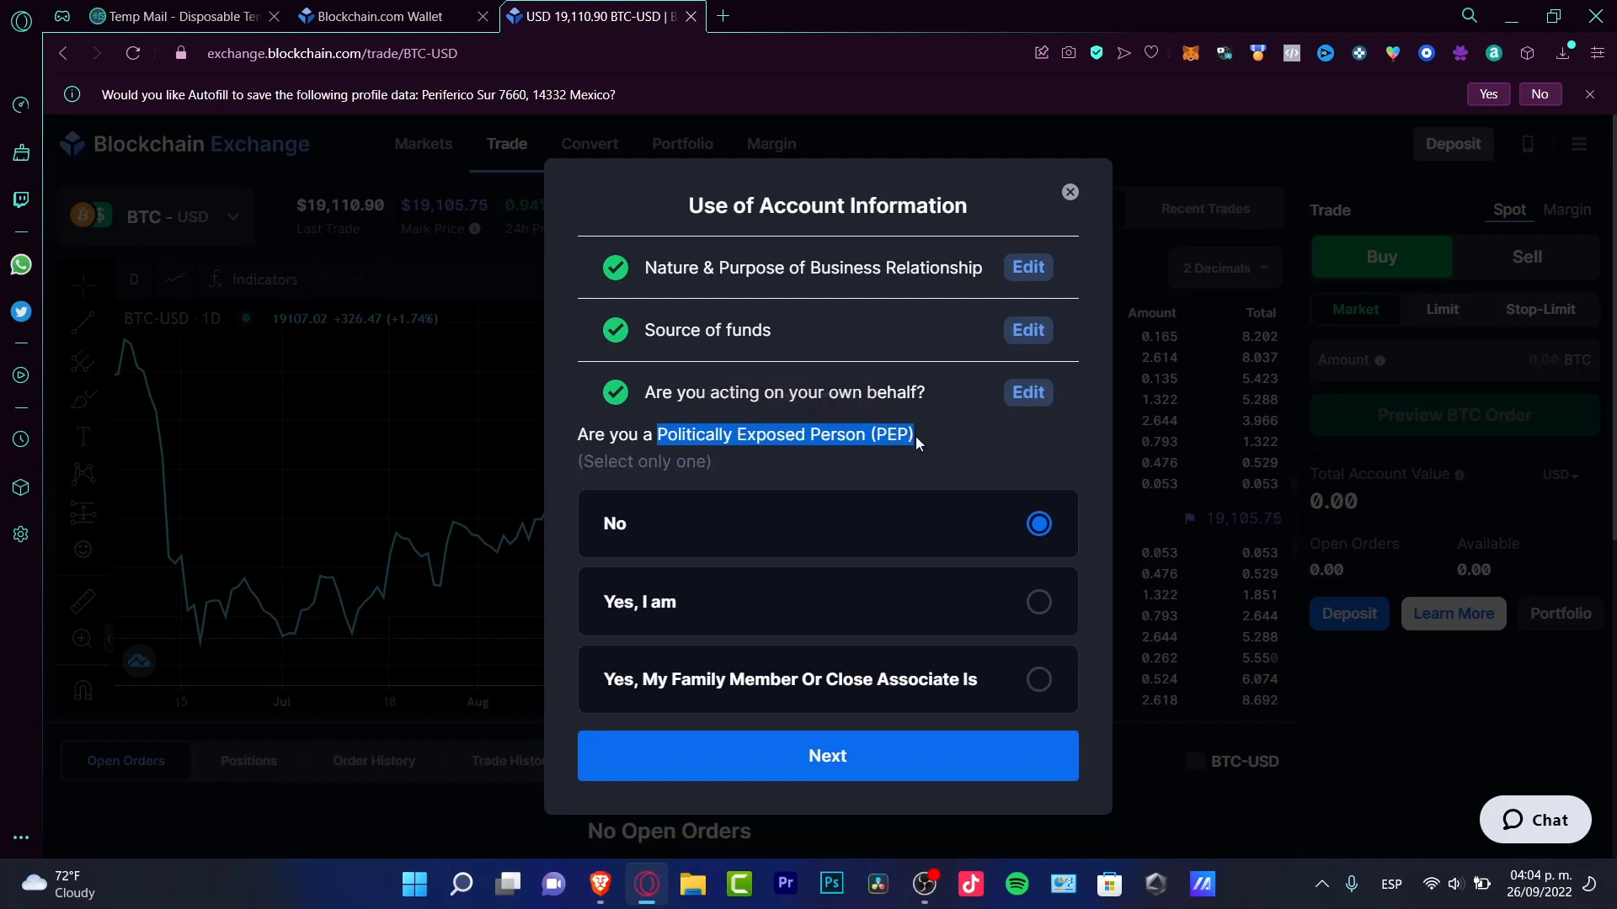
mouse_move(923, 524)
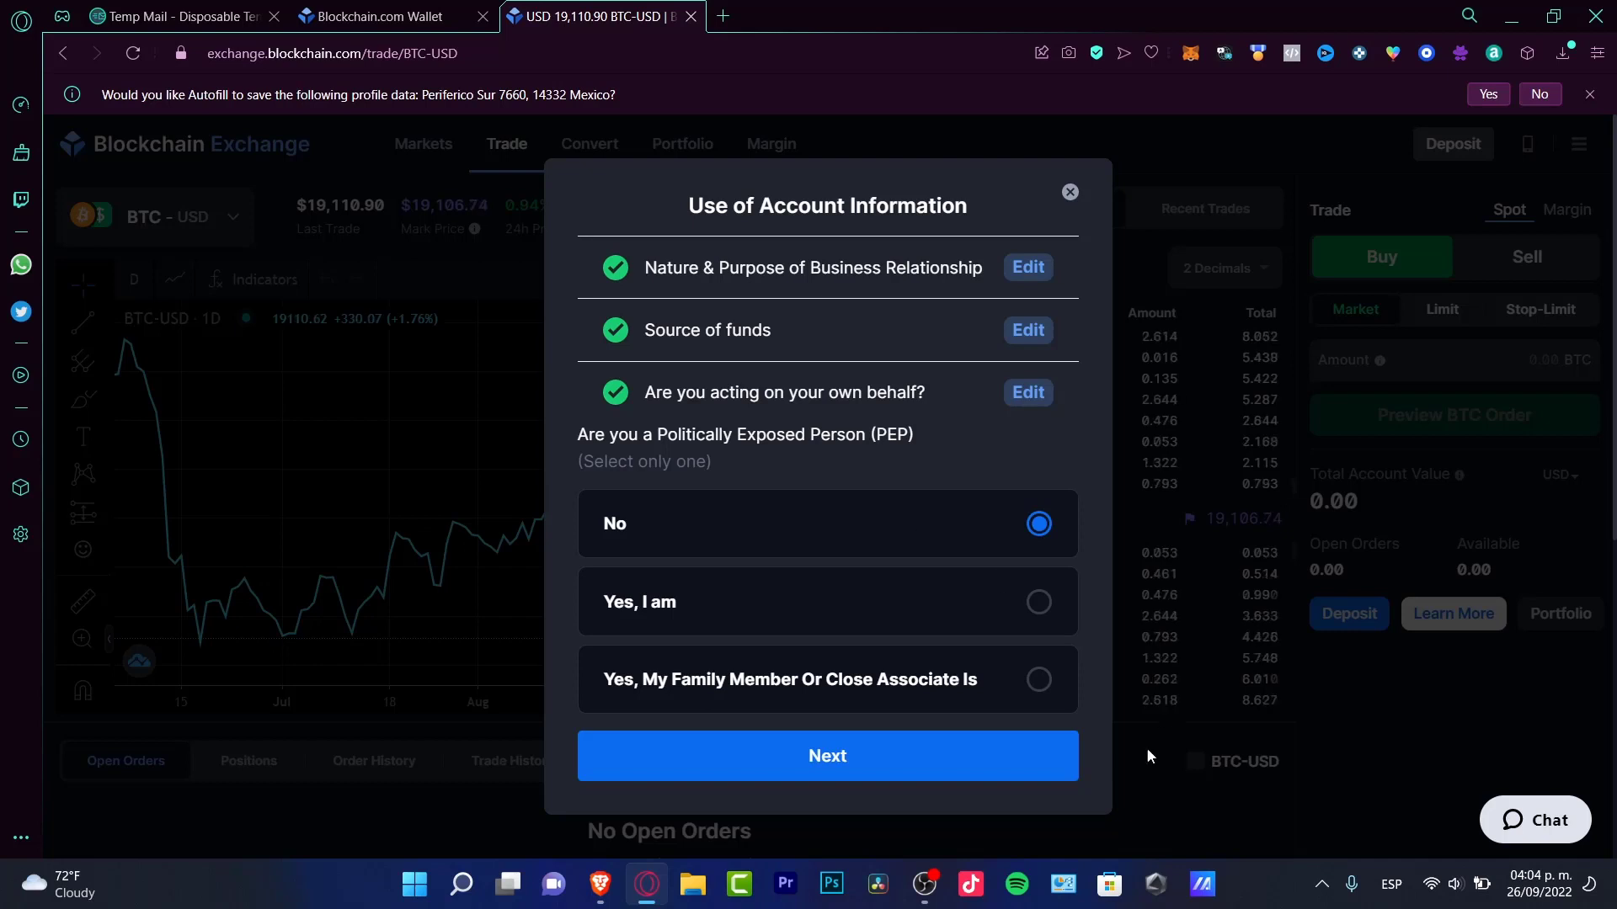
Submit No to the PEP question and move past the Welcome to Full Access overview
left_click(828, 757)
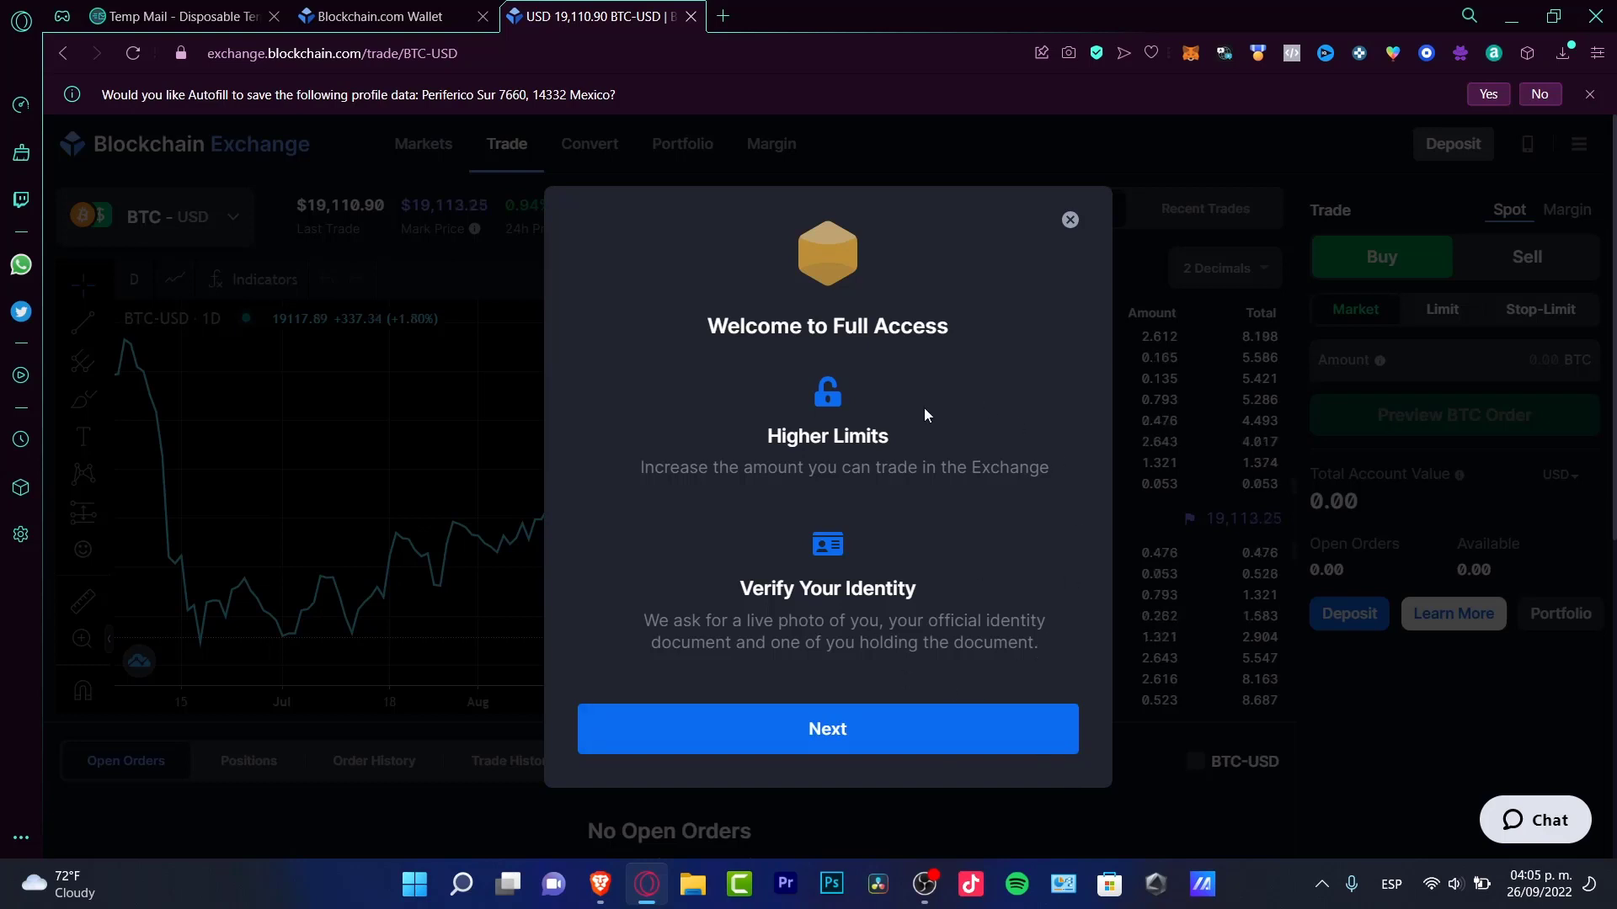
mouse_move(956, 447)
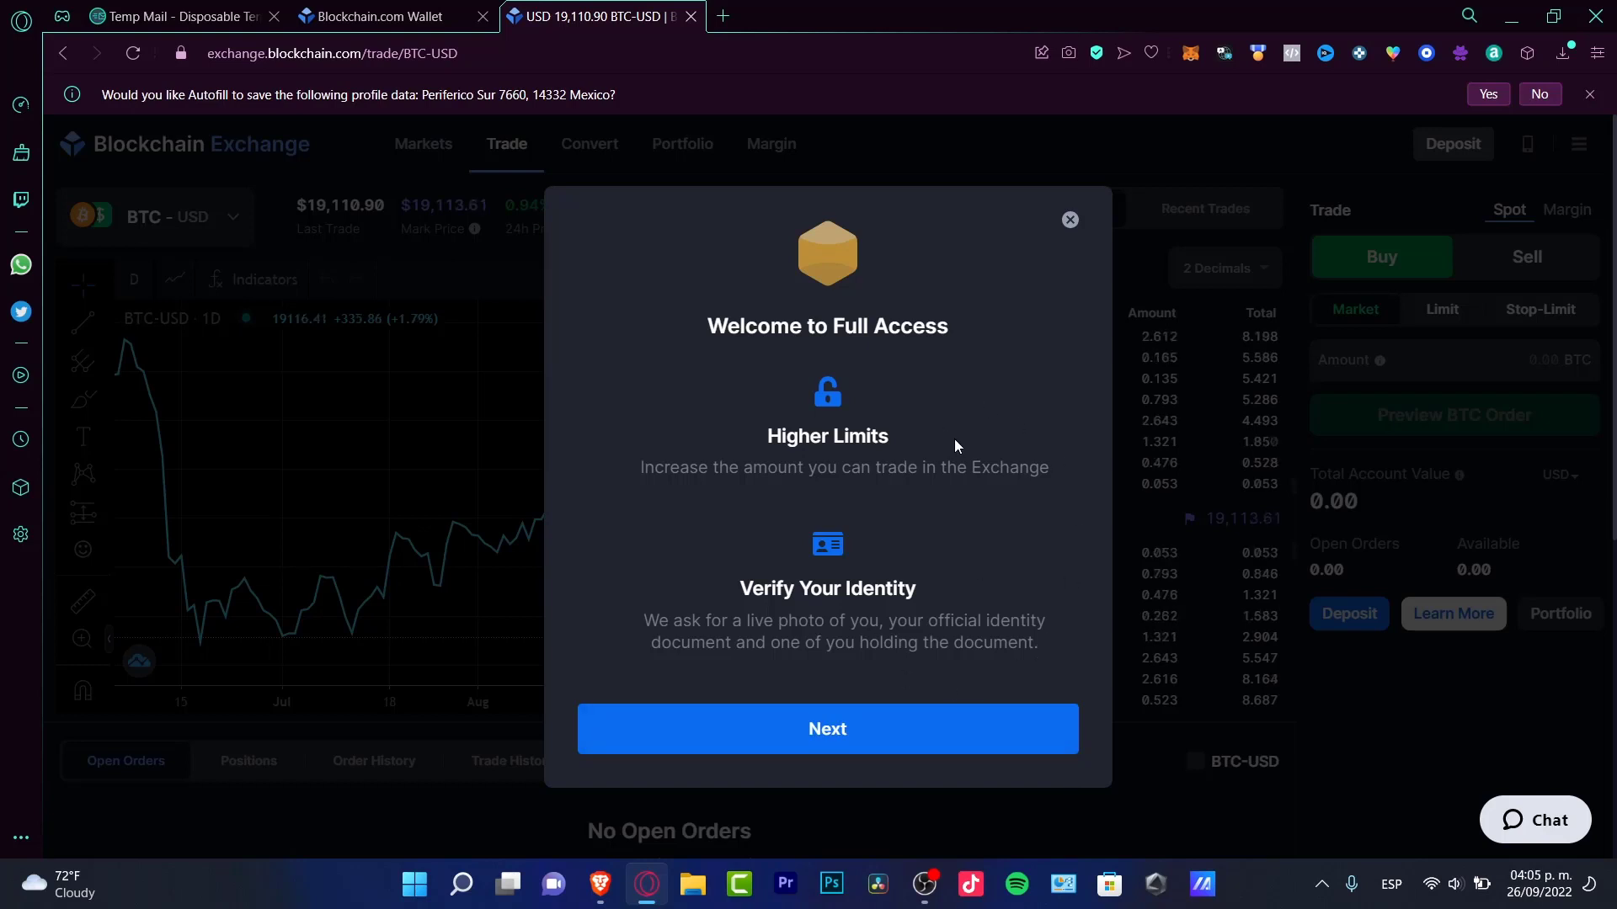
left_click(827, 729)
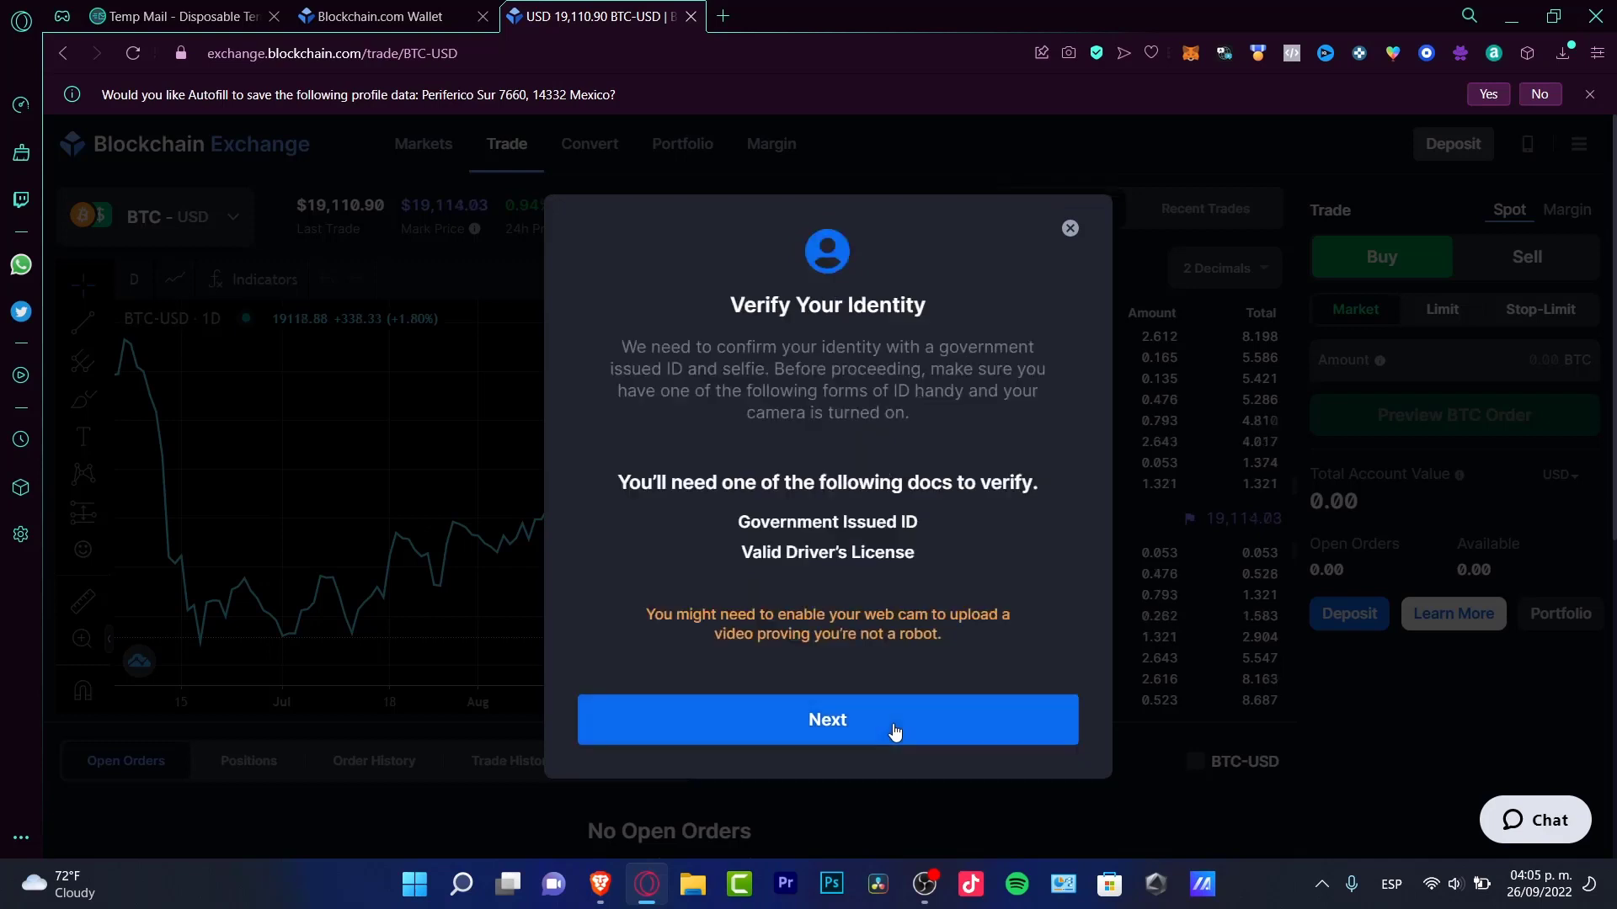
Continue to the Veriff page offering a QR code or SMS link
left_click(827, 720)
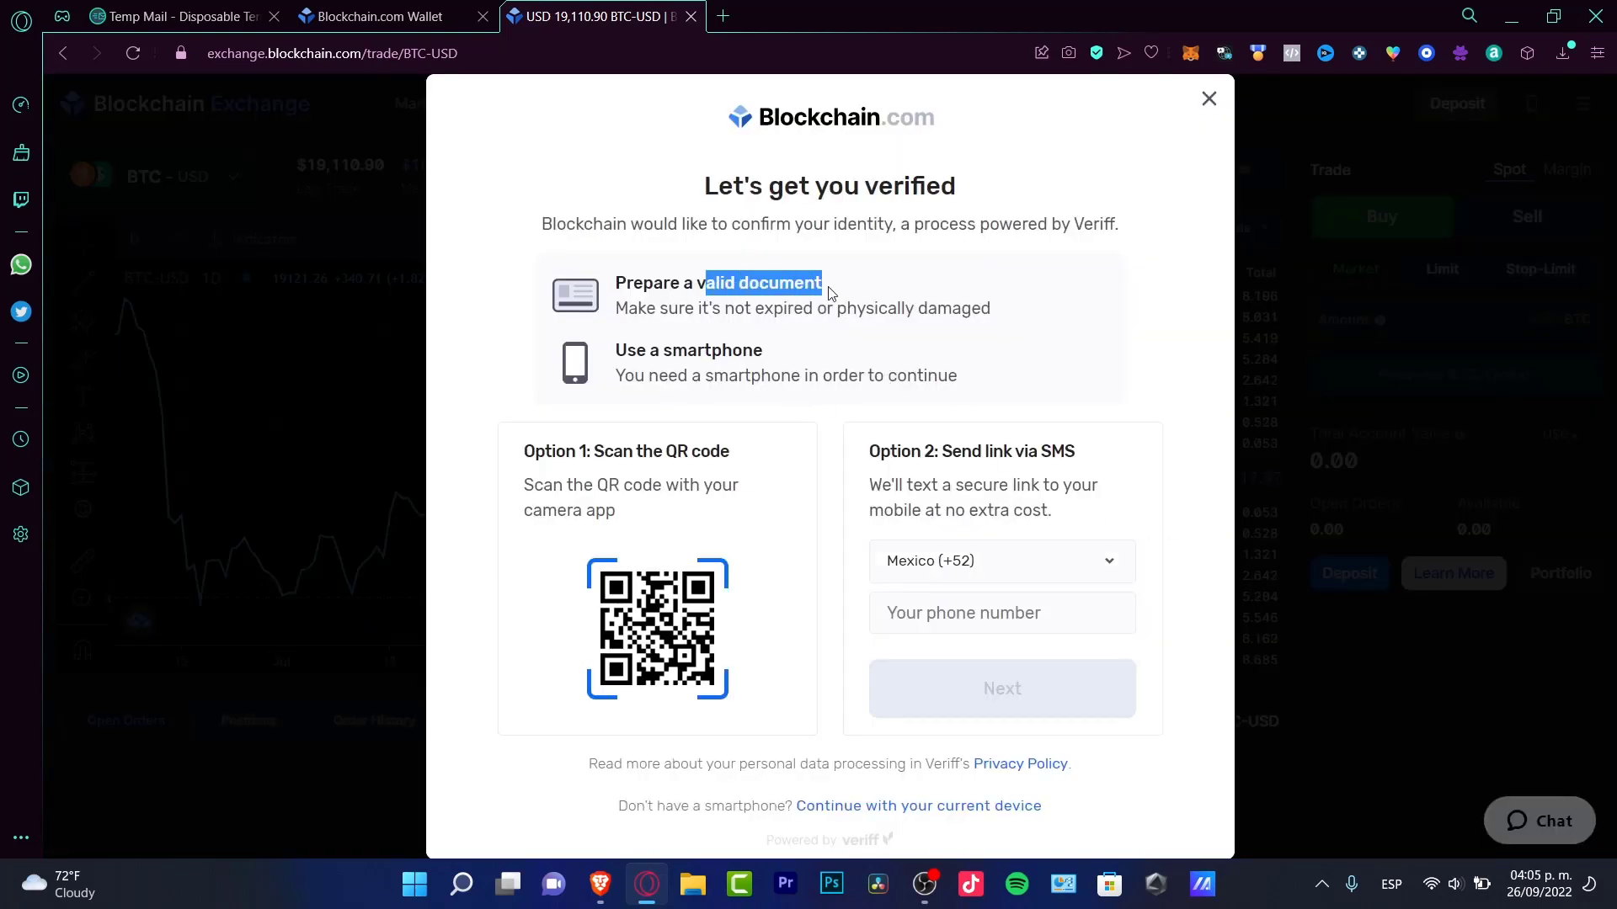
mouse_move(565, 284)
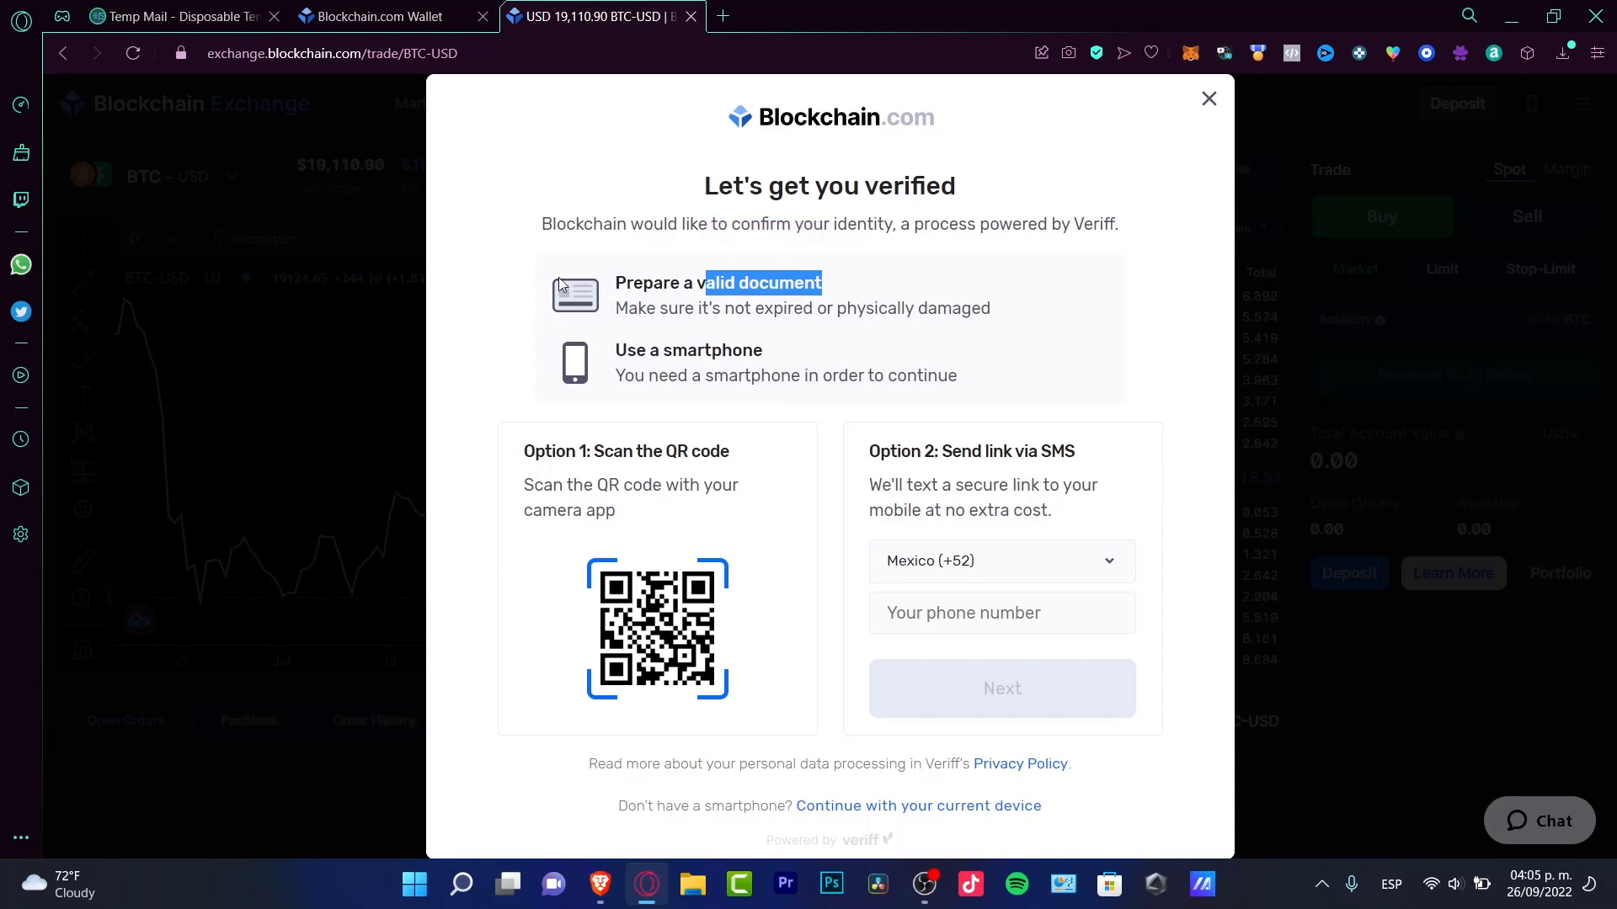
mouse_move(648, 346)
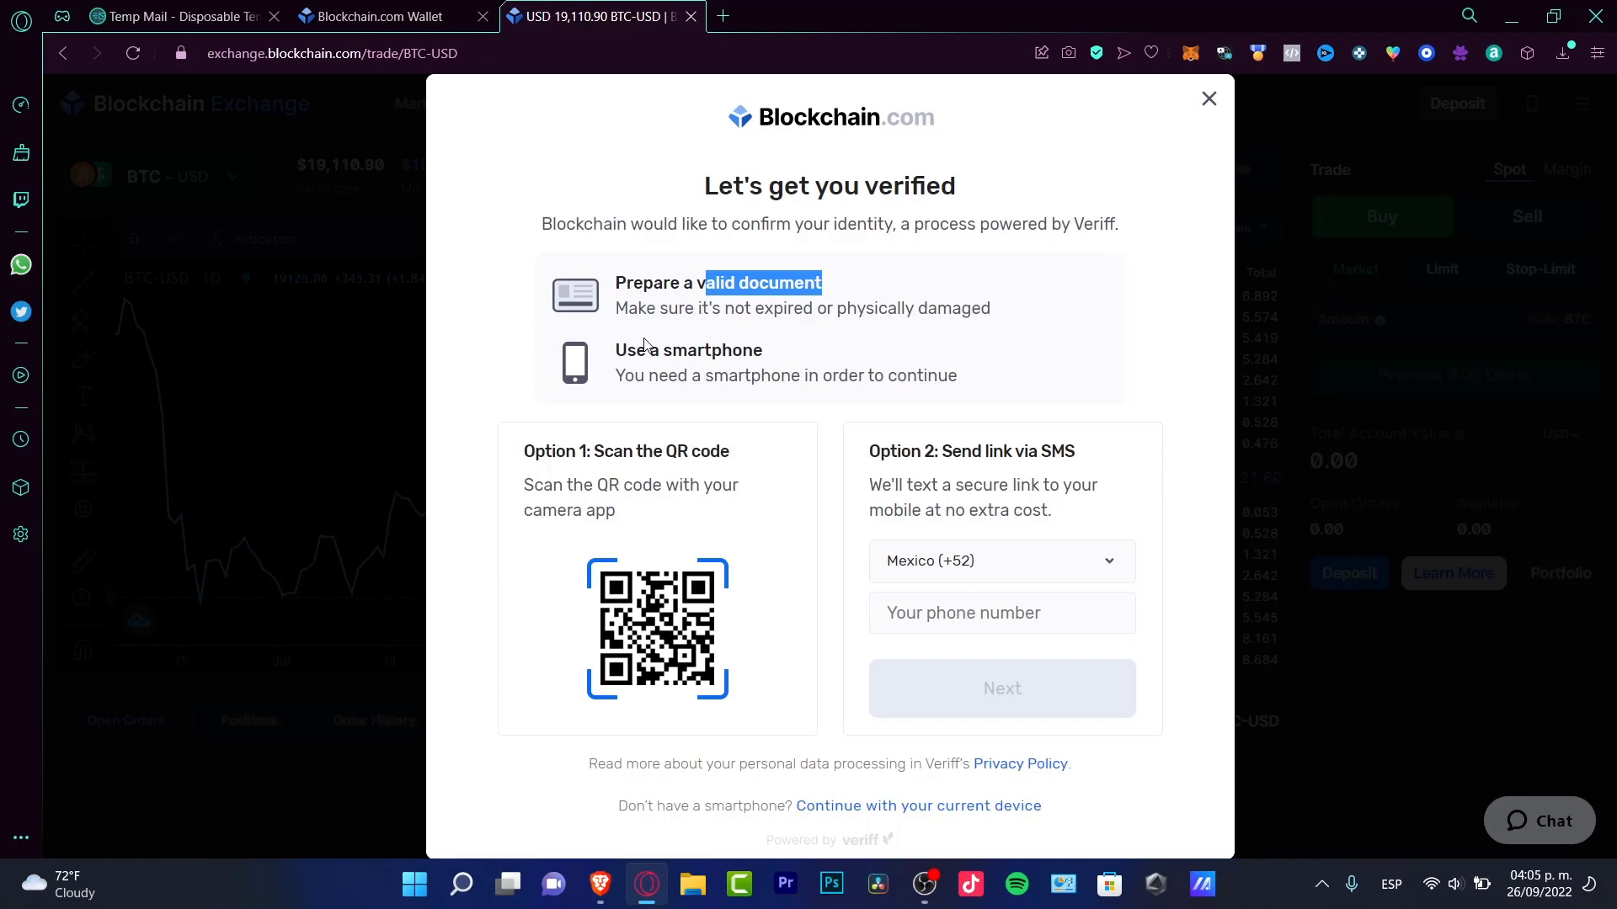
mouse_move(683, 393)
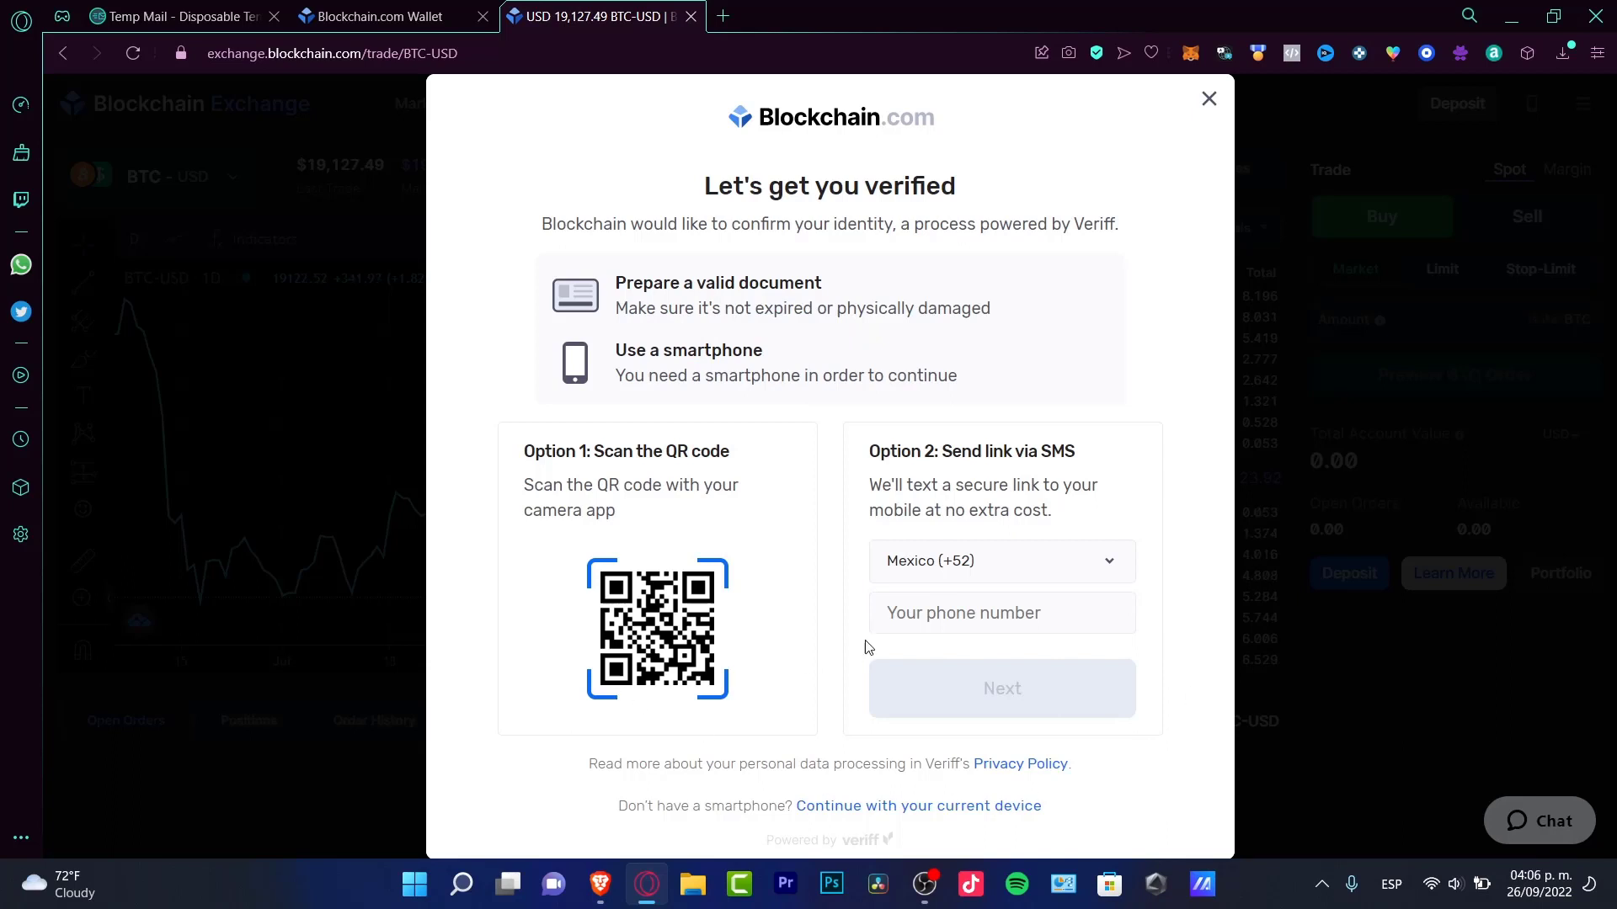
mouse_move(509, 539)
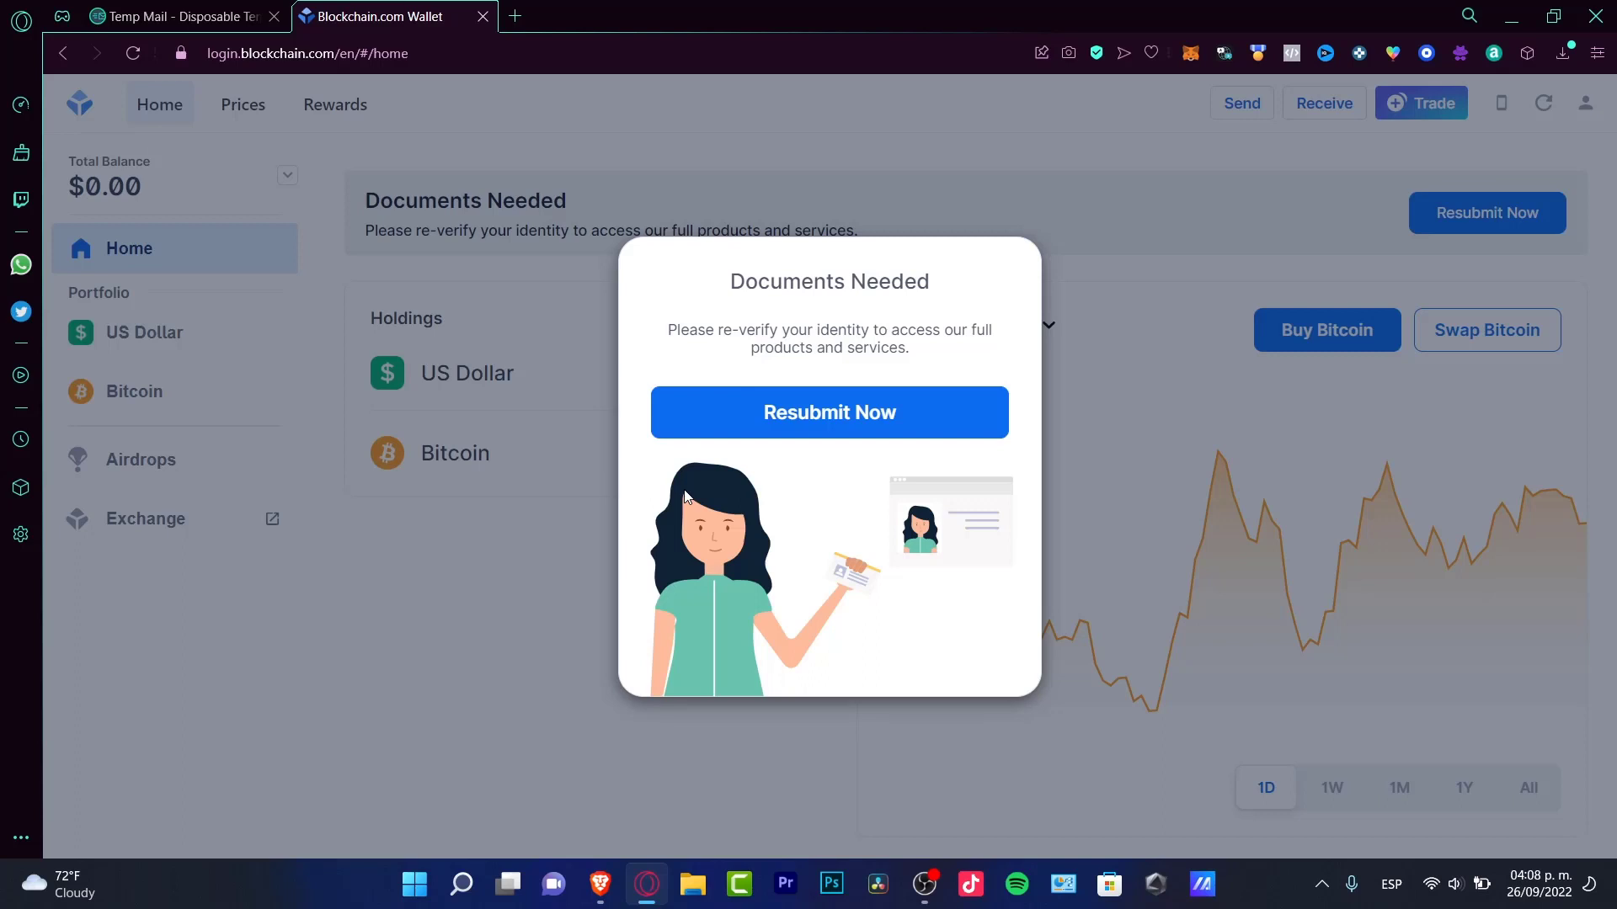
Resubmit identity documents from the Documents Needed popup
left_click_drag(704, 330, 789, 330)
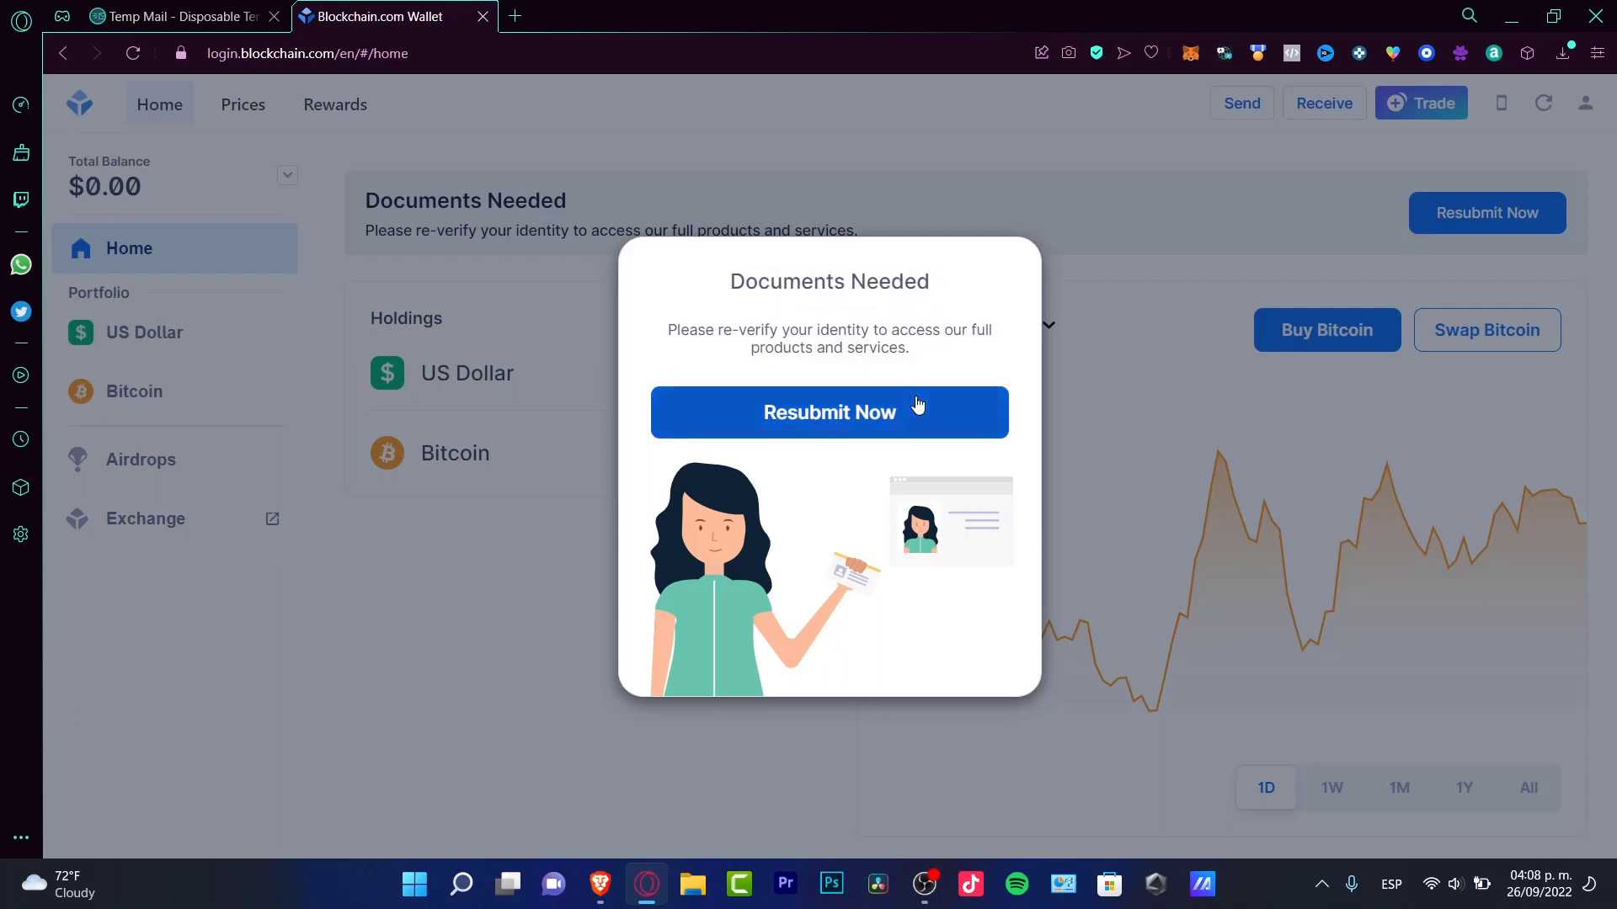
left_click(830, 413)
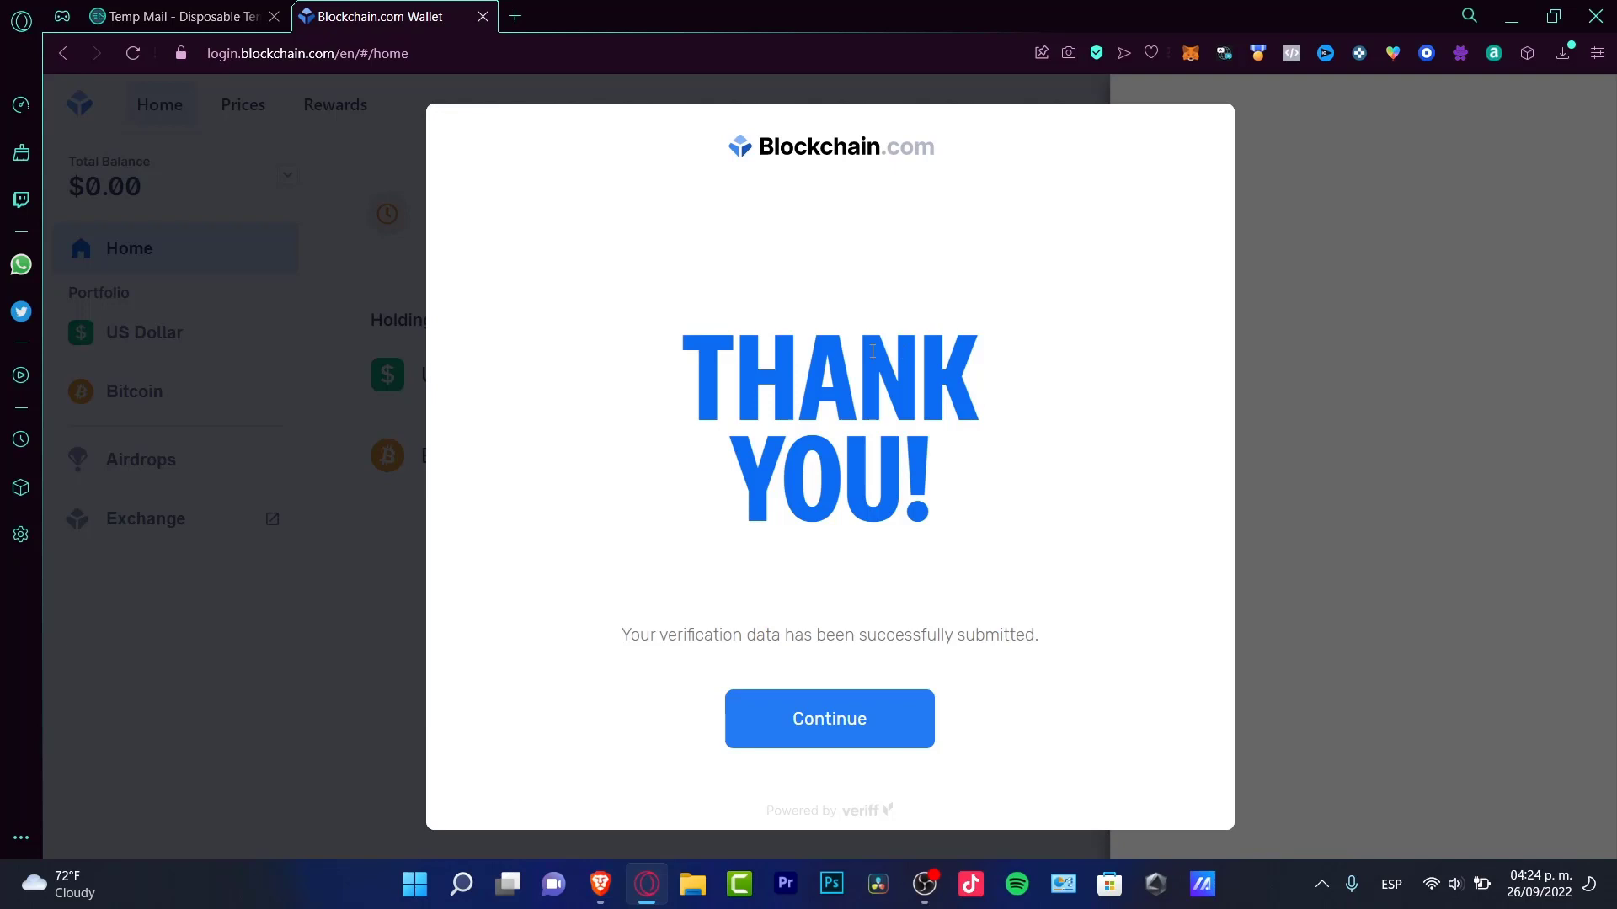
Continue past the Thank You screen to the Application Submitted panel
left_click(829, 719)
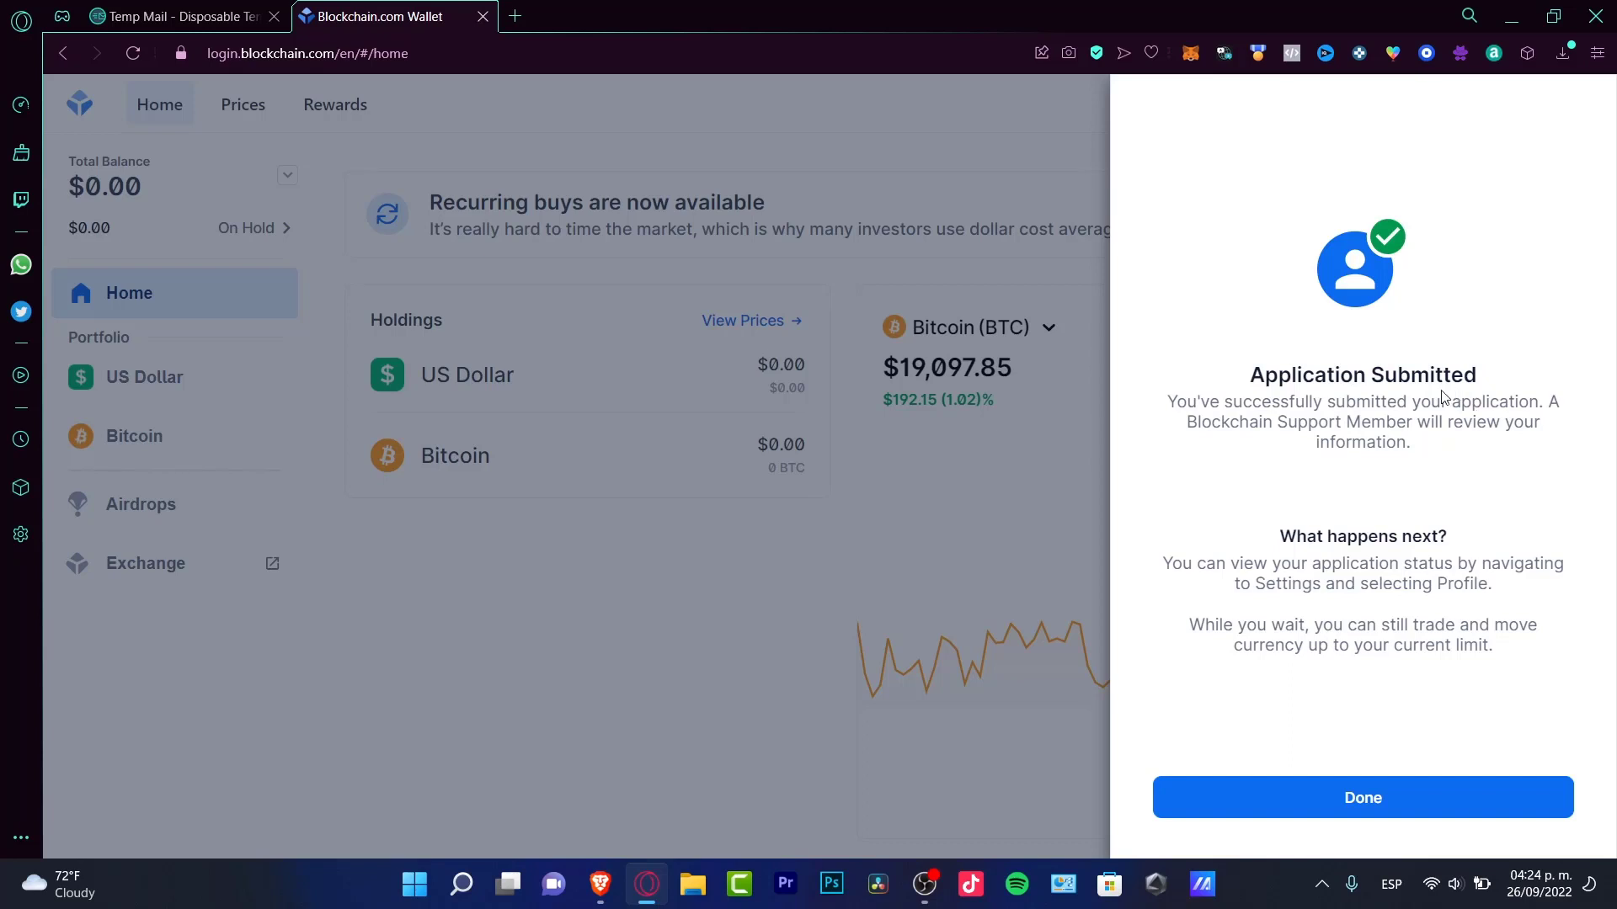
mouse_move(1495, 479)
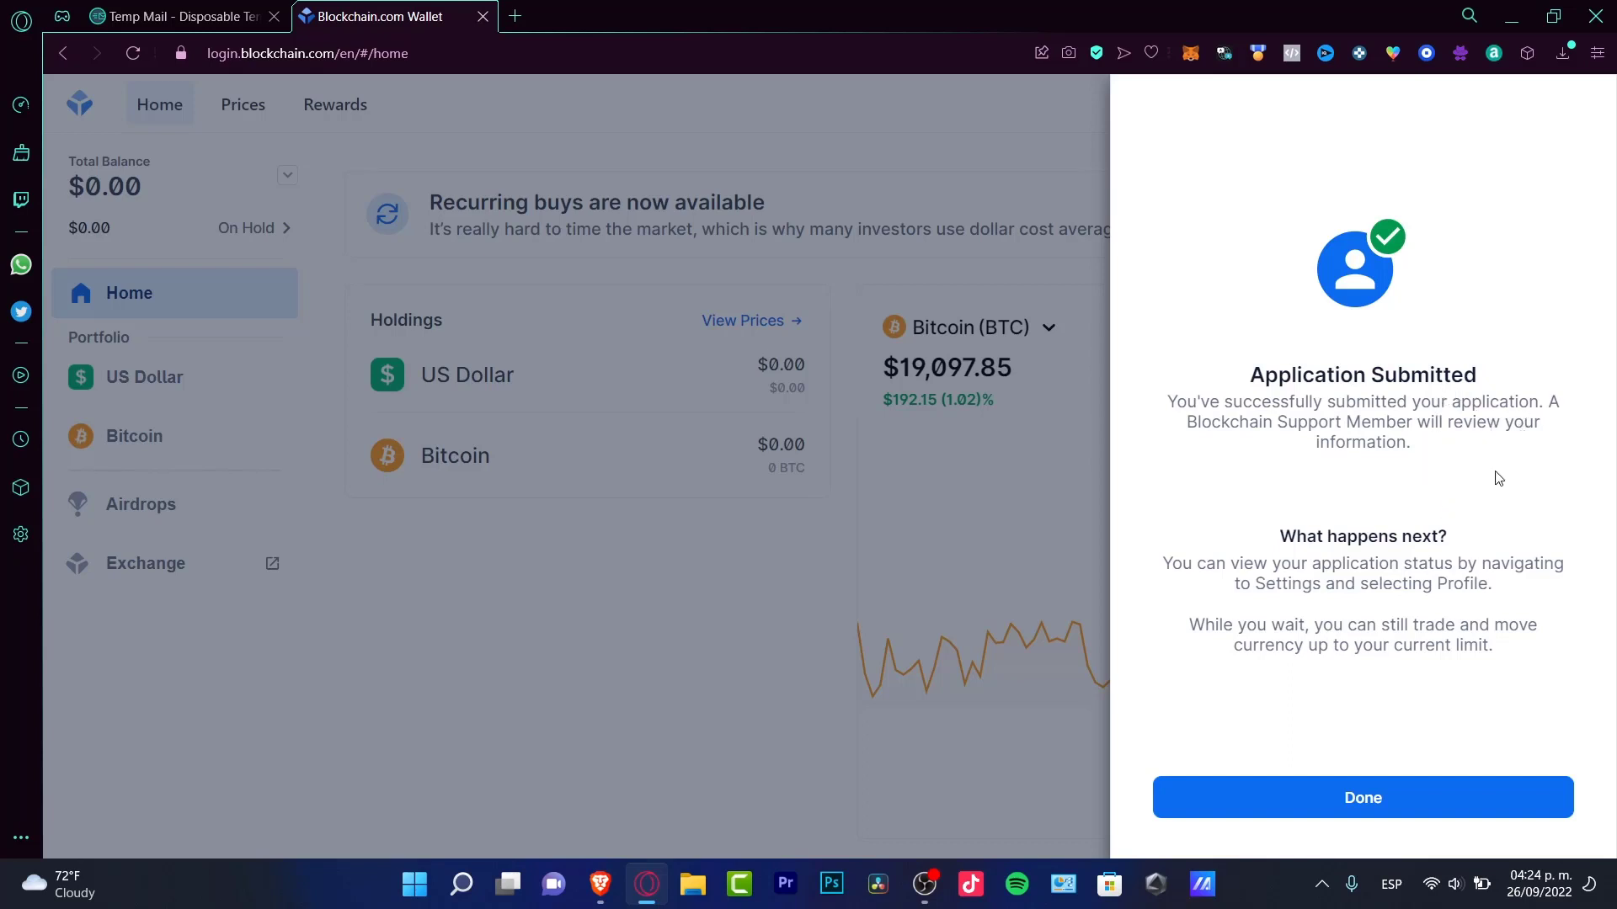
double_click(1449, 563)
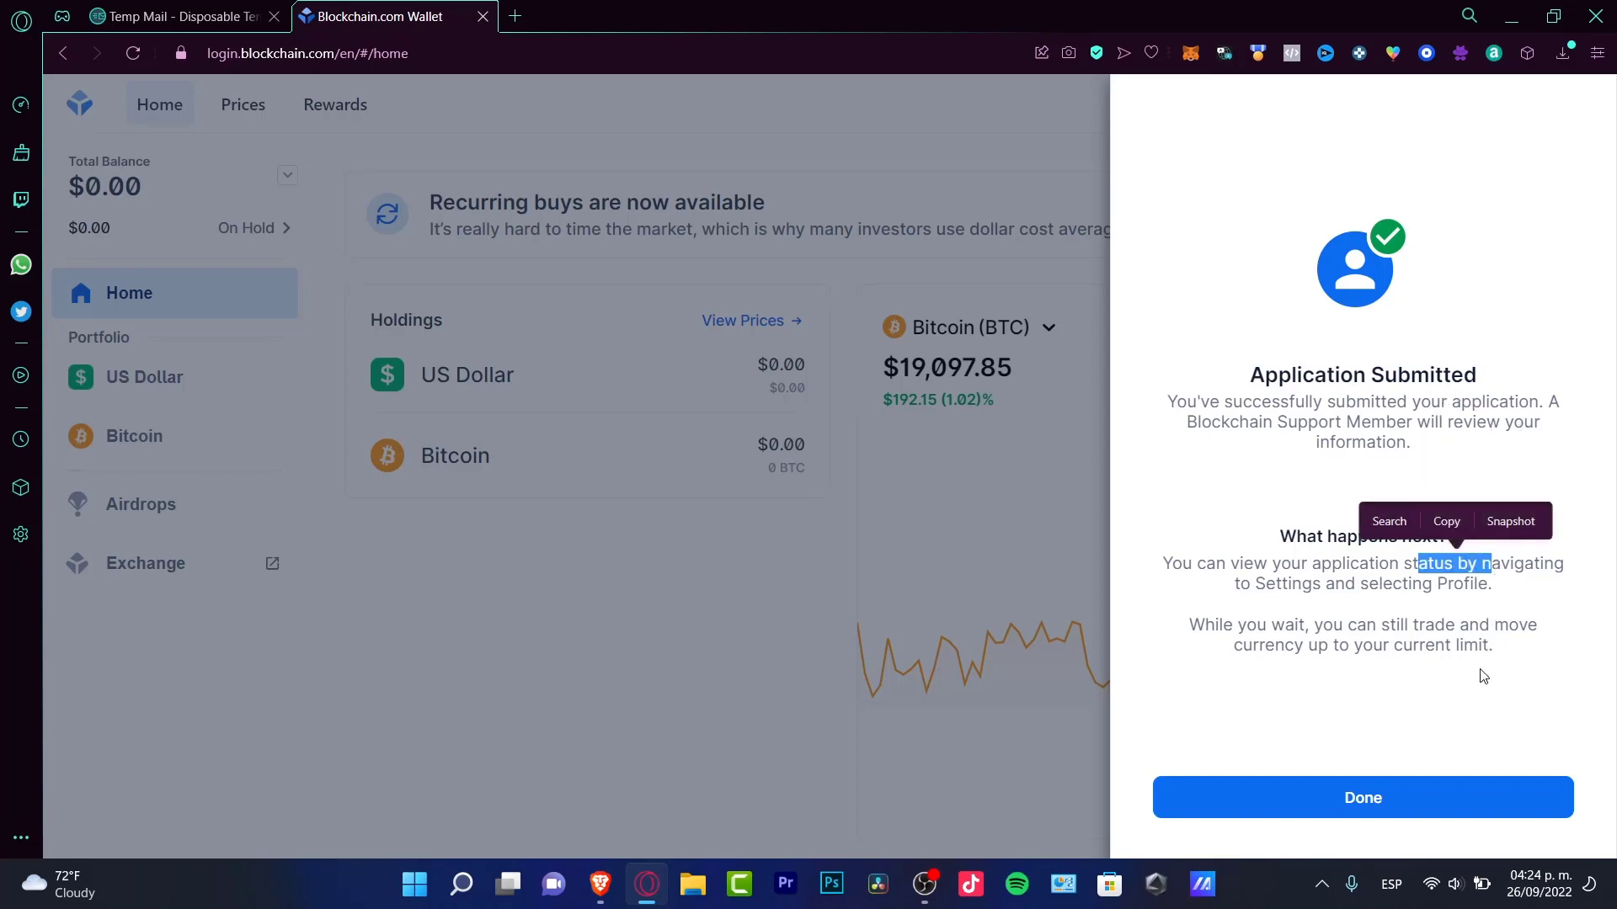
Dismiss the Application Submitted notice and close the Bitcoin Buy Now panel
left_click(1362, 797)
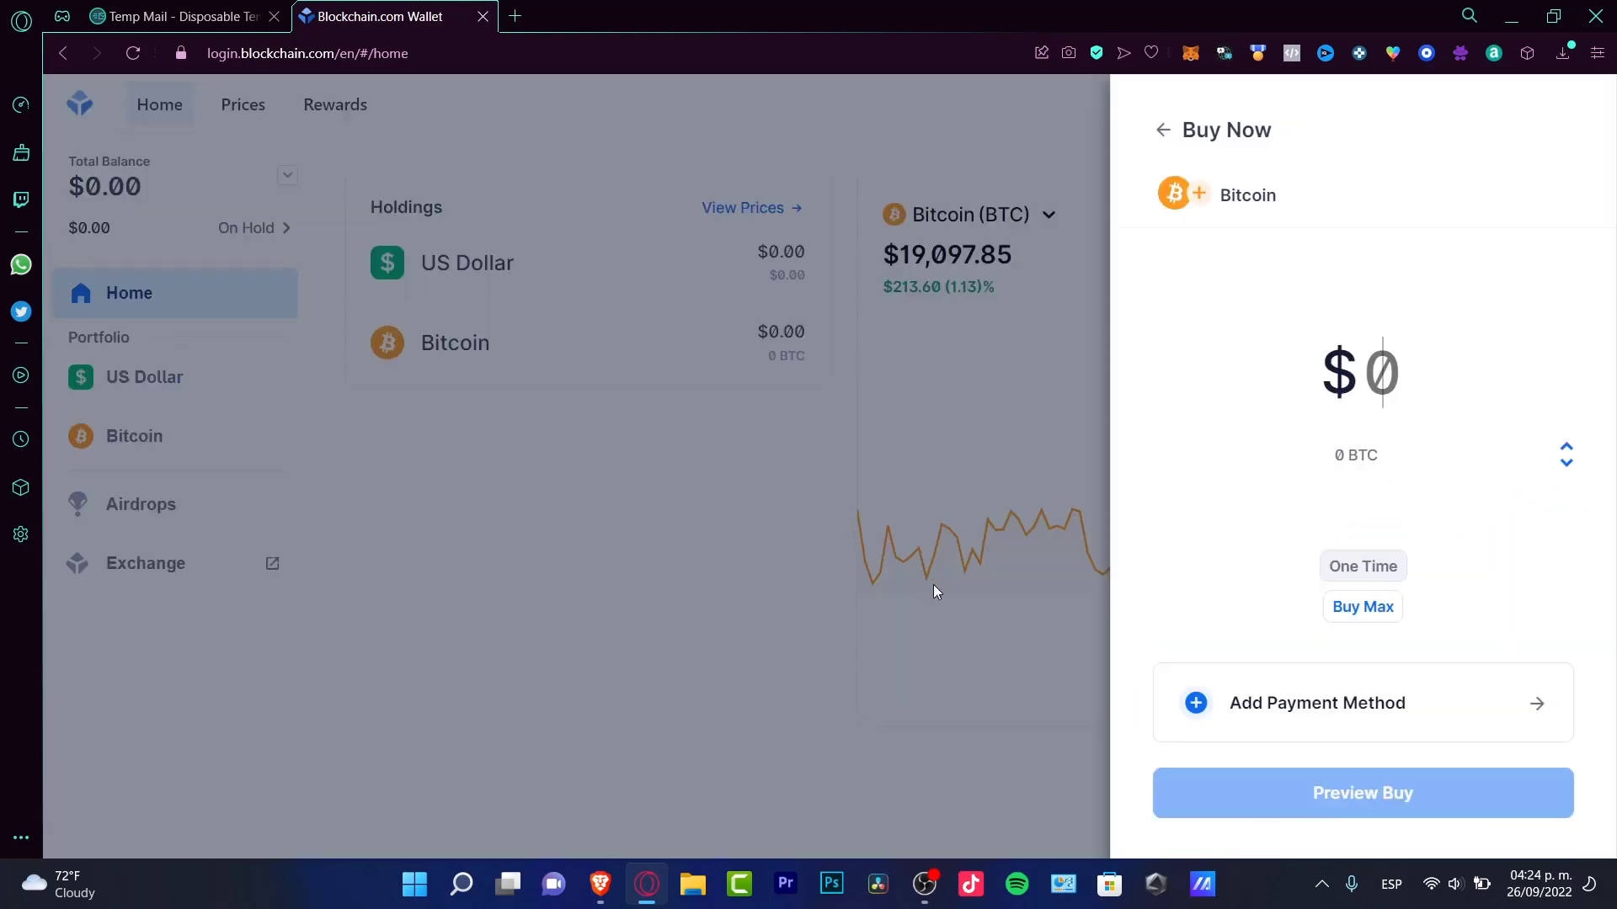
mouse_move(1529, 639)
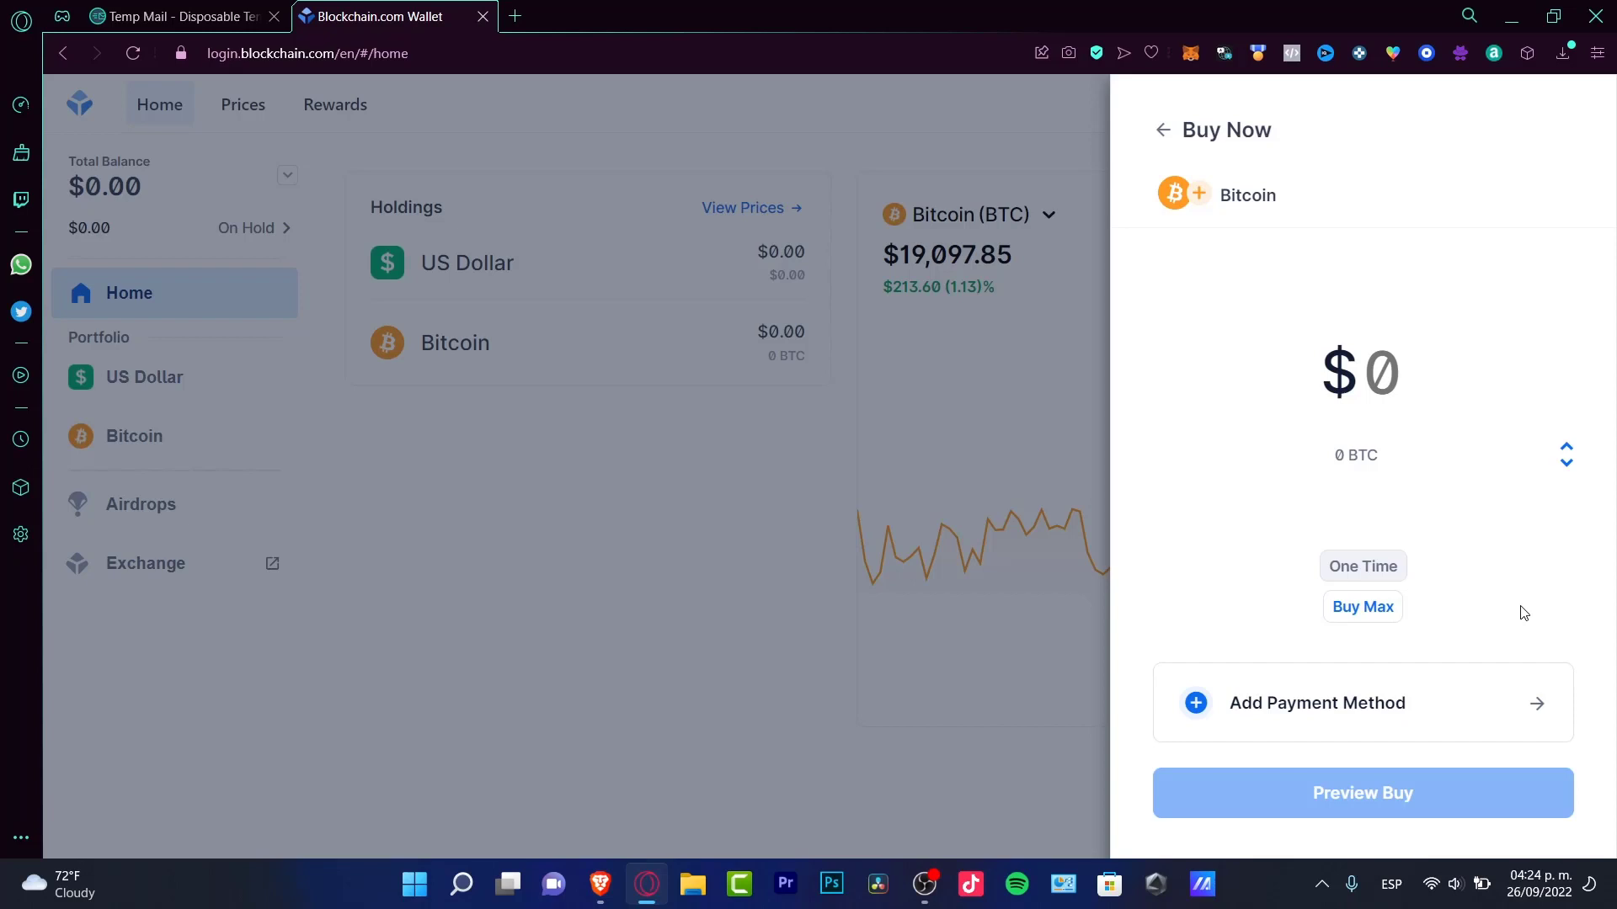
mouse_move(1371, 453)
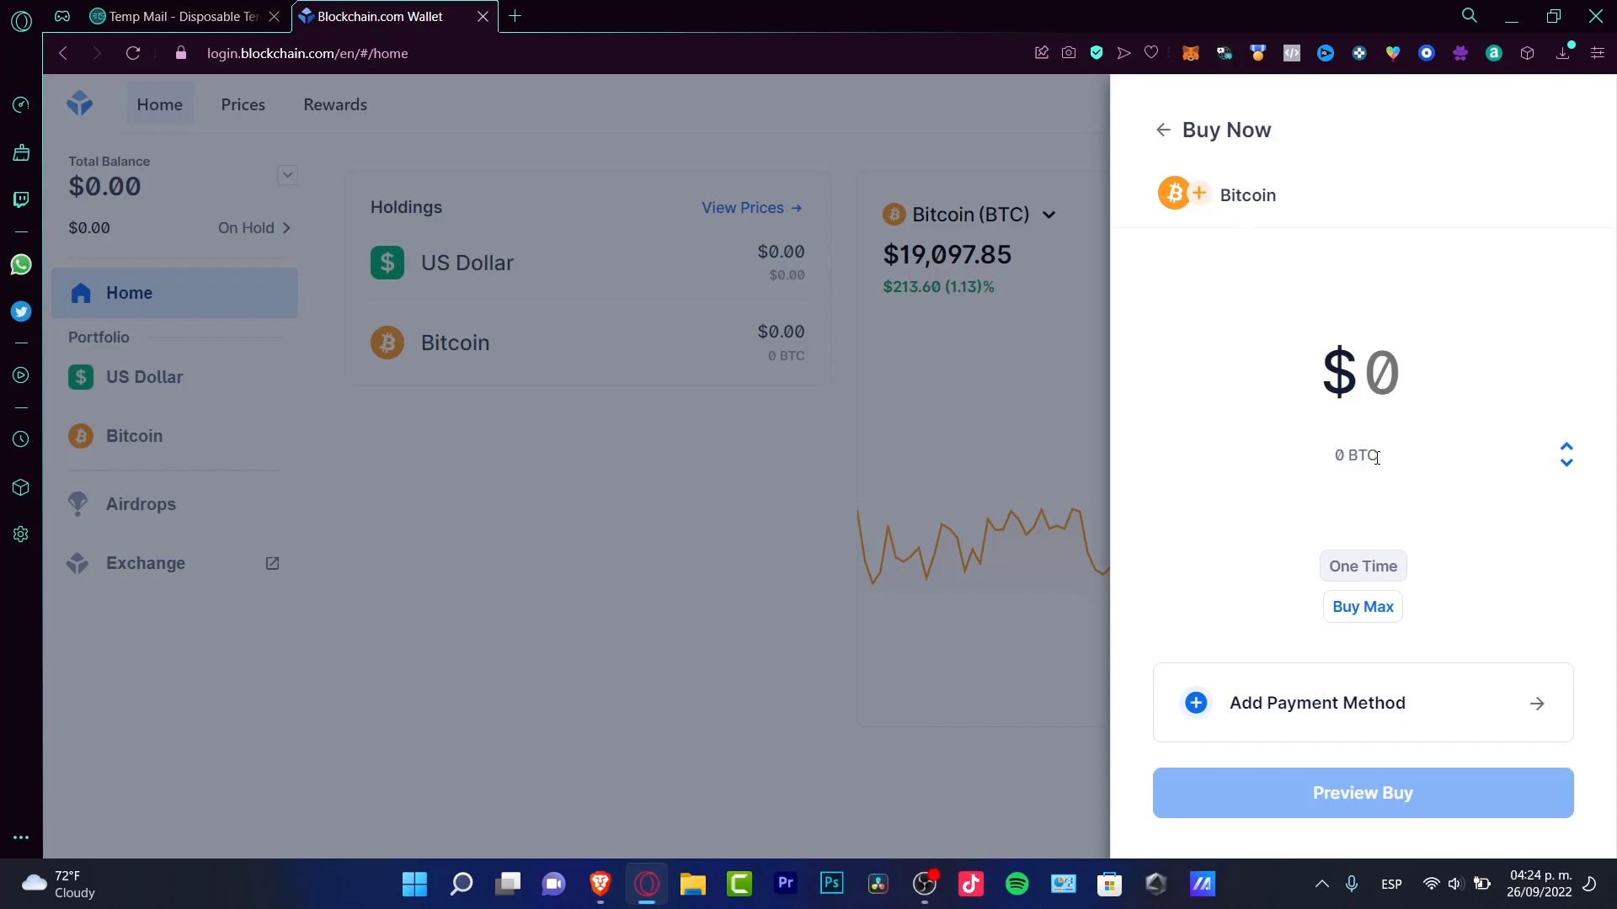
left_click(1362, 703)
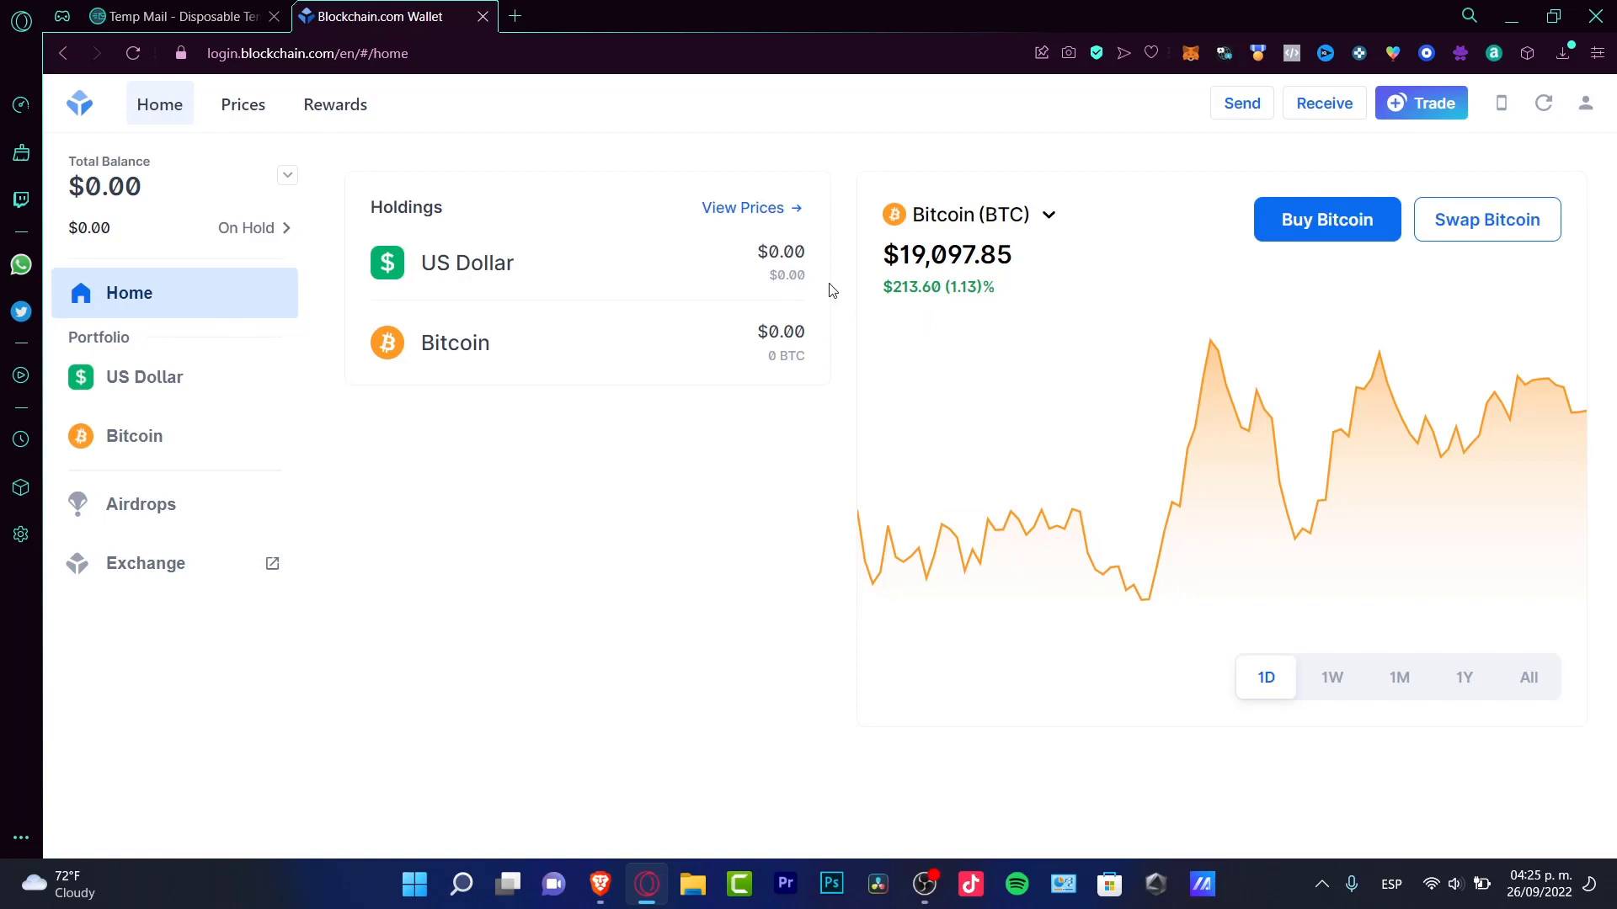
Open Prices and scroll through the asset table of prices, changes and balances
left_click(242, 104)
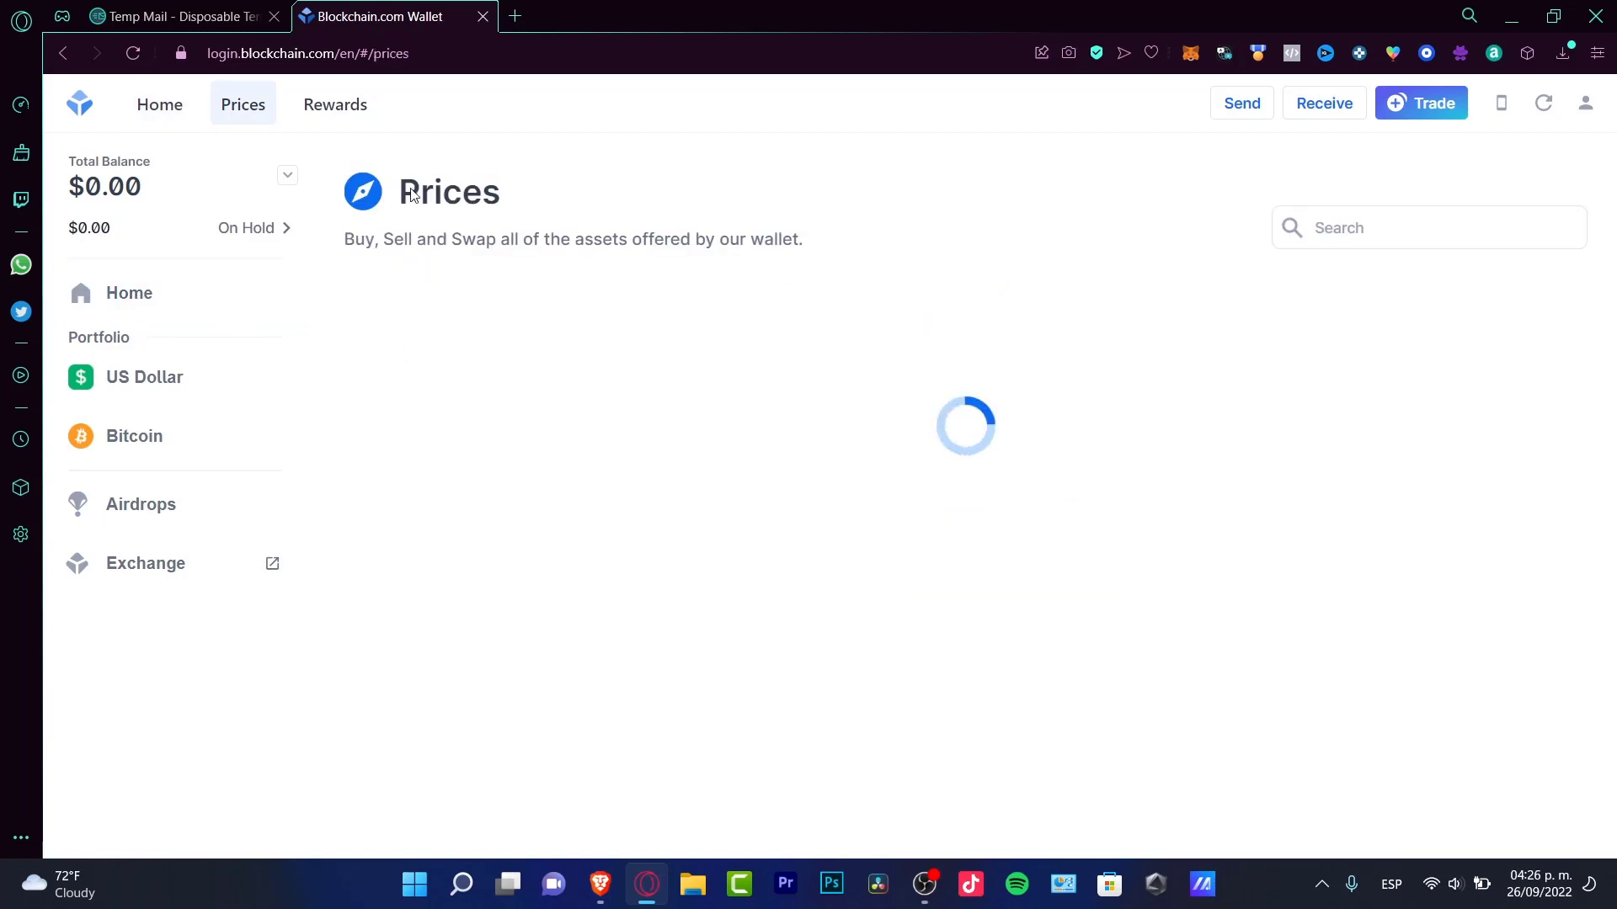
double_click(448, 192)
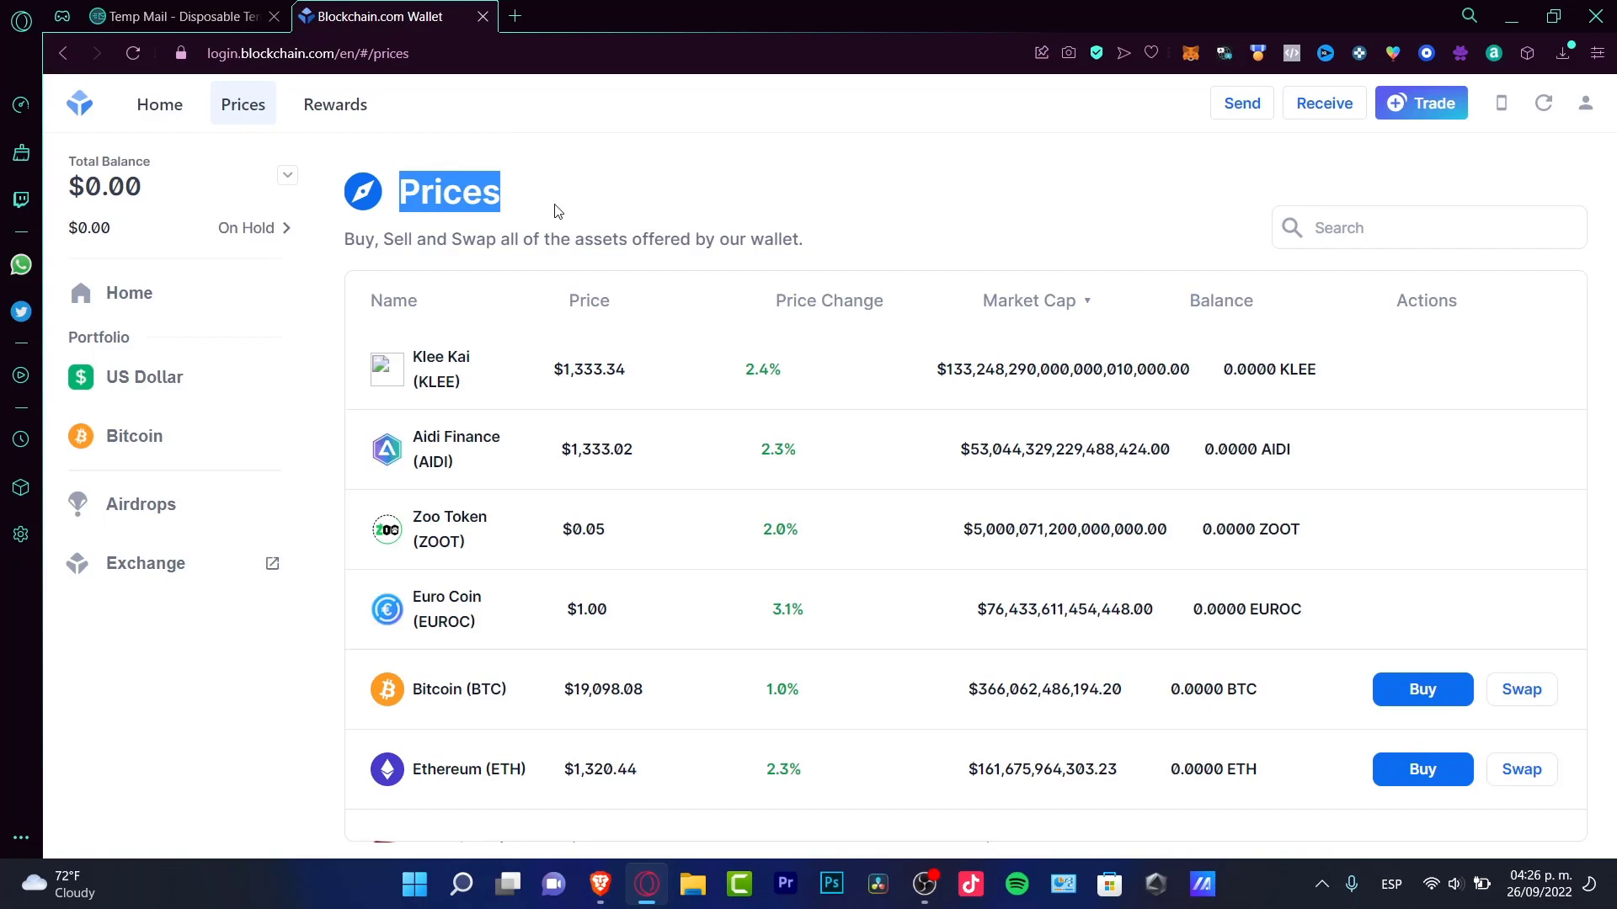
mouse_move(469, 382)
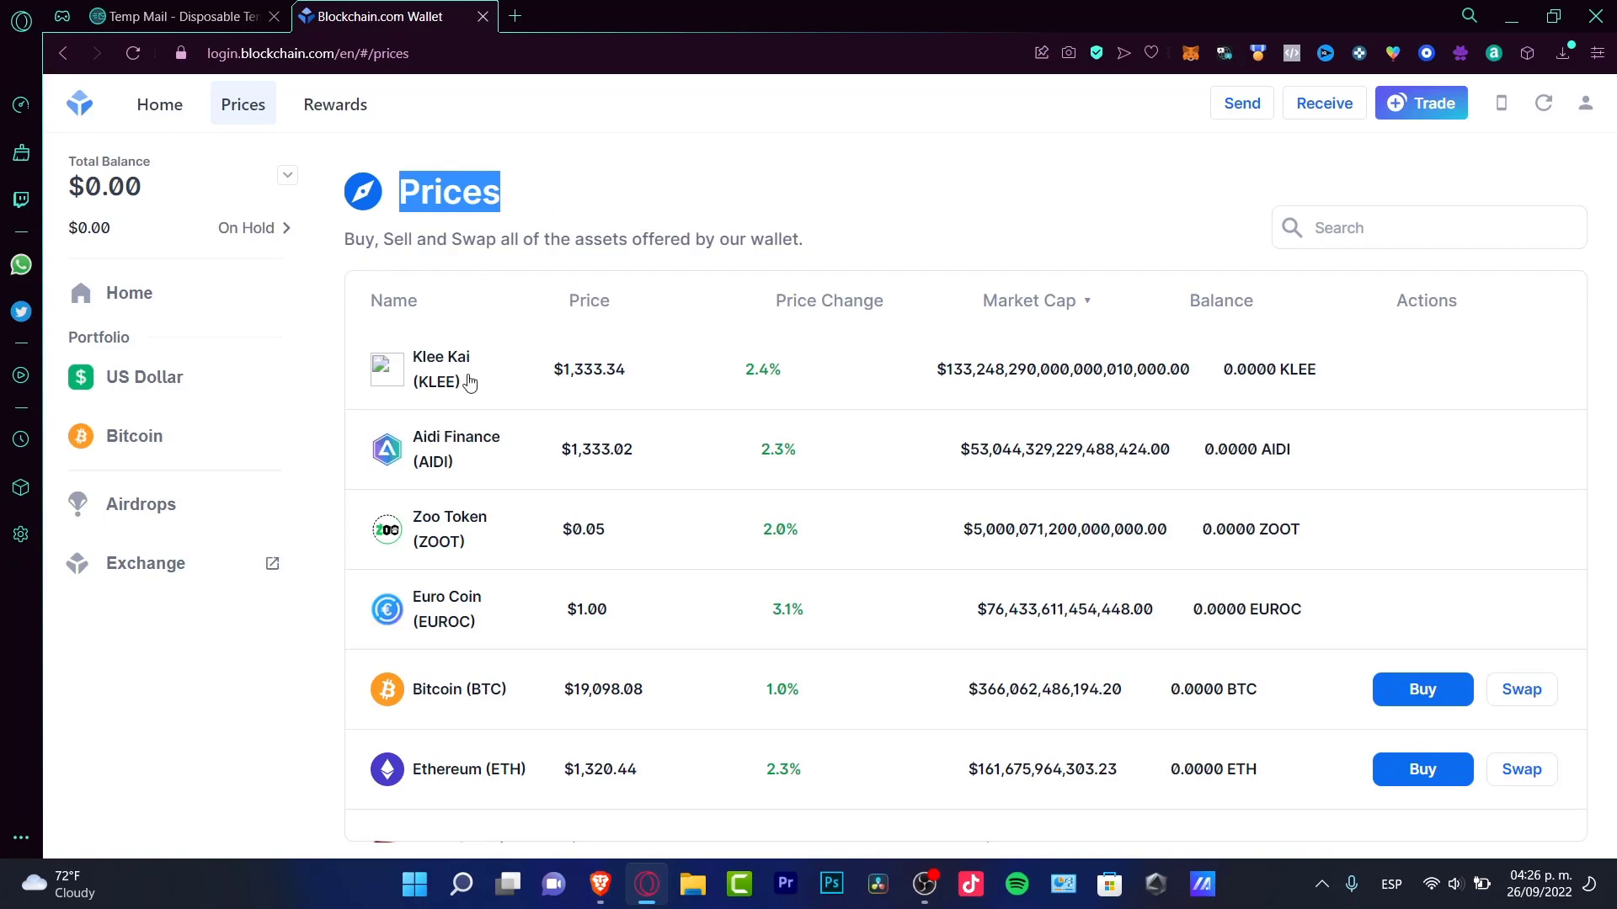
mouse_move(284, 248)
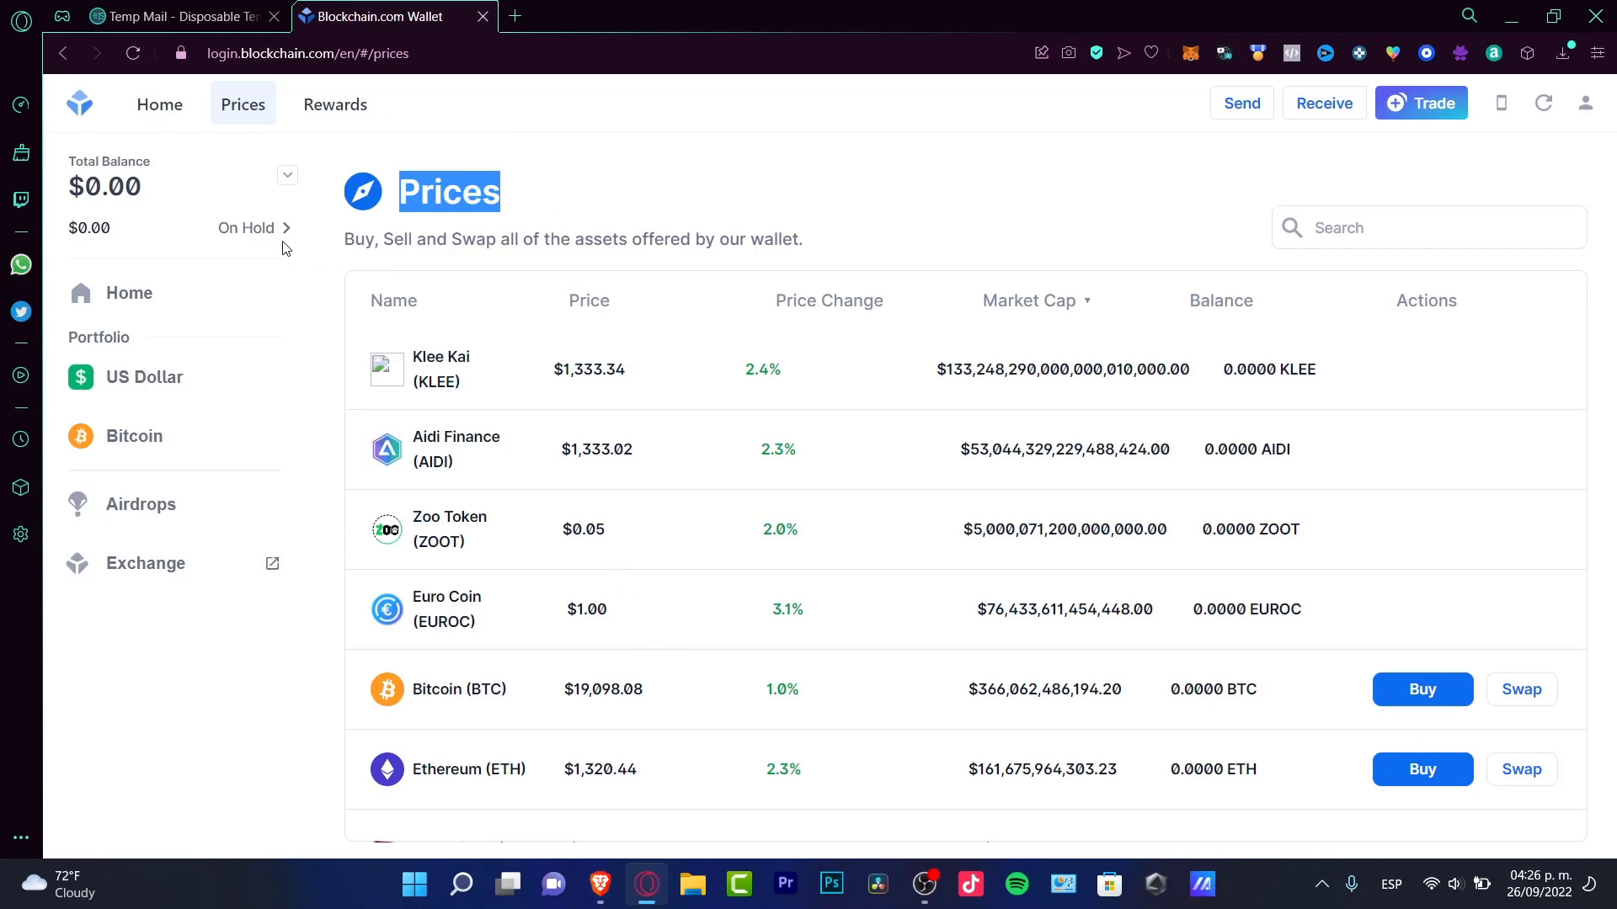
scroll("down", 3)
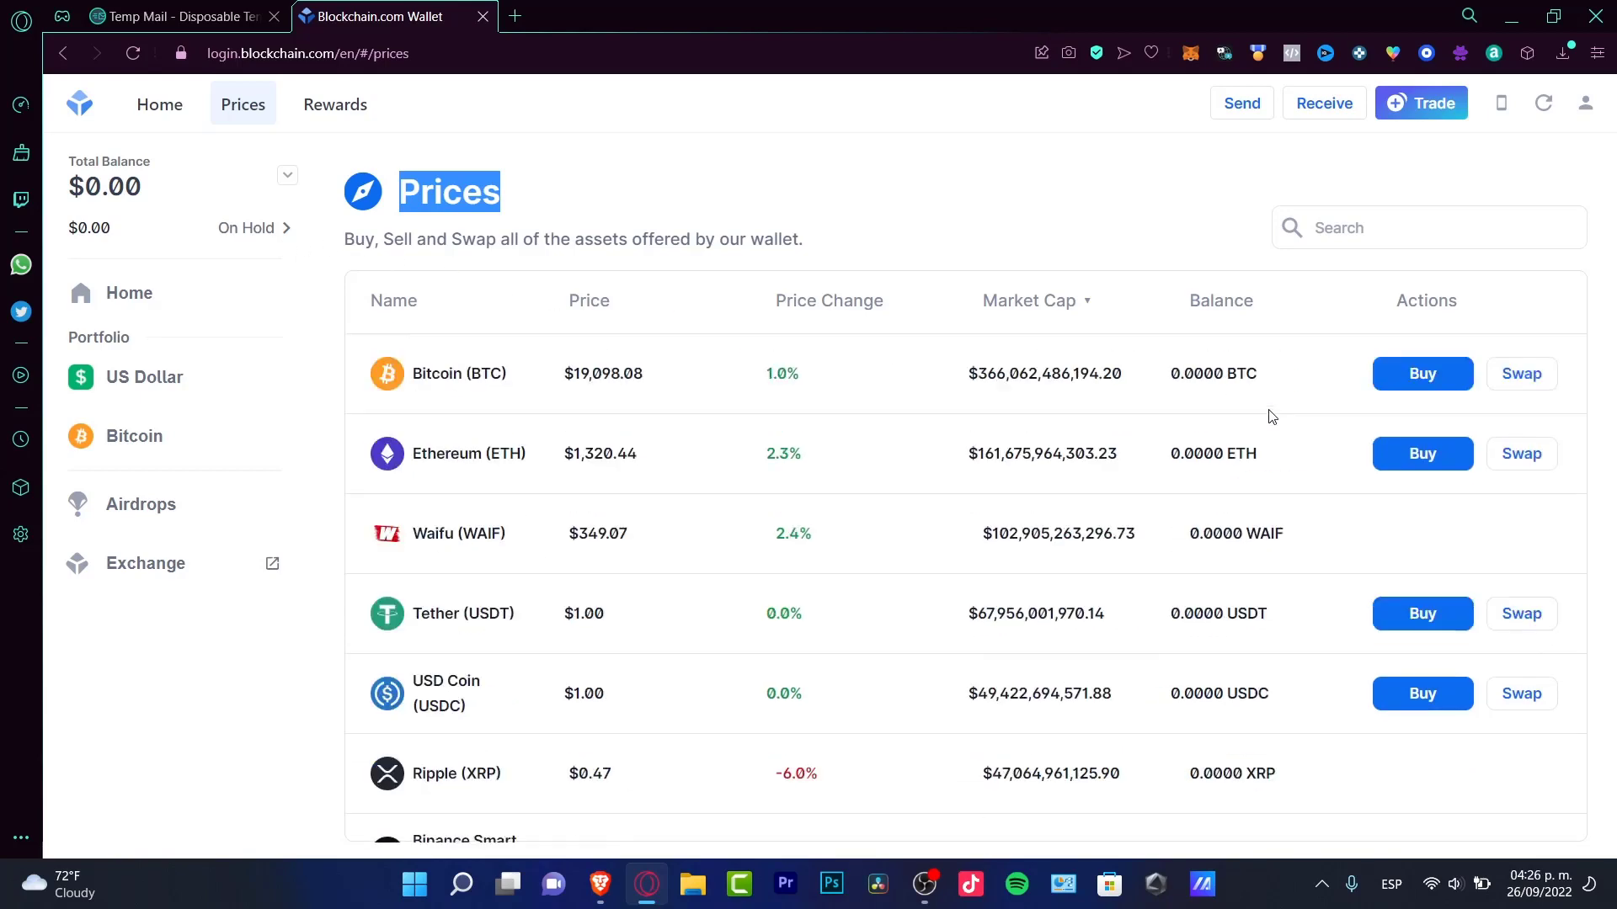
mouse_move(1520, 386)
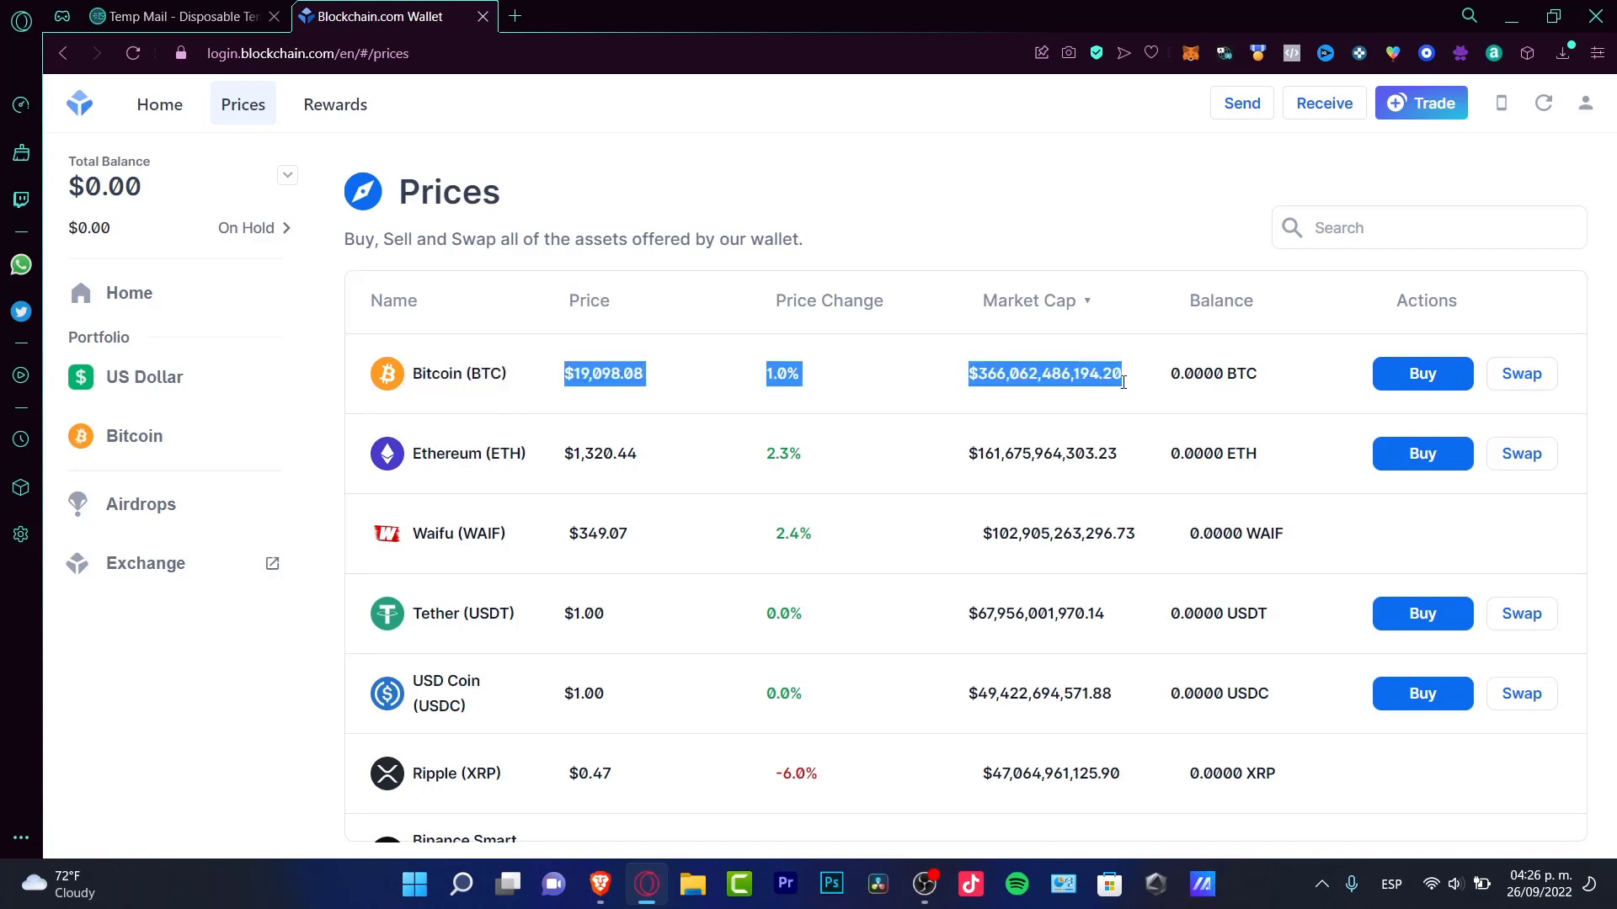
double_click(459, 533)
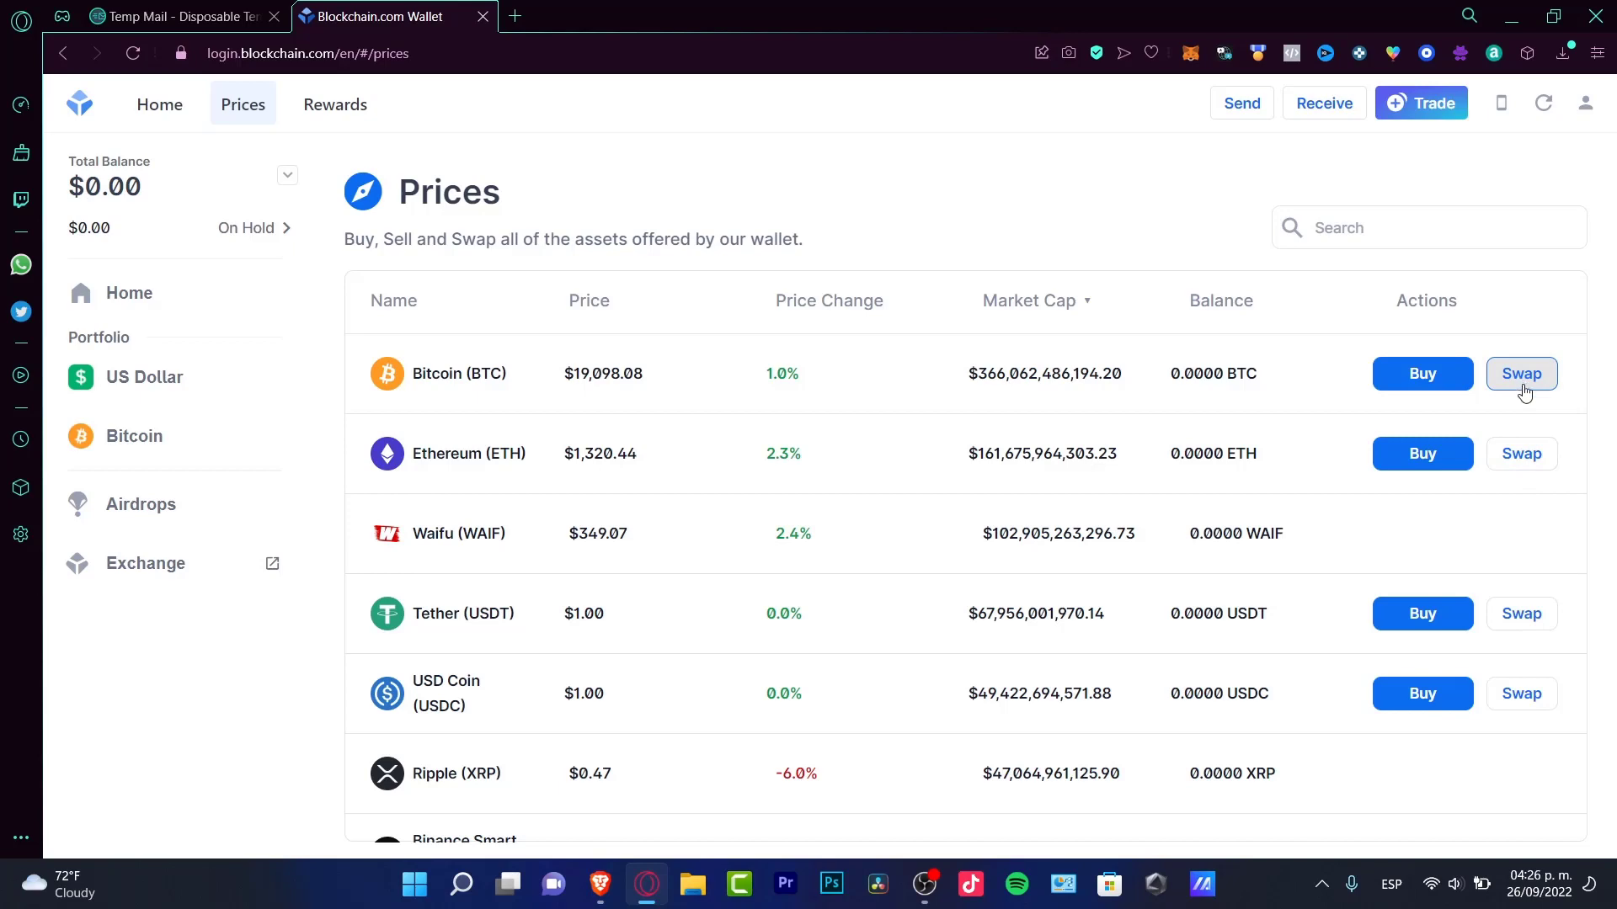
mouse_move(1449, 153)
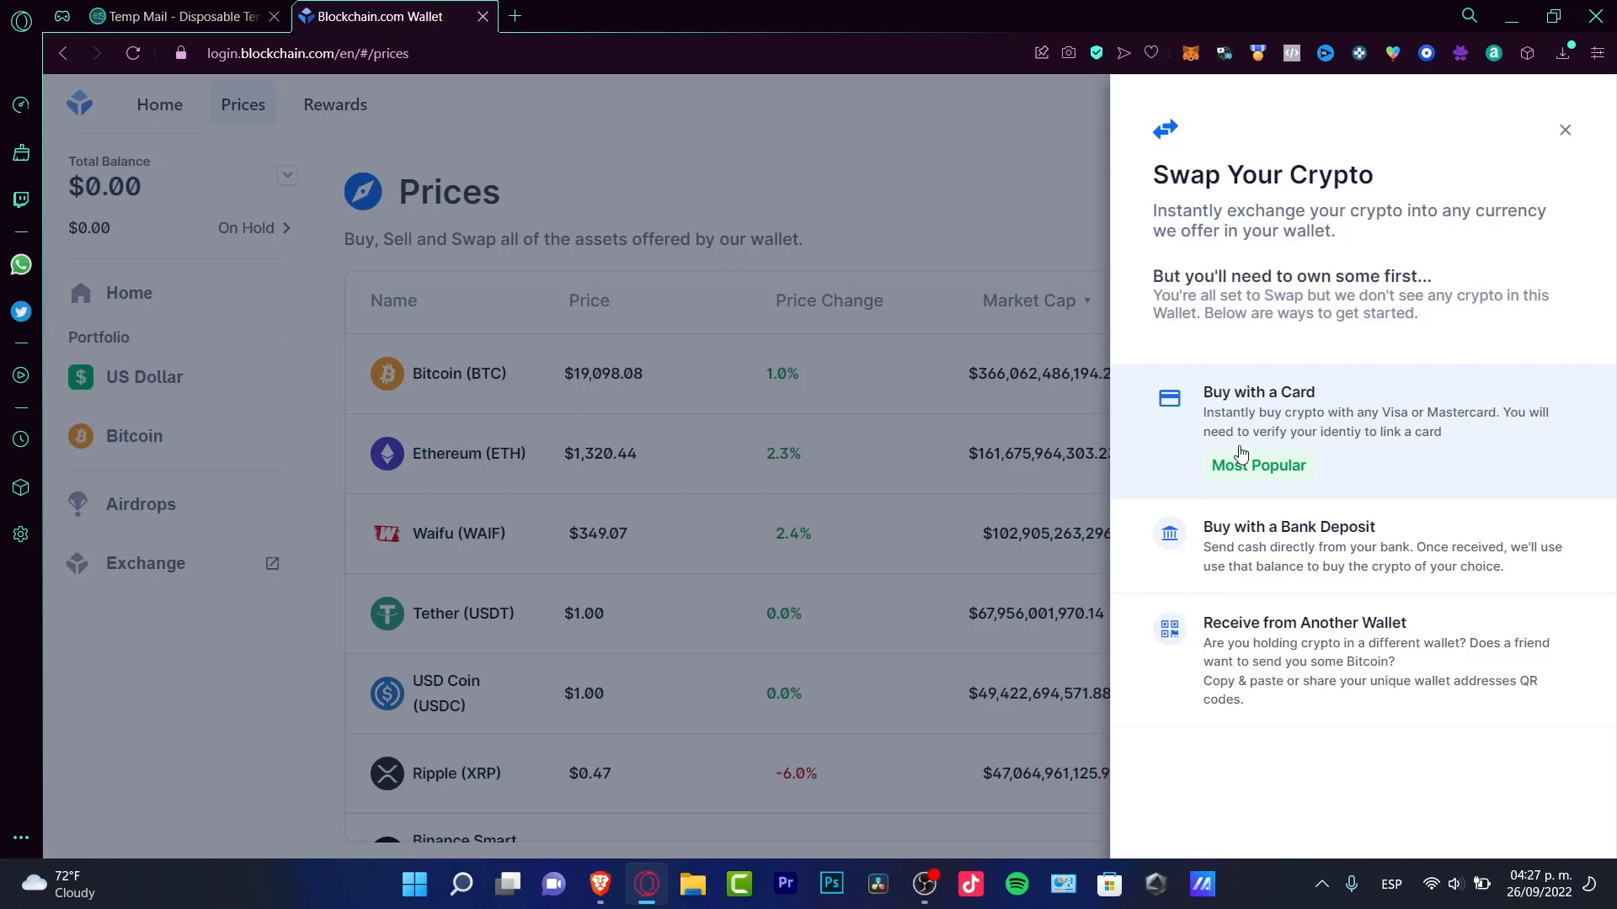
mouse_move(1420, 225)
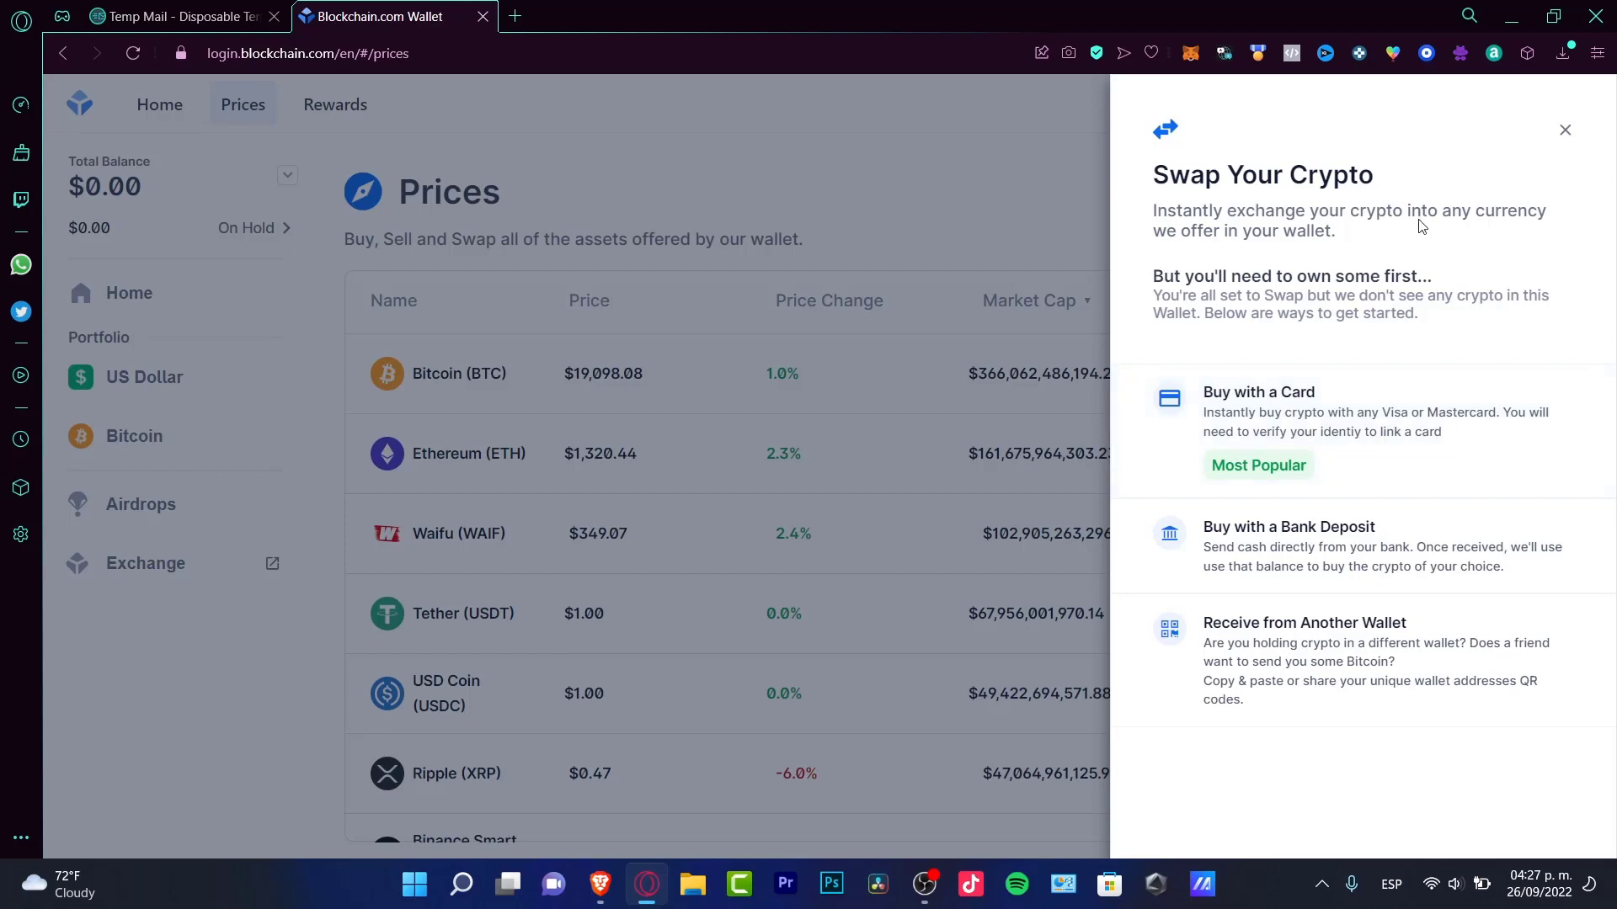
mouse_move(1423, 330)
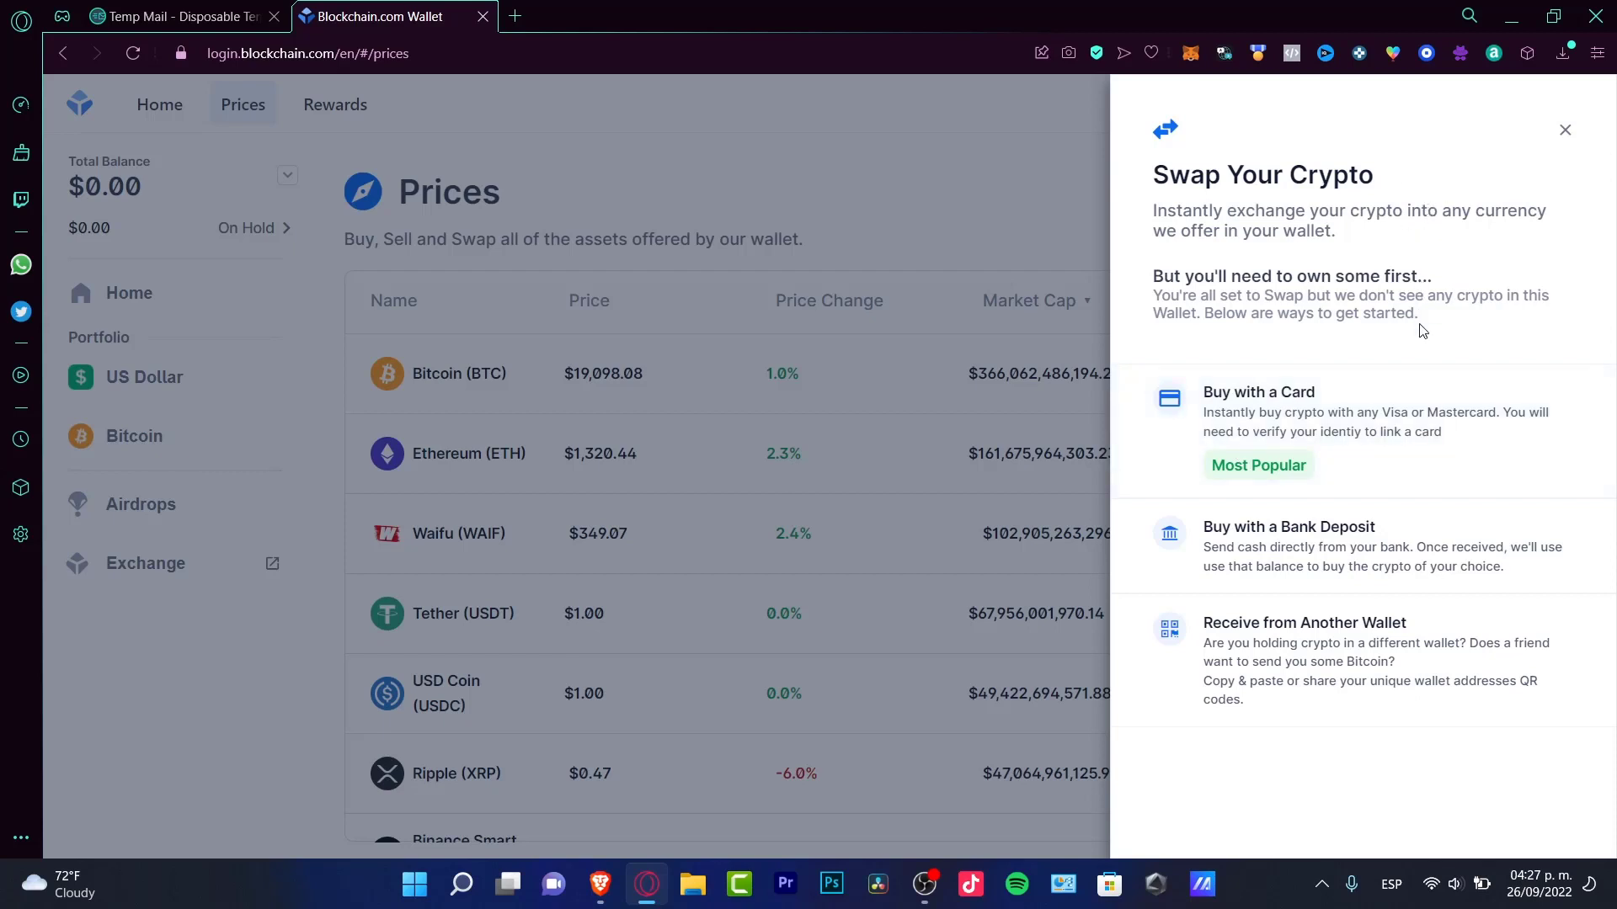
mouse_move(1301, 661)
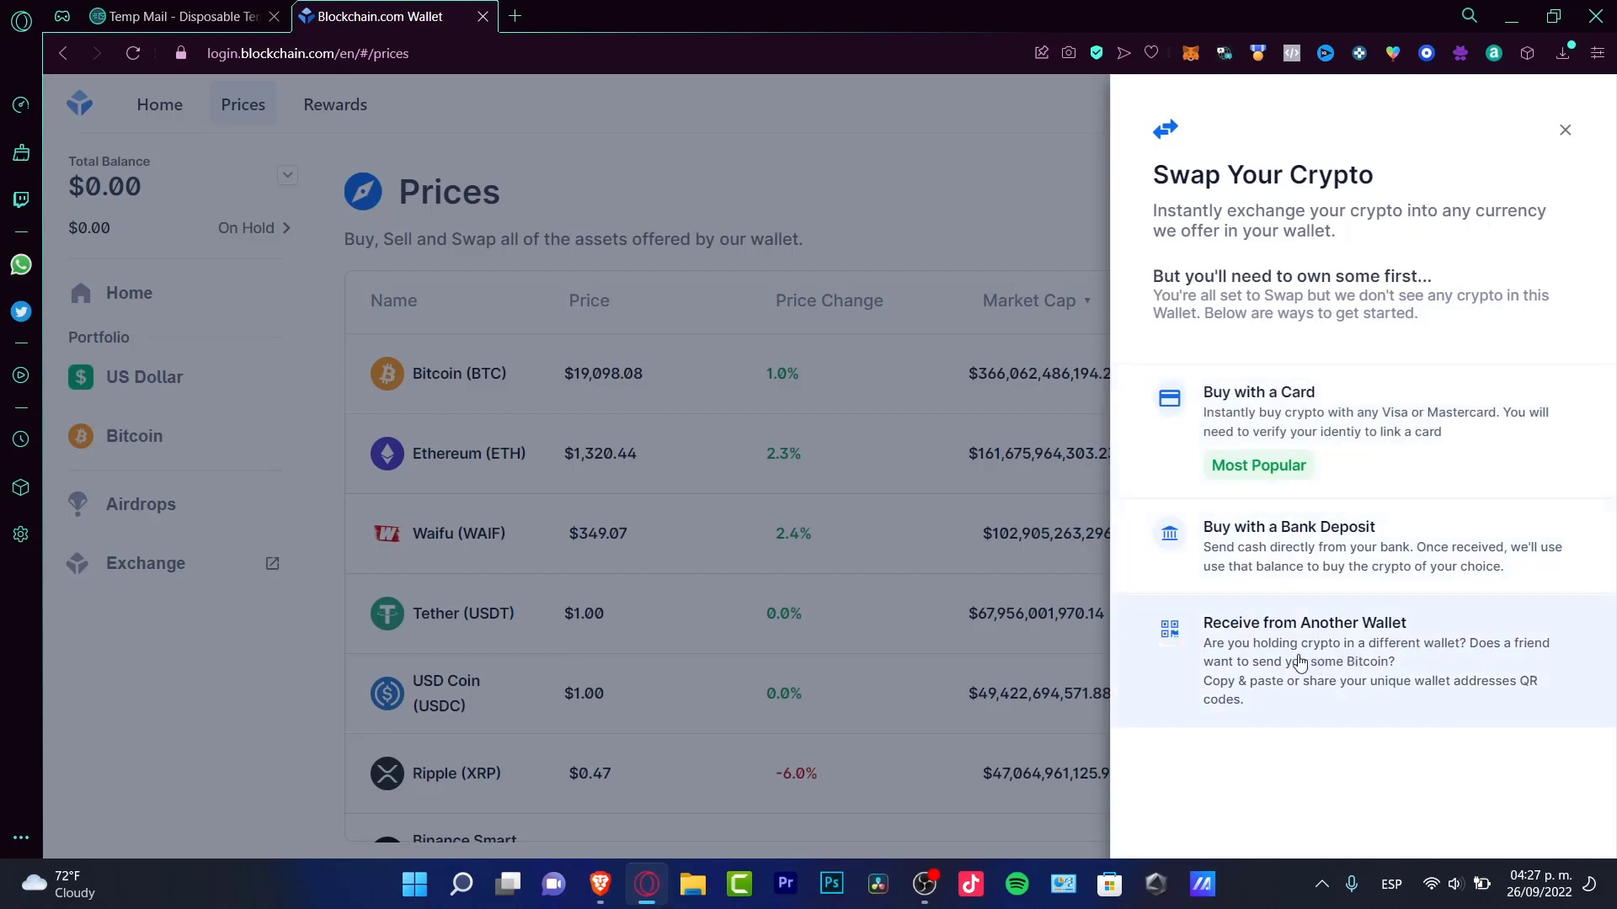
Browse the Buy with a Card coin list, then close the Buy panel
left_click(1304, 660)
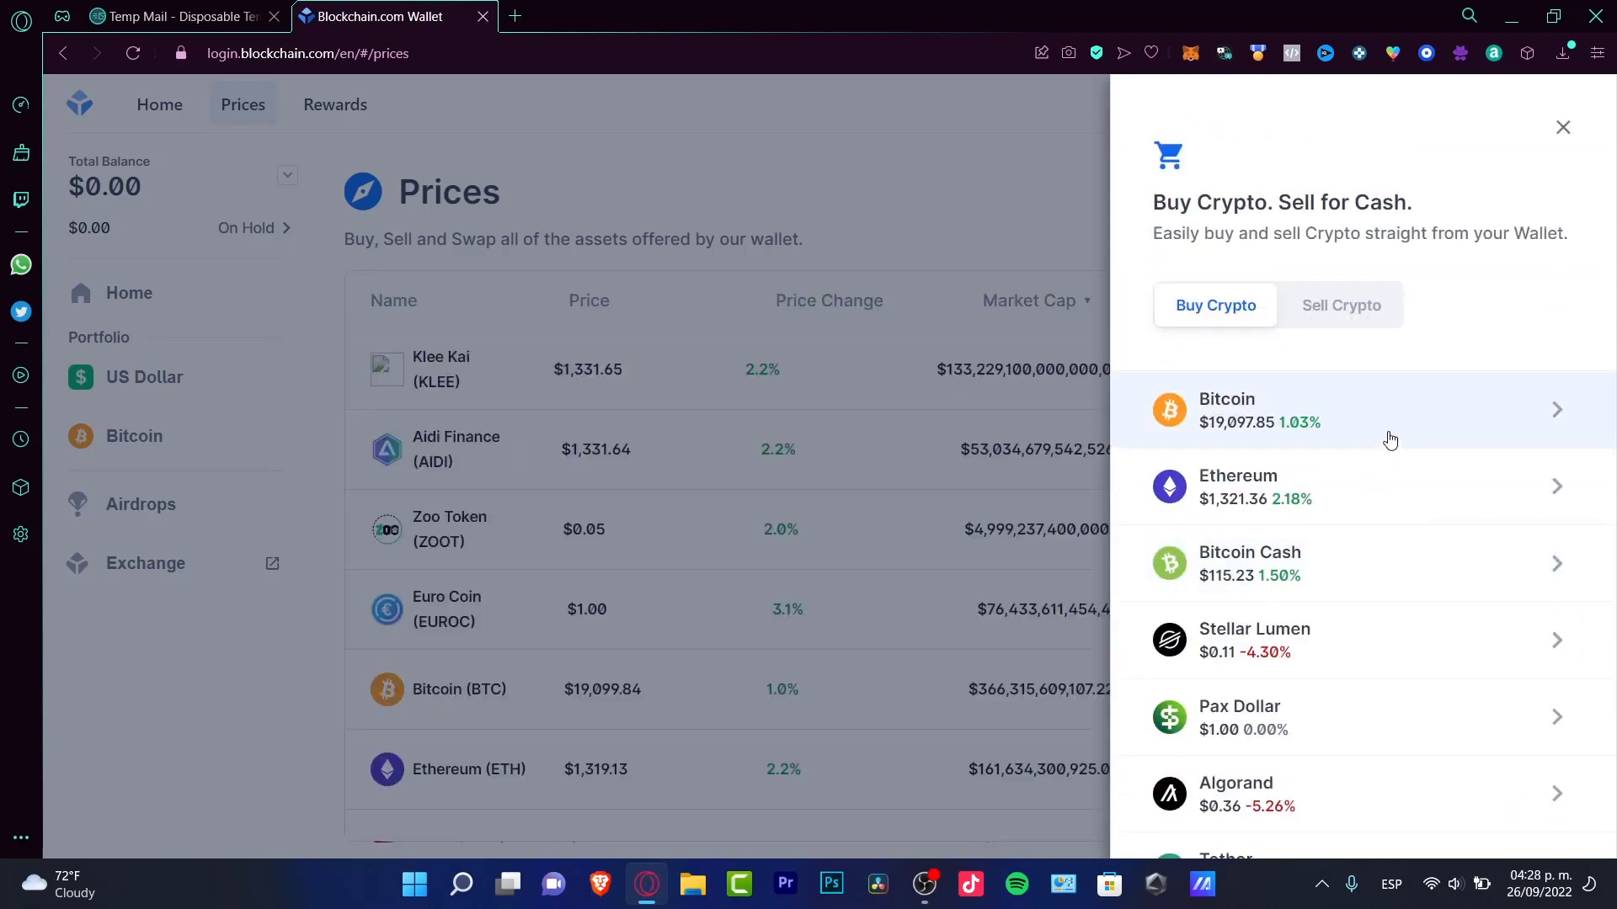
scroll("down", 3)
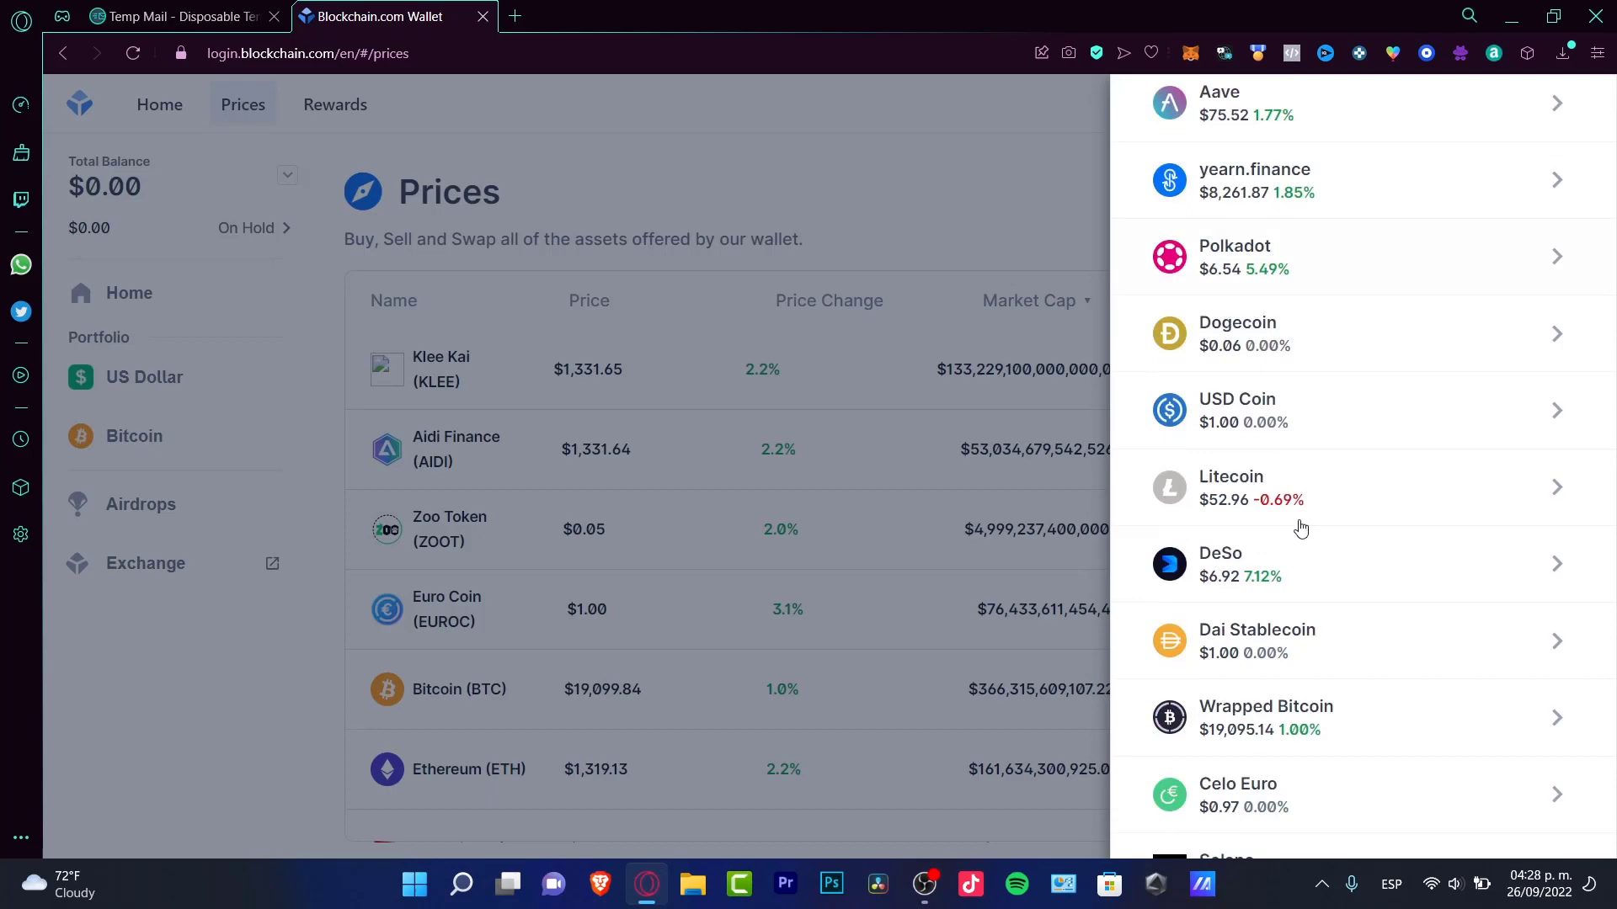
scroll("down", 3)
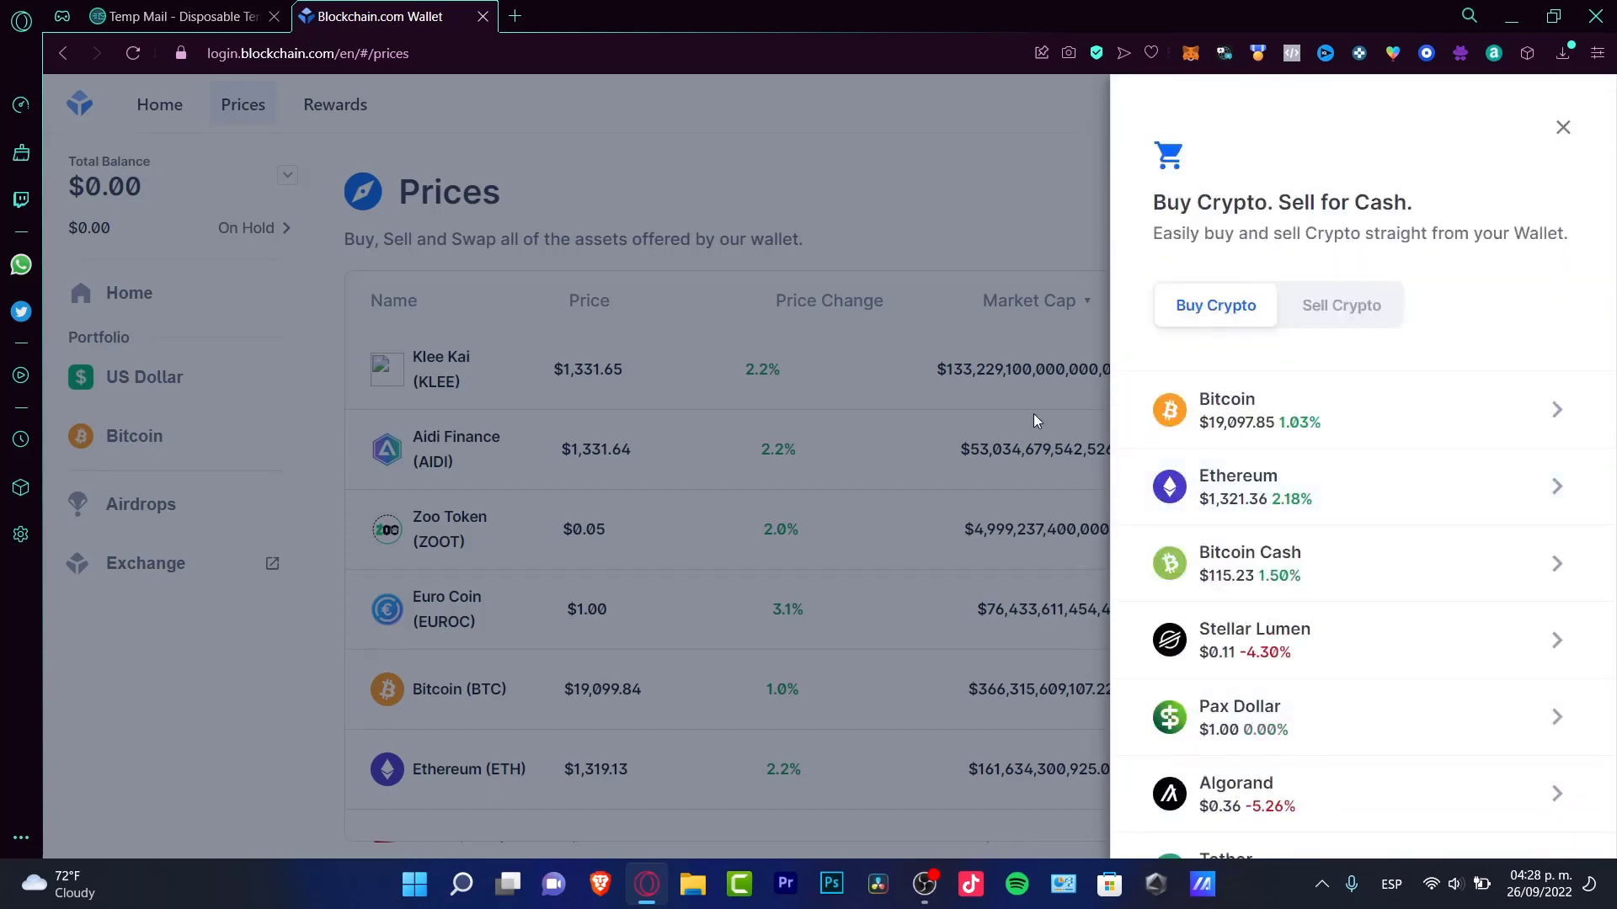
left_click(1562, 128)
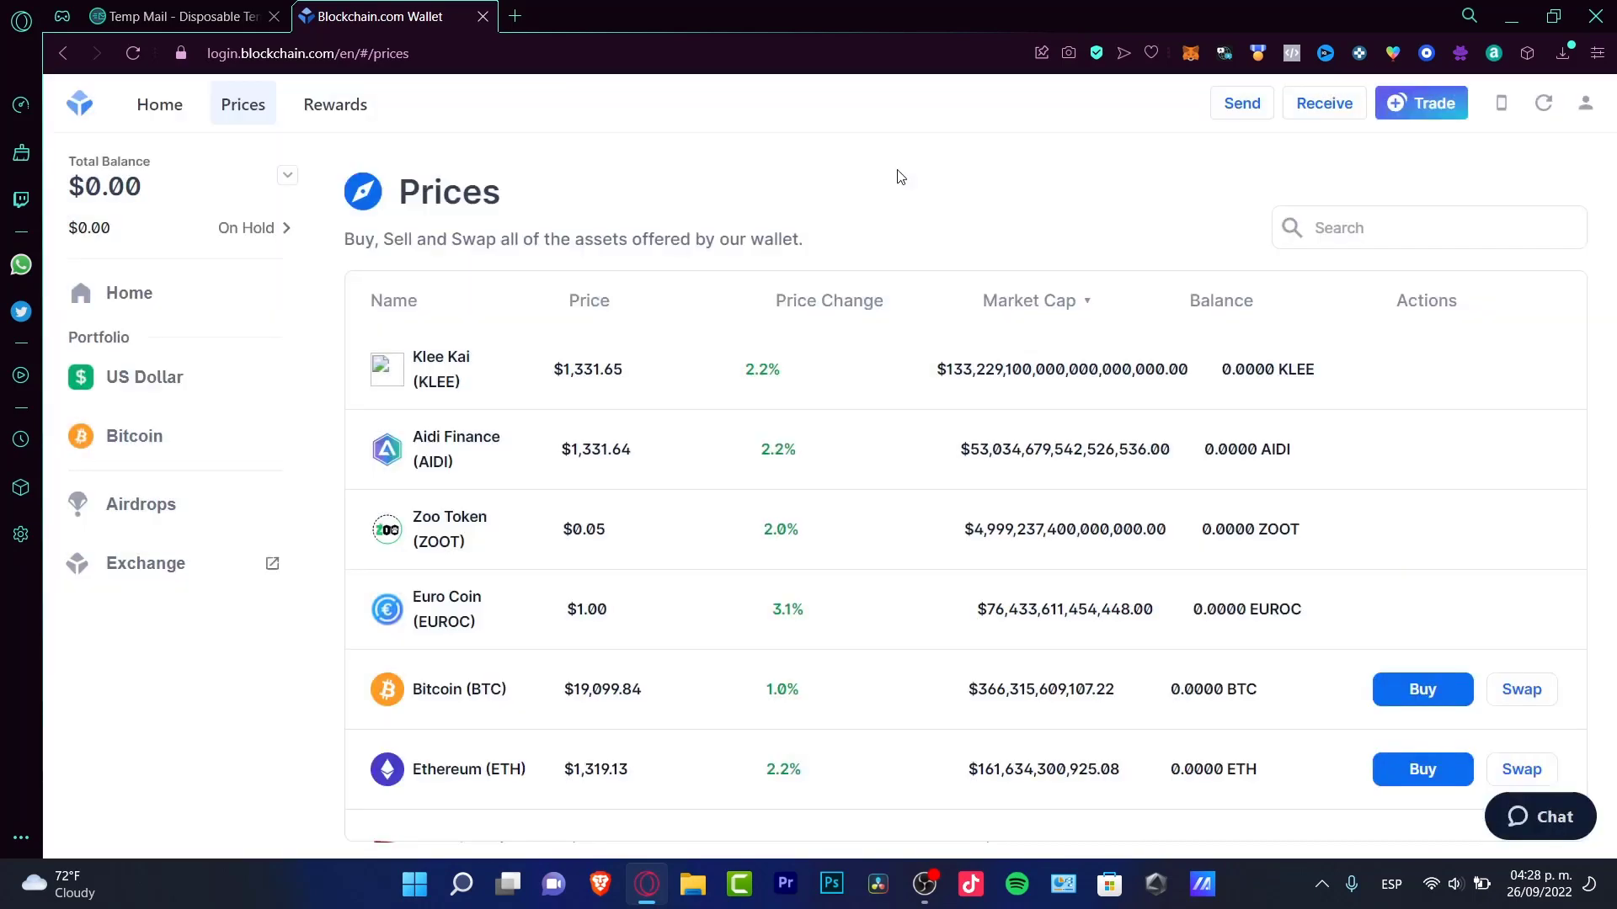
mouse_move(882, 188)
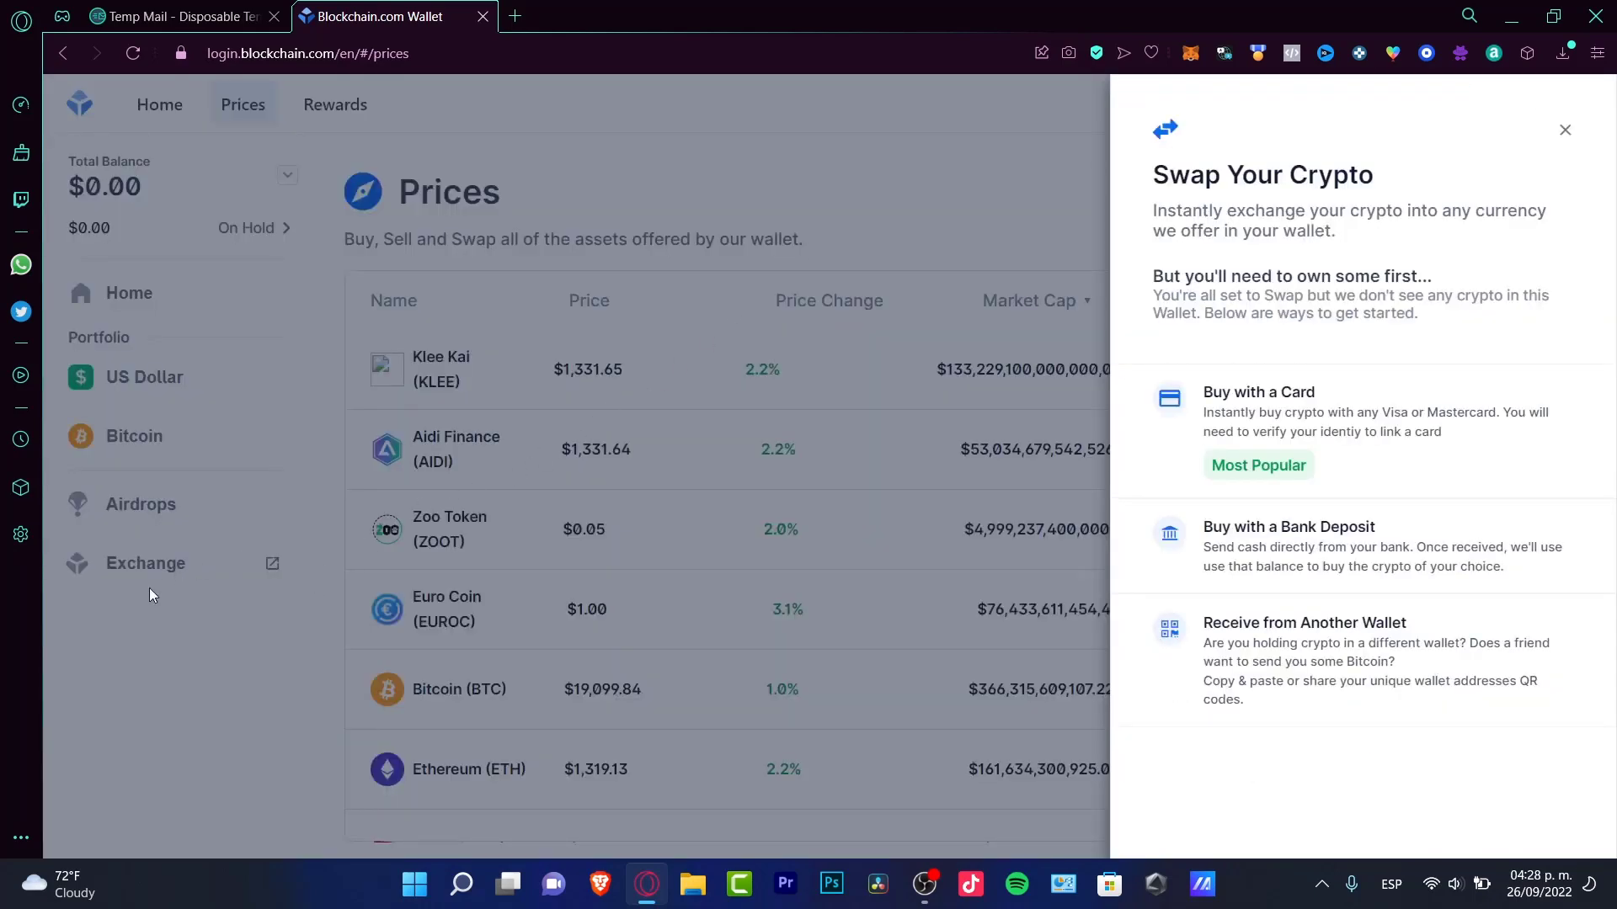
Close the Swap panel, then open and close Receive Crypto
left_click(1564, 129)
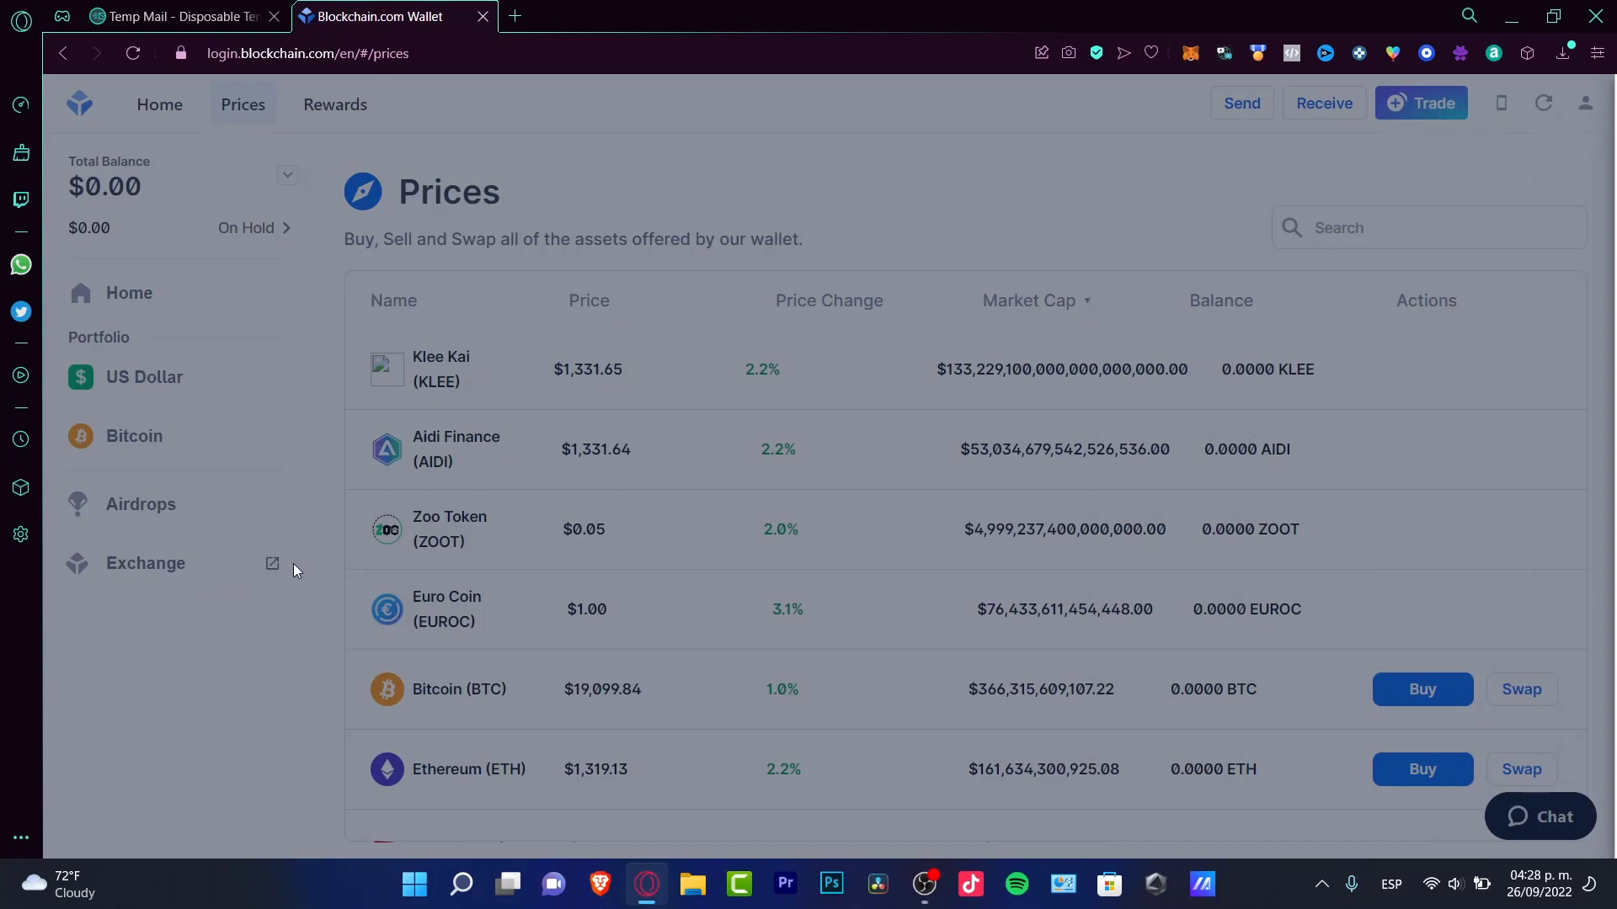
left_click(1325, 103)
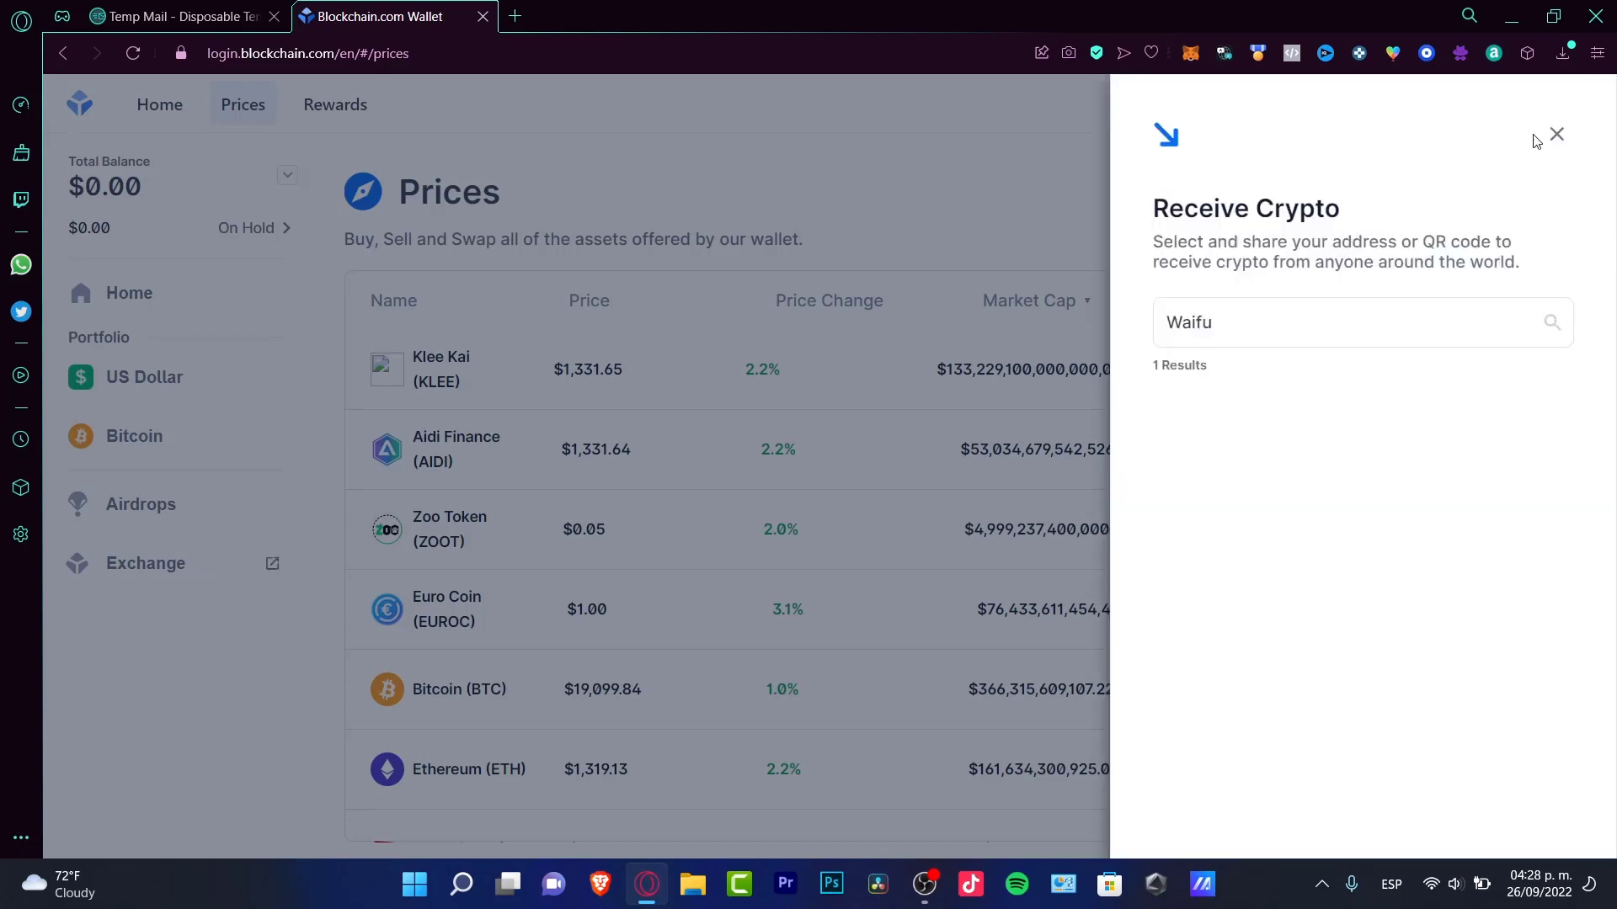
left_click(1556, 134)
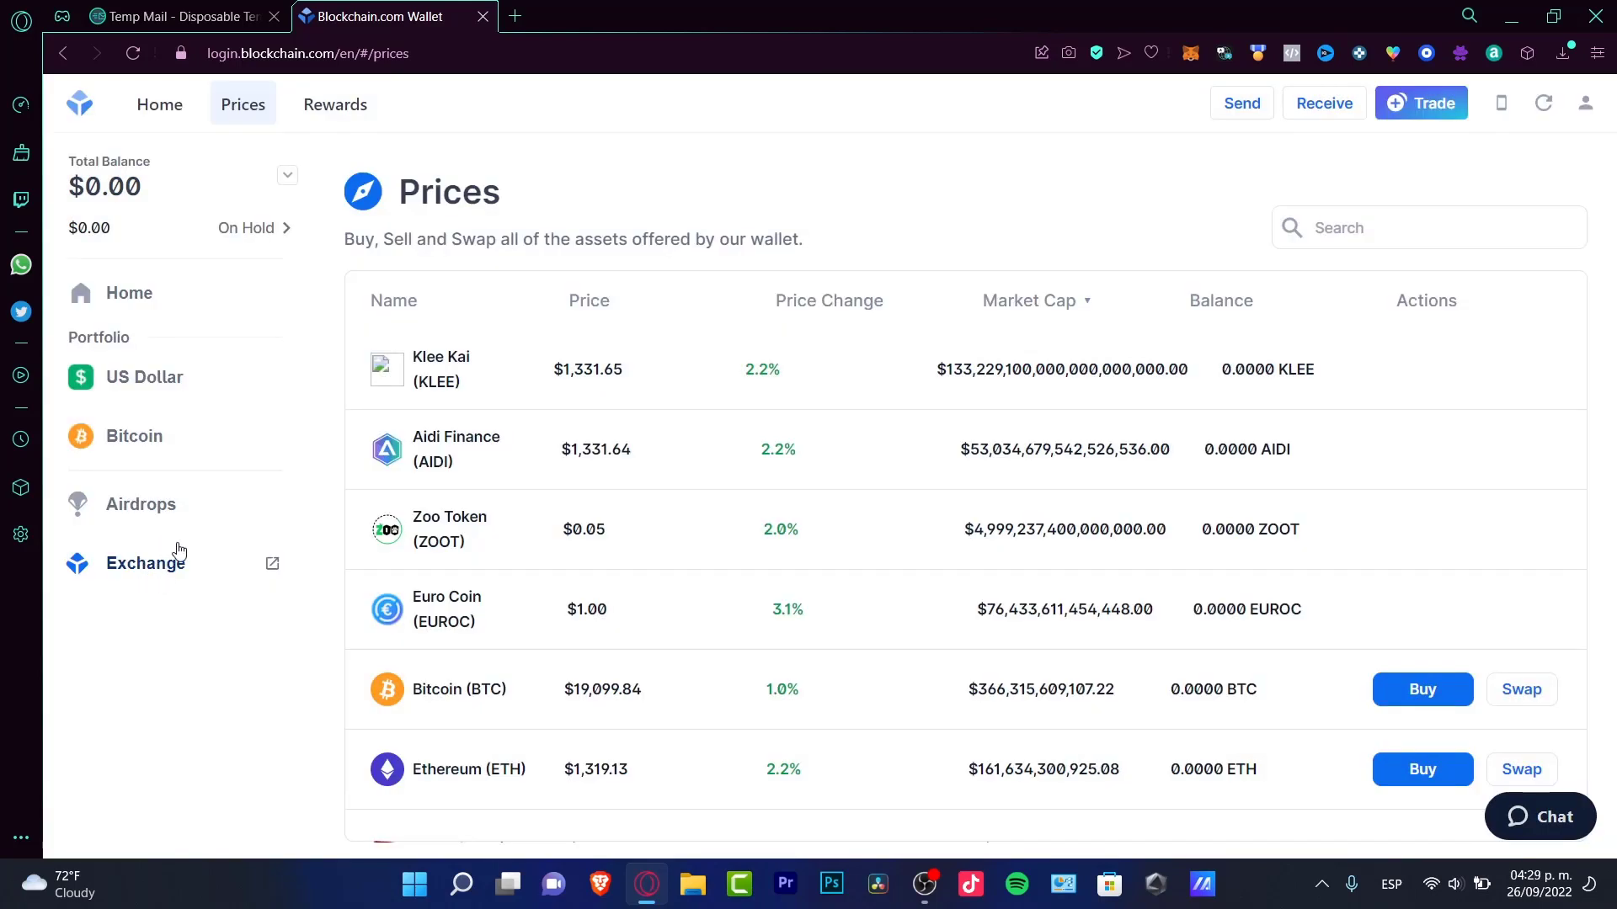
left_click(145, 563)
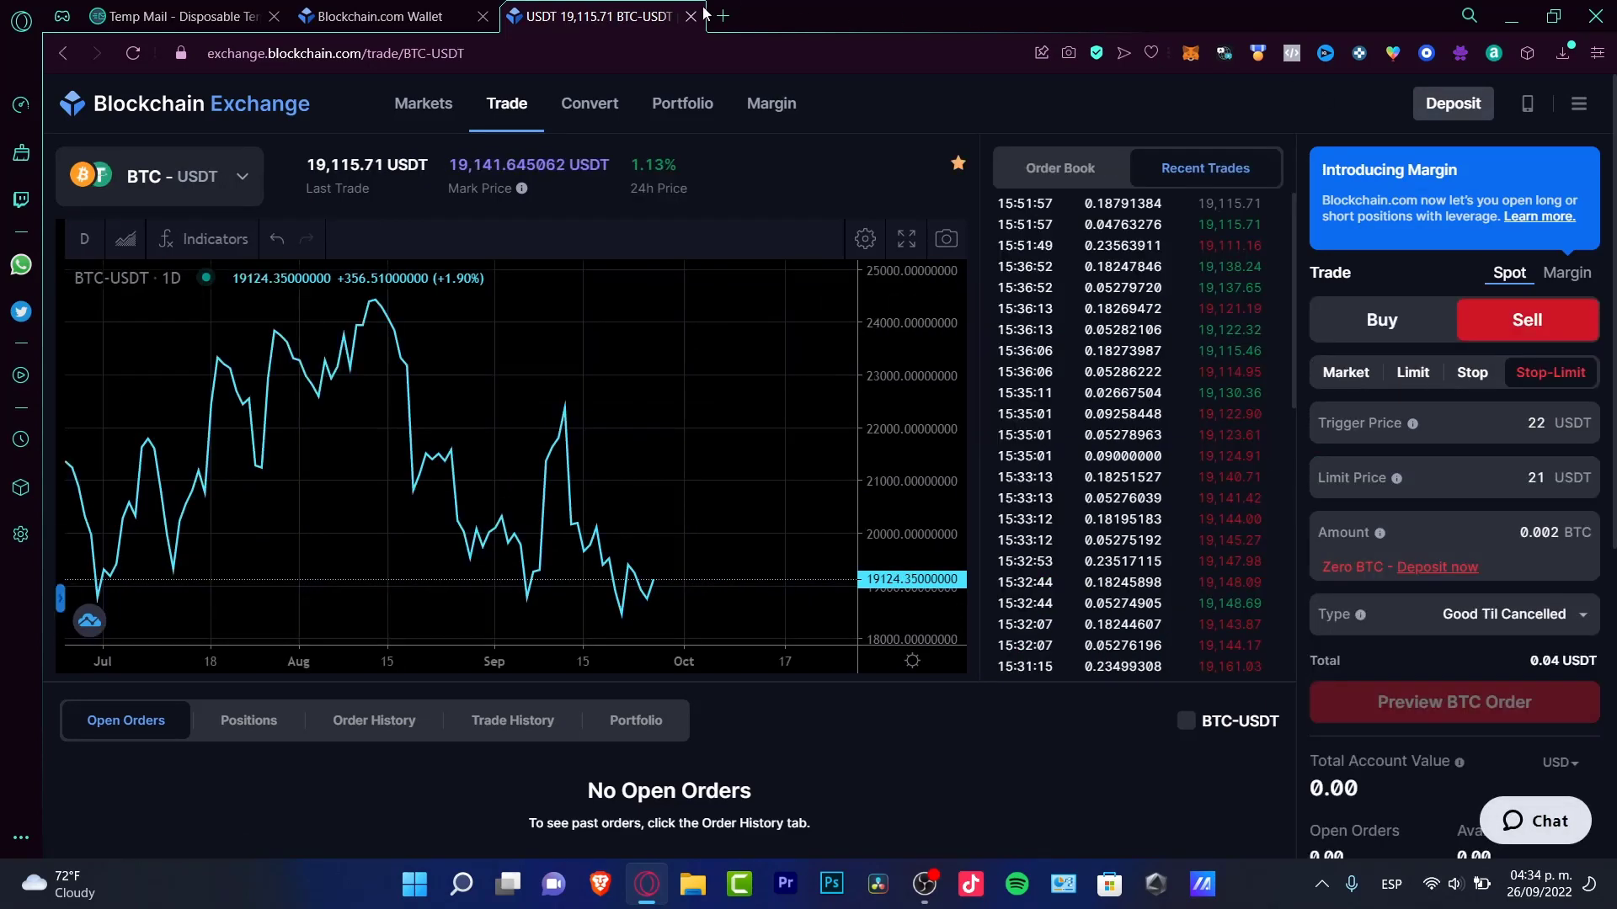
left_click(689, 15)
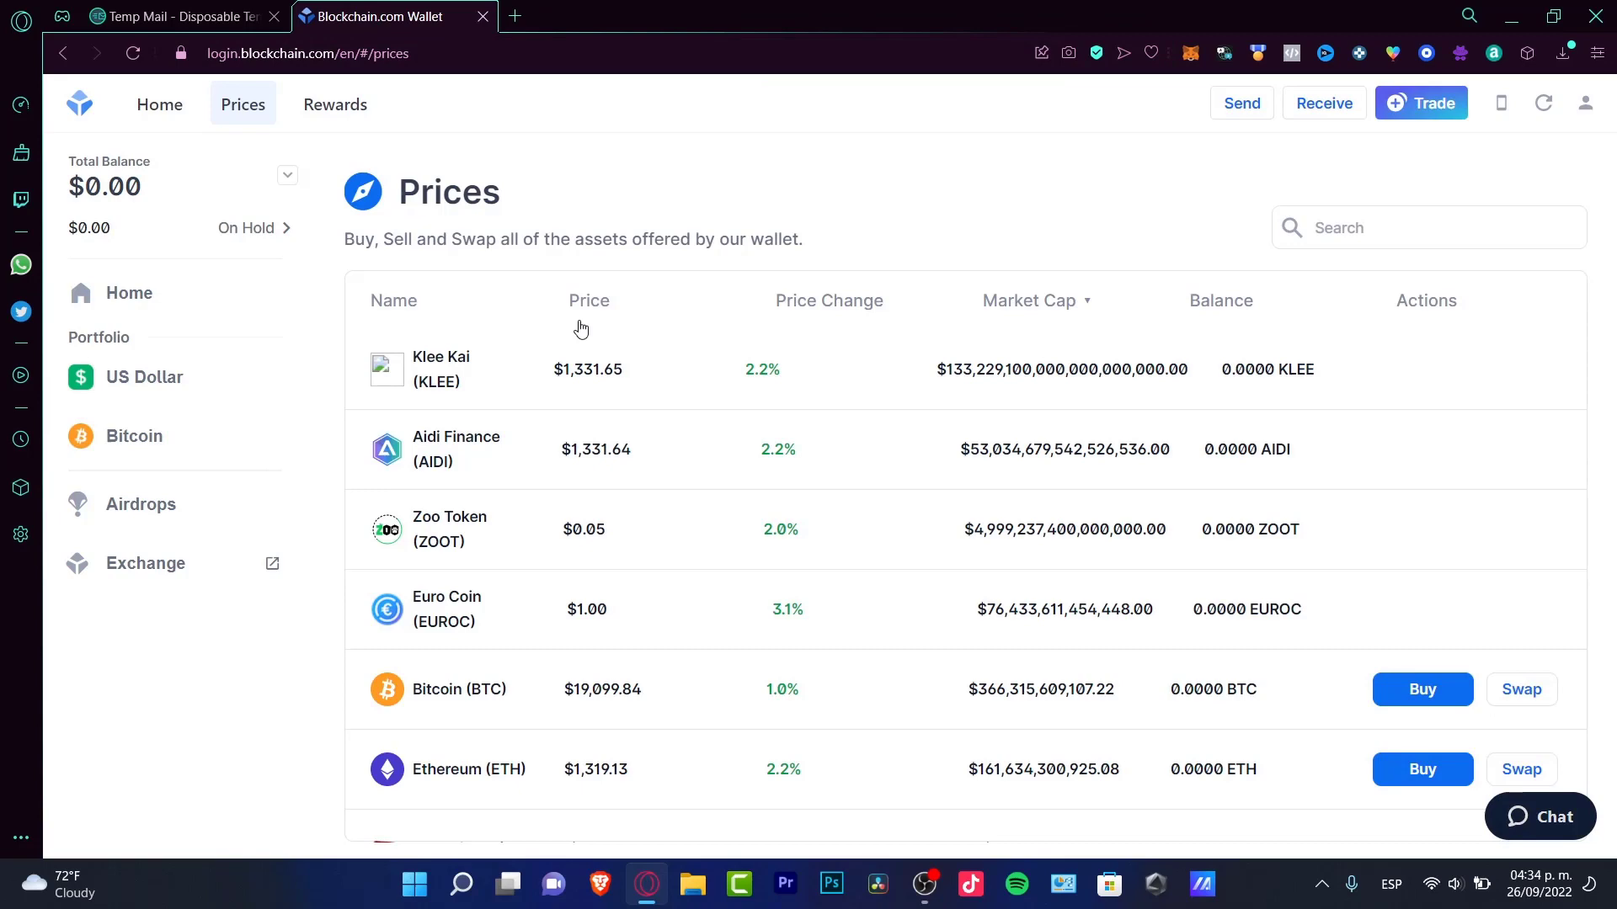
Open the Rewards tab listing Bitcoin, Ethereum, Tether and other reward accounts
left_click(335, 104)
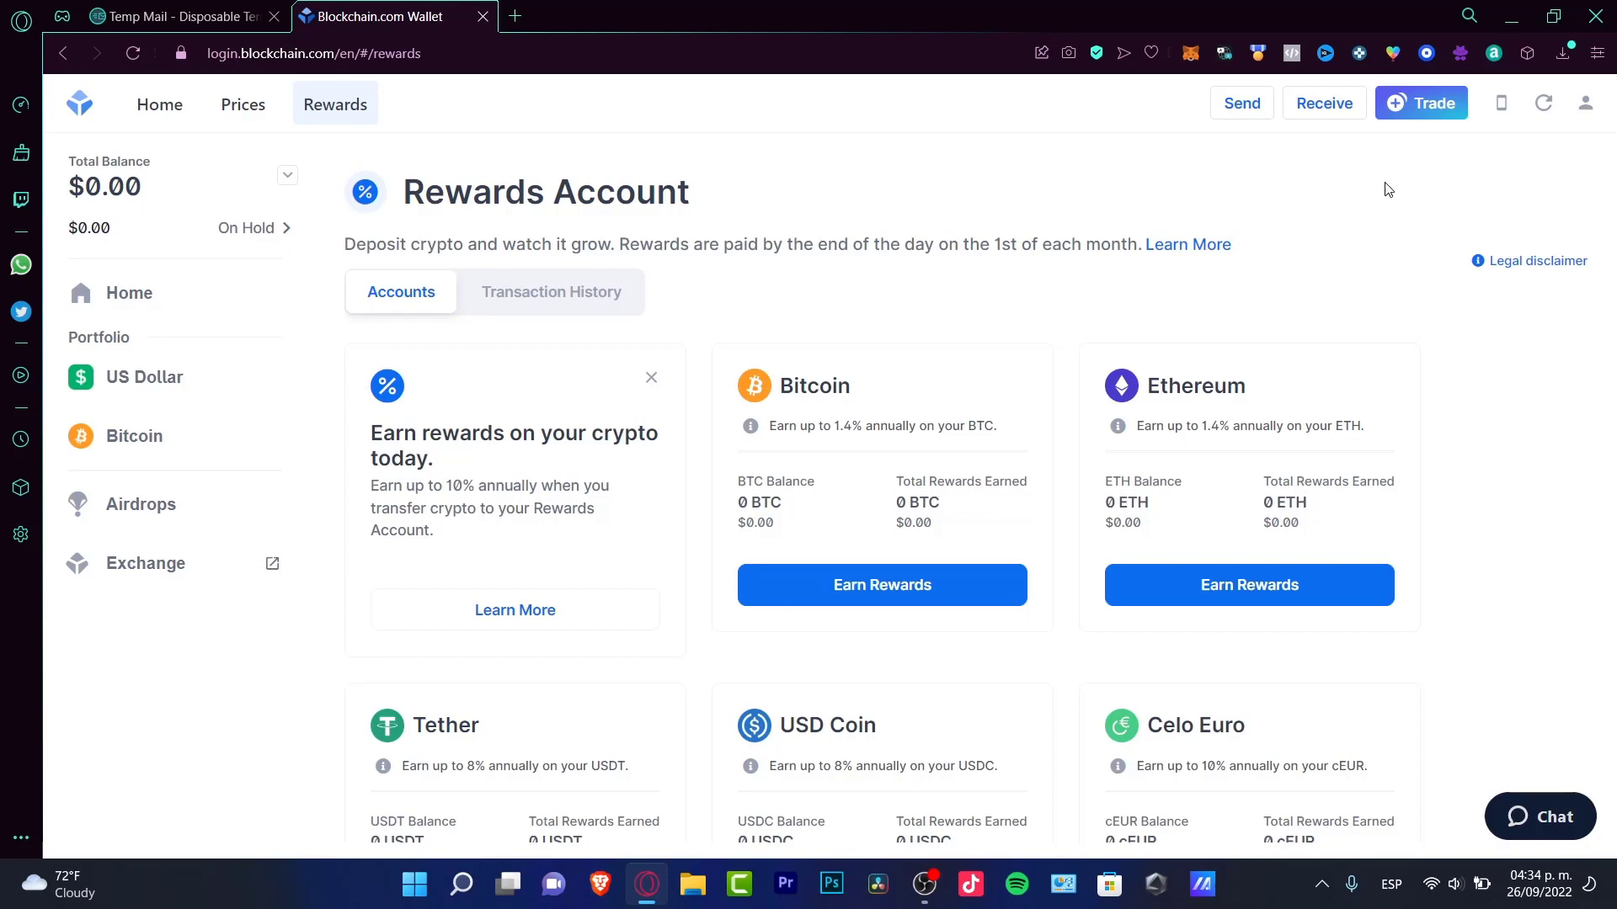
mouse_move(1262, 481)
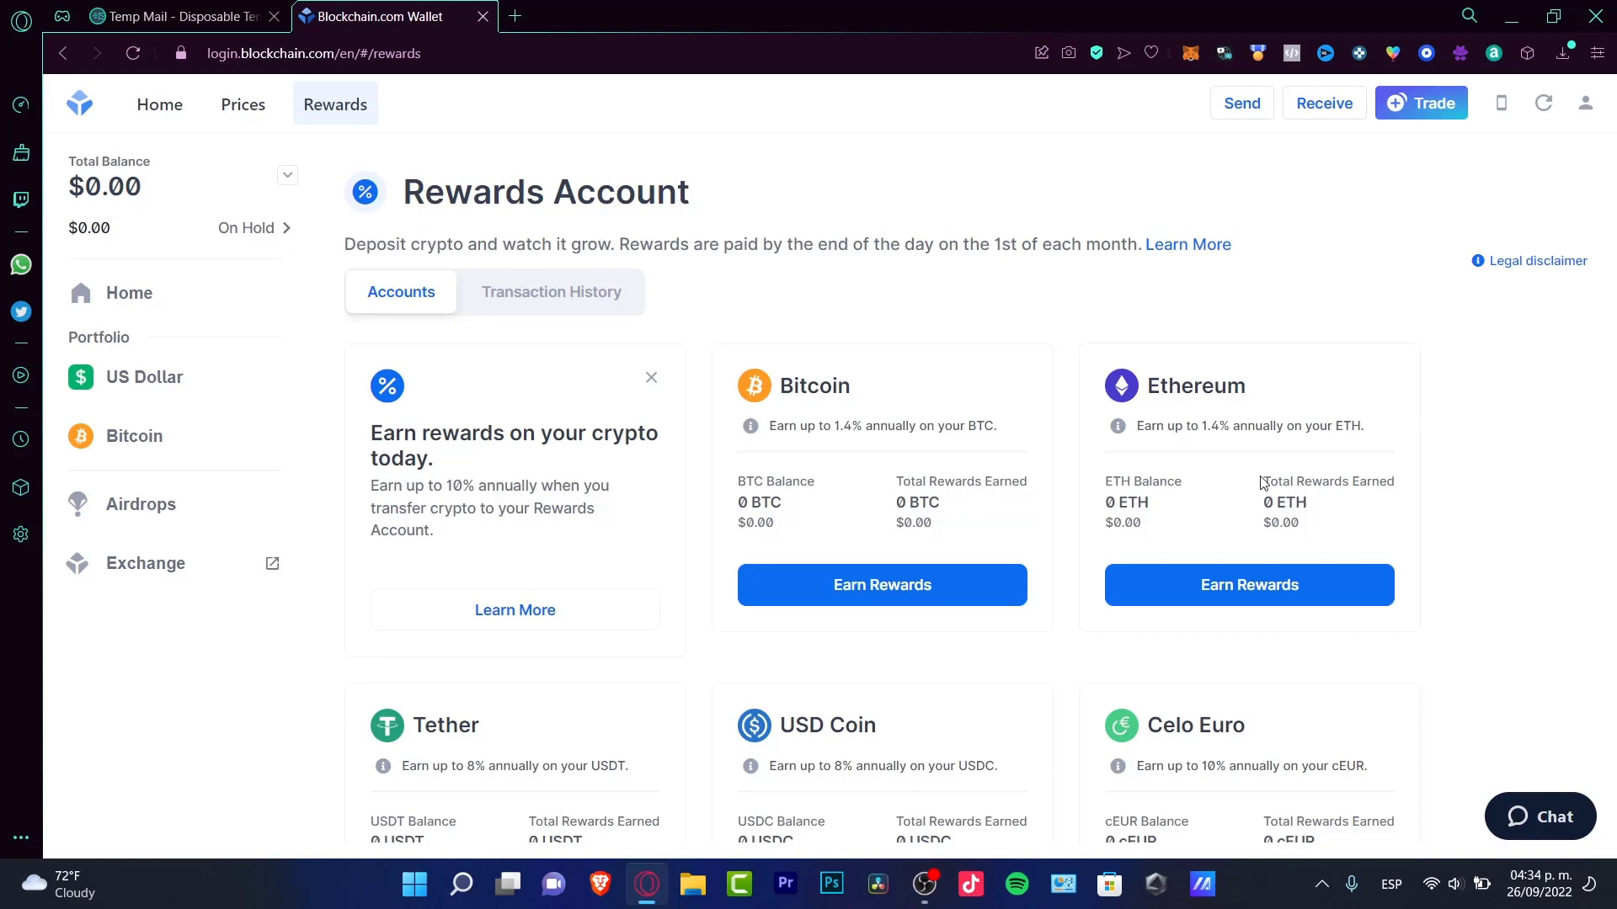
Open Bitcoin Earn Rewards and select the 7 Days initial hold period
left_click(881, 585)
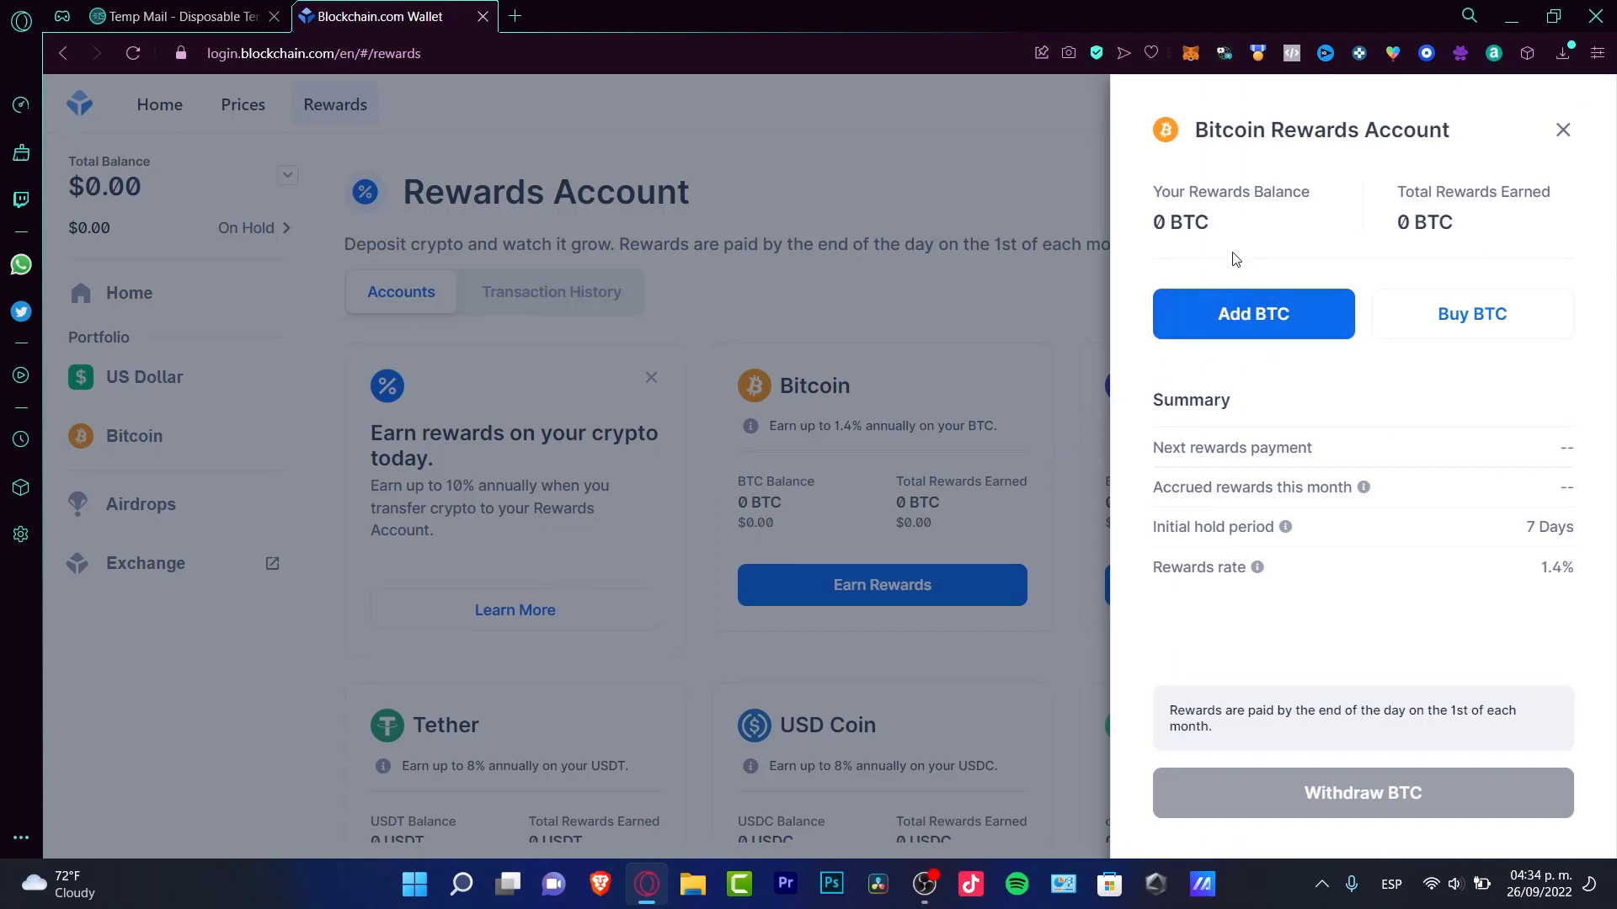
mouse_move(1340, 451)
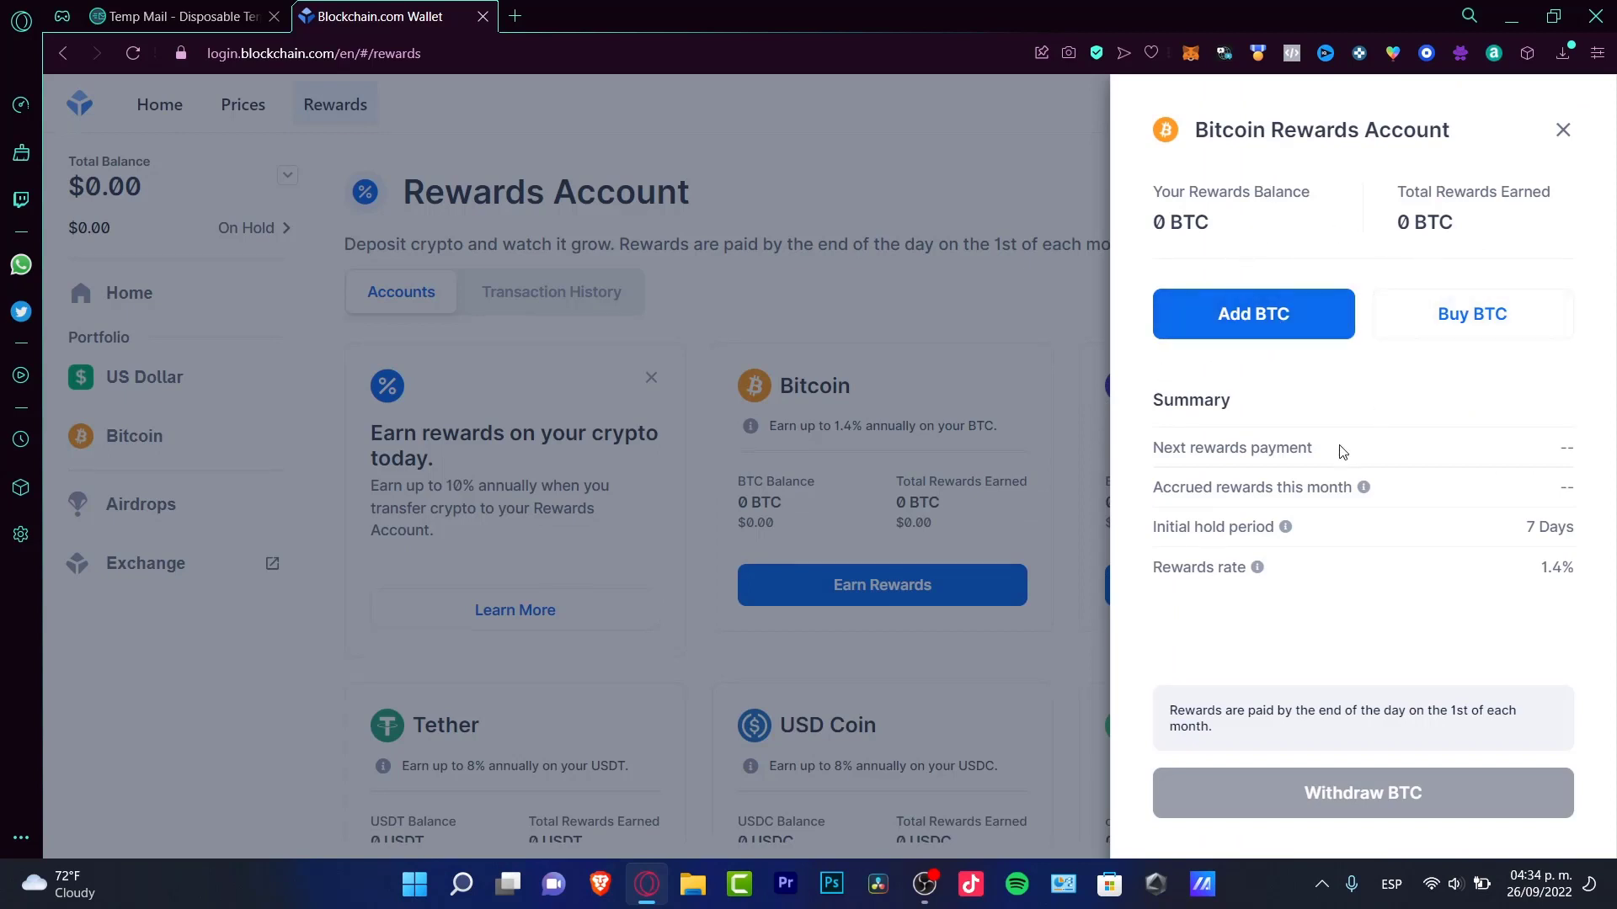
mouse_move(1286, 527)
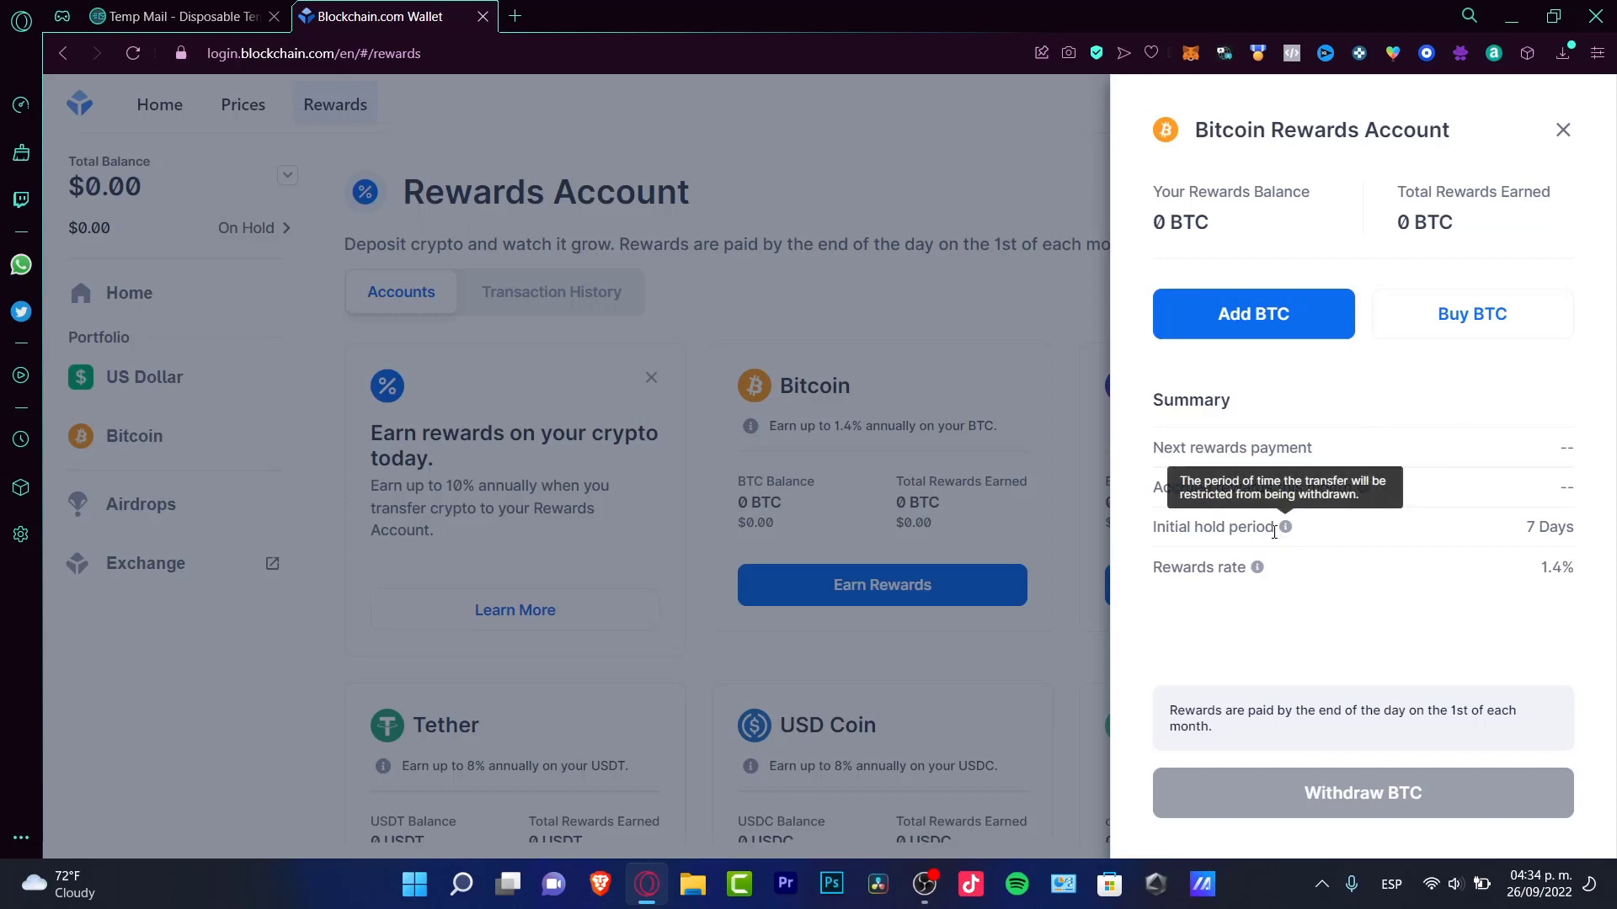
double_click(1214, 527)
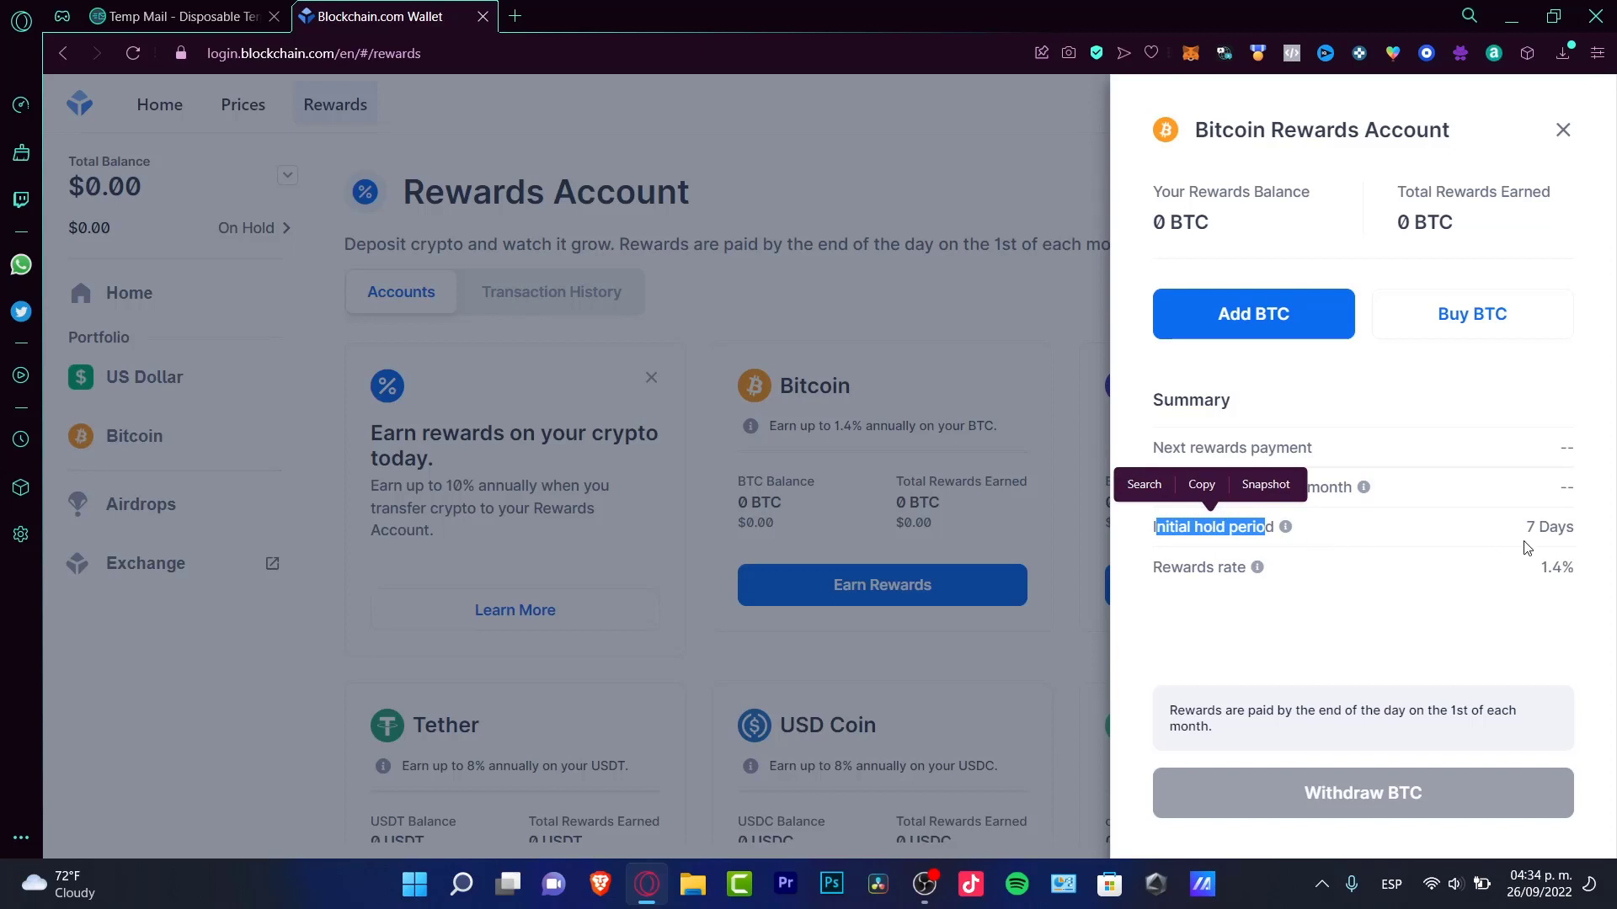
double_click(1549, 527)
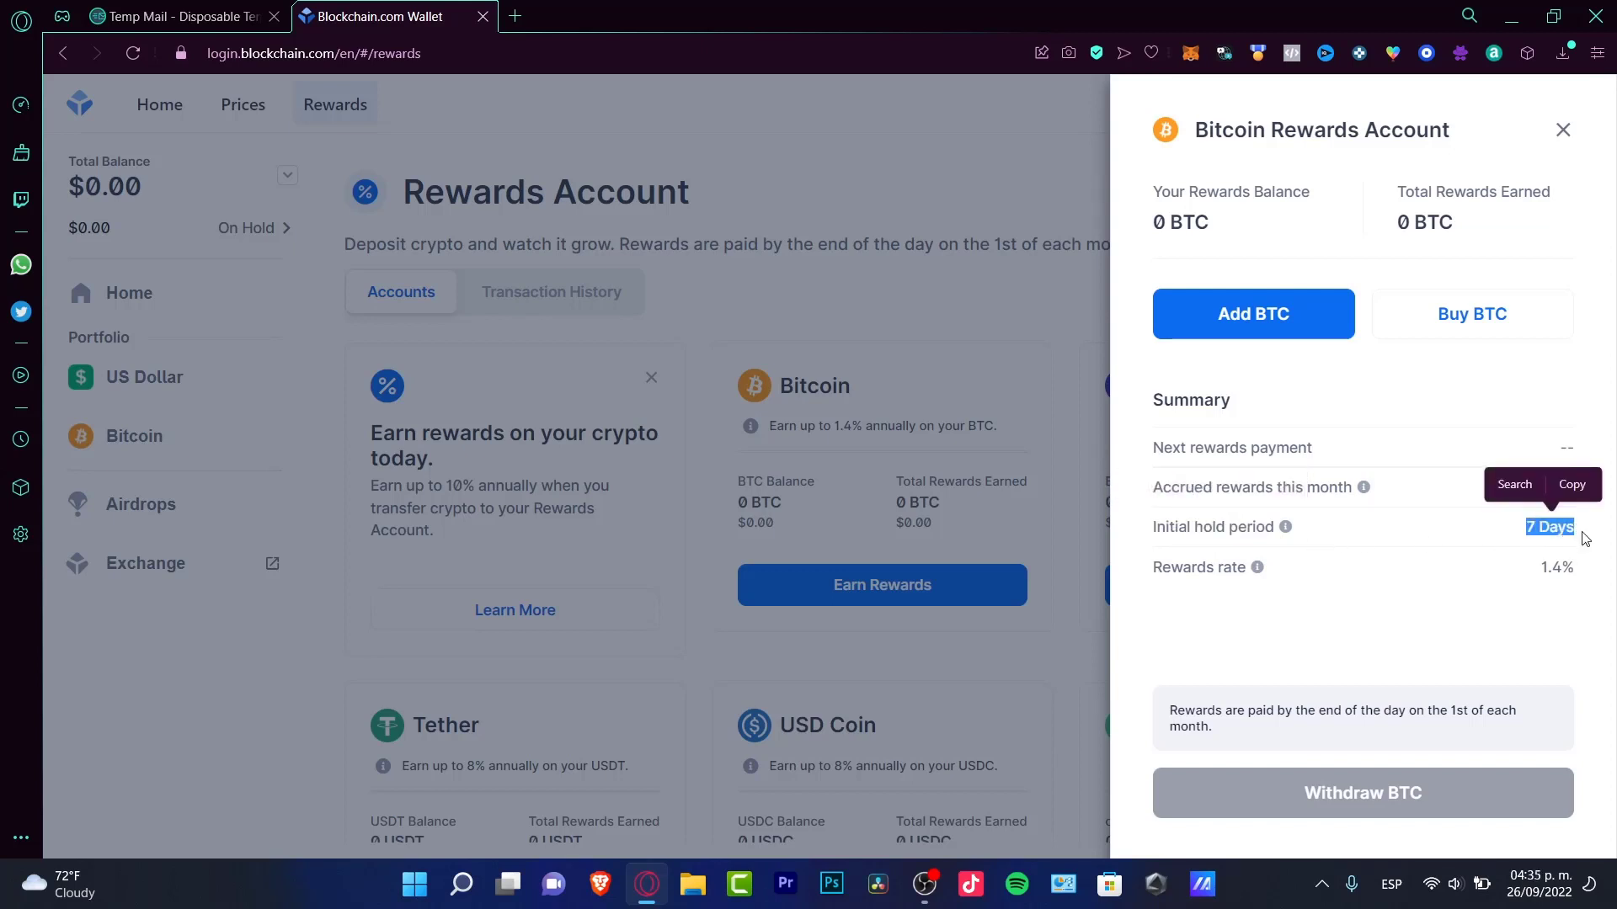
mouse_move(1327, 572)
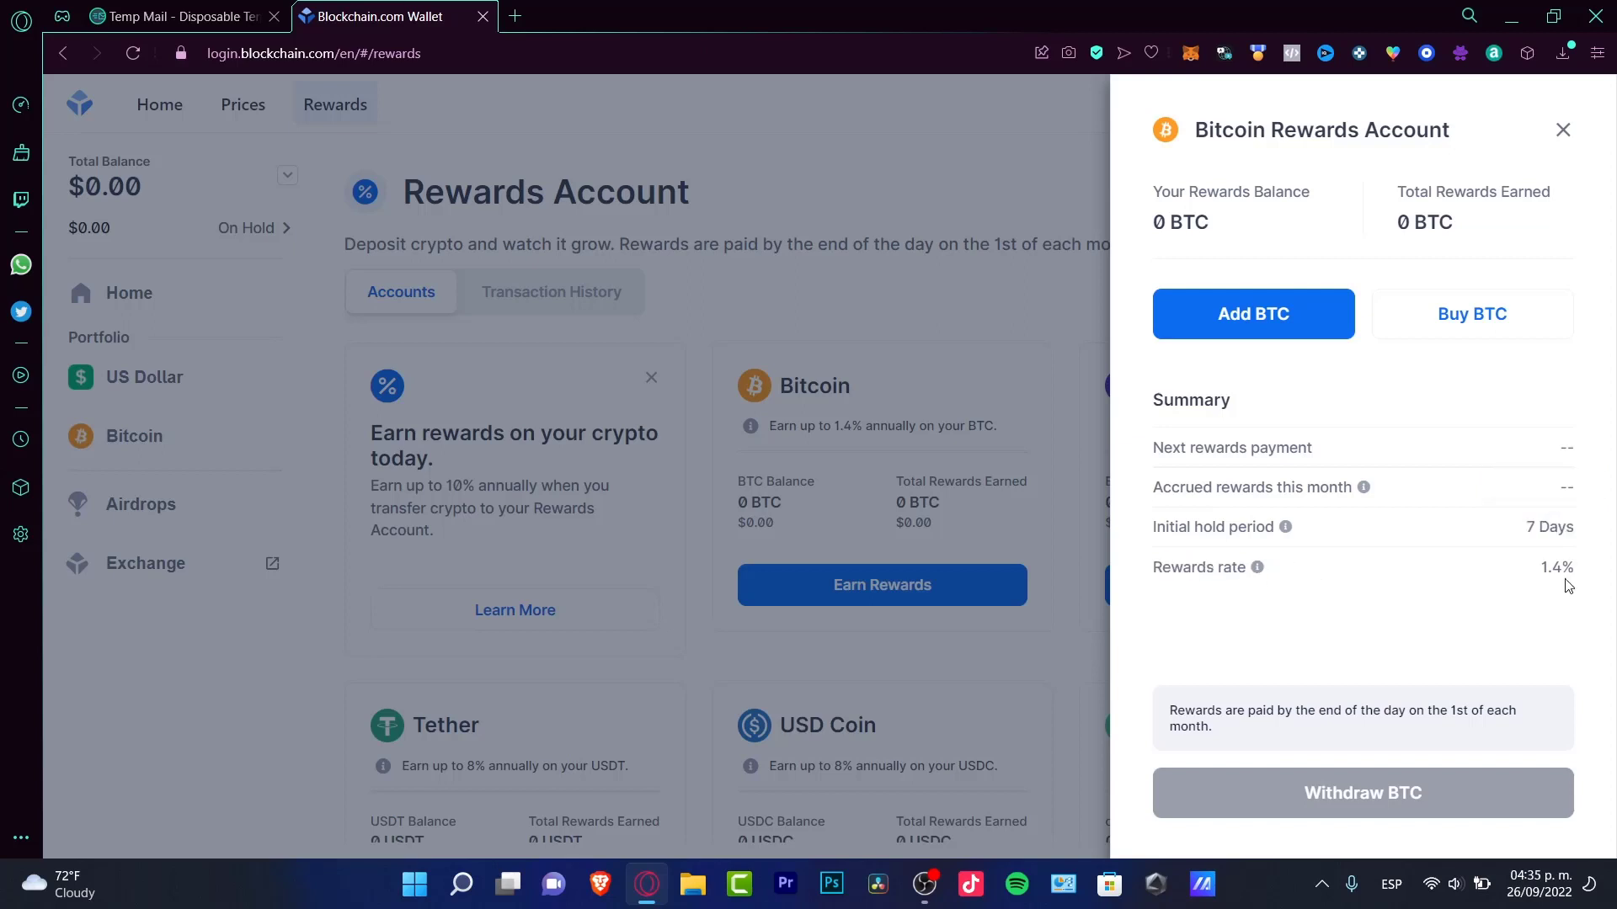
mouse_move(1256, 567)
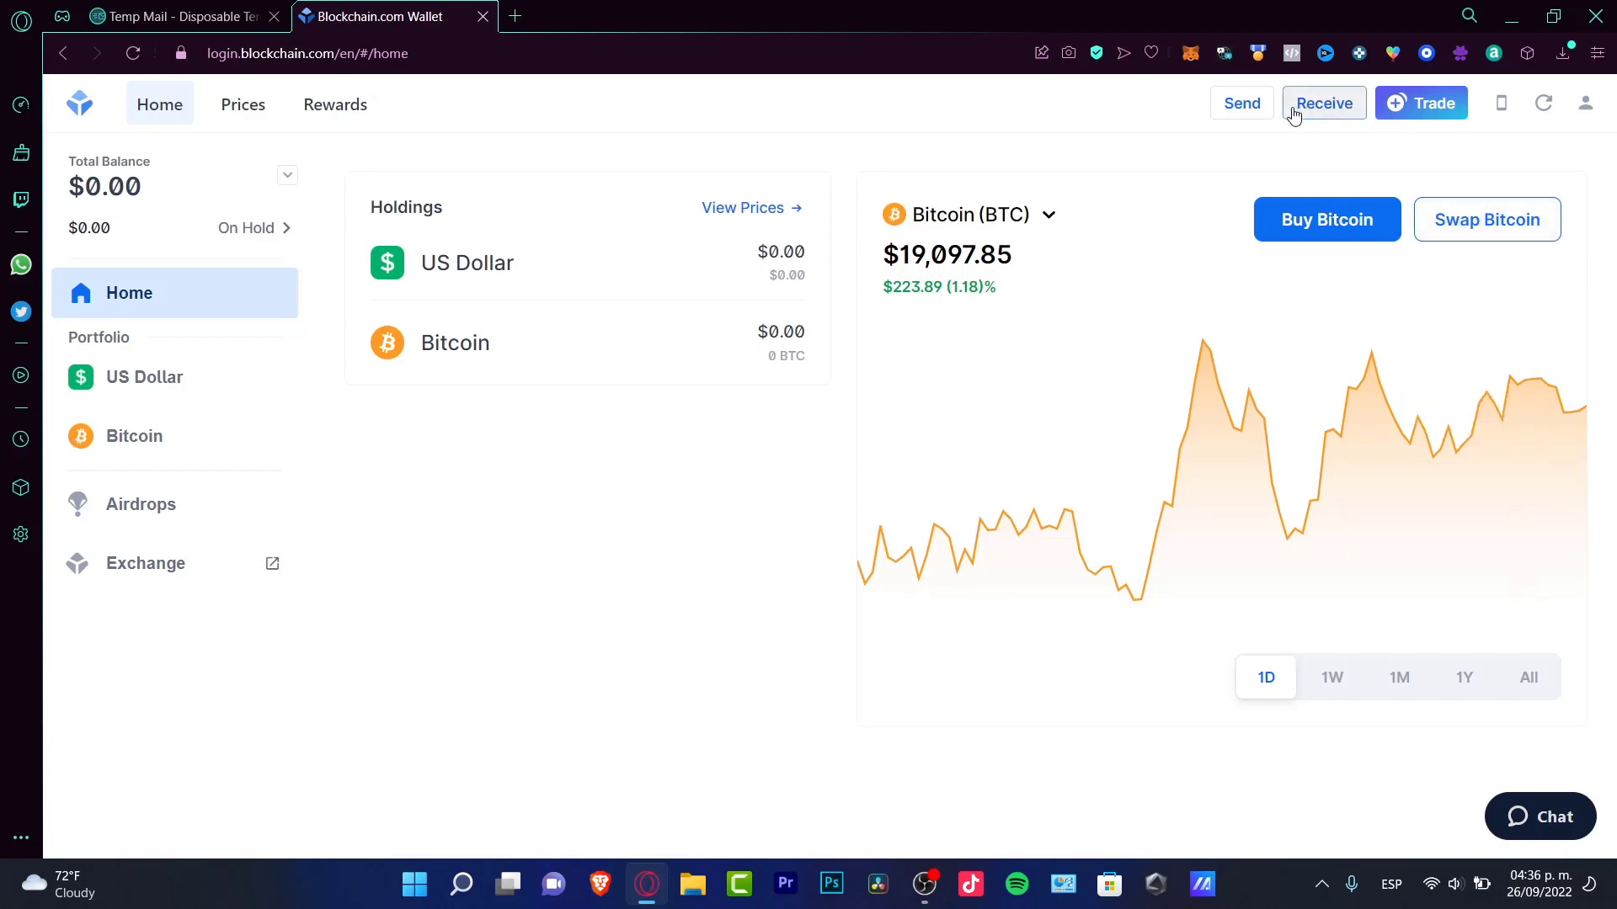
mouse_move(1560, 124)
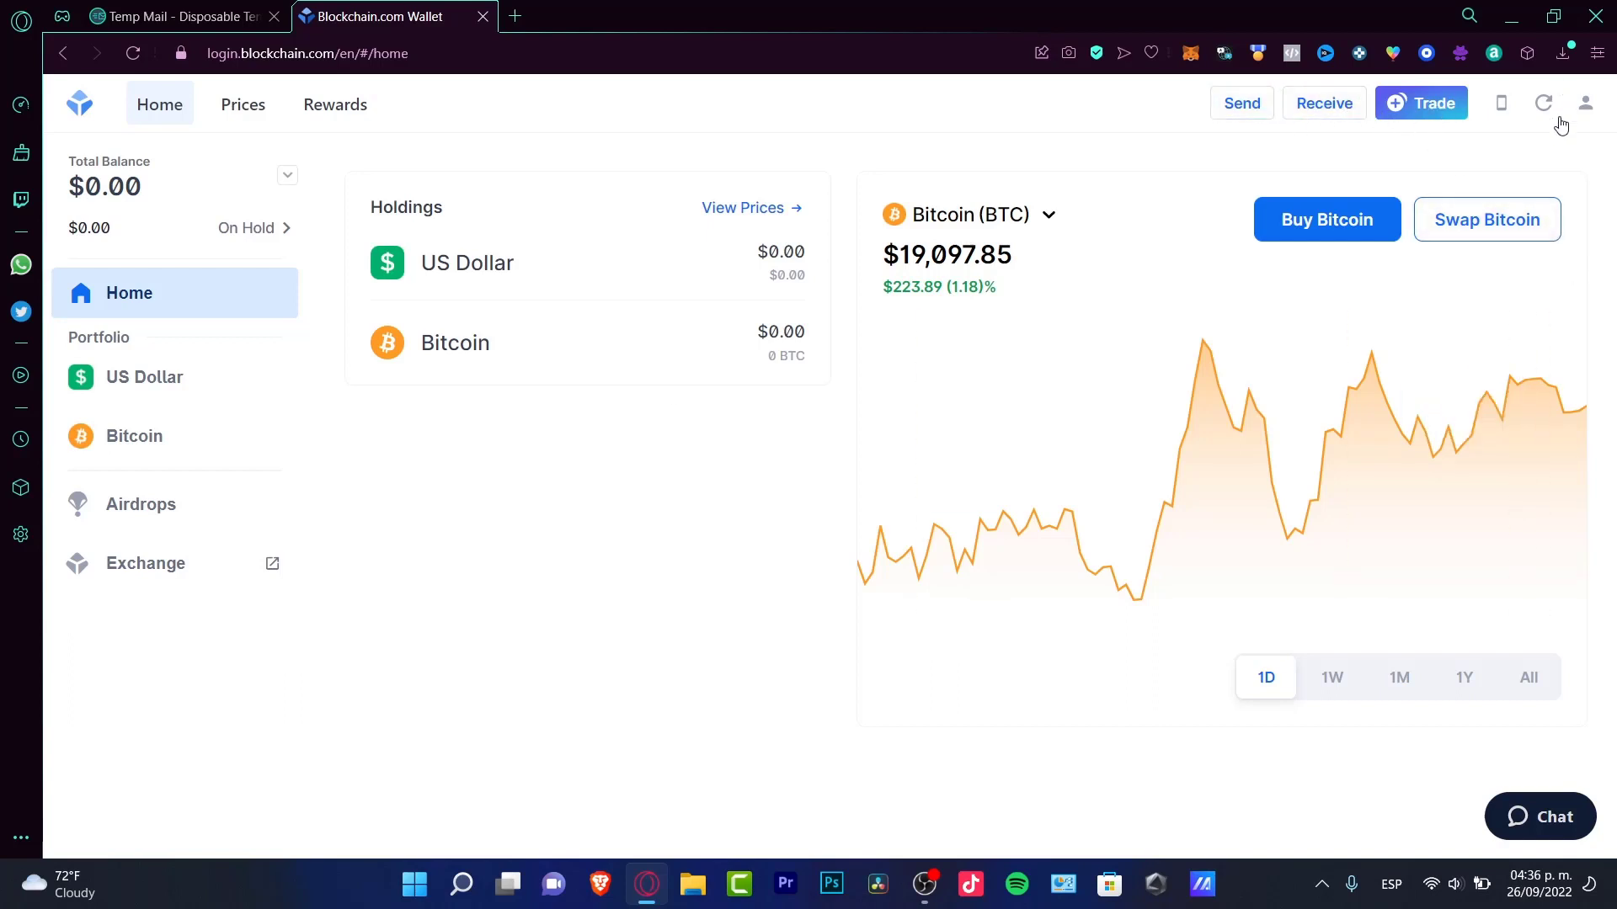
Refresh the wallet home page
left_click(1543, 103)
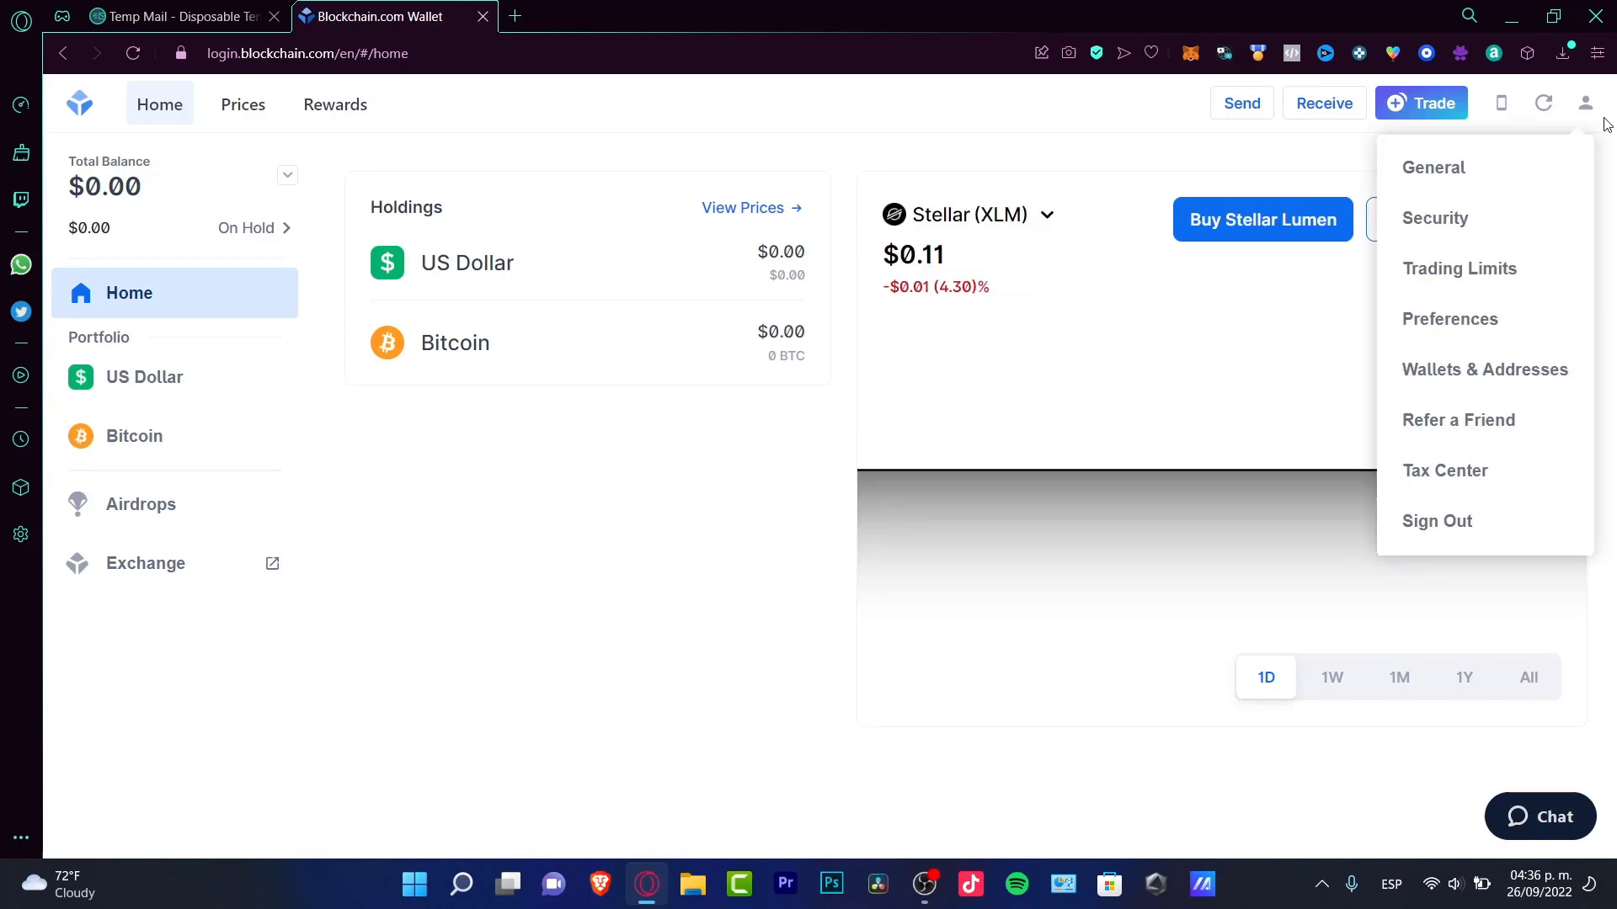
mouse_move(1440, 179)
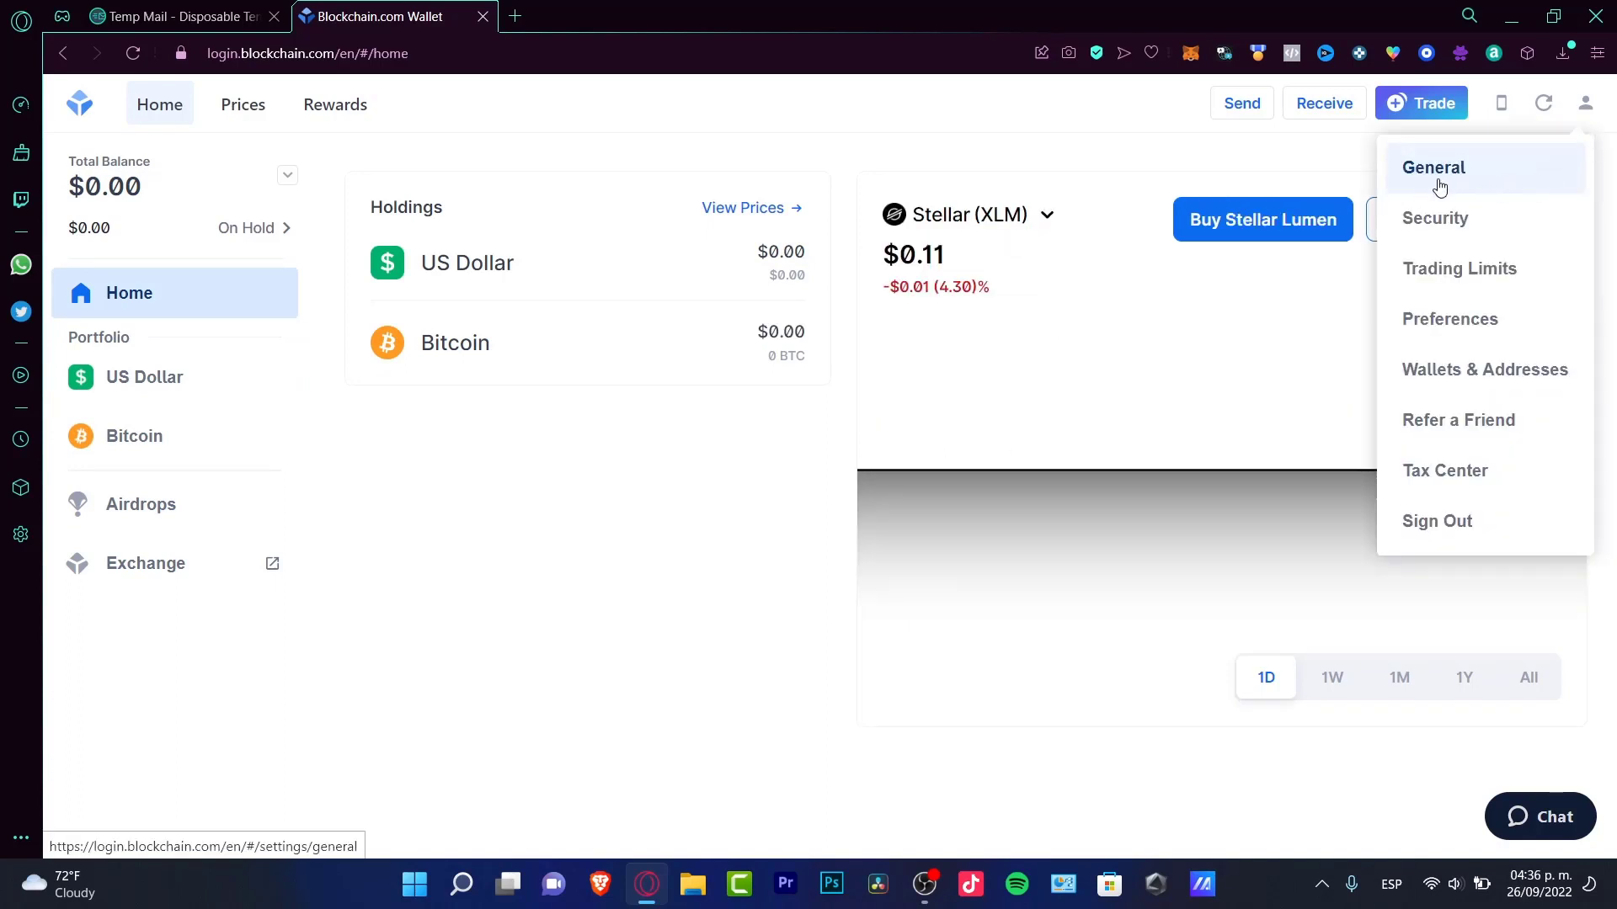
Review the Security Center, highlight the recovery phrase heading, then return Home
left_click(1435, 219)
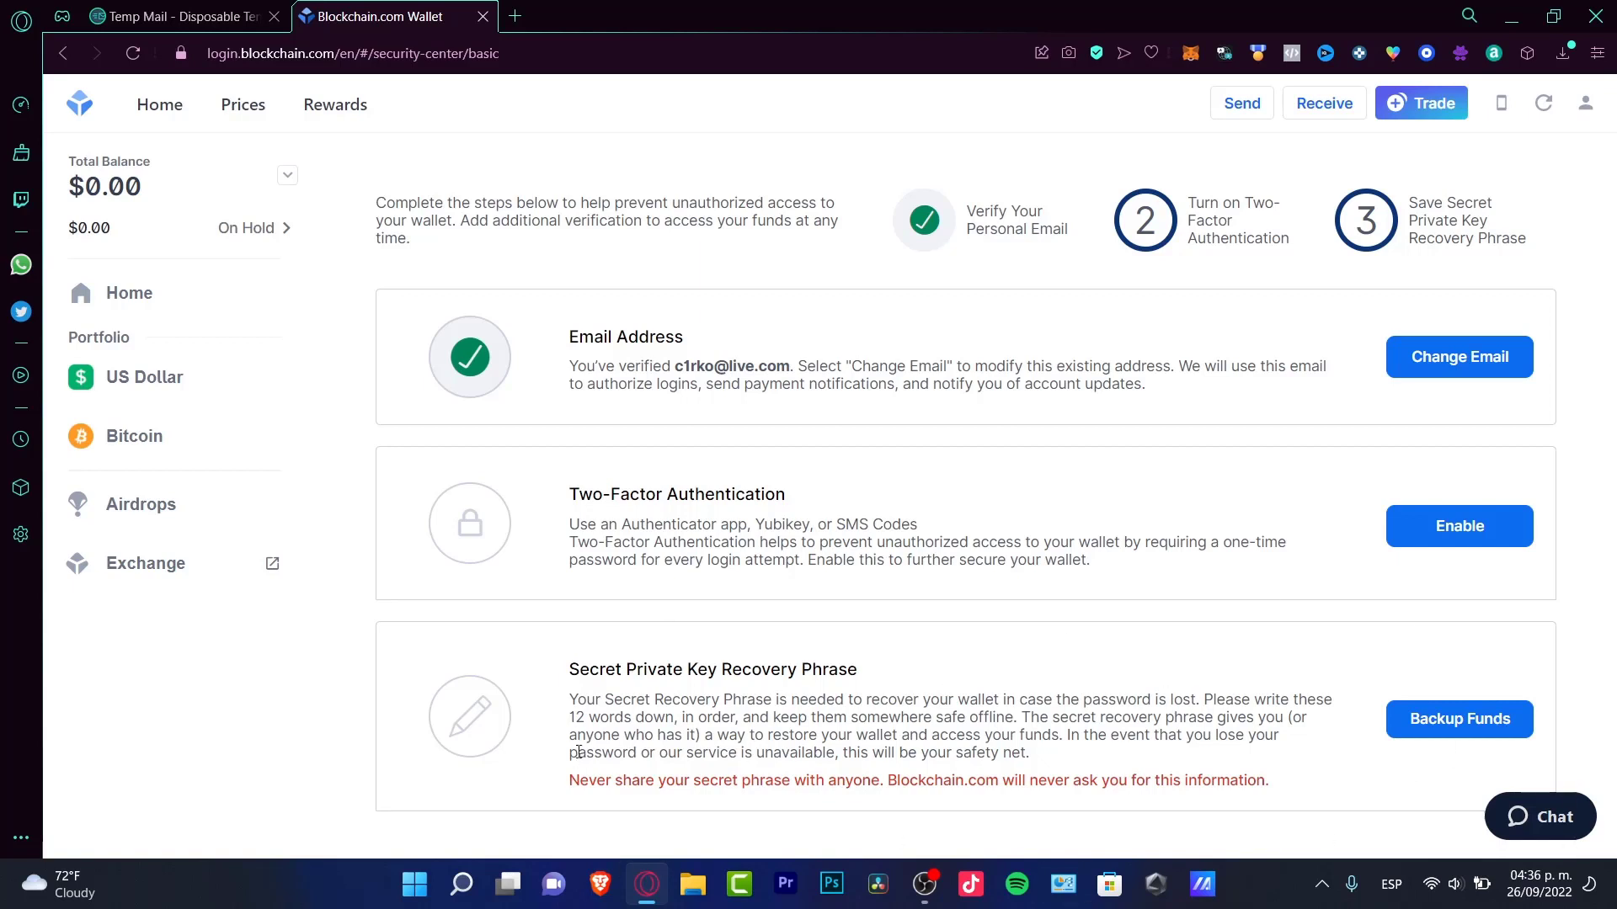
left_click_drag(644, 670, 848, 669)
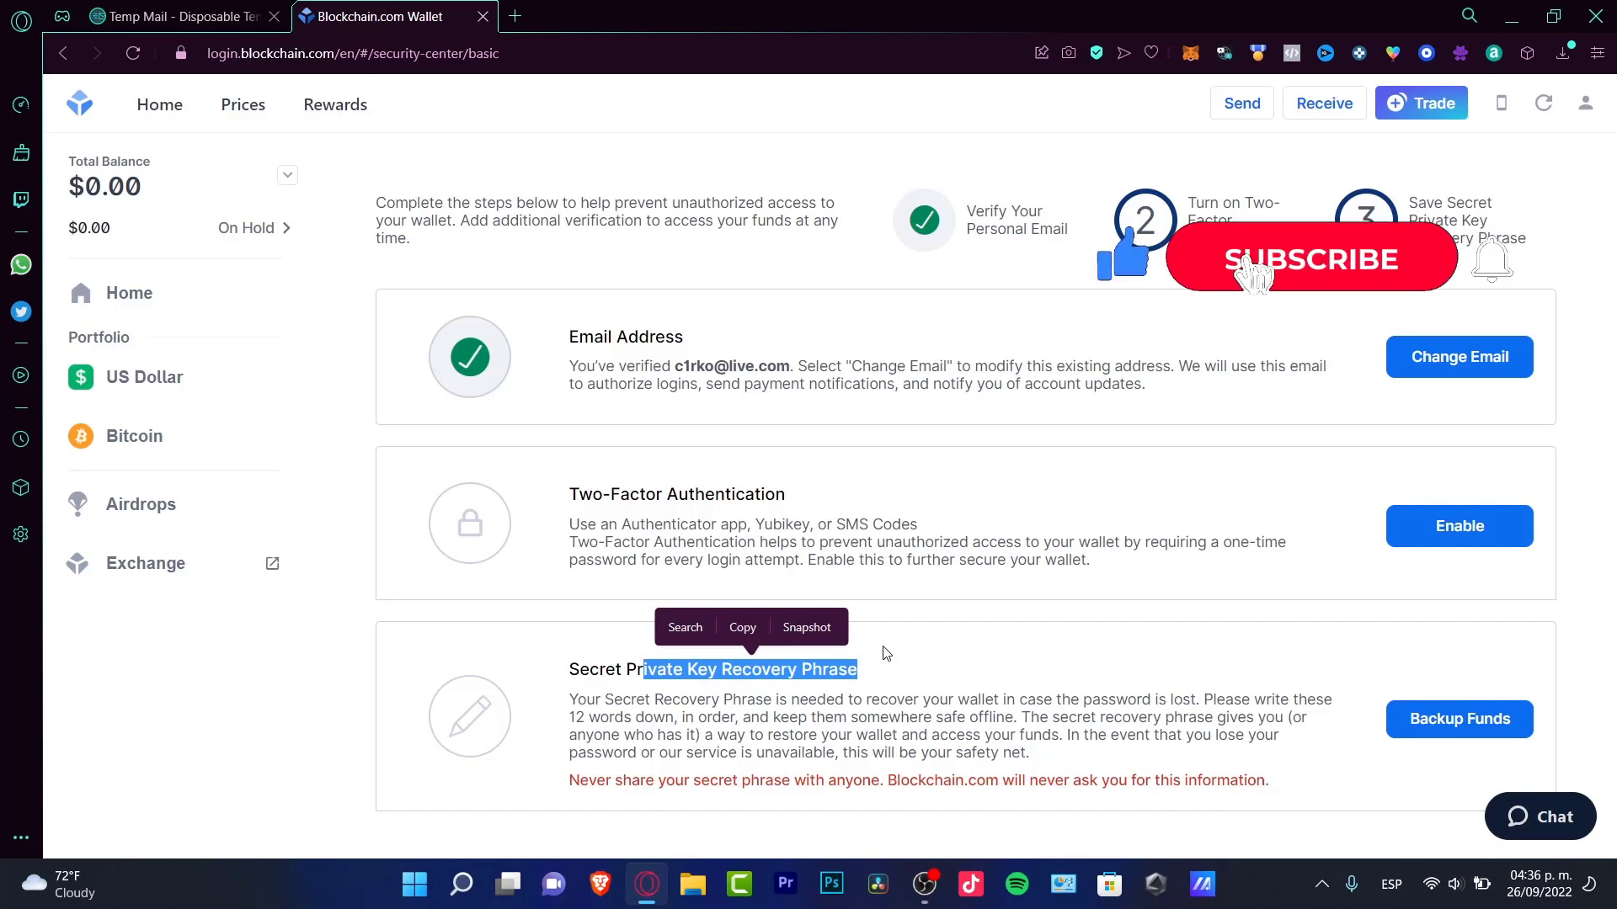
left_click(159, 104)
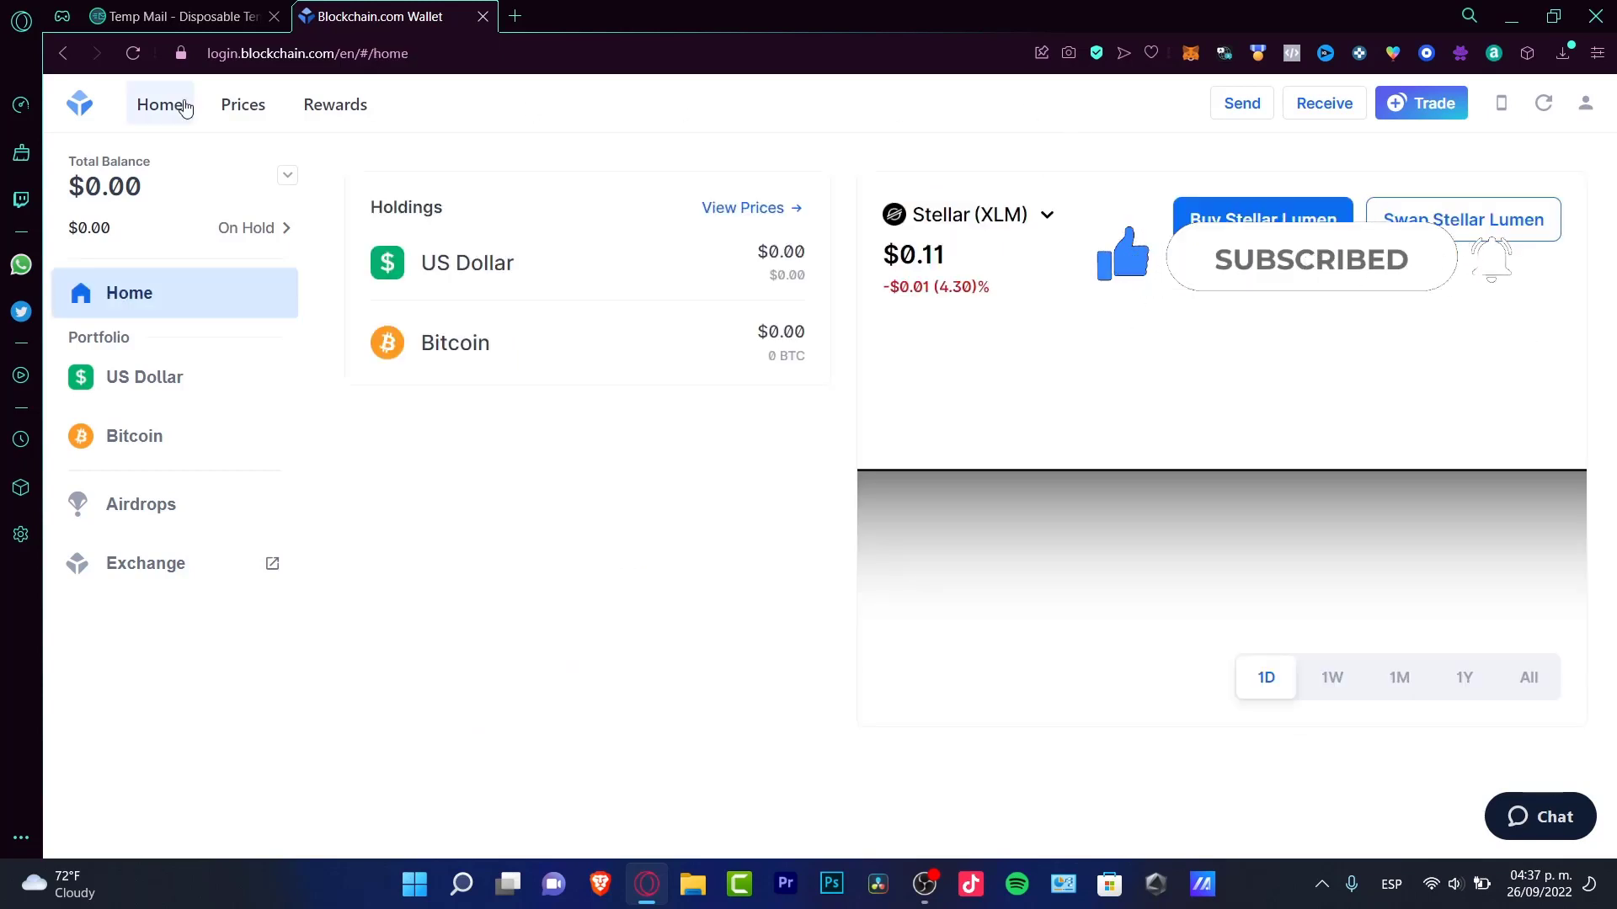